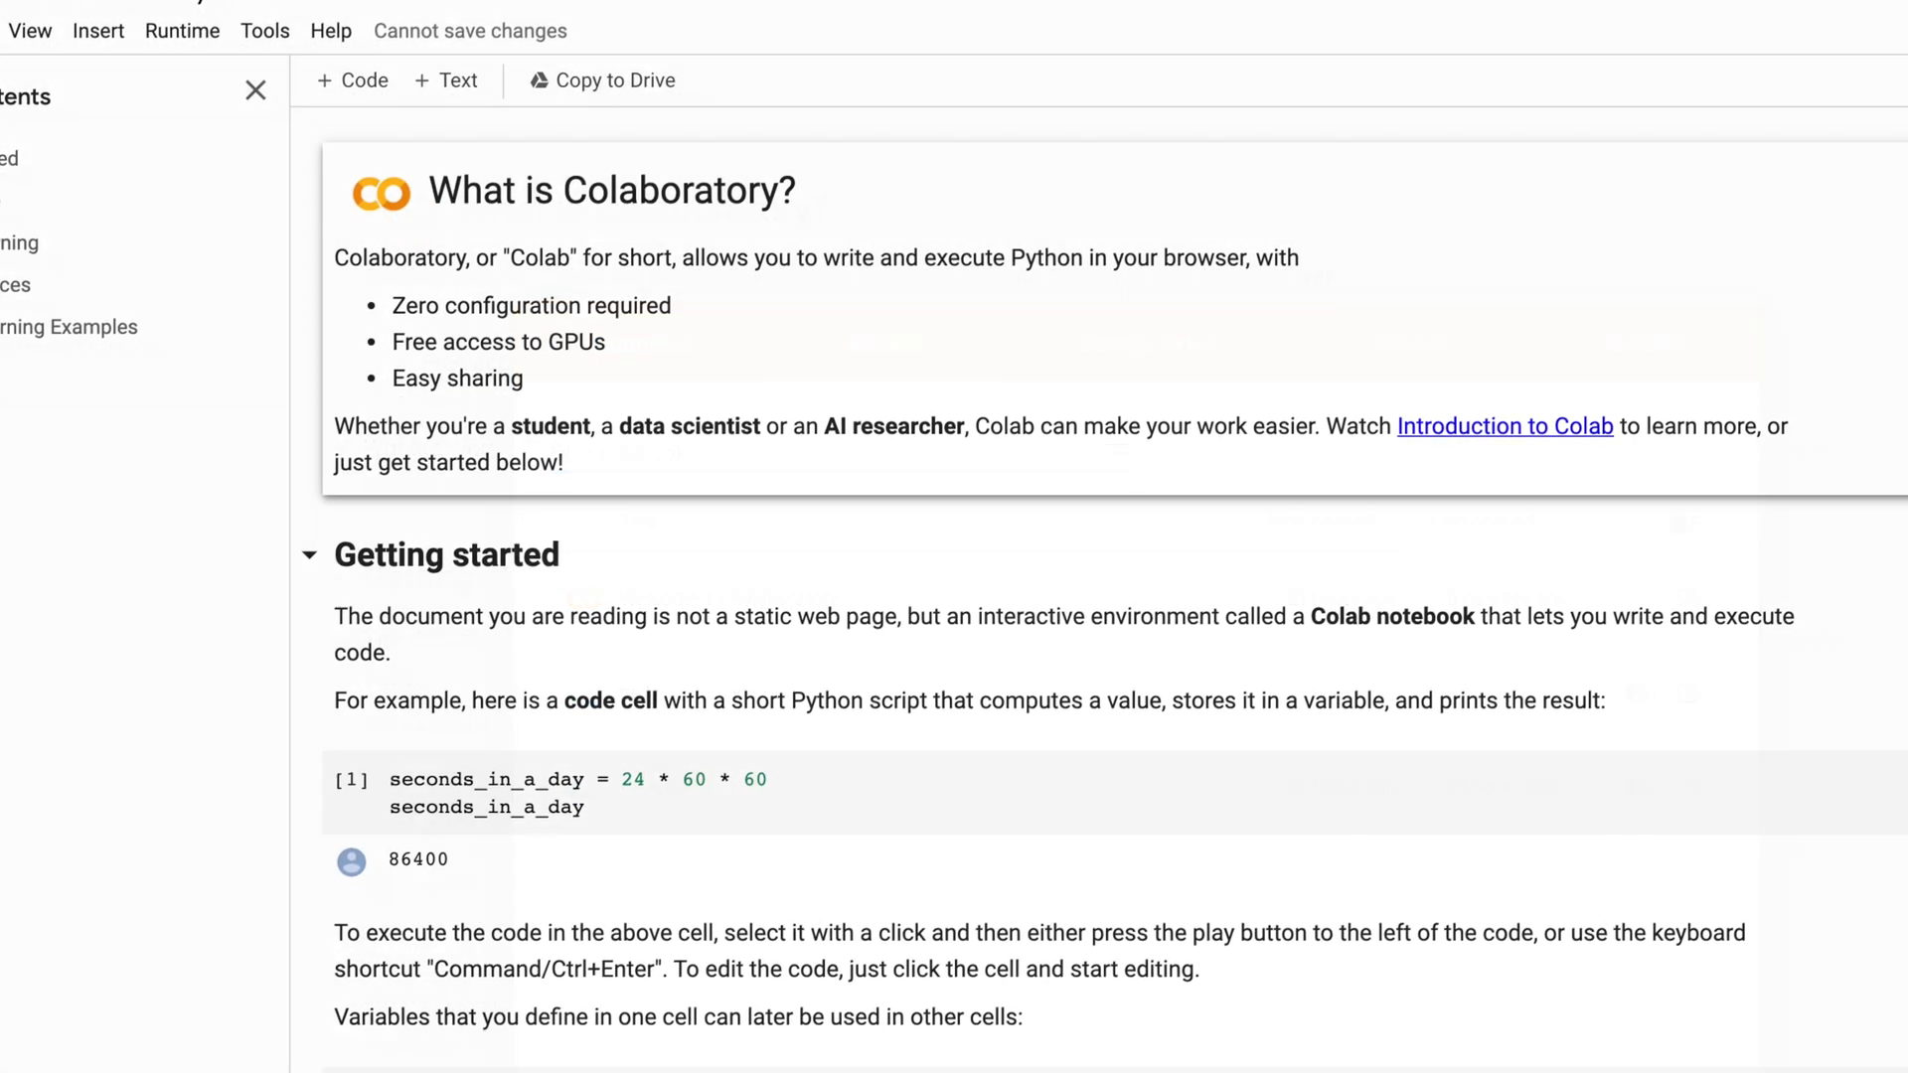
- Scroll down through the hello_world.ipynb notebook cells
scroll(down, 3)
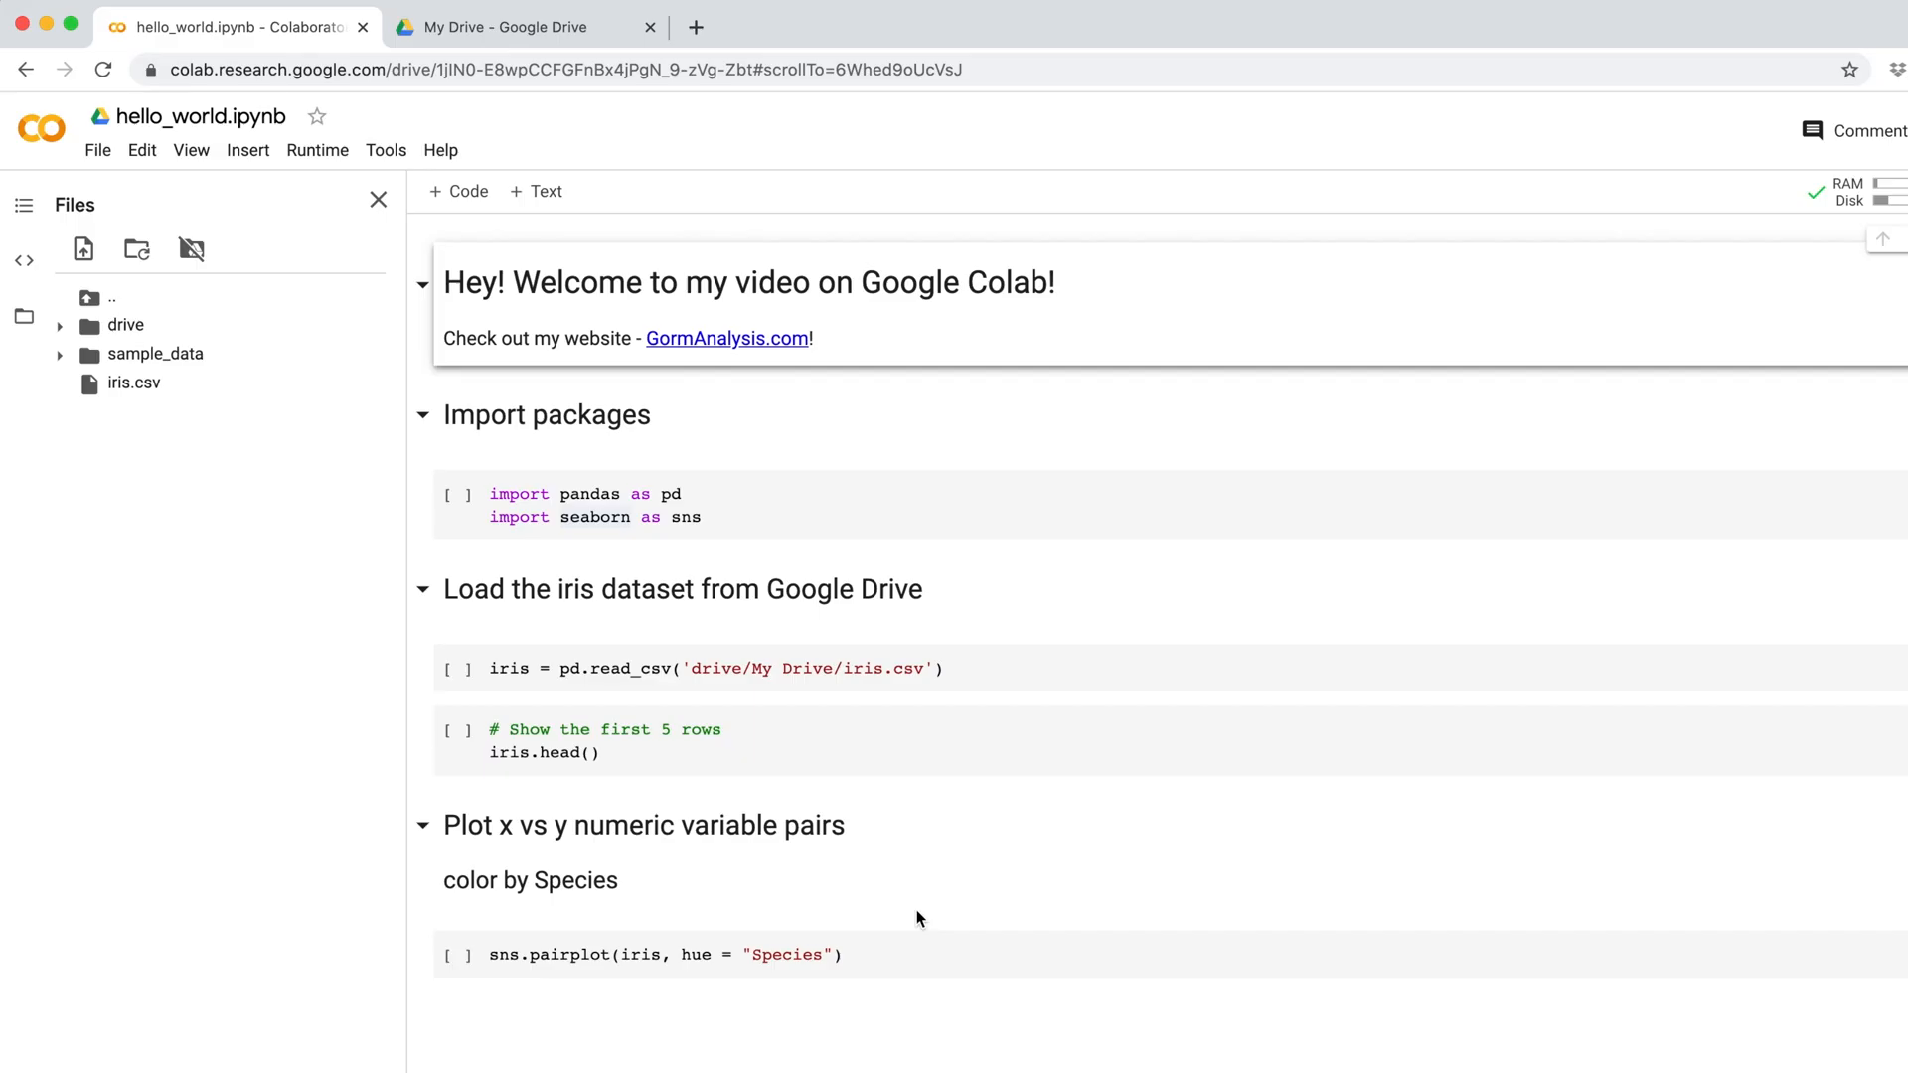
mouse_move(513, 443)
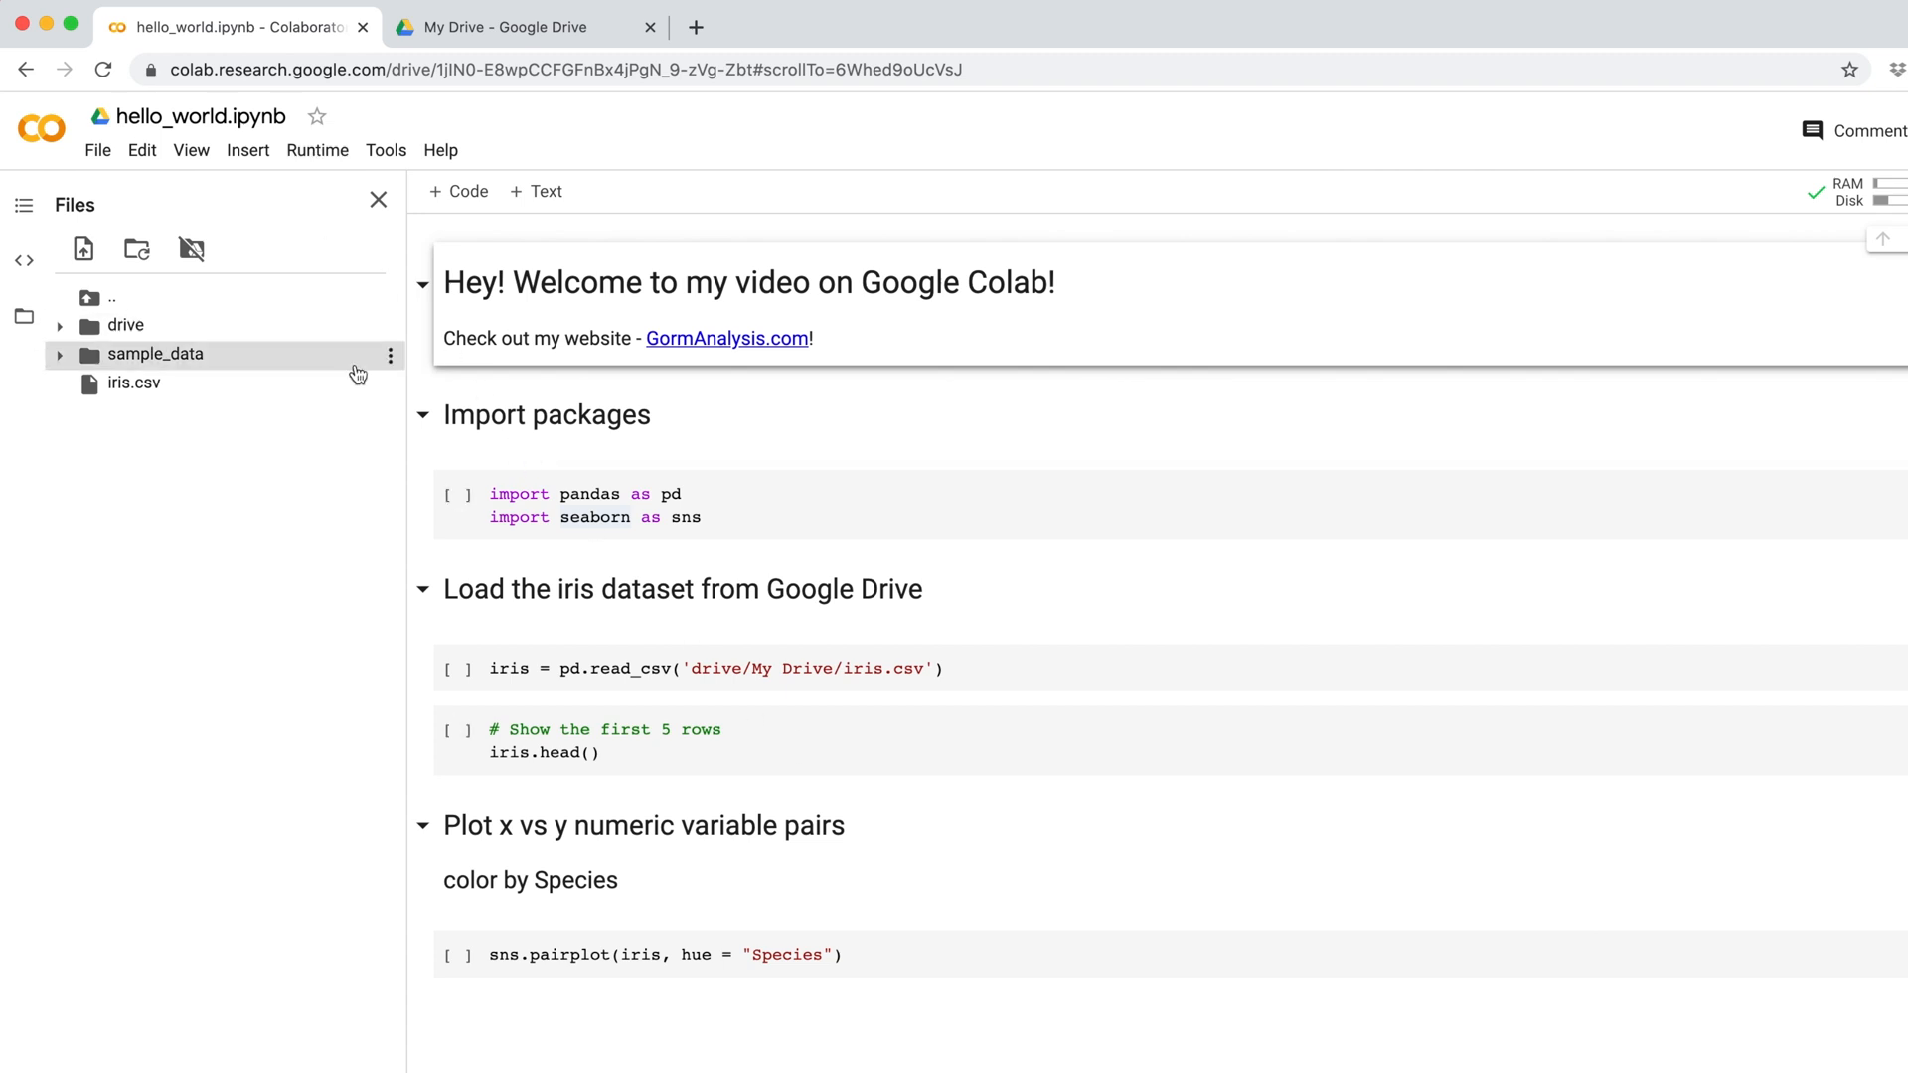
- Run all cells via Runtime and scroll through the iris table and pairplot outputs
click(318, 149)
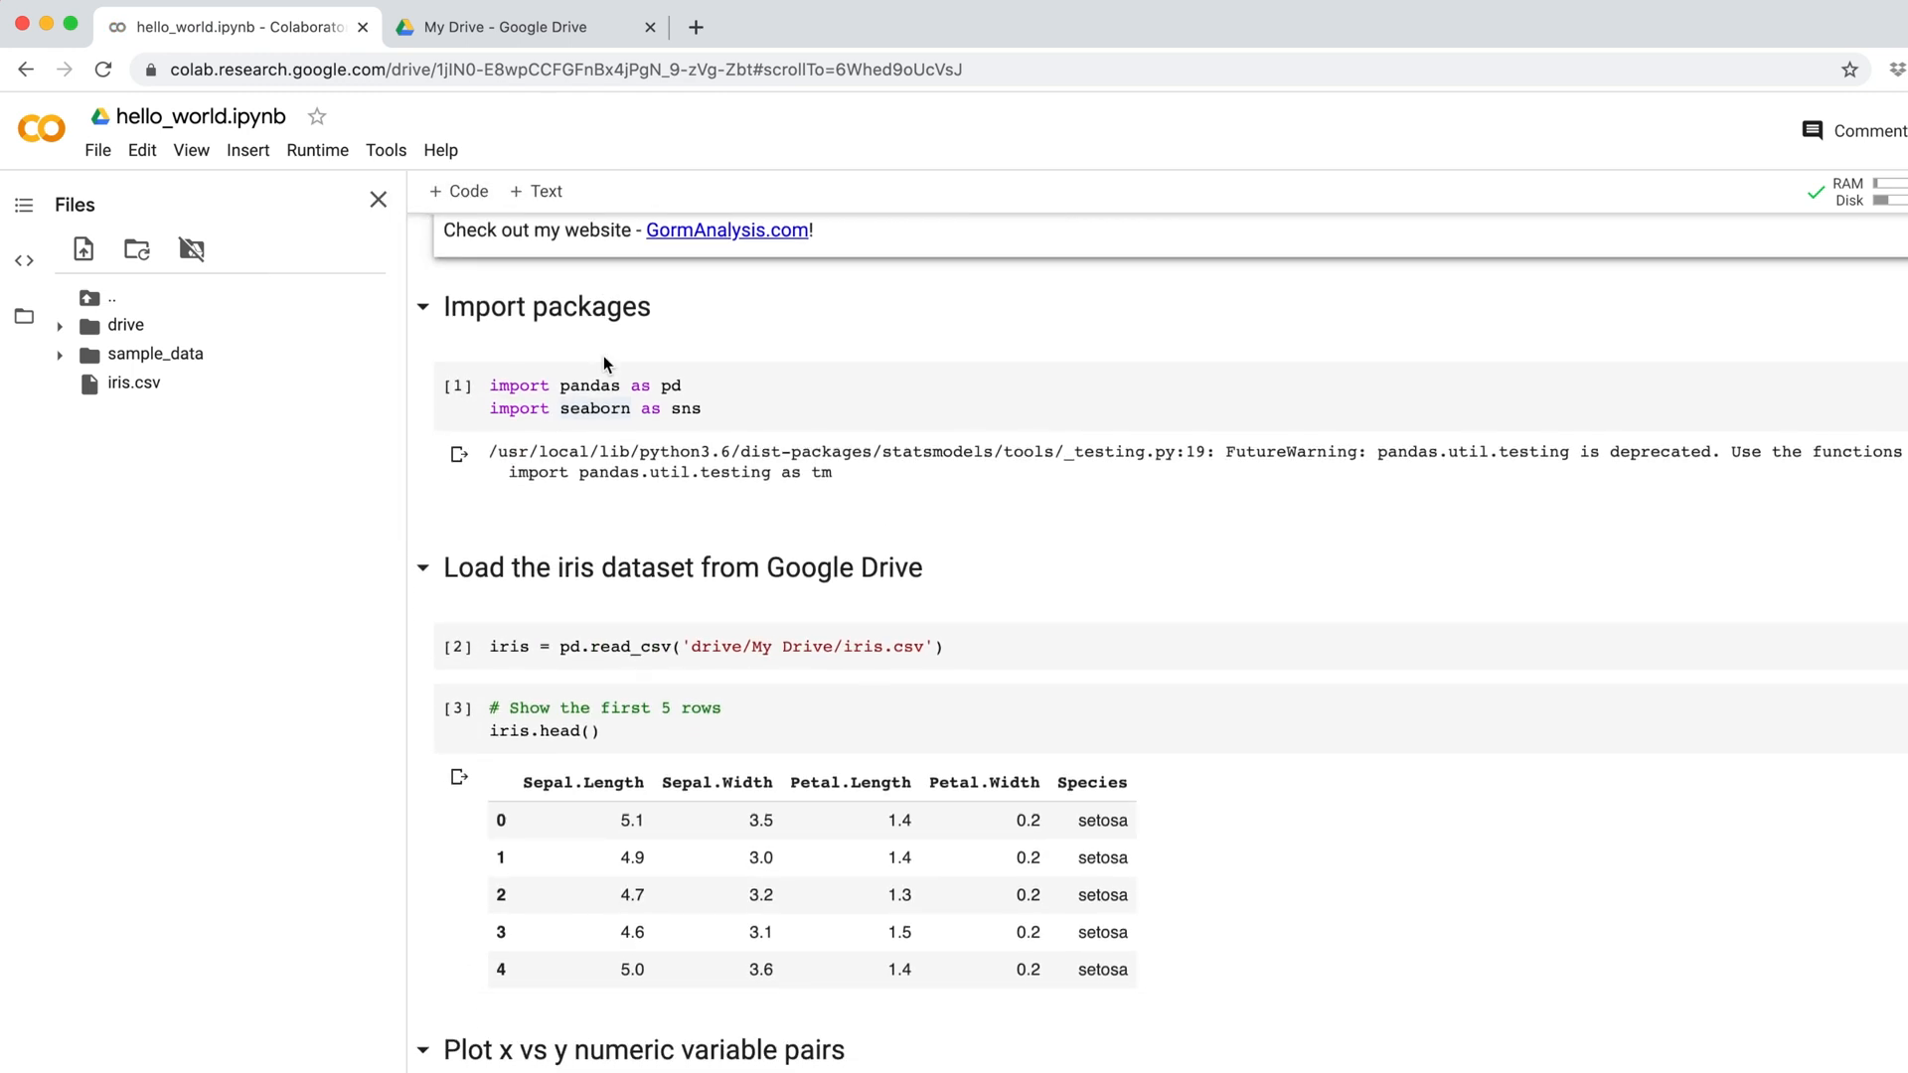
scroll(down, 3)
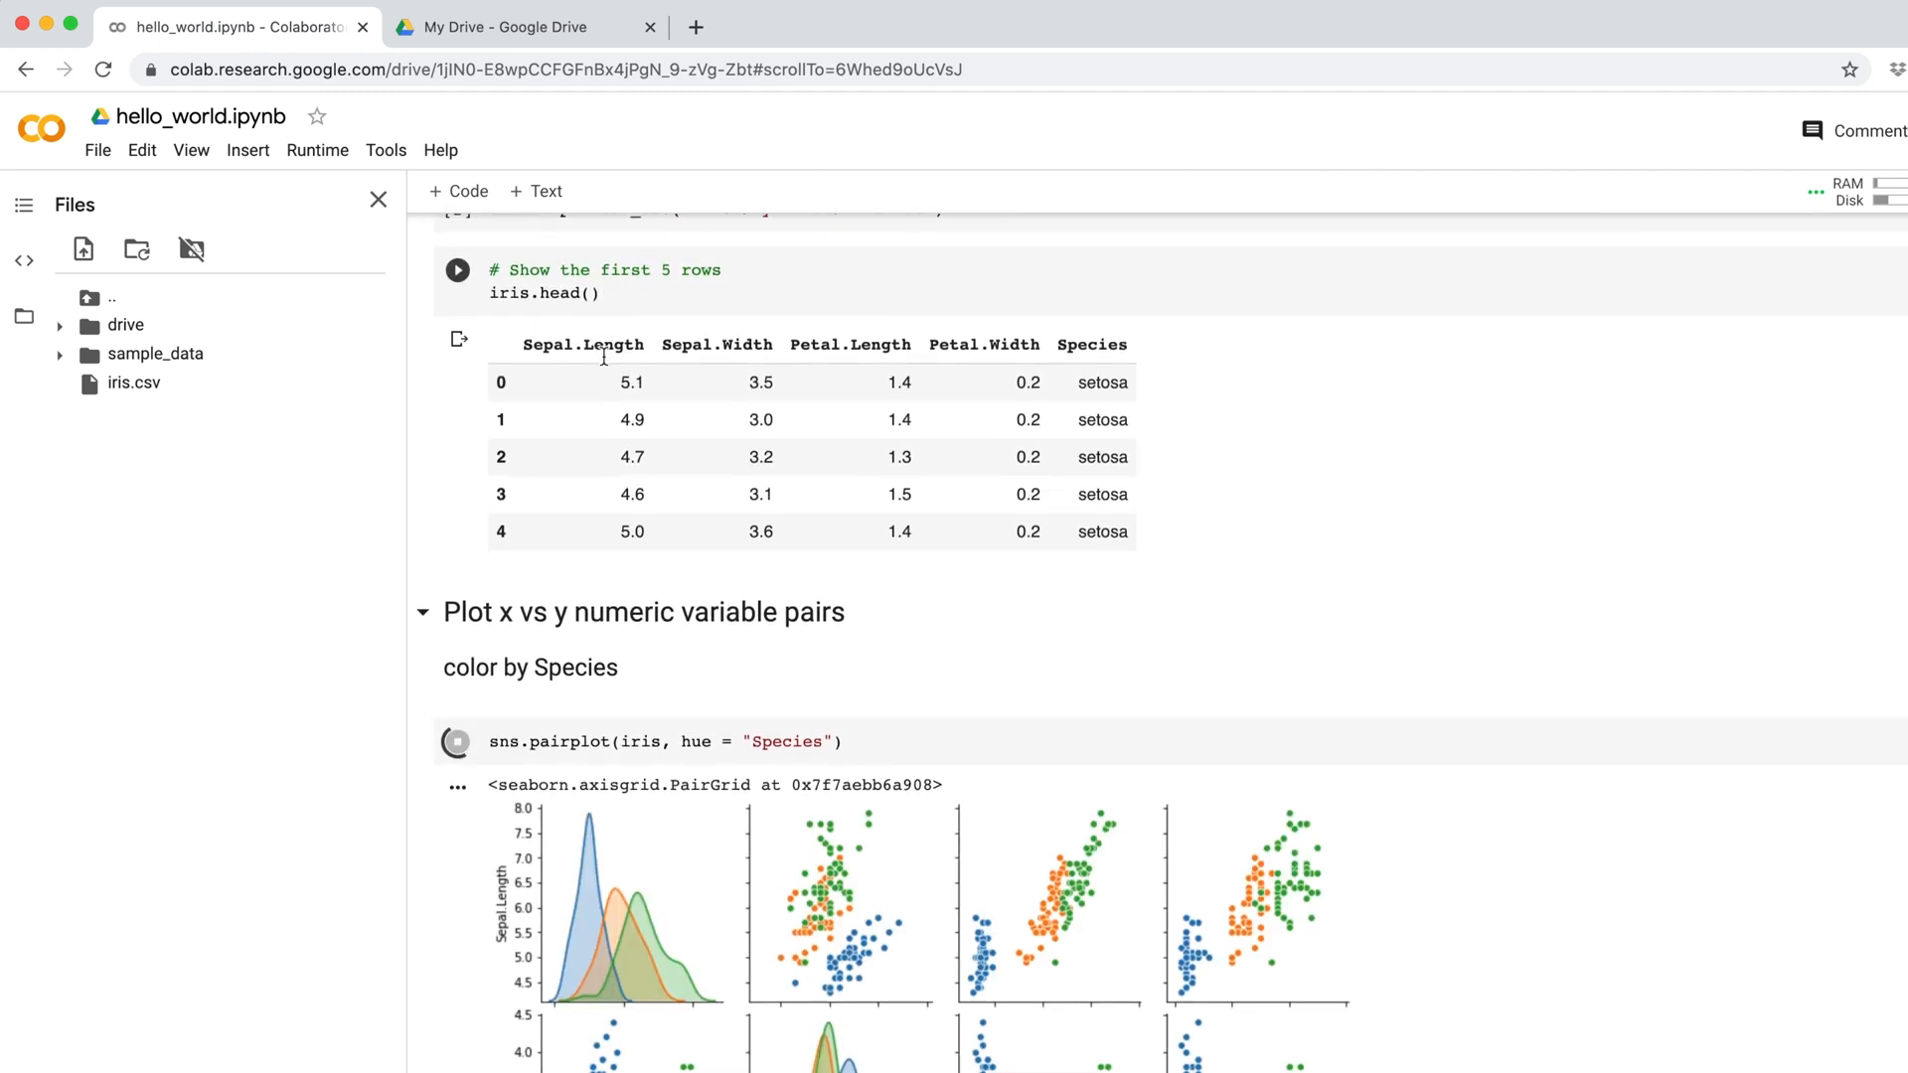
scroll(down, 3)
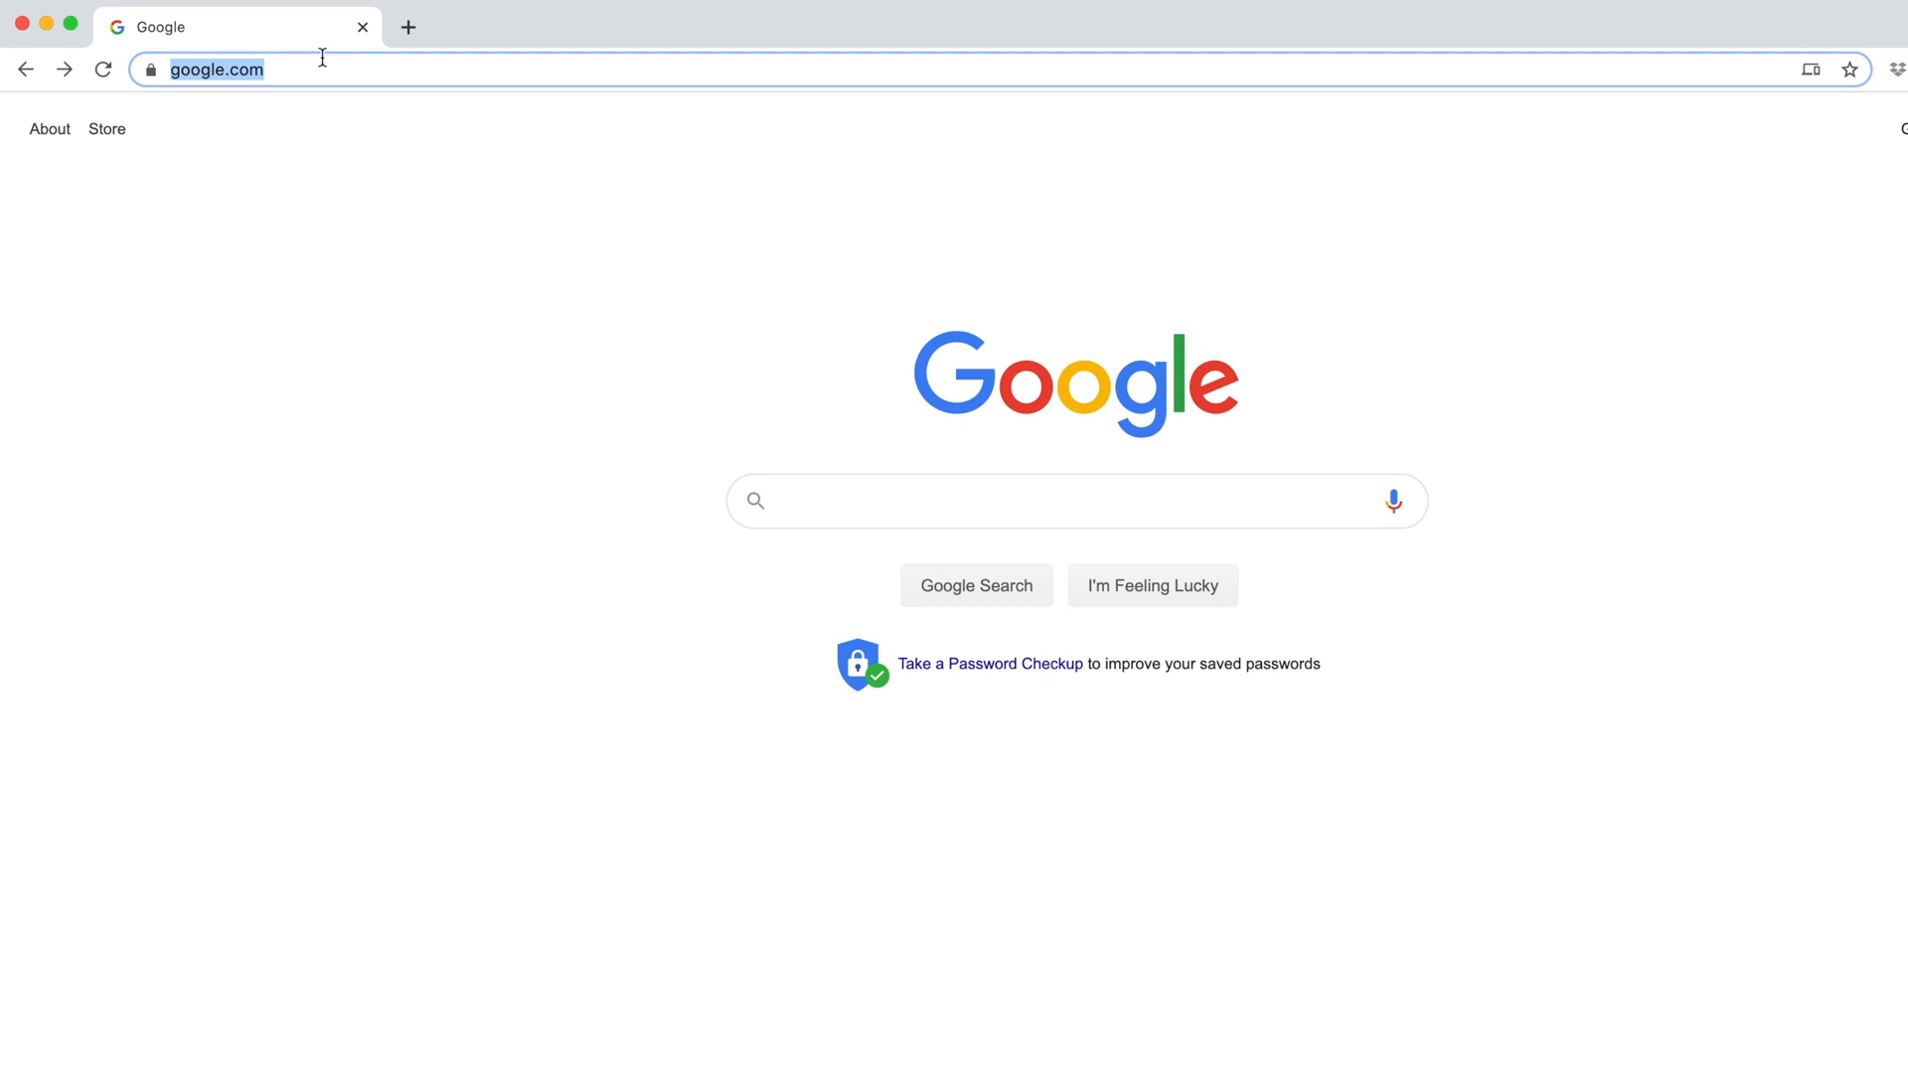
- Create a new blank notebook from colab.research.google.com and rename it foo
text(colab.research.google.com)
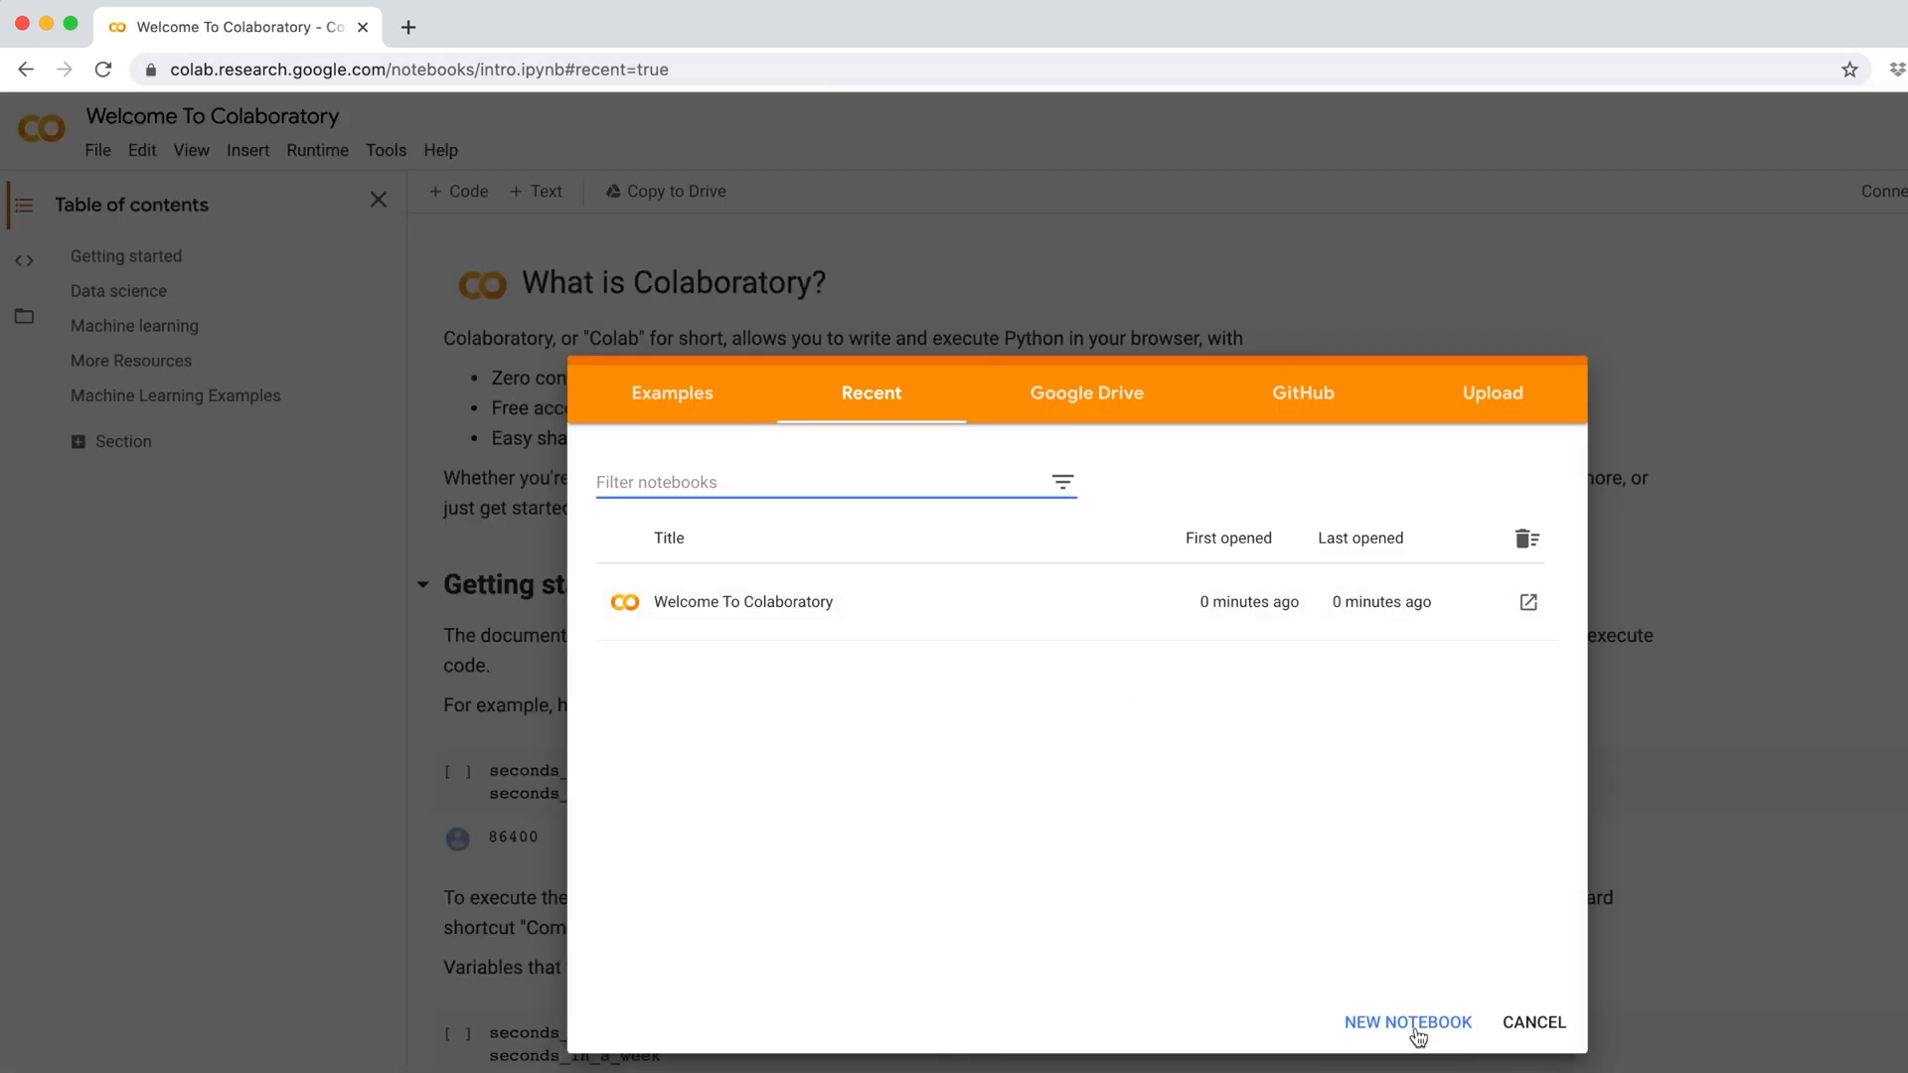
click(1407, 1021)
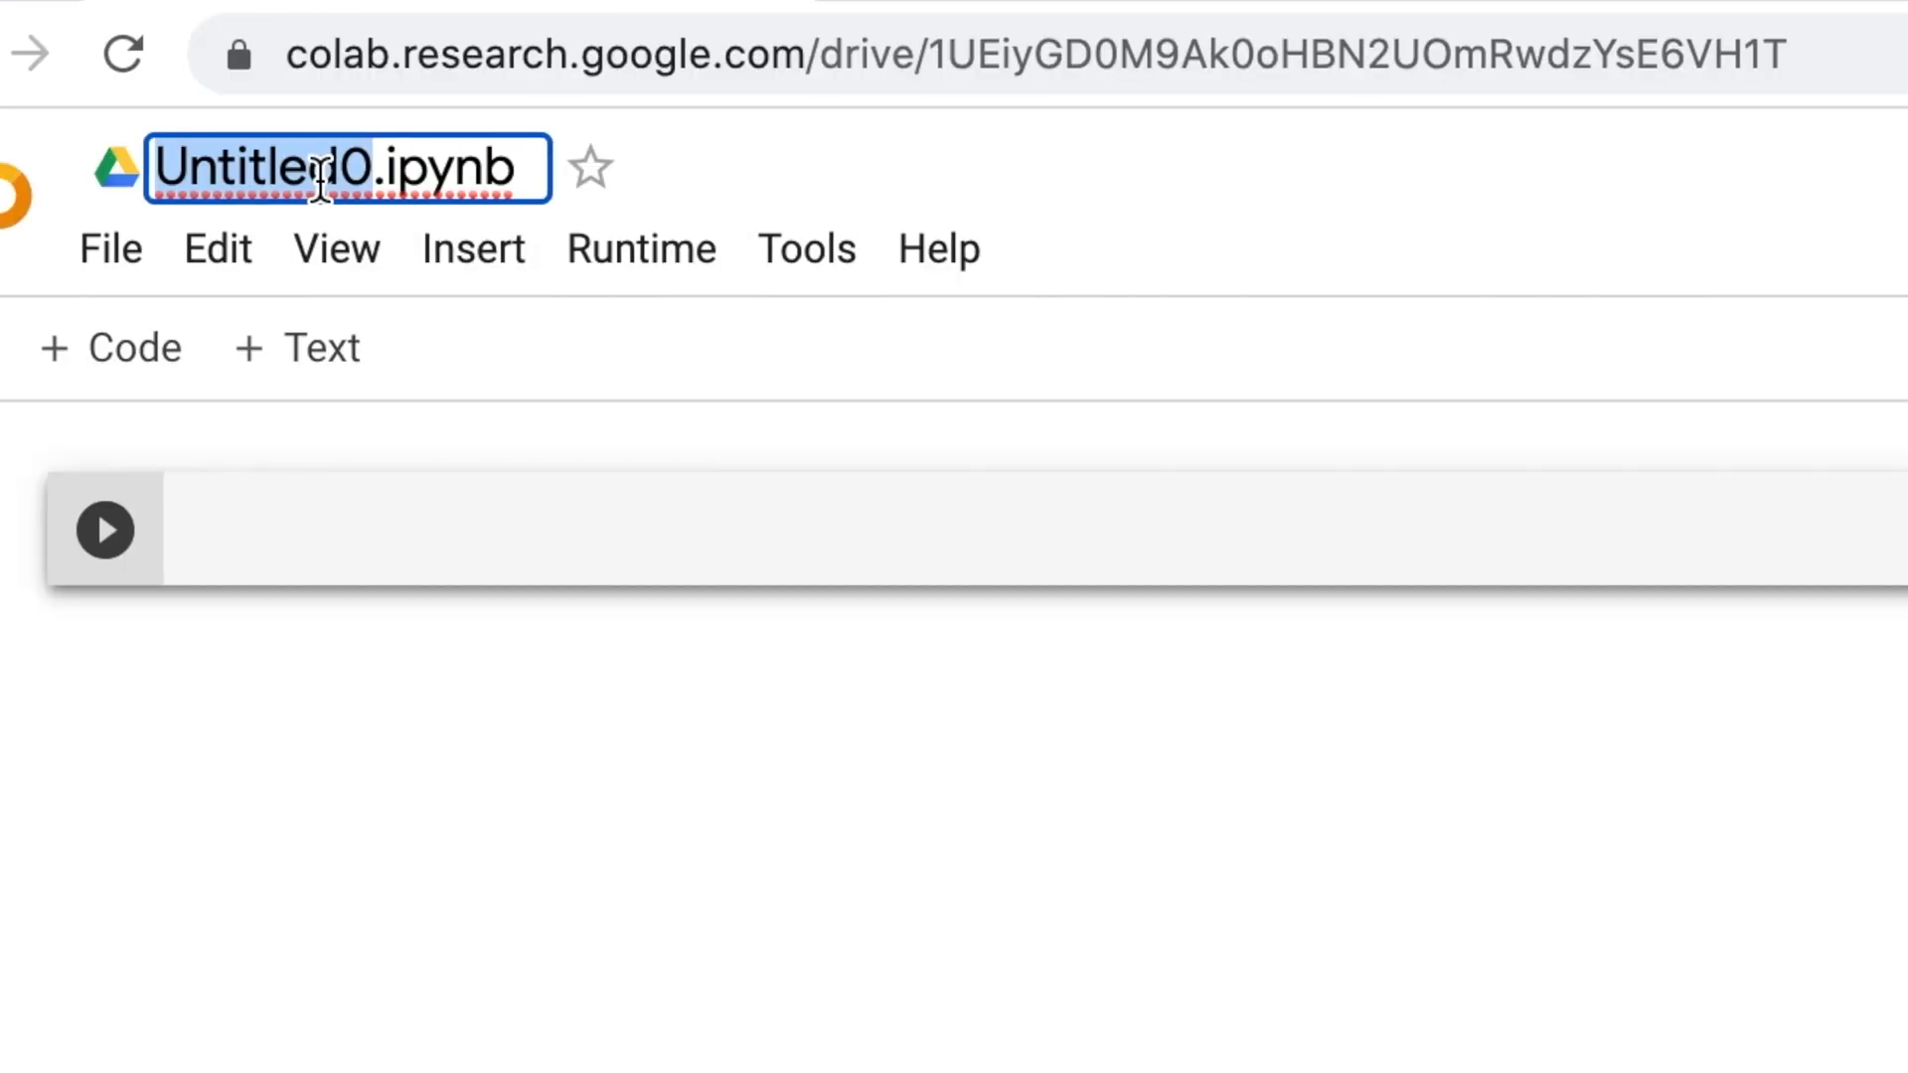
text(foo.ipynb)
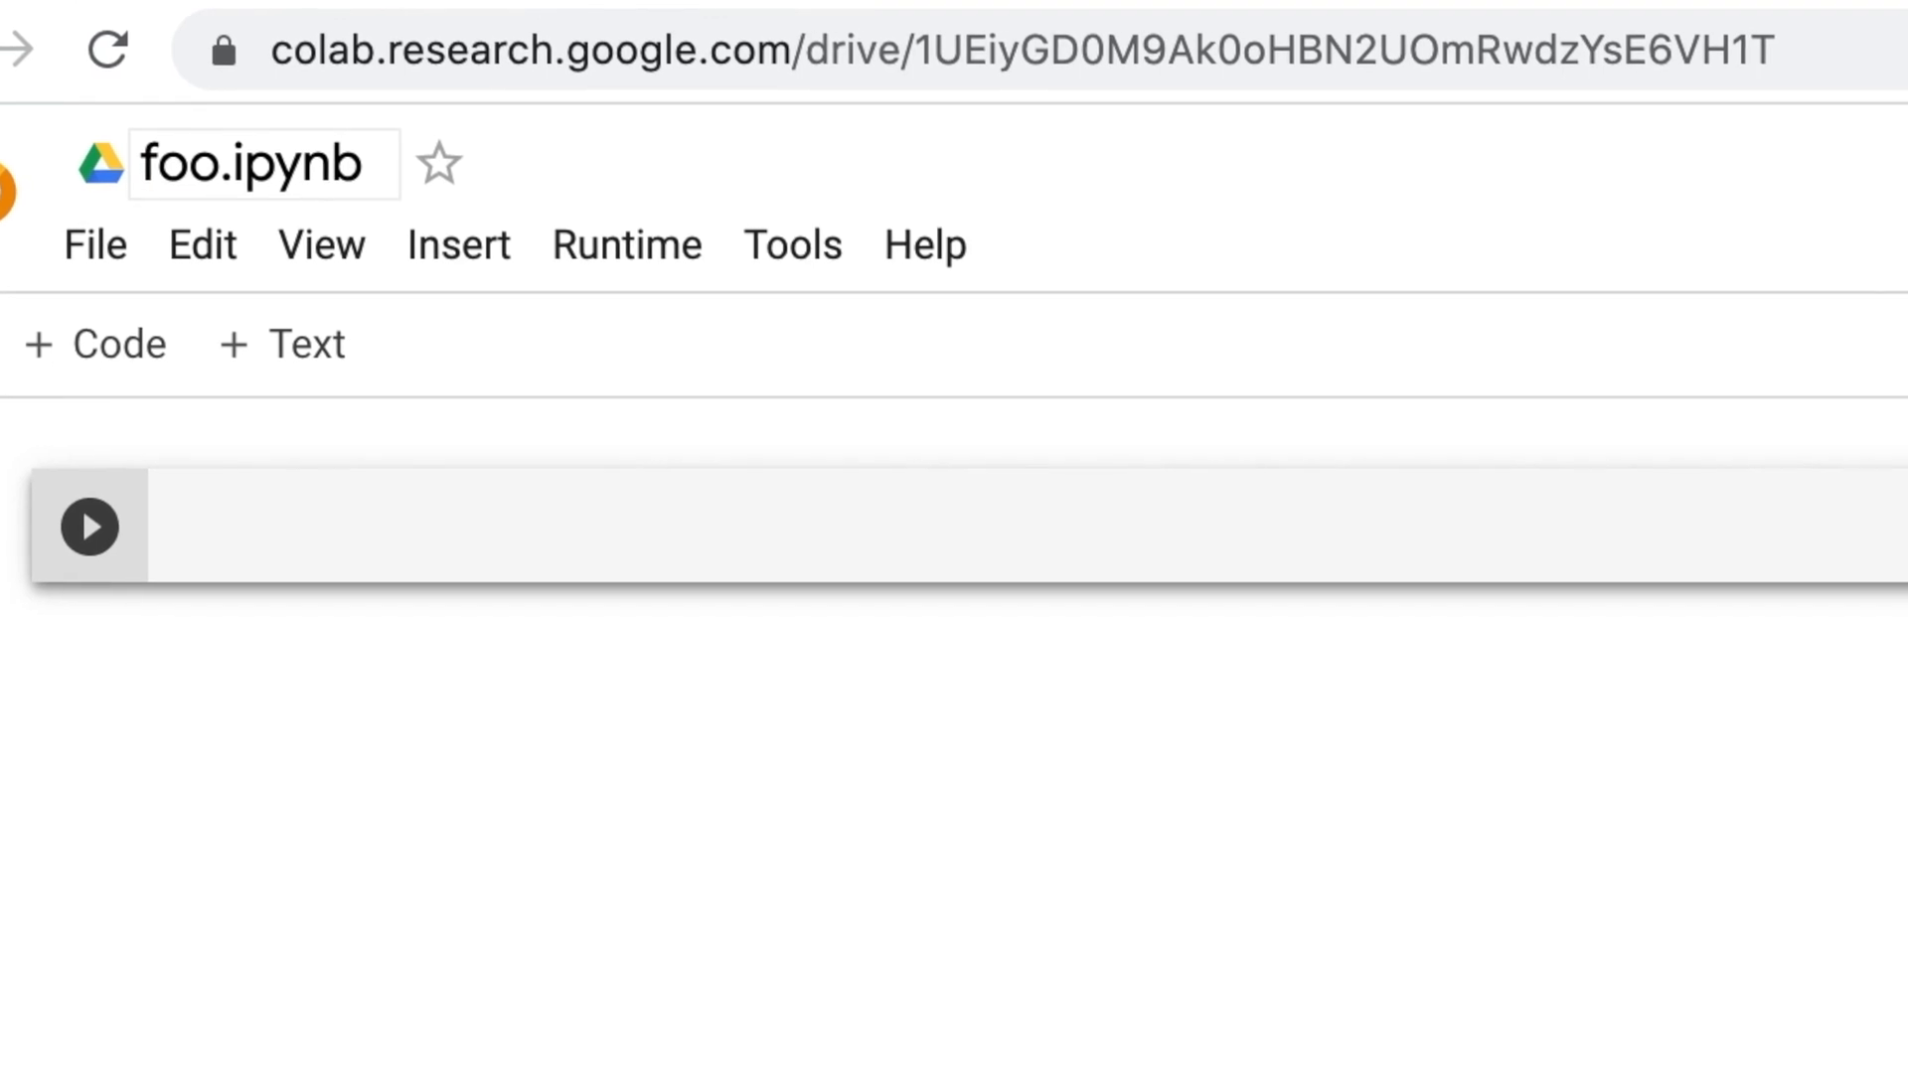
- Navigate My Drive into Colab Notebooks > sandbox
click(811, 26)
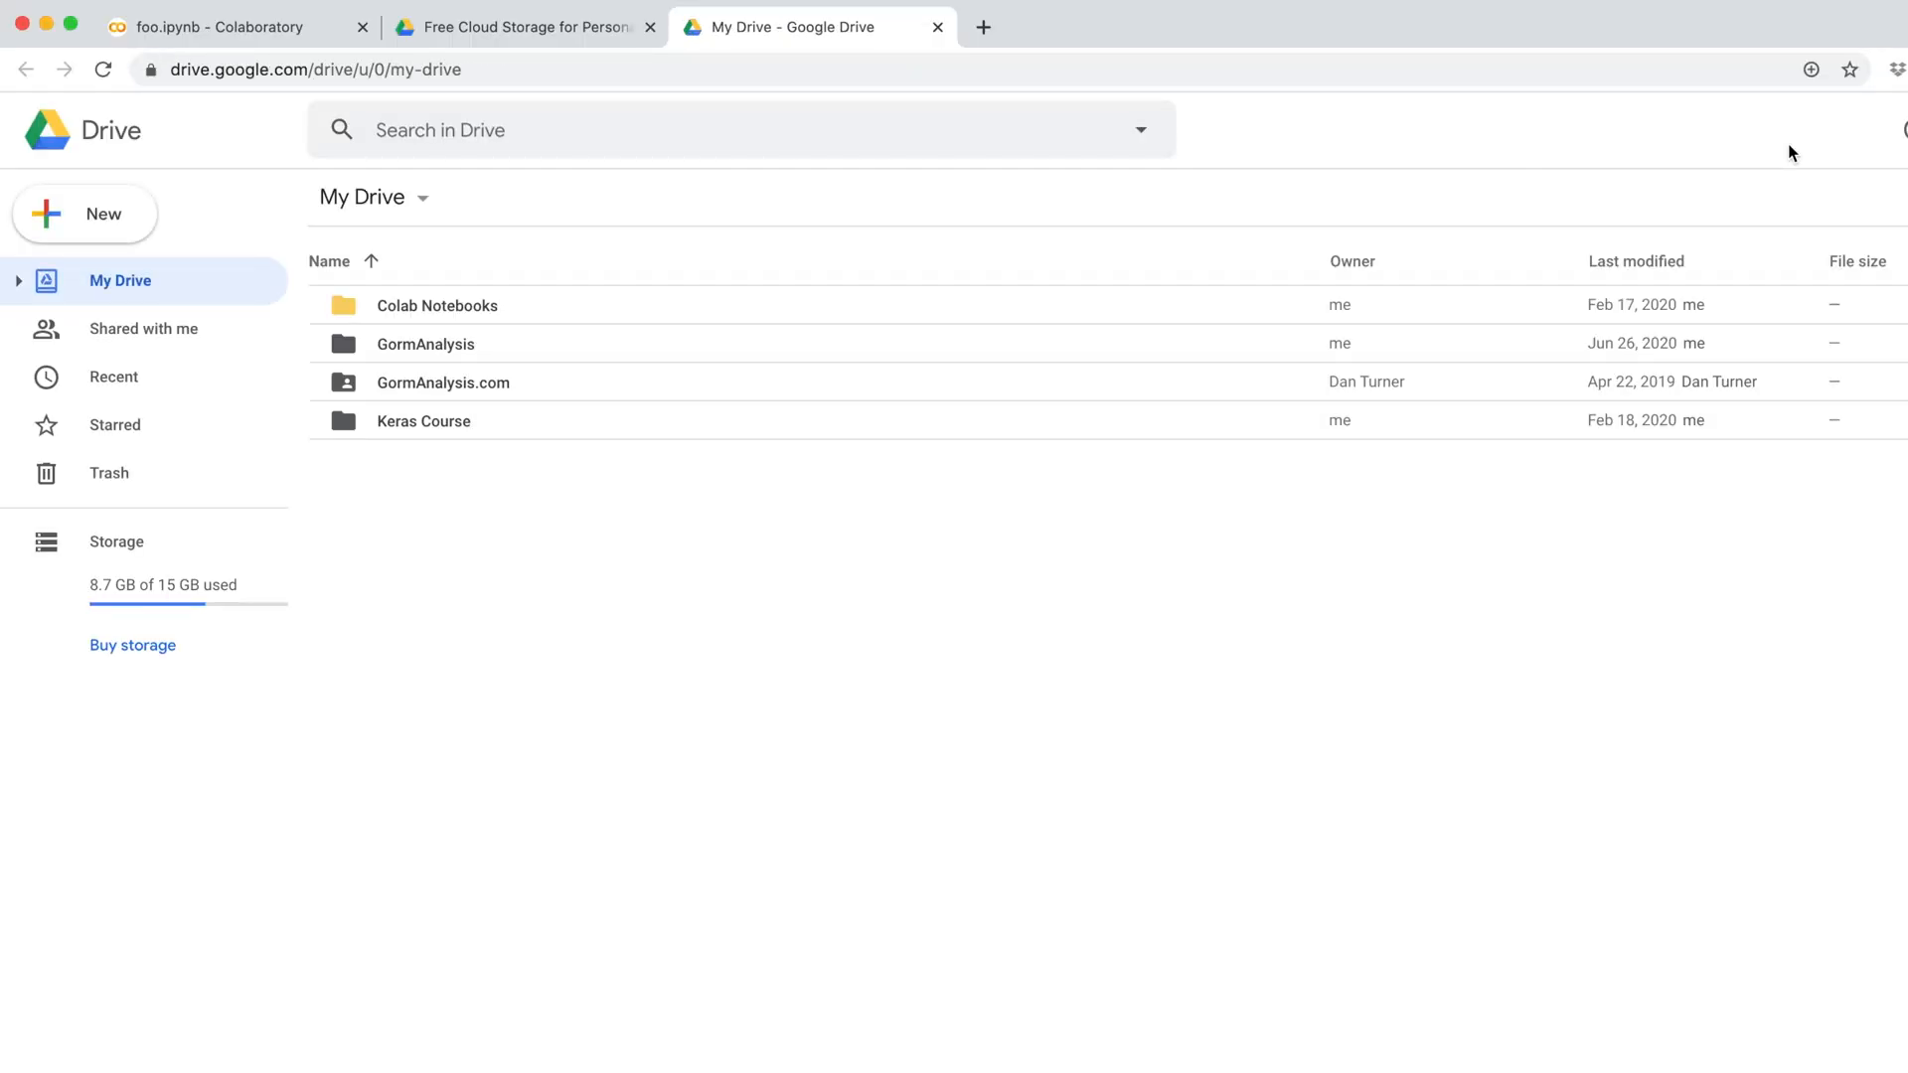
double_click(437, 306)
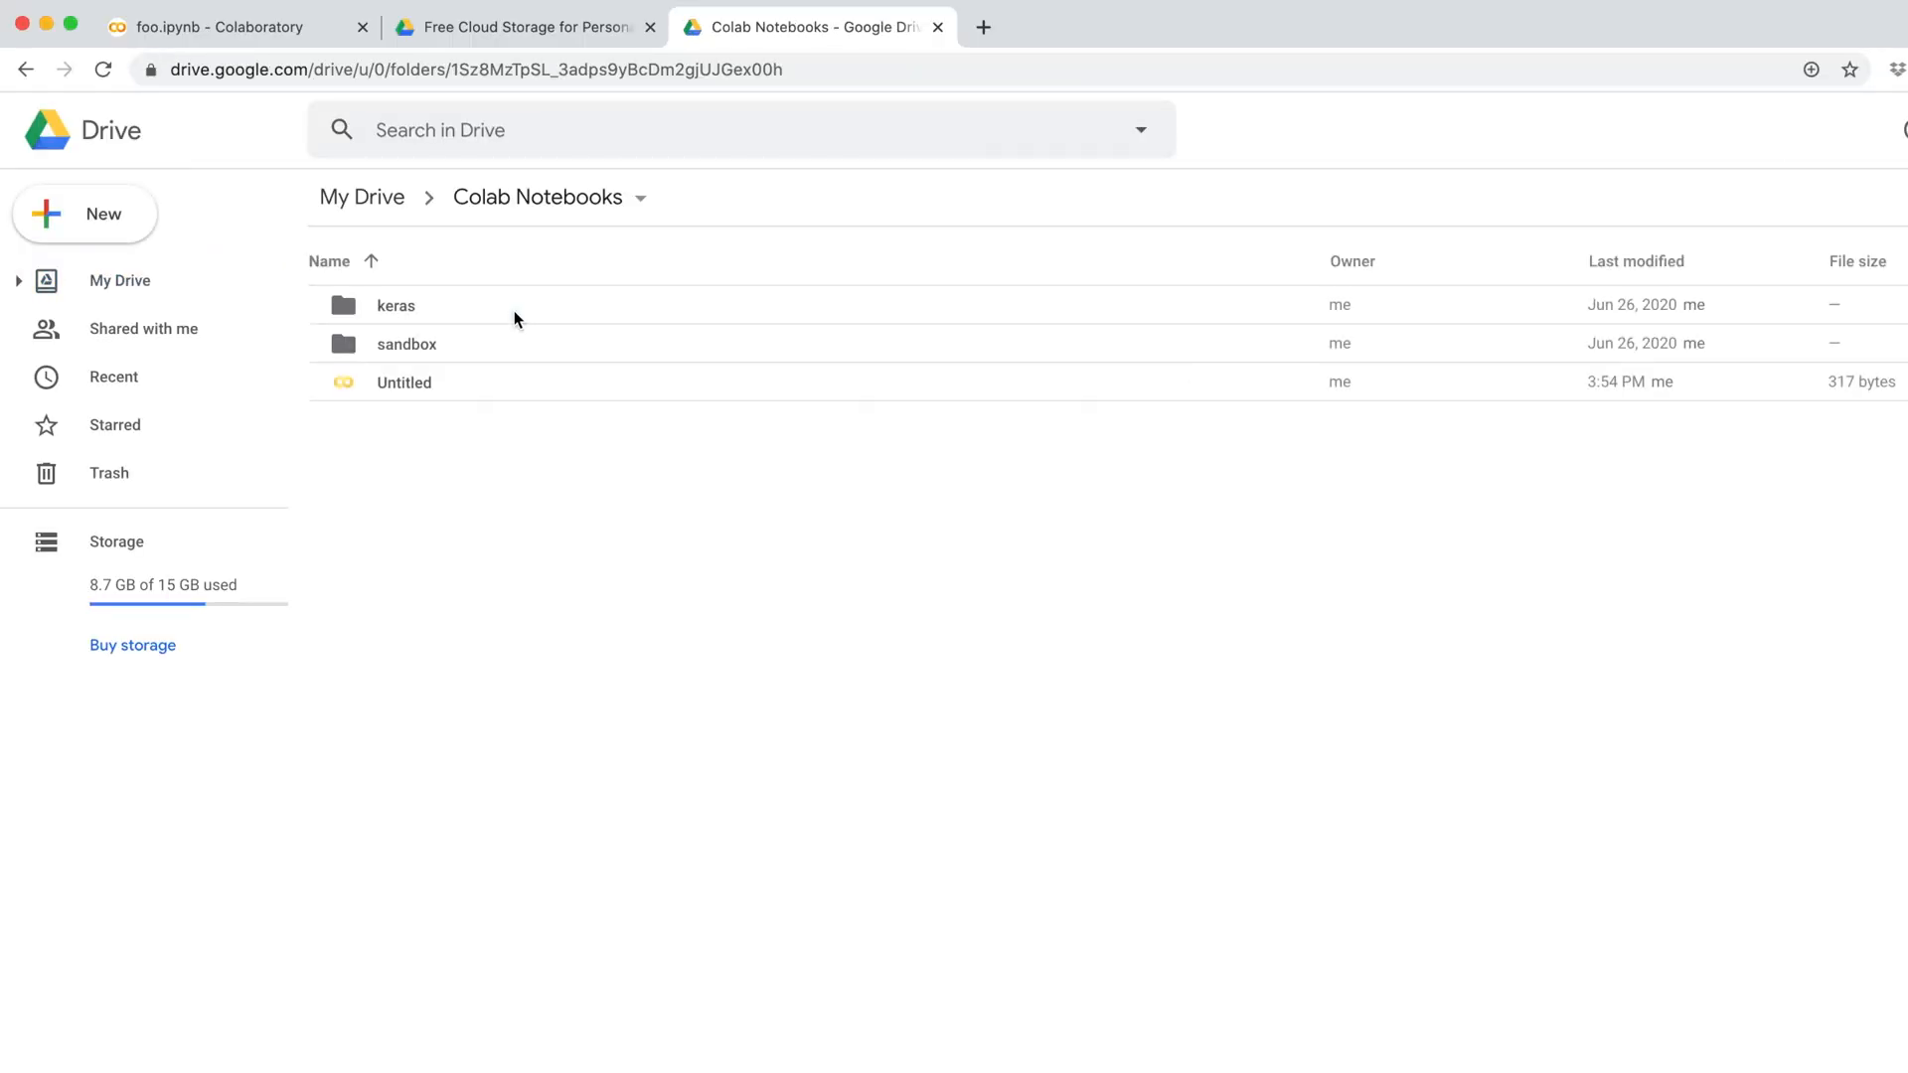
click(404, 381)
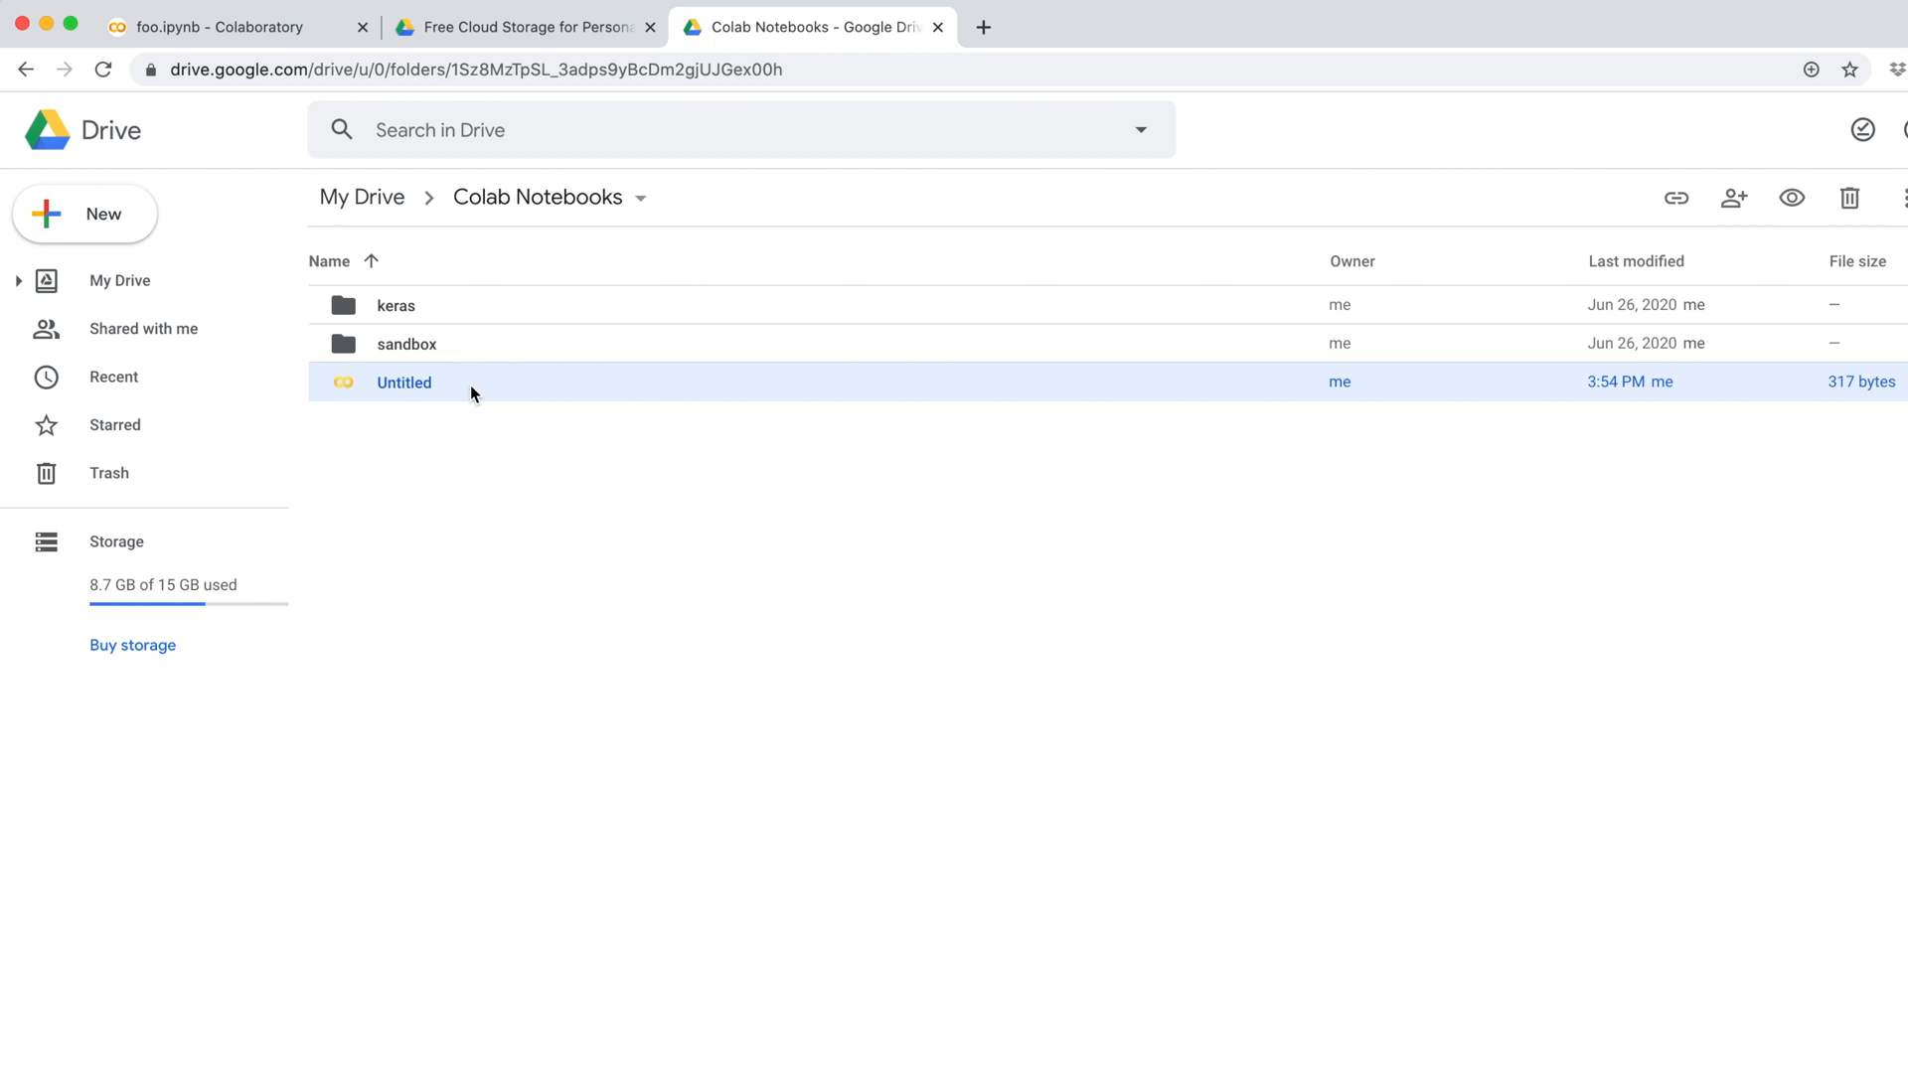
double_click(404, 382)
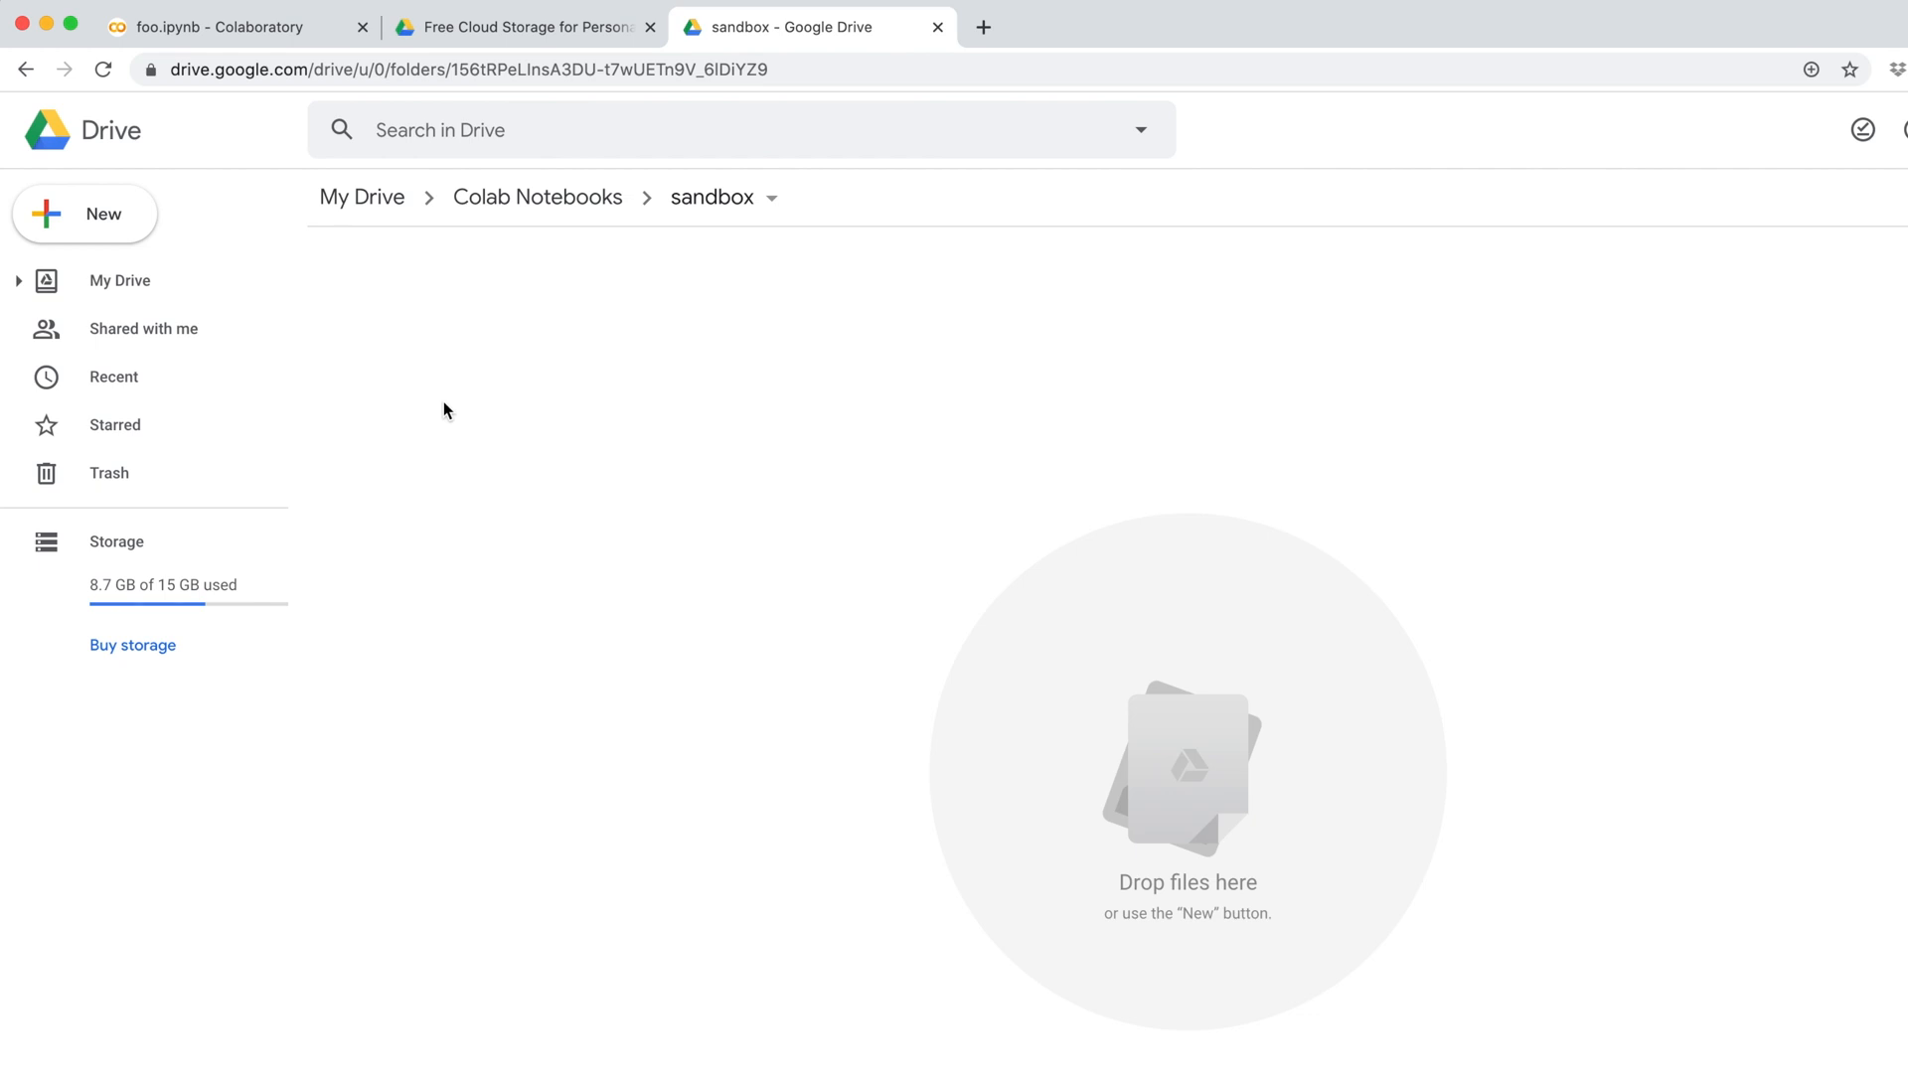
- Create a new Google Colaboratory notebook in sandbox via the More context menu
right_click(443, 409)
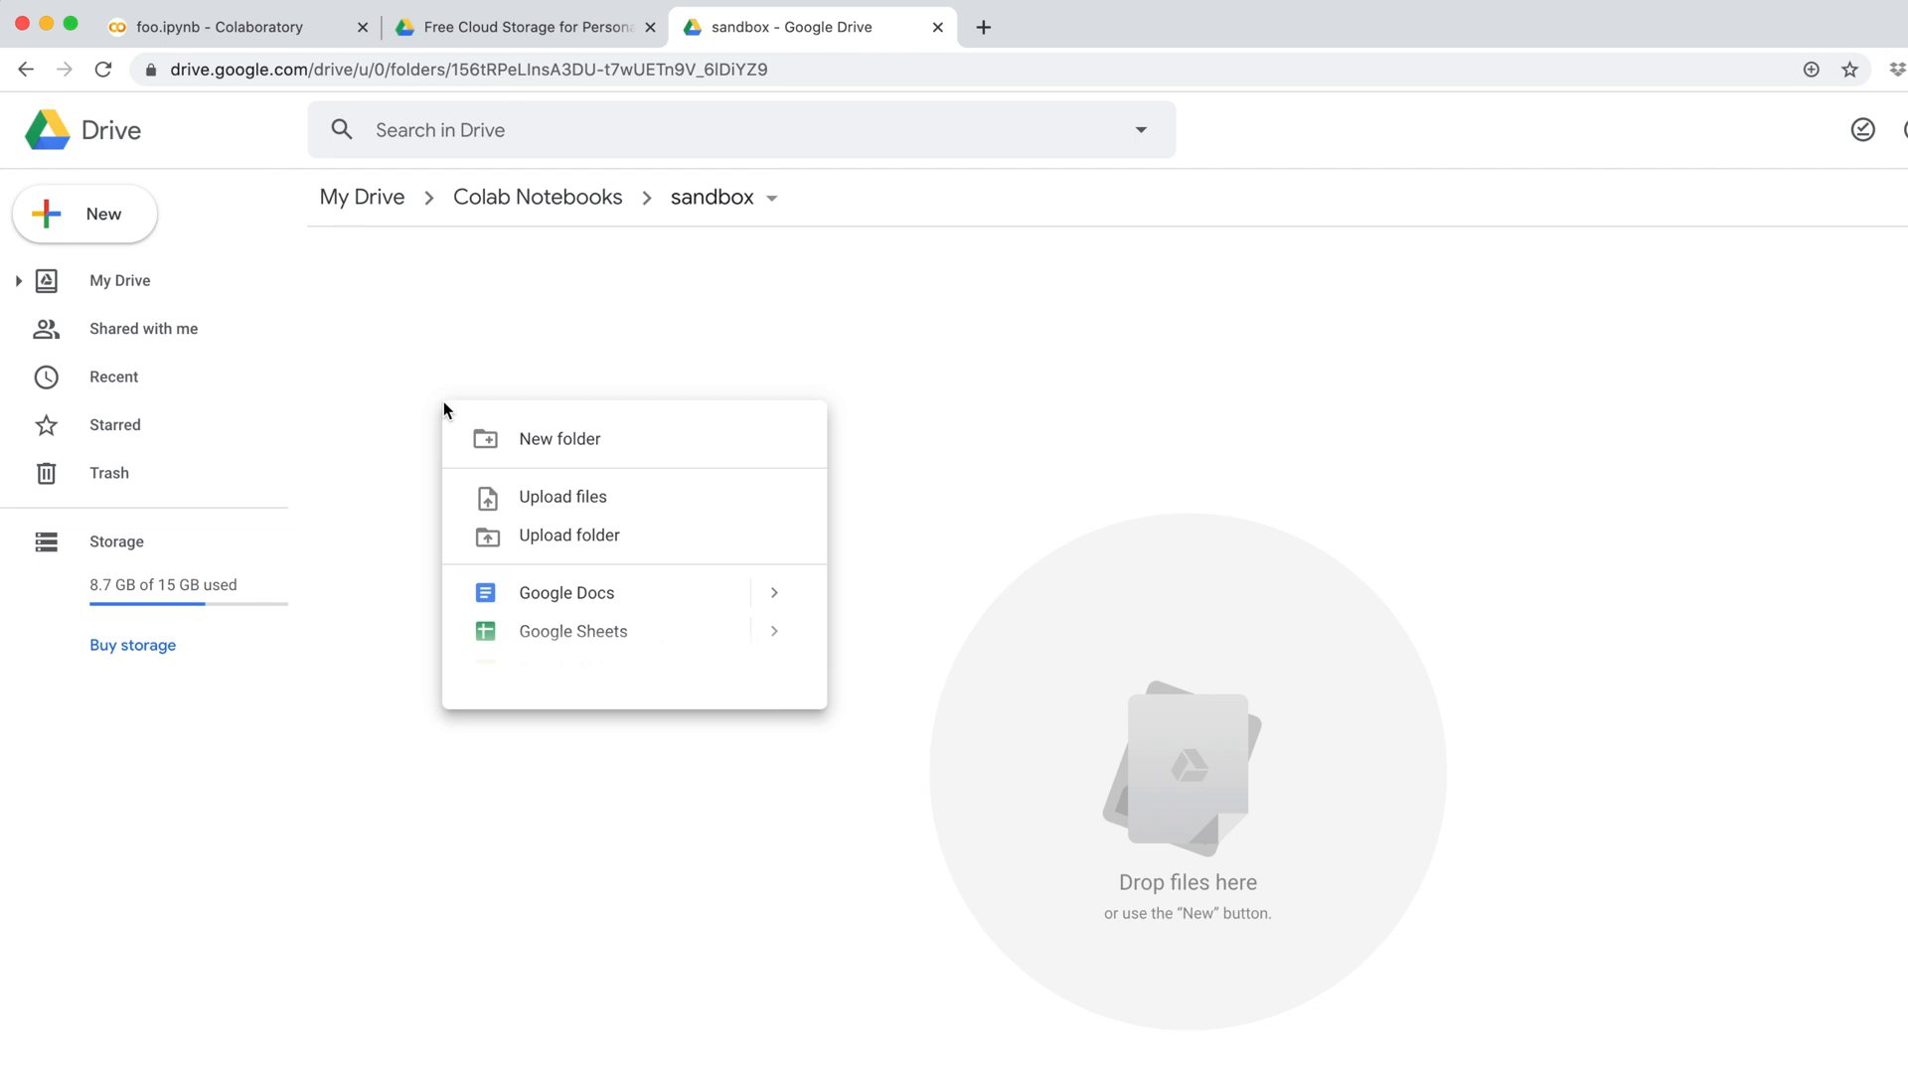
click(539, 648)
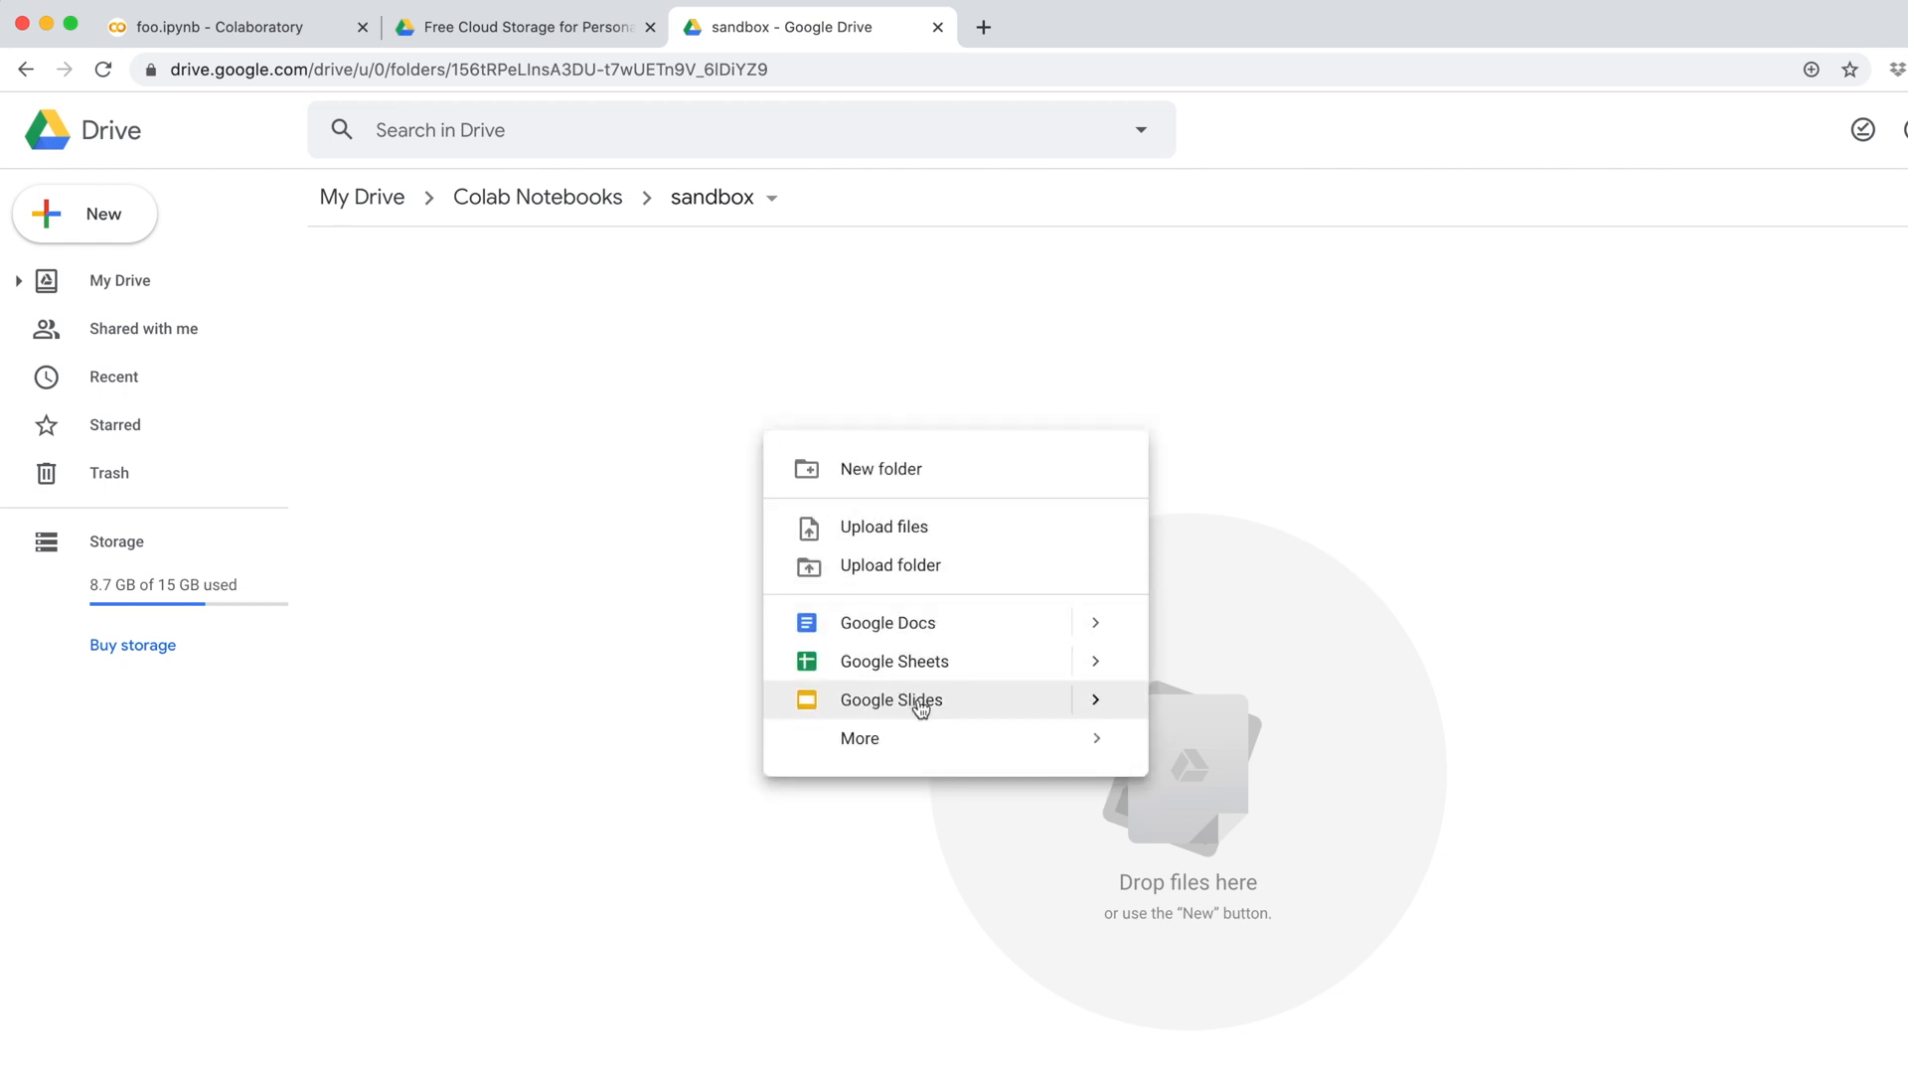
mouse_move(859, 737)
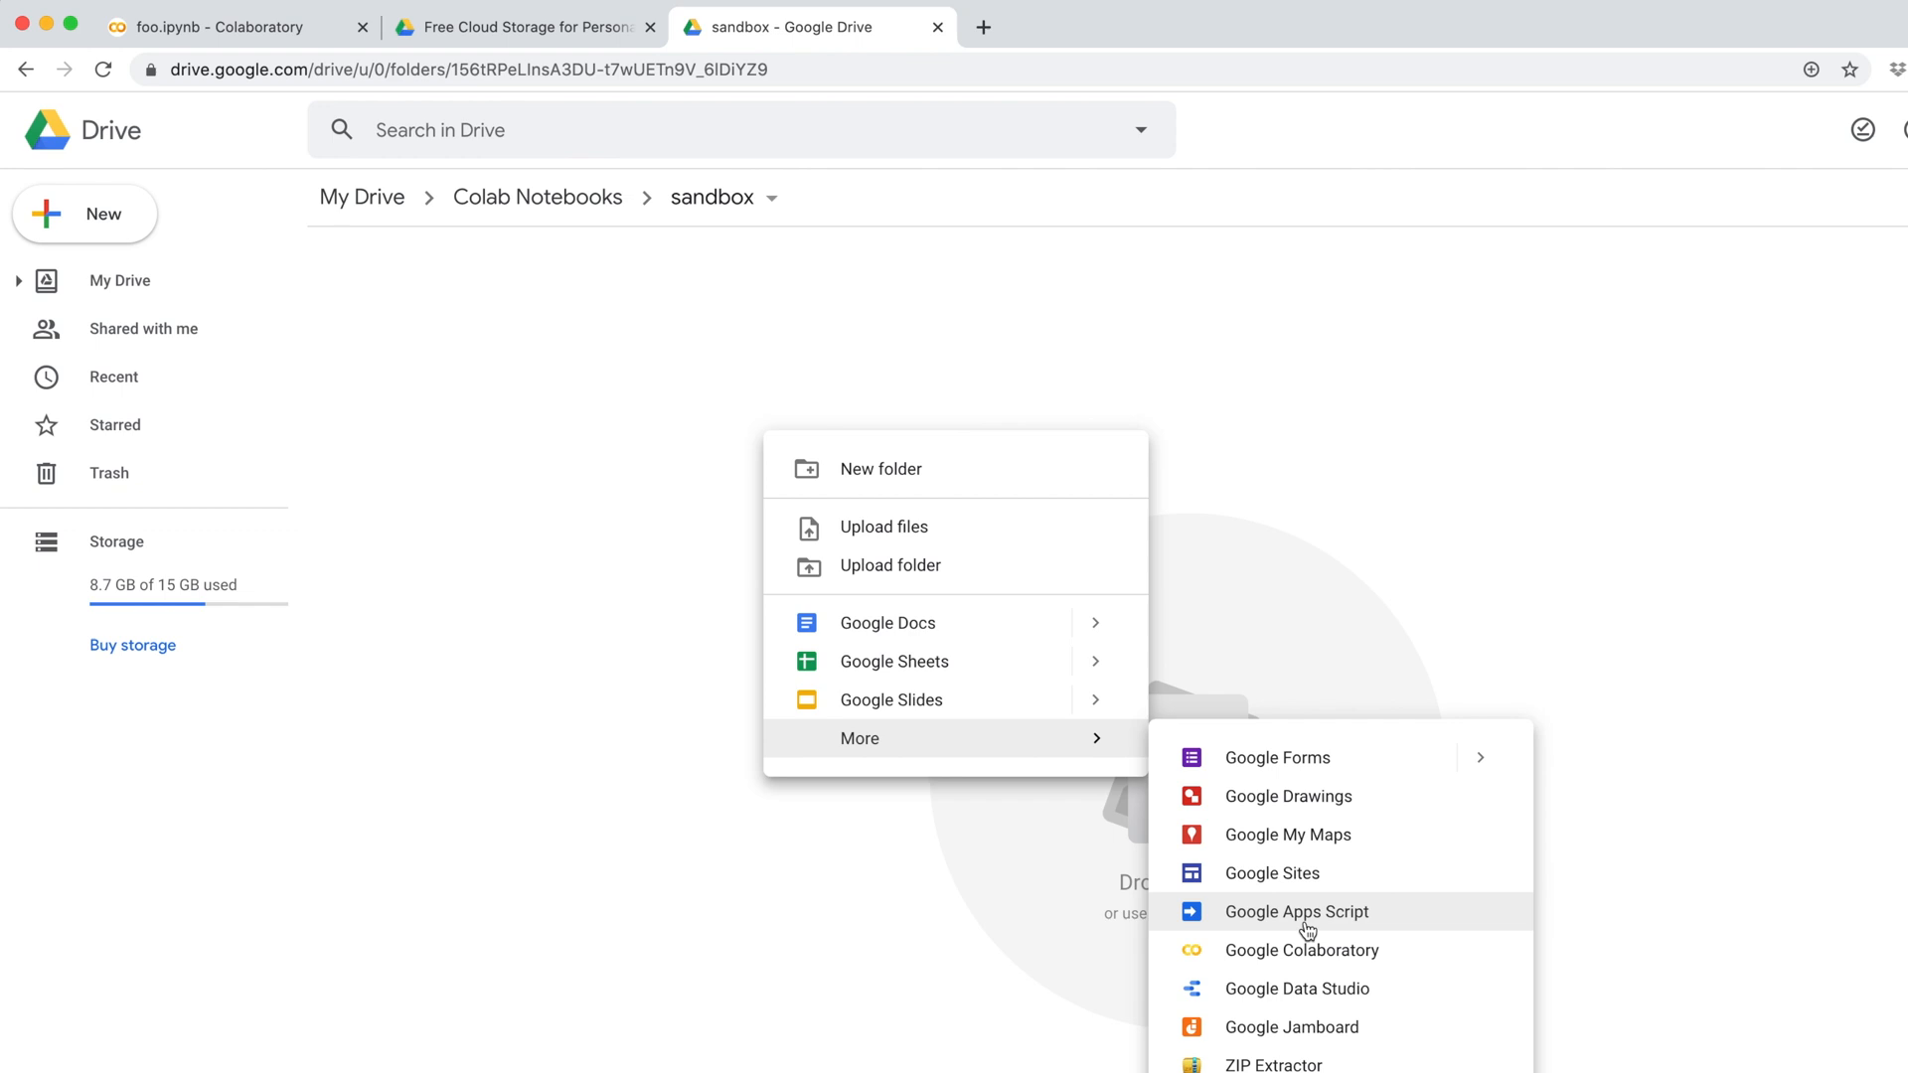
click(1302, 950)
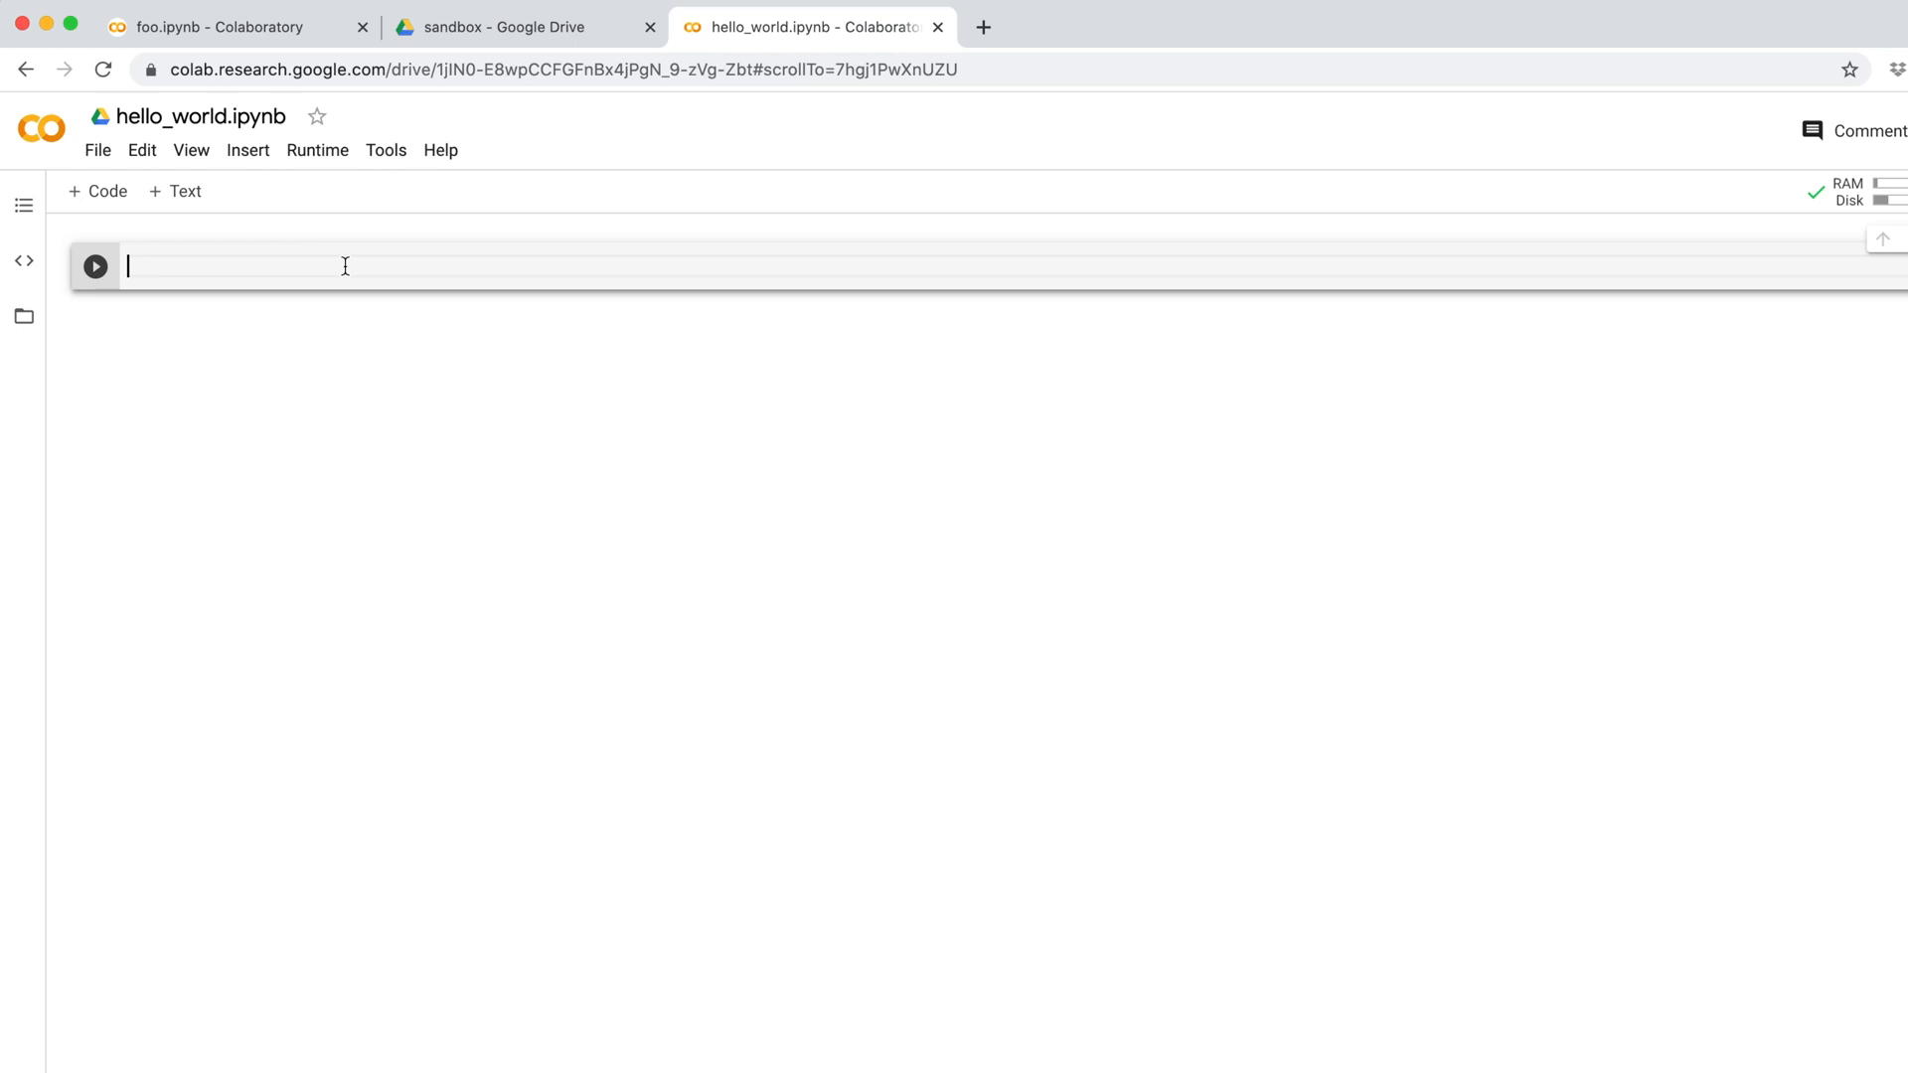
- Write import sys and print(sys.version) in the first cell and run it
text(import sys)
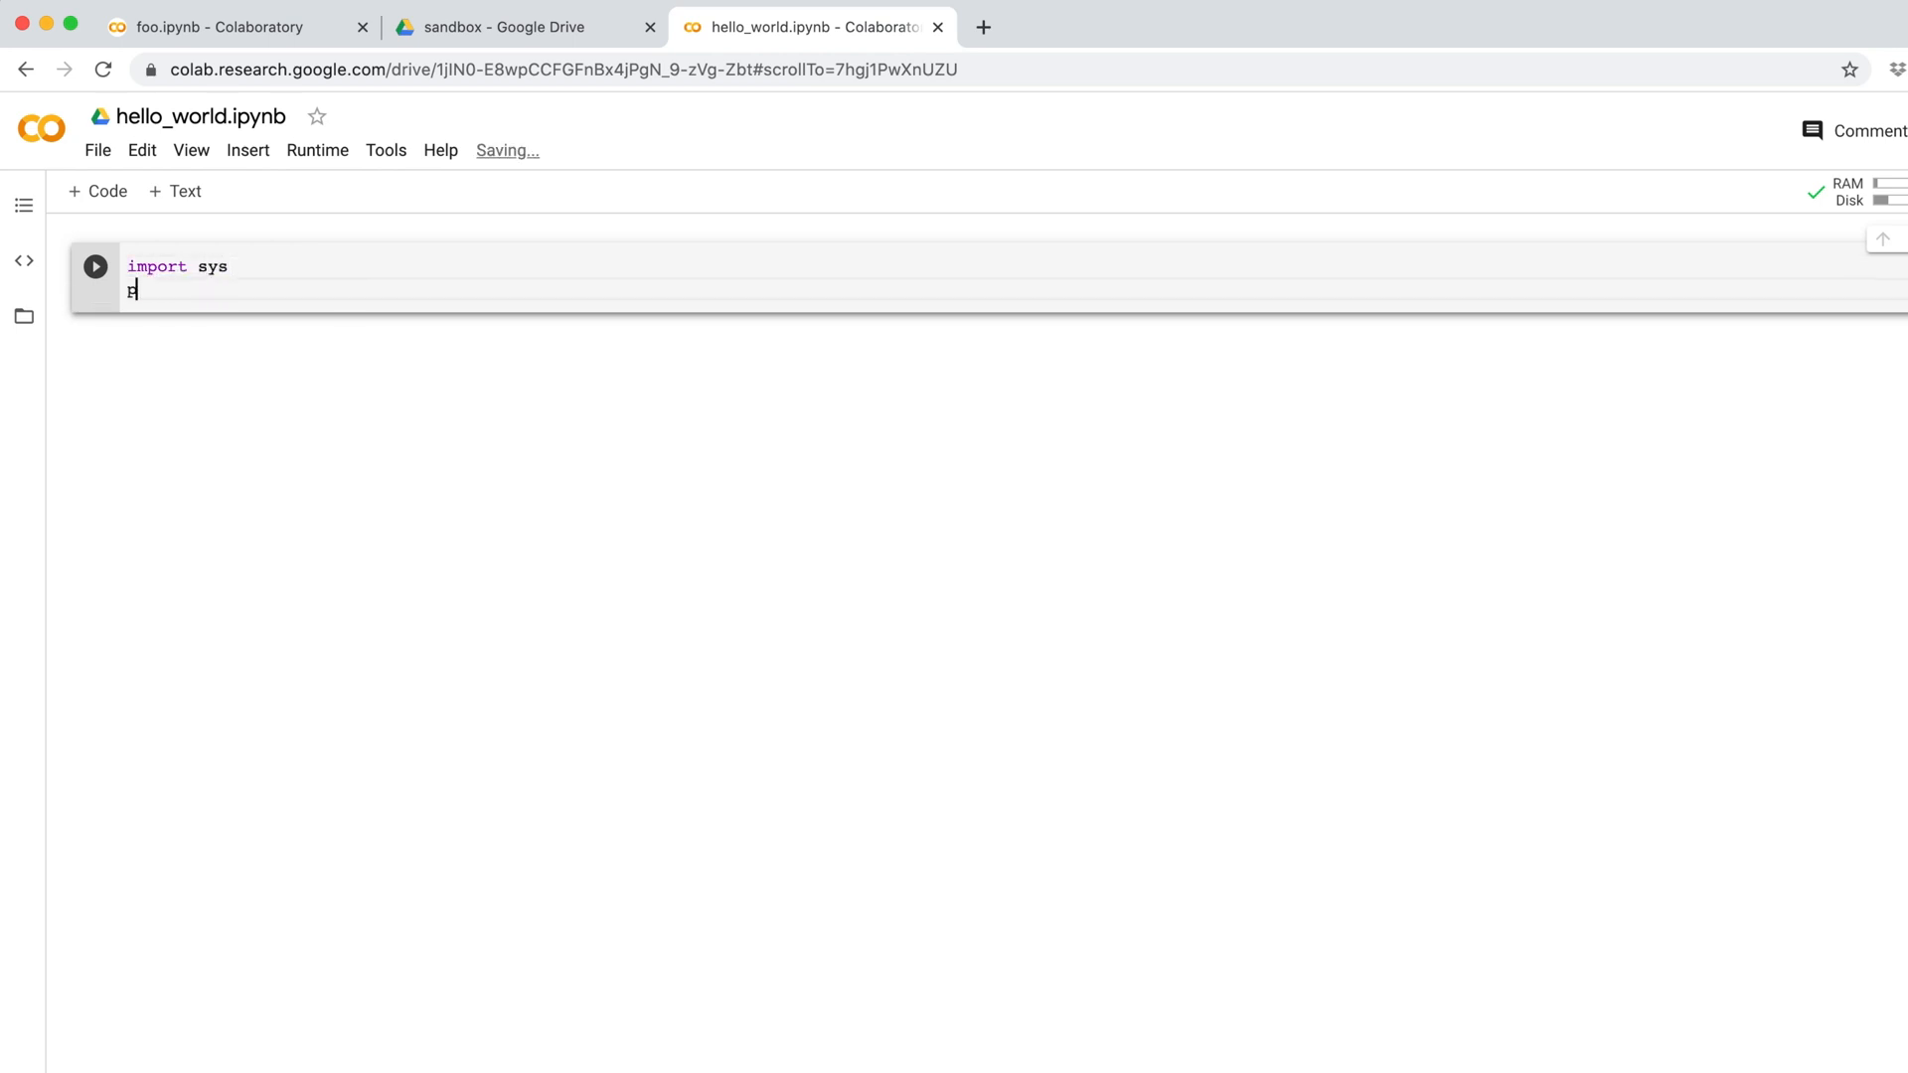
text(rint(sys.version))
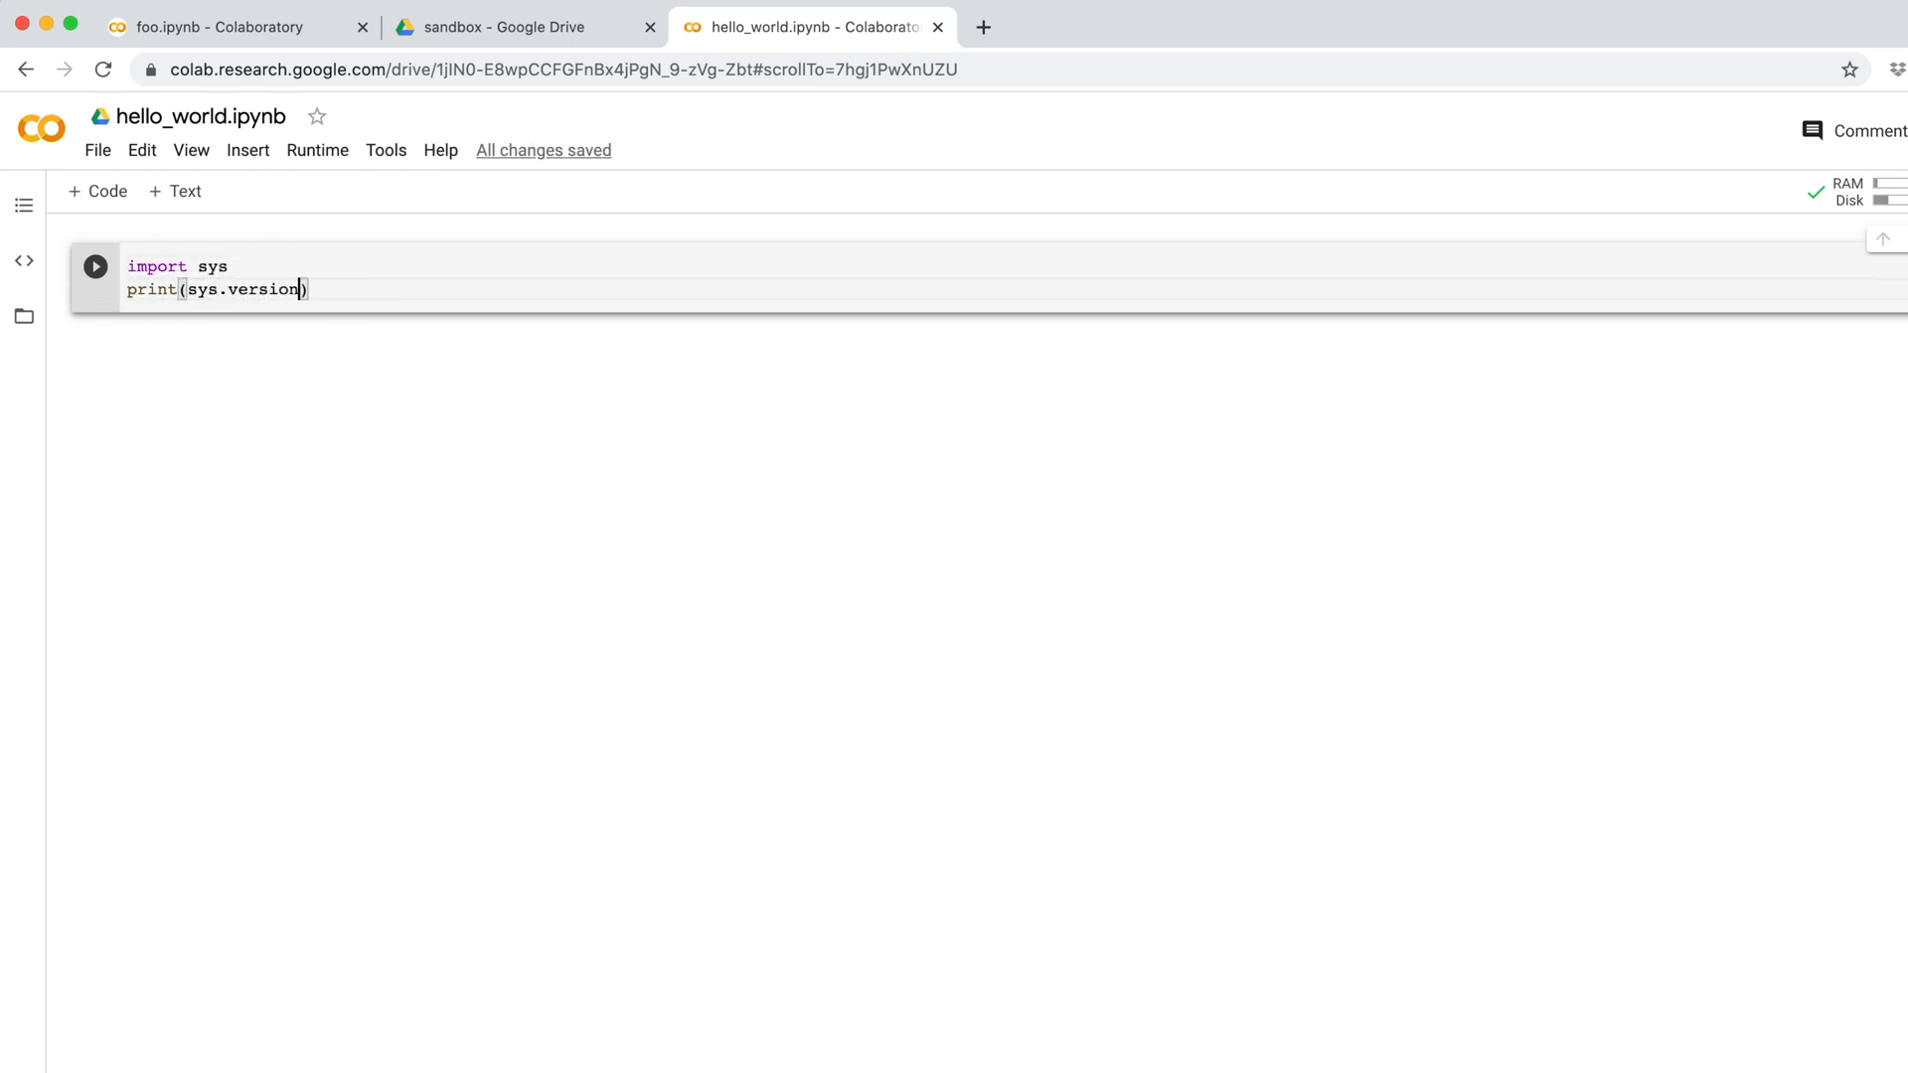
click(318, 149)
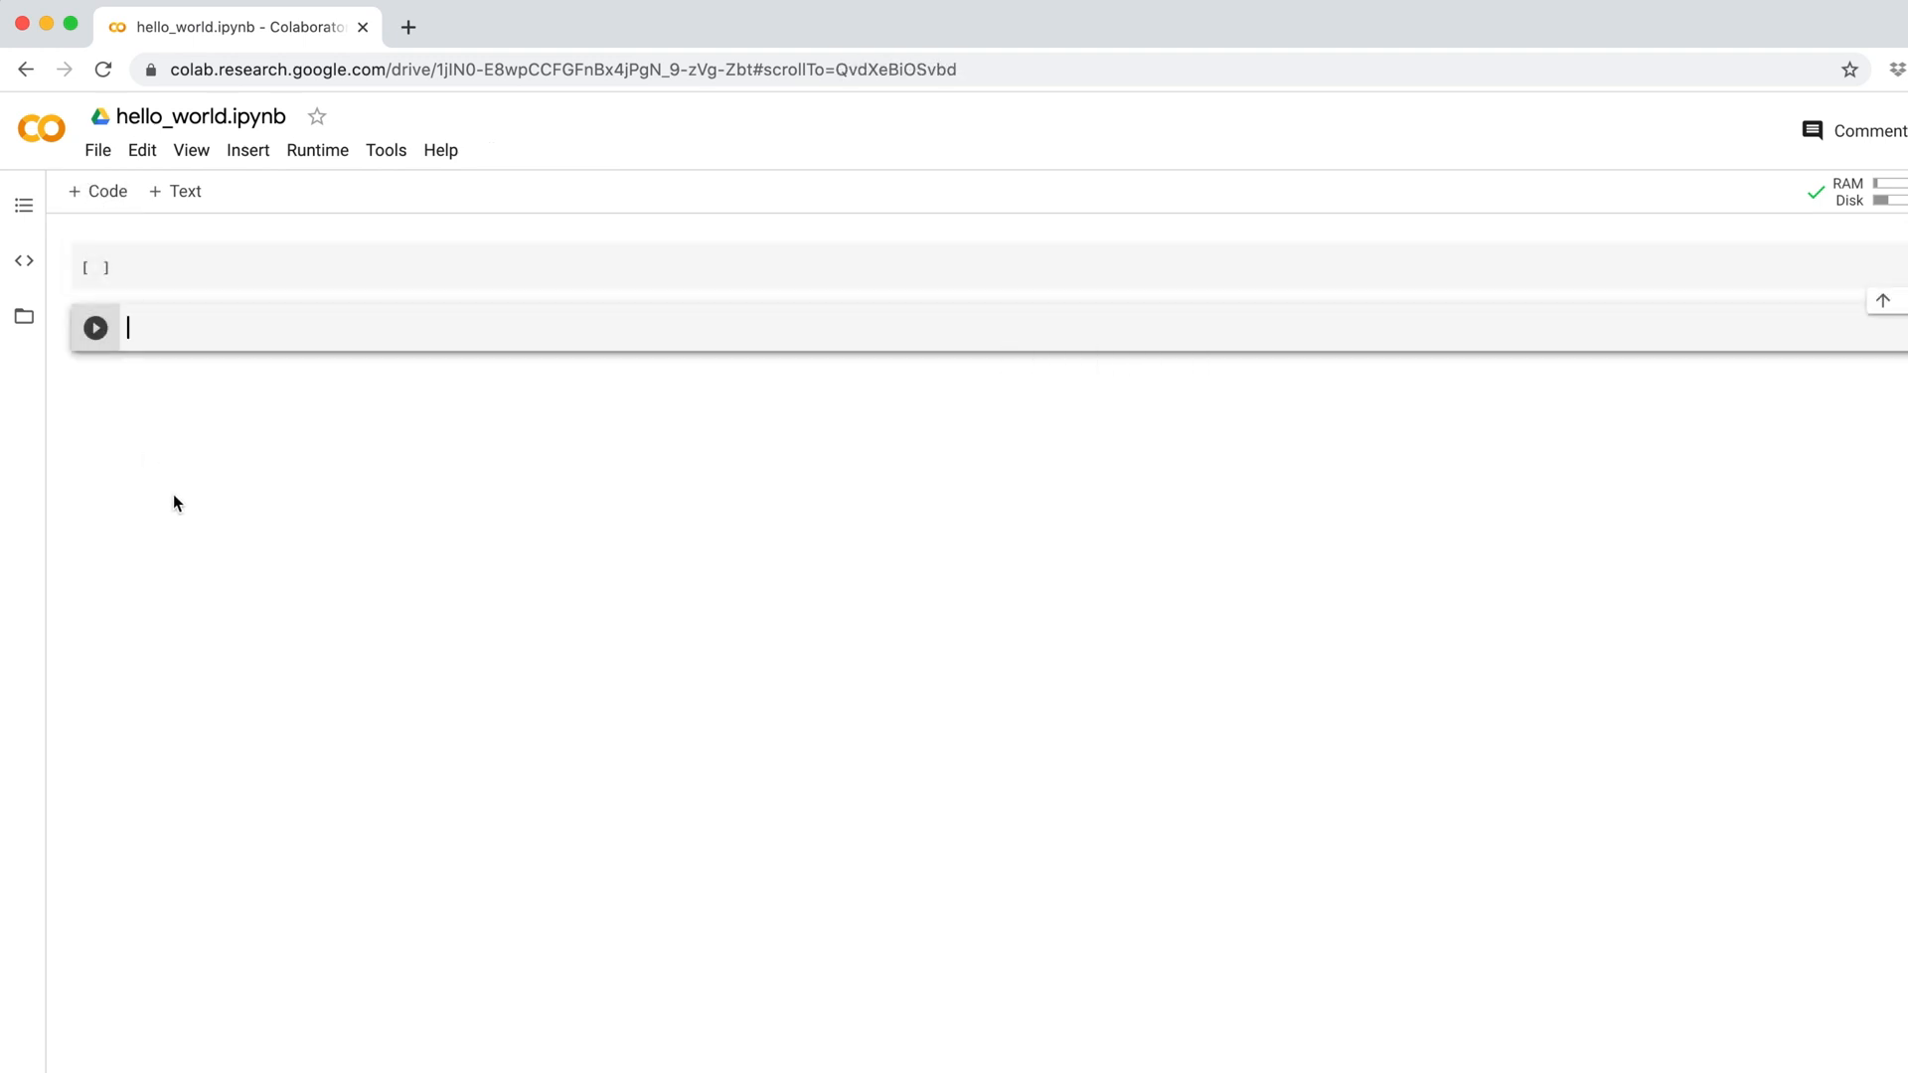
- Write print("hello") in the second cell and run the focused cell from Runtime
text(print("hello)
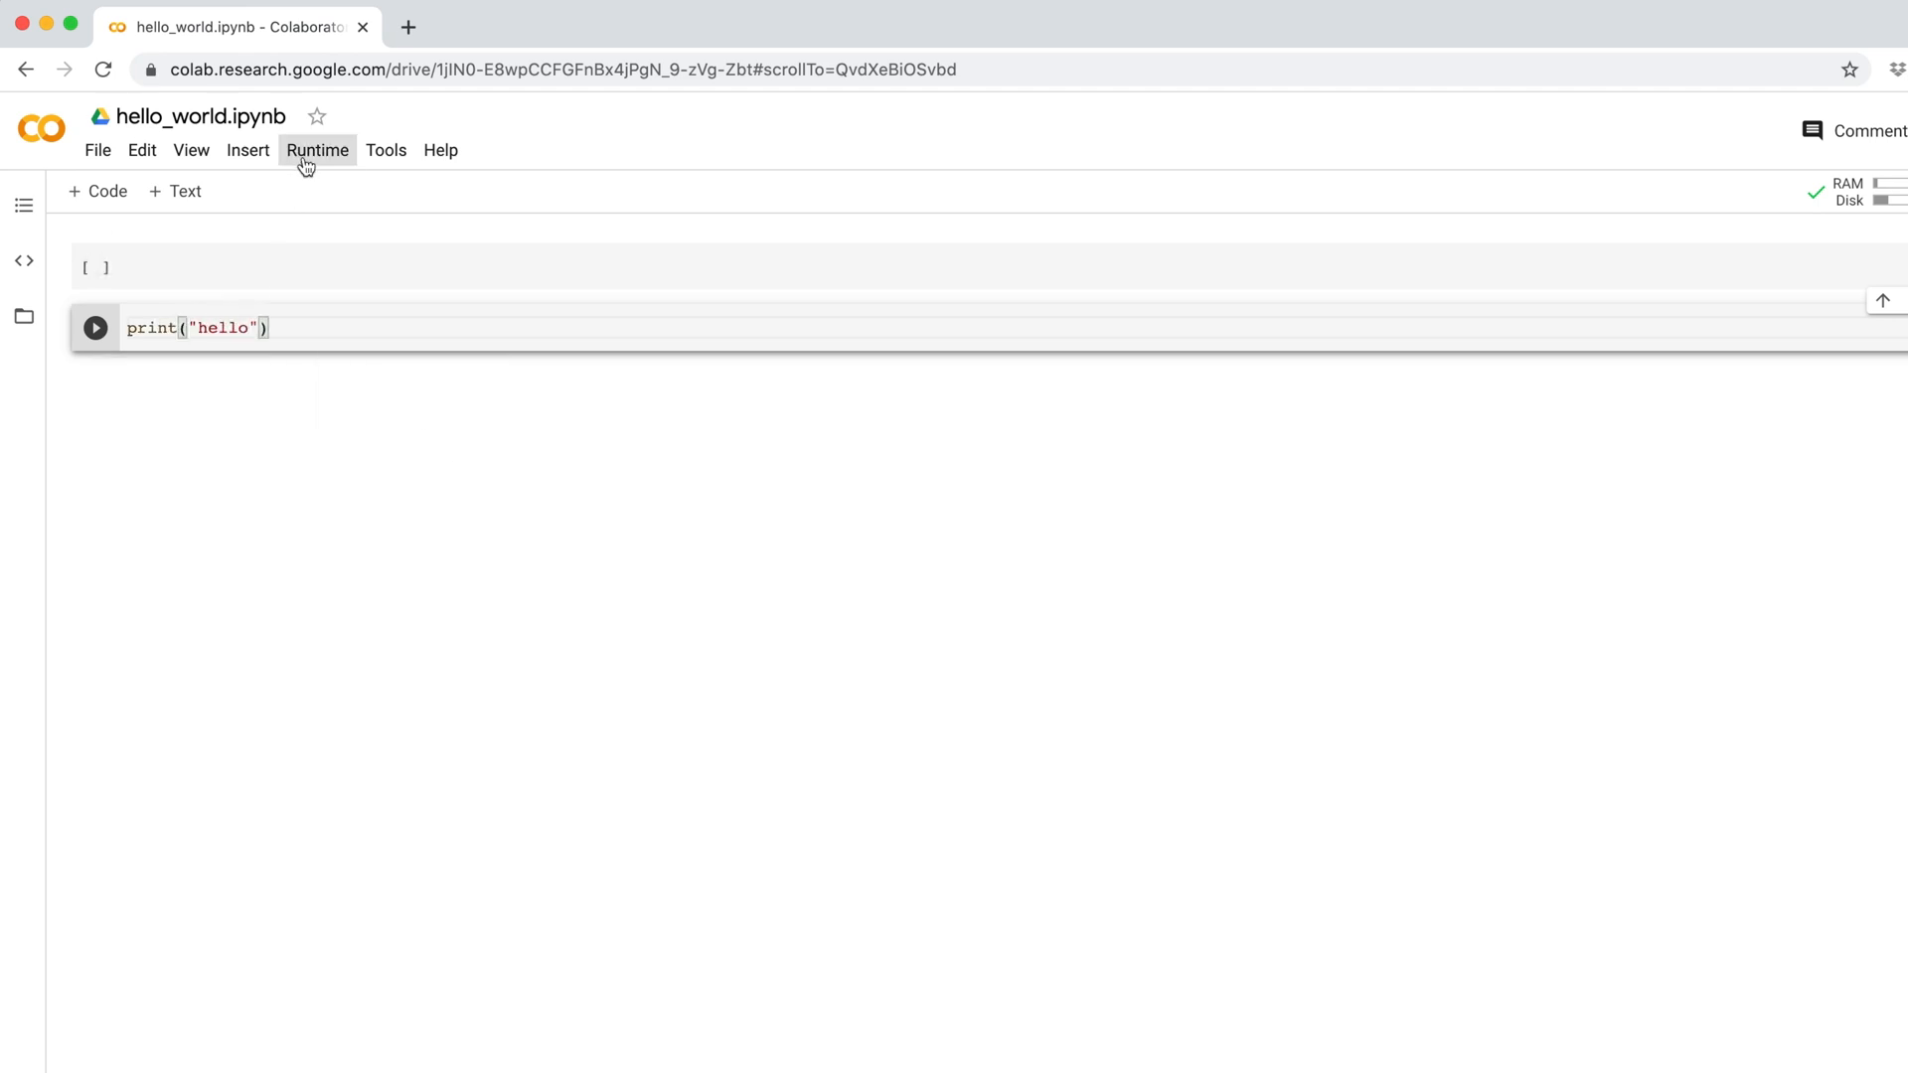
click(318, 149)
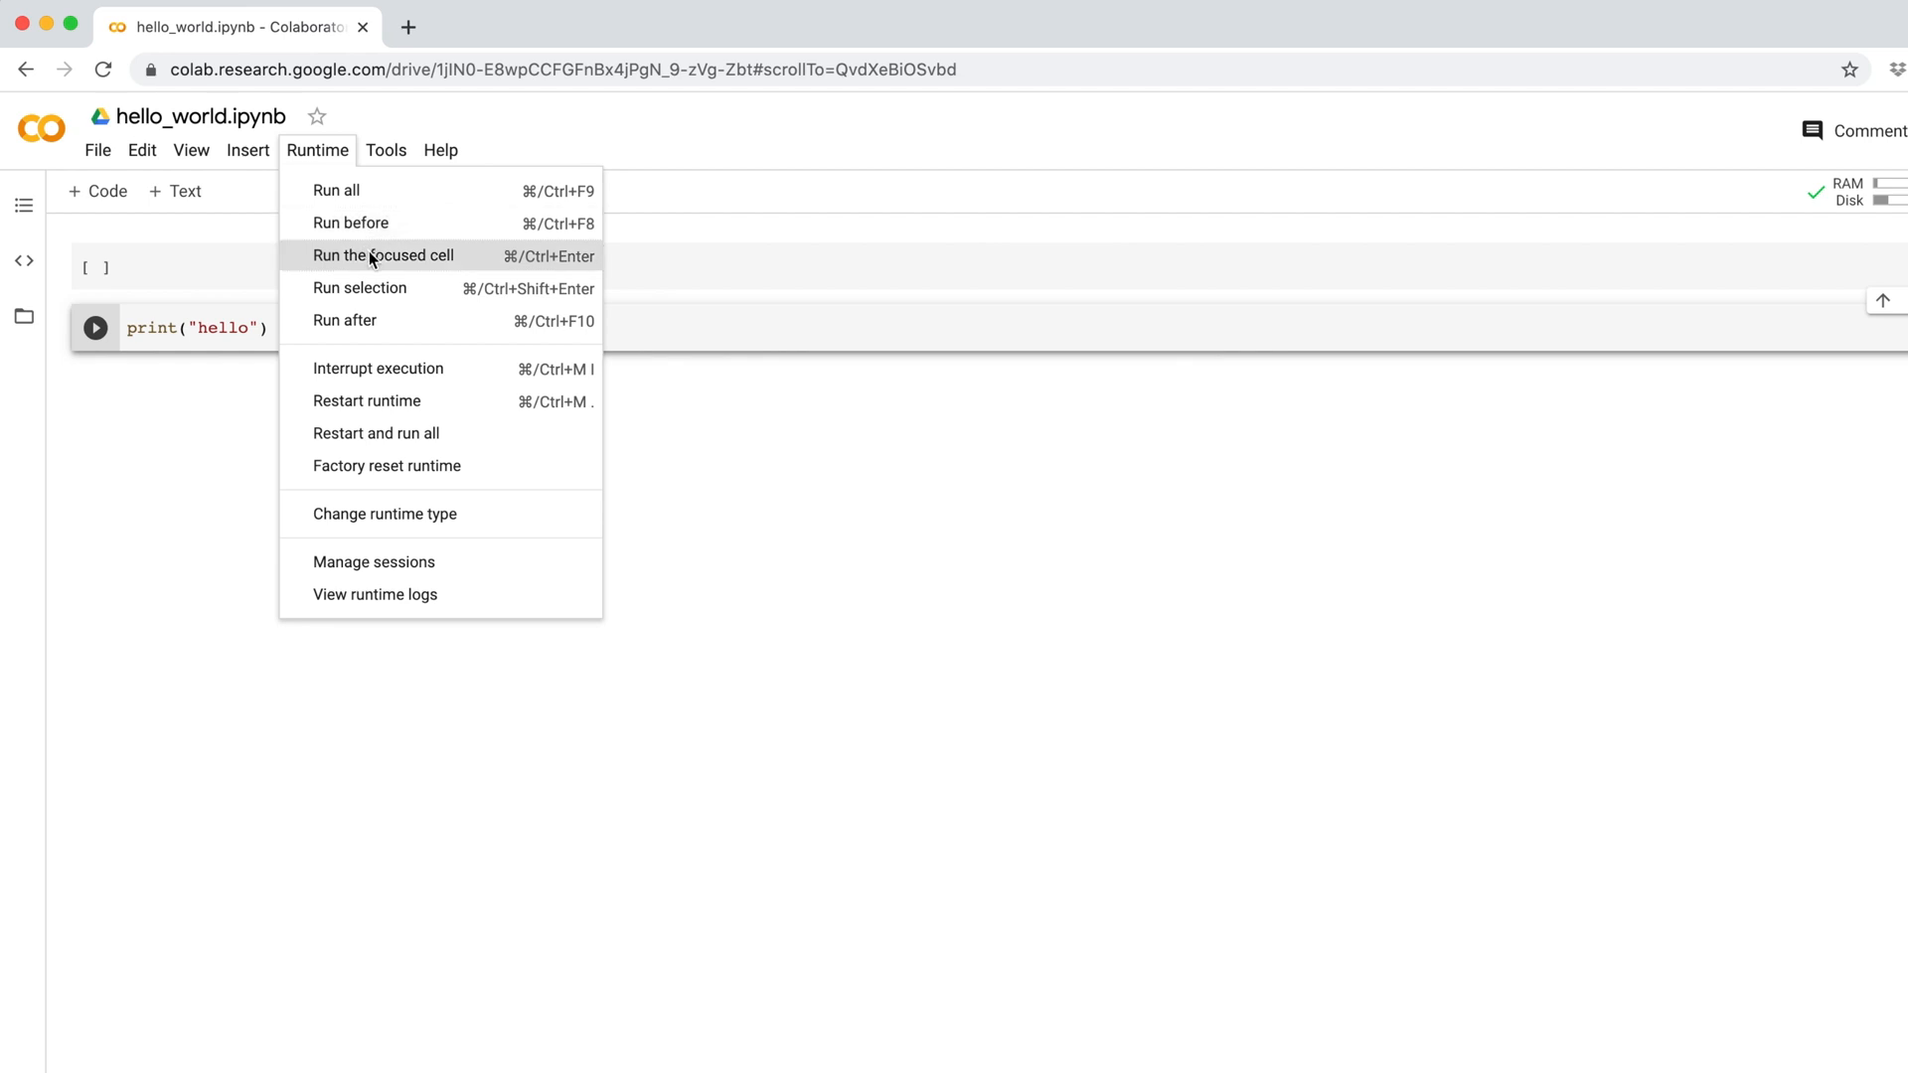
click(382, 256)
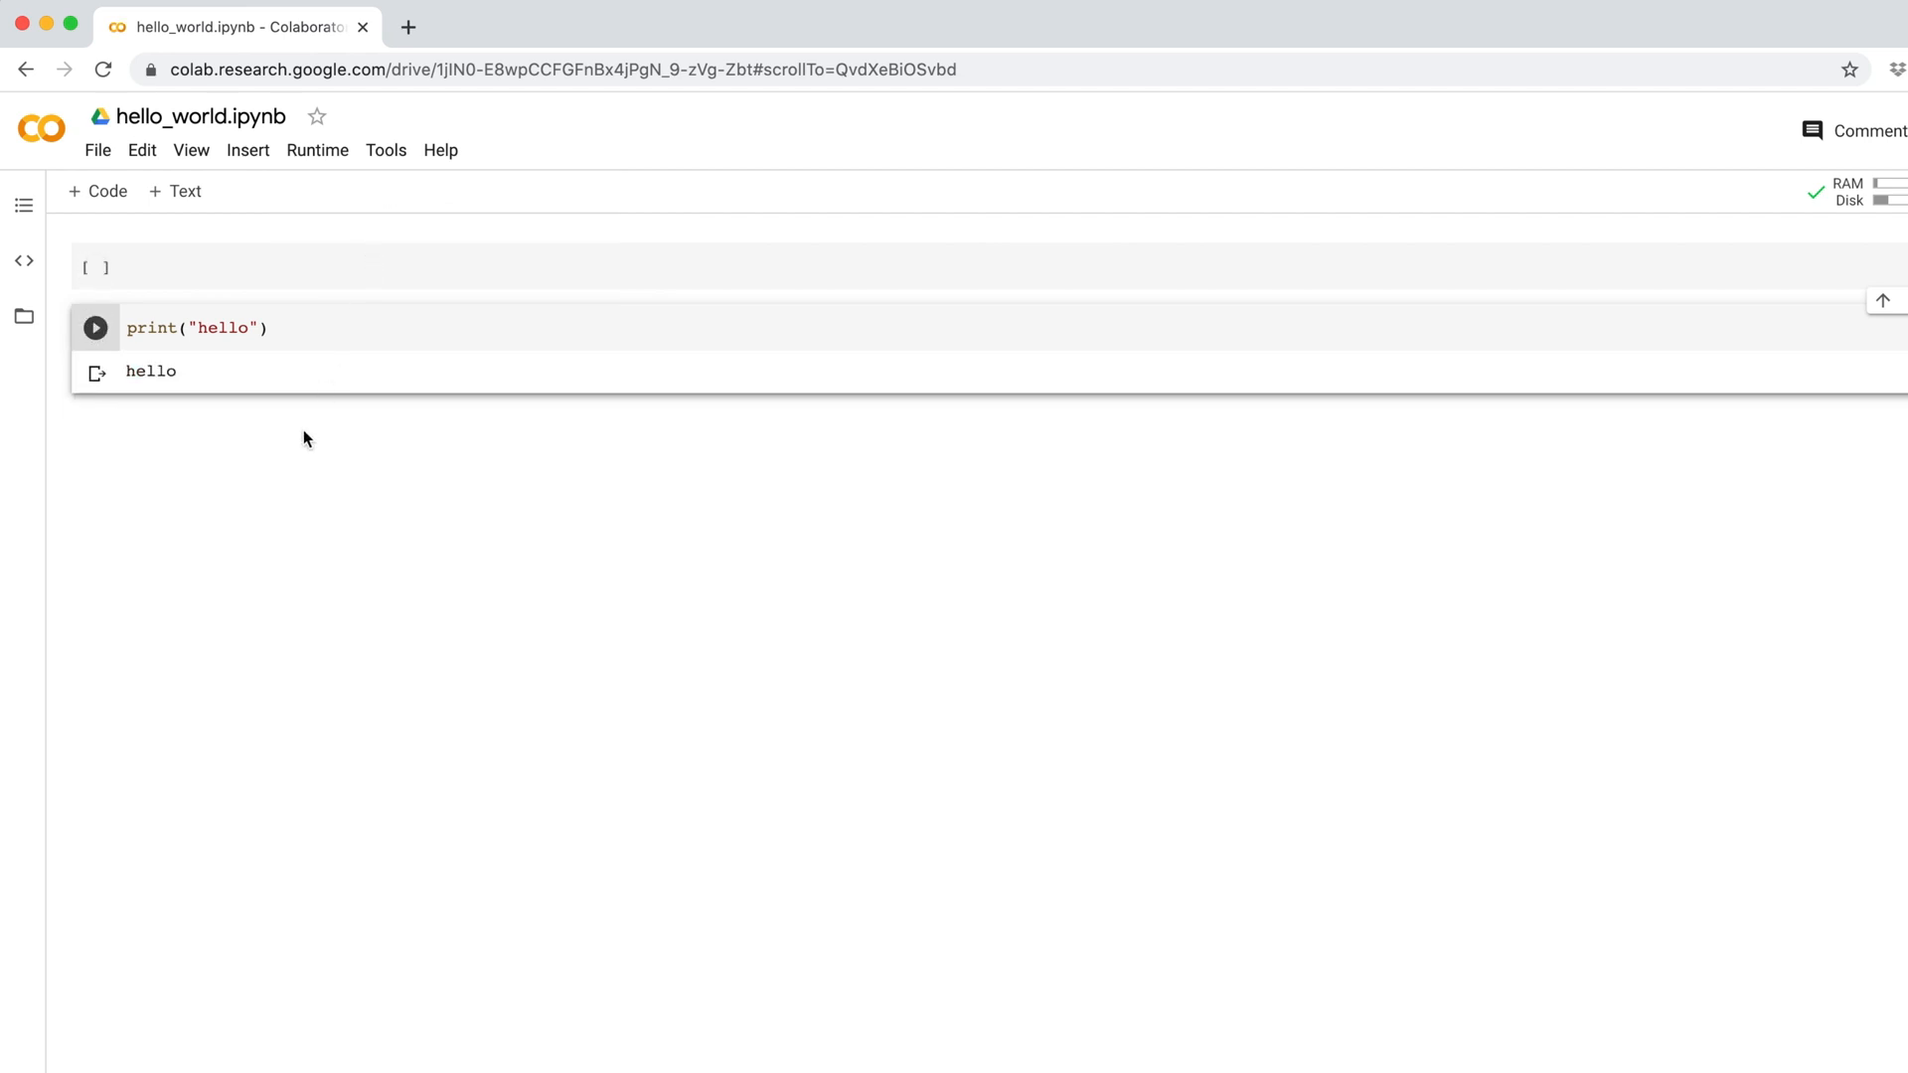
mouse_move(177, 191)
text(# This is a heading)
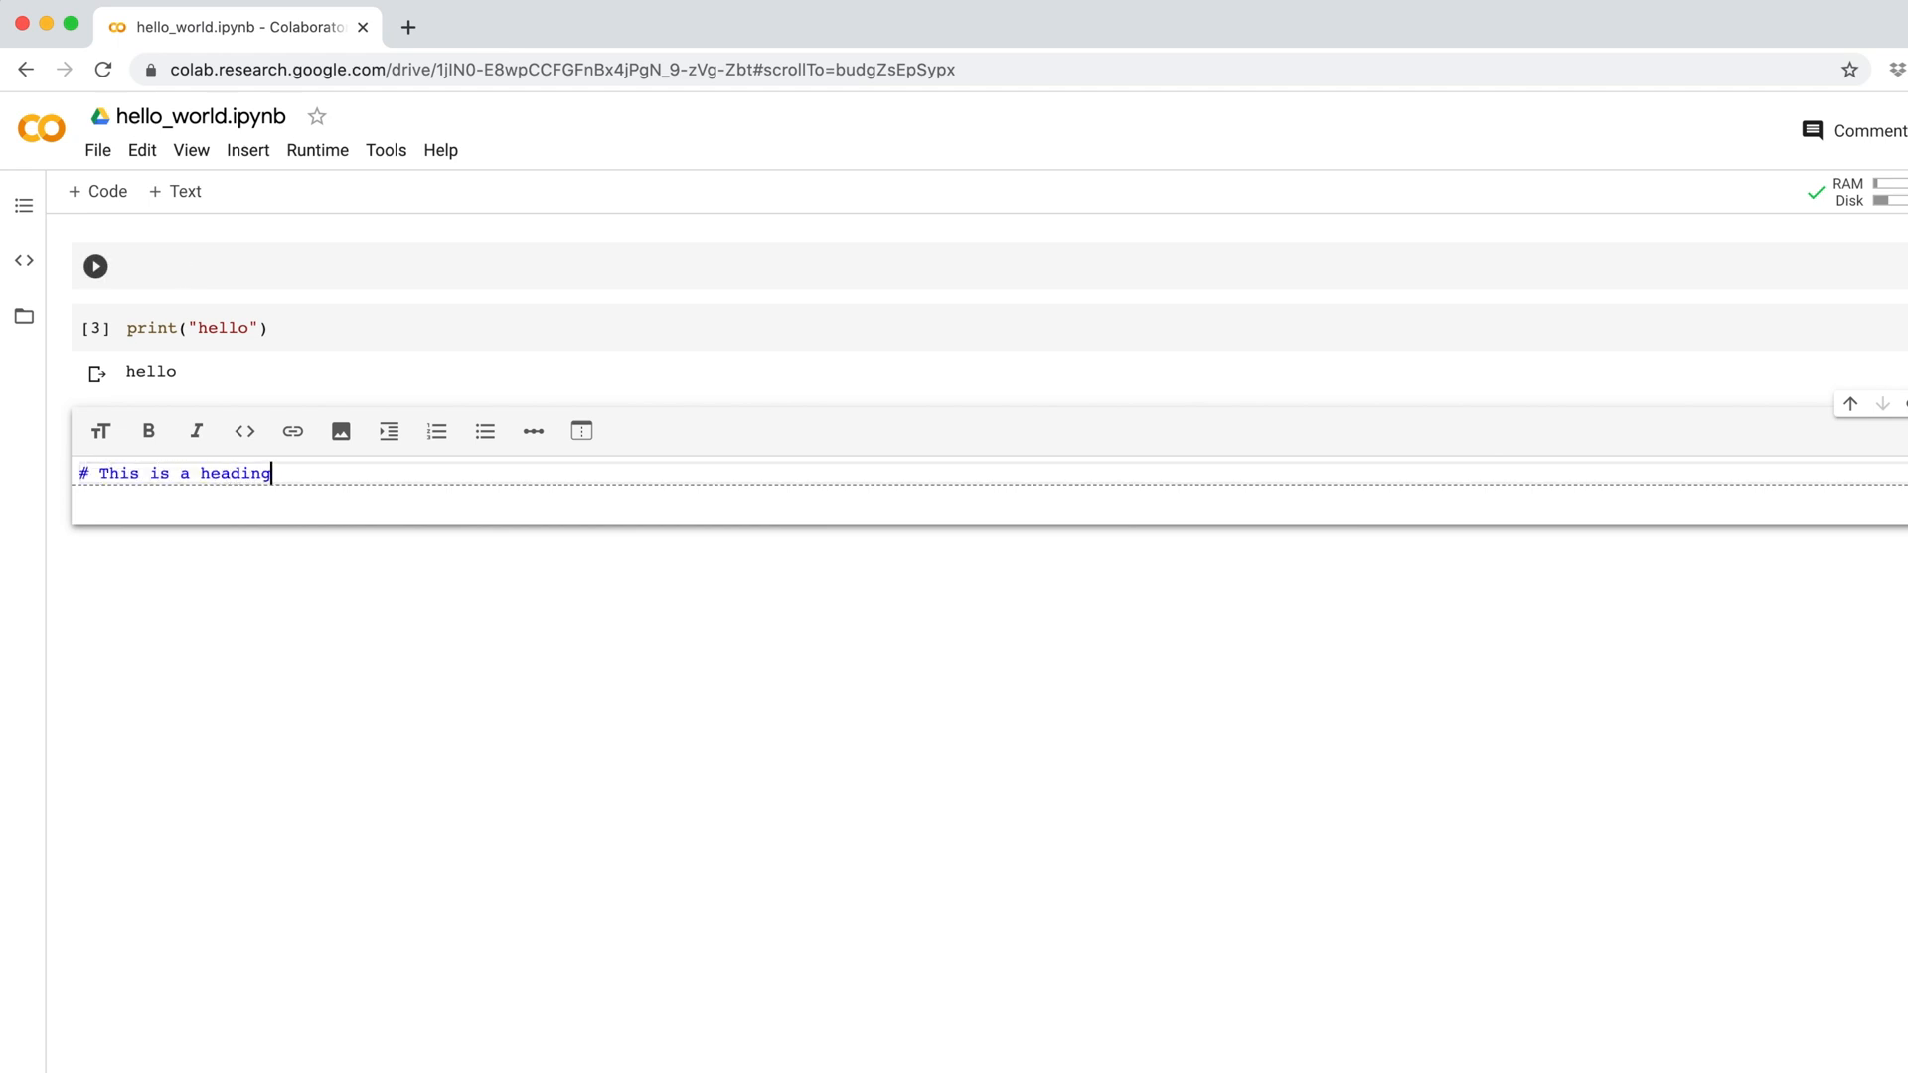
- Write markdown text 'and here's some text with a [link]' pointing to foo.com in the text cell
text(and here's some)
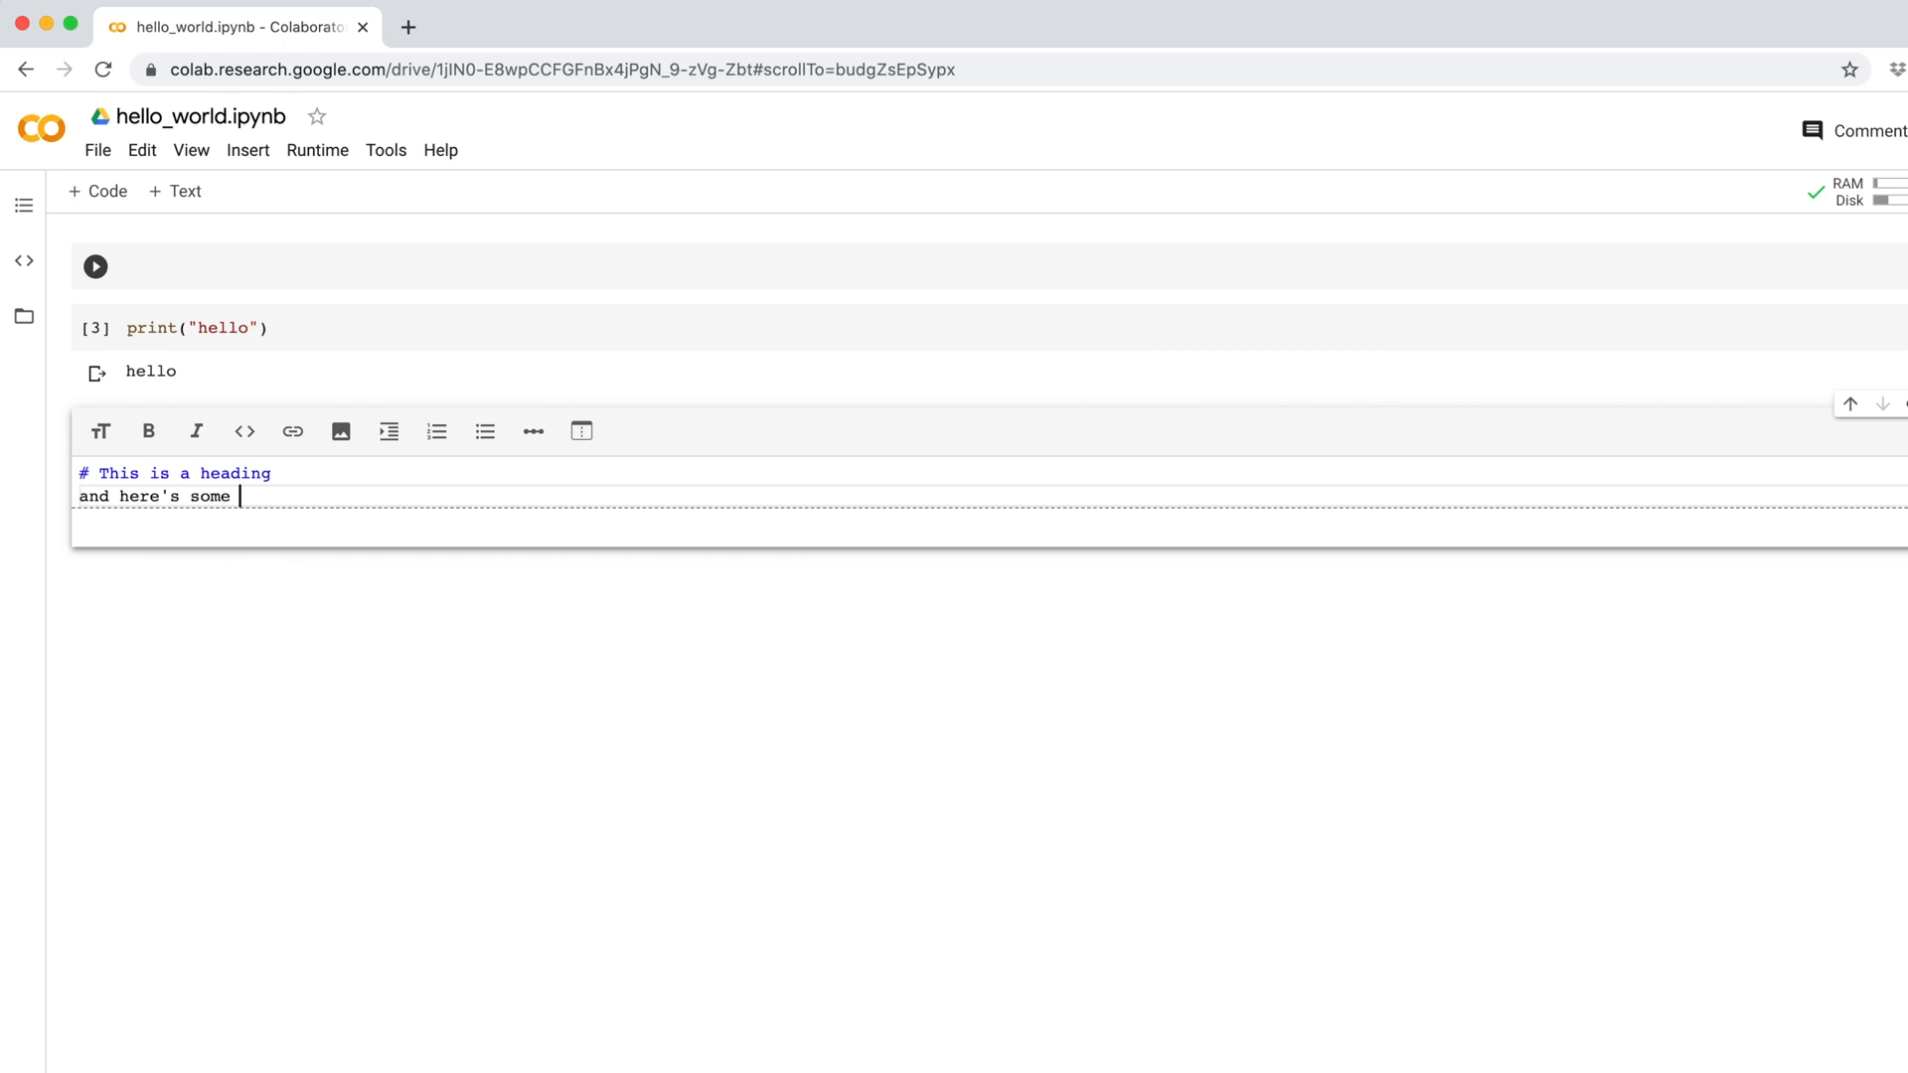
text(text with a [link]()
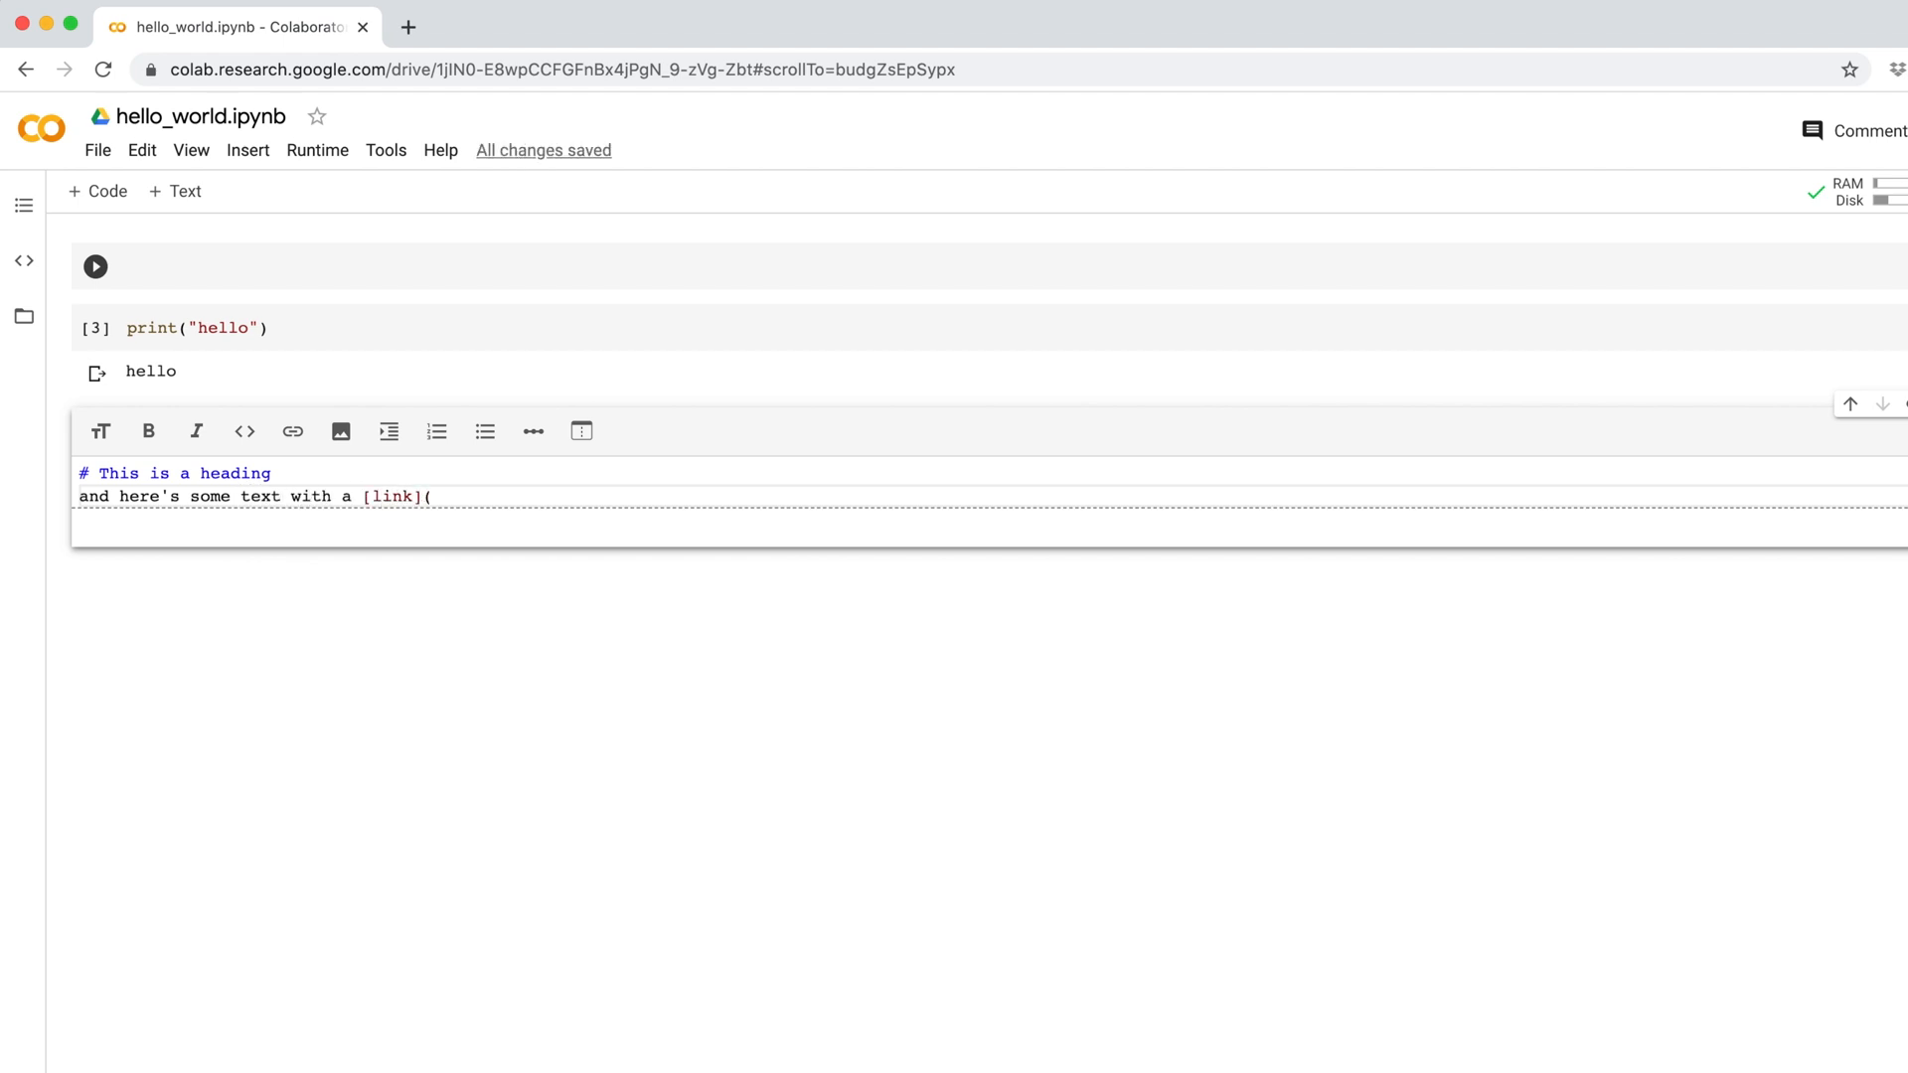
text(foo.com)
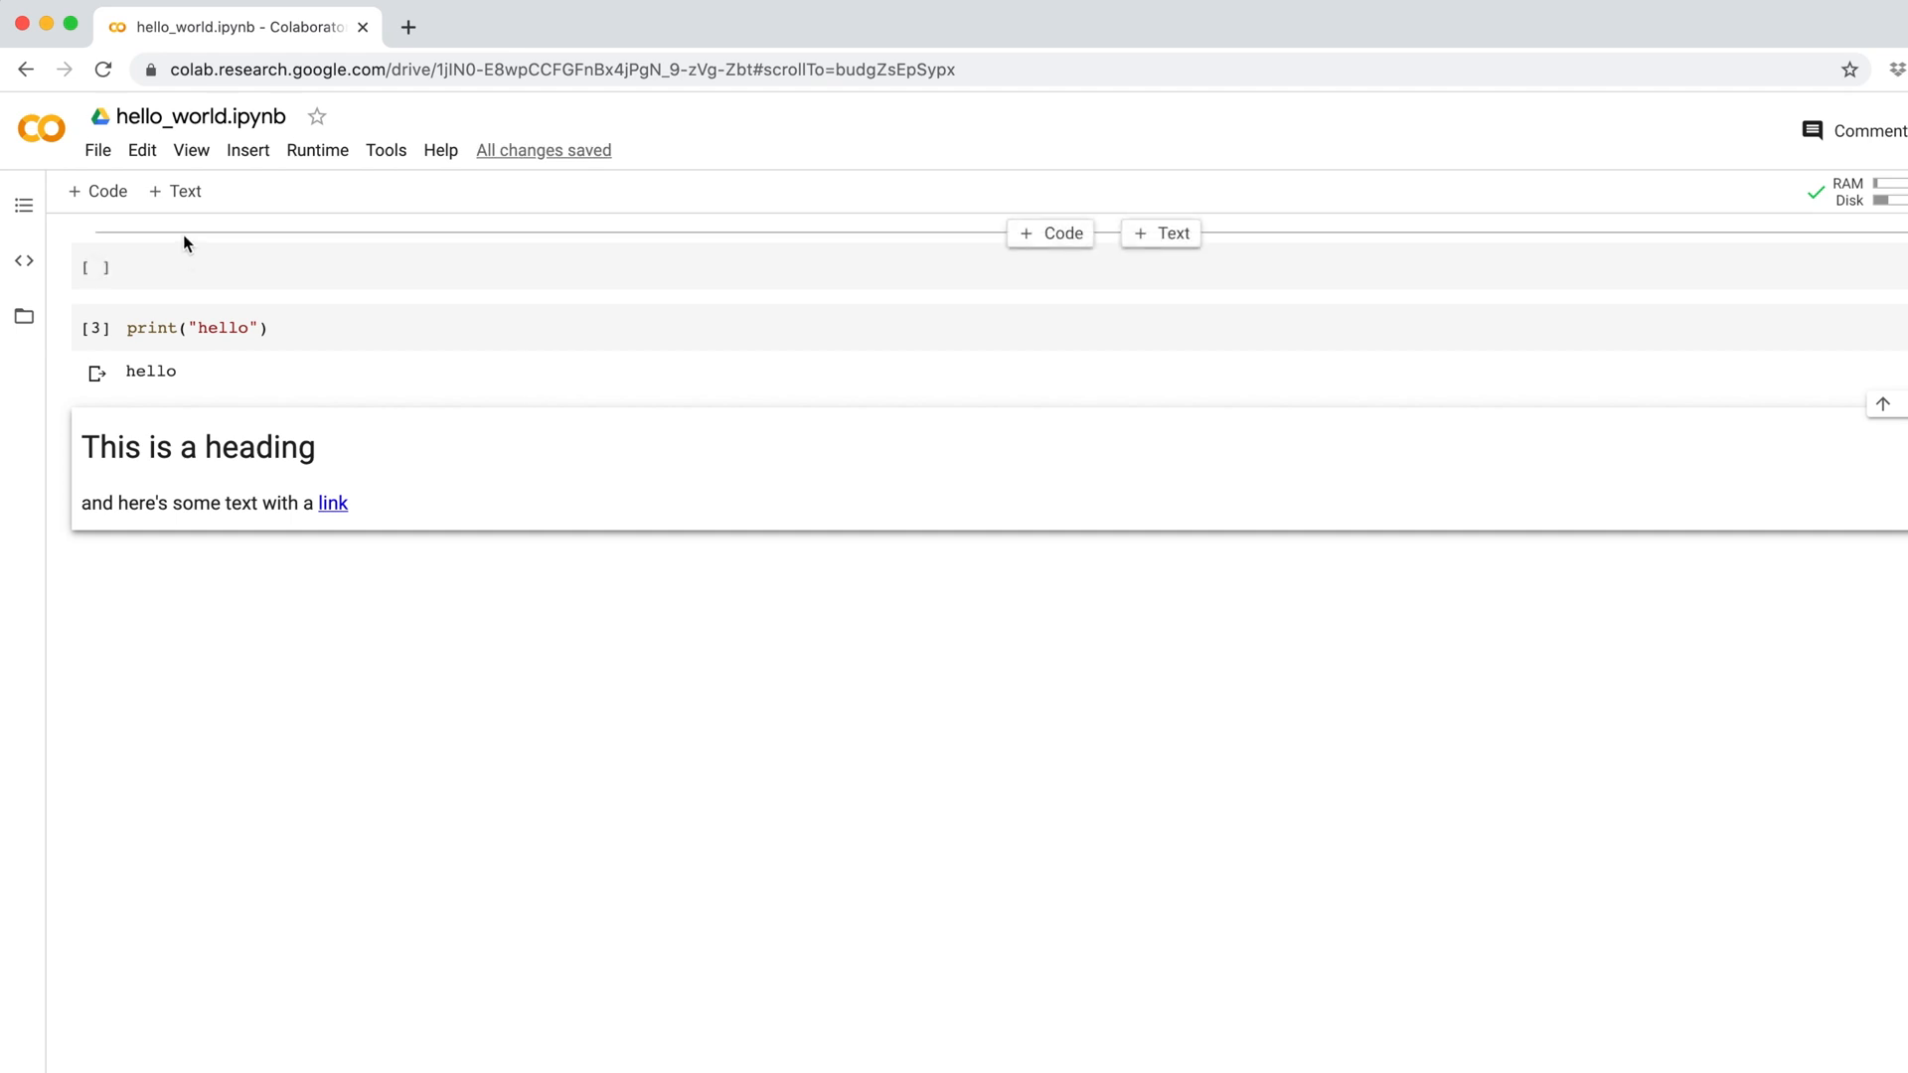
mouse_move(262, 235)
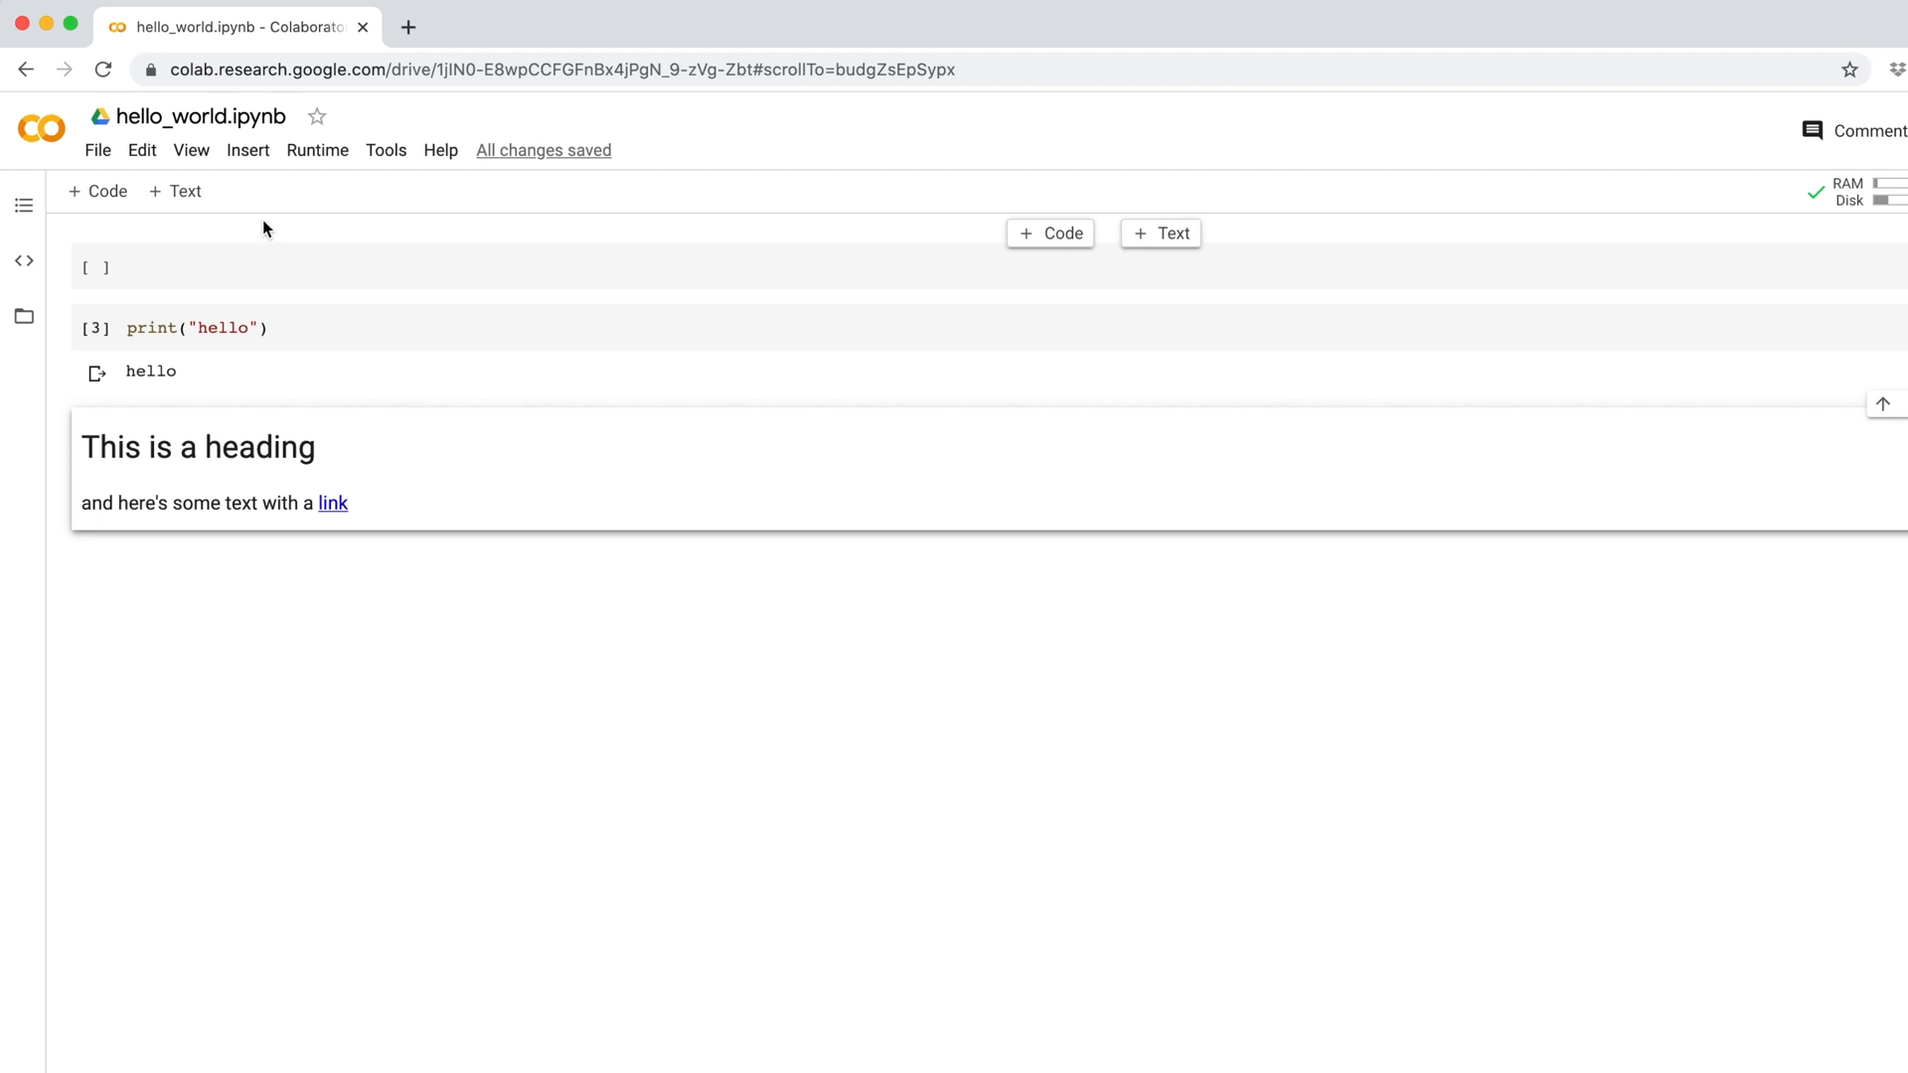
- Scroll Tools > Keyboard preferences down to the Add text cell command
click(386, 149)
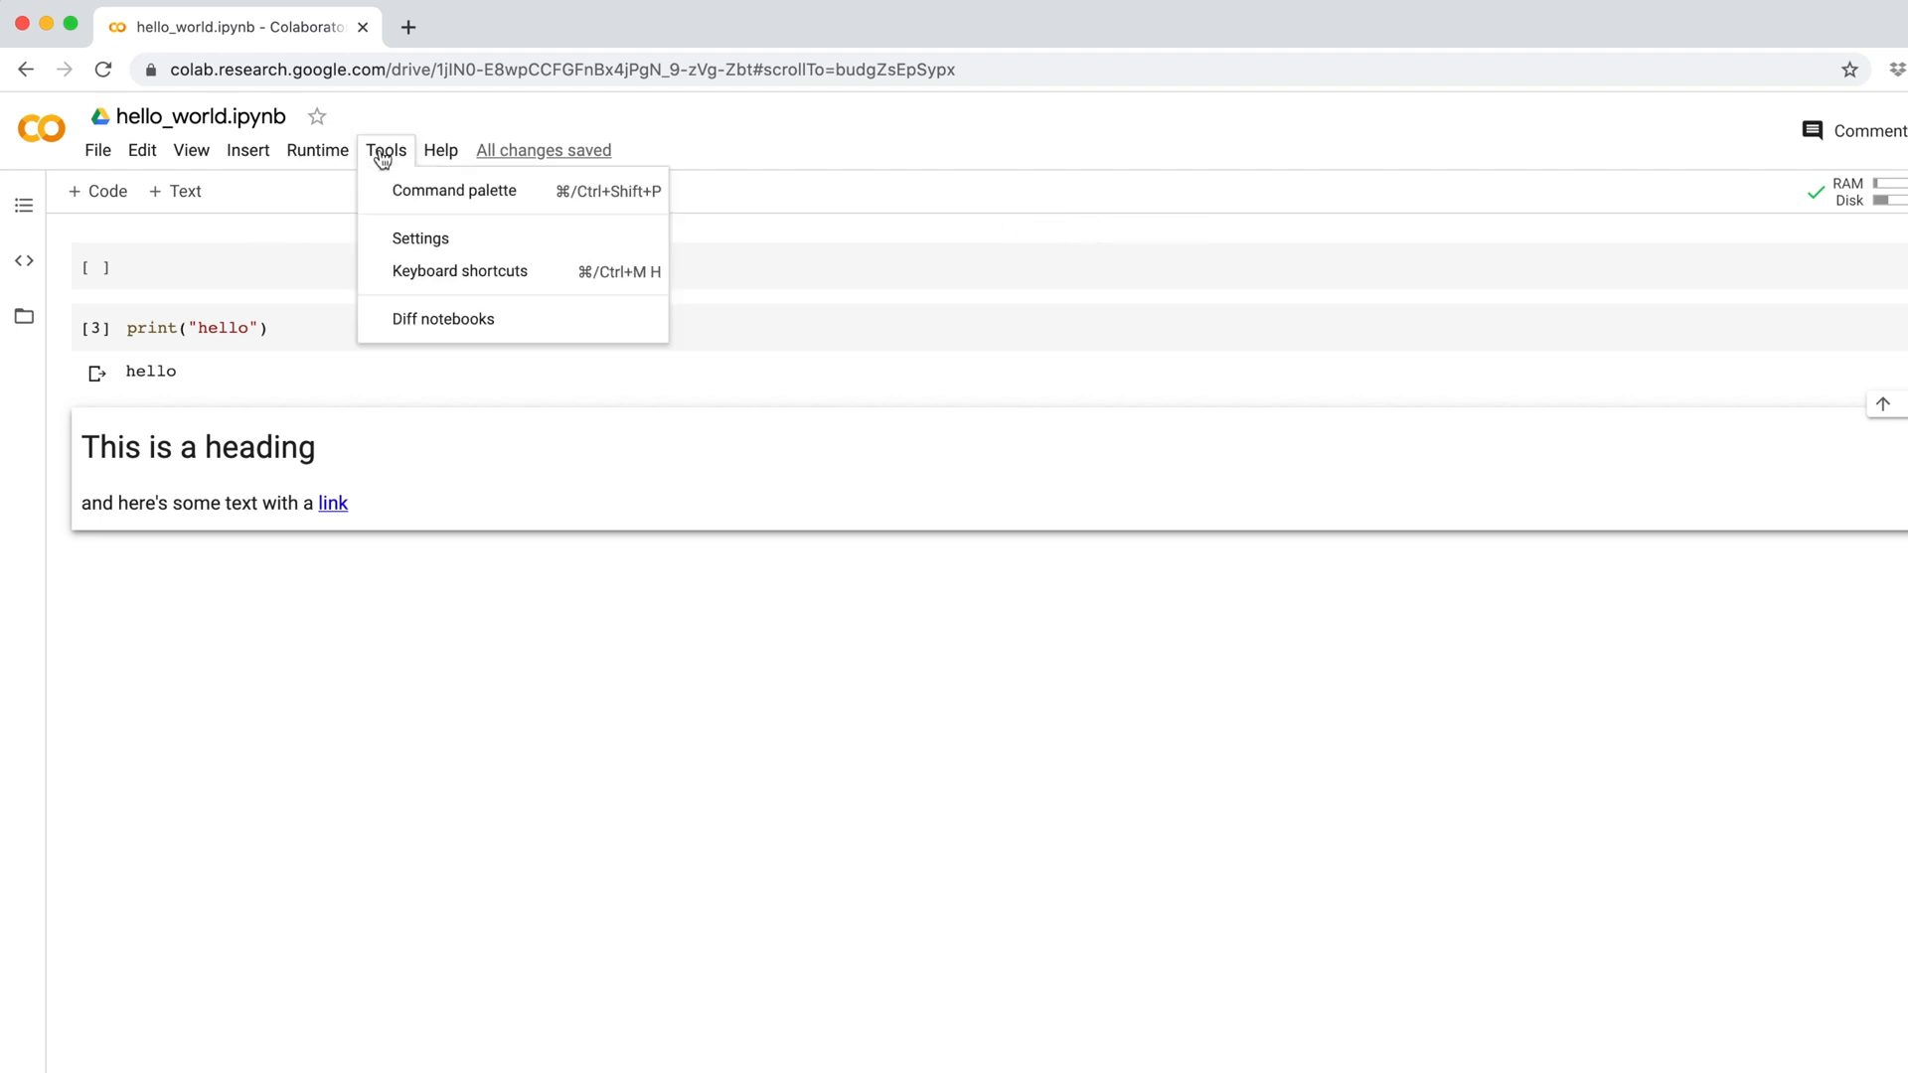
click(459, 270)
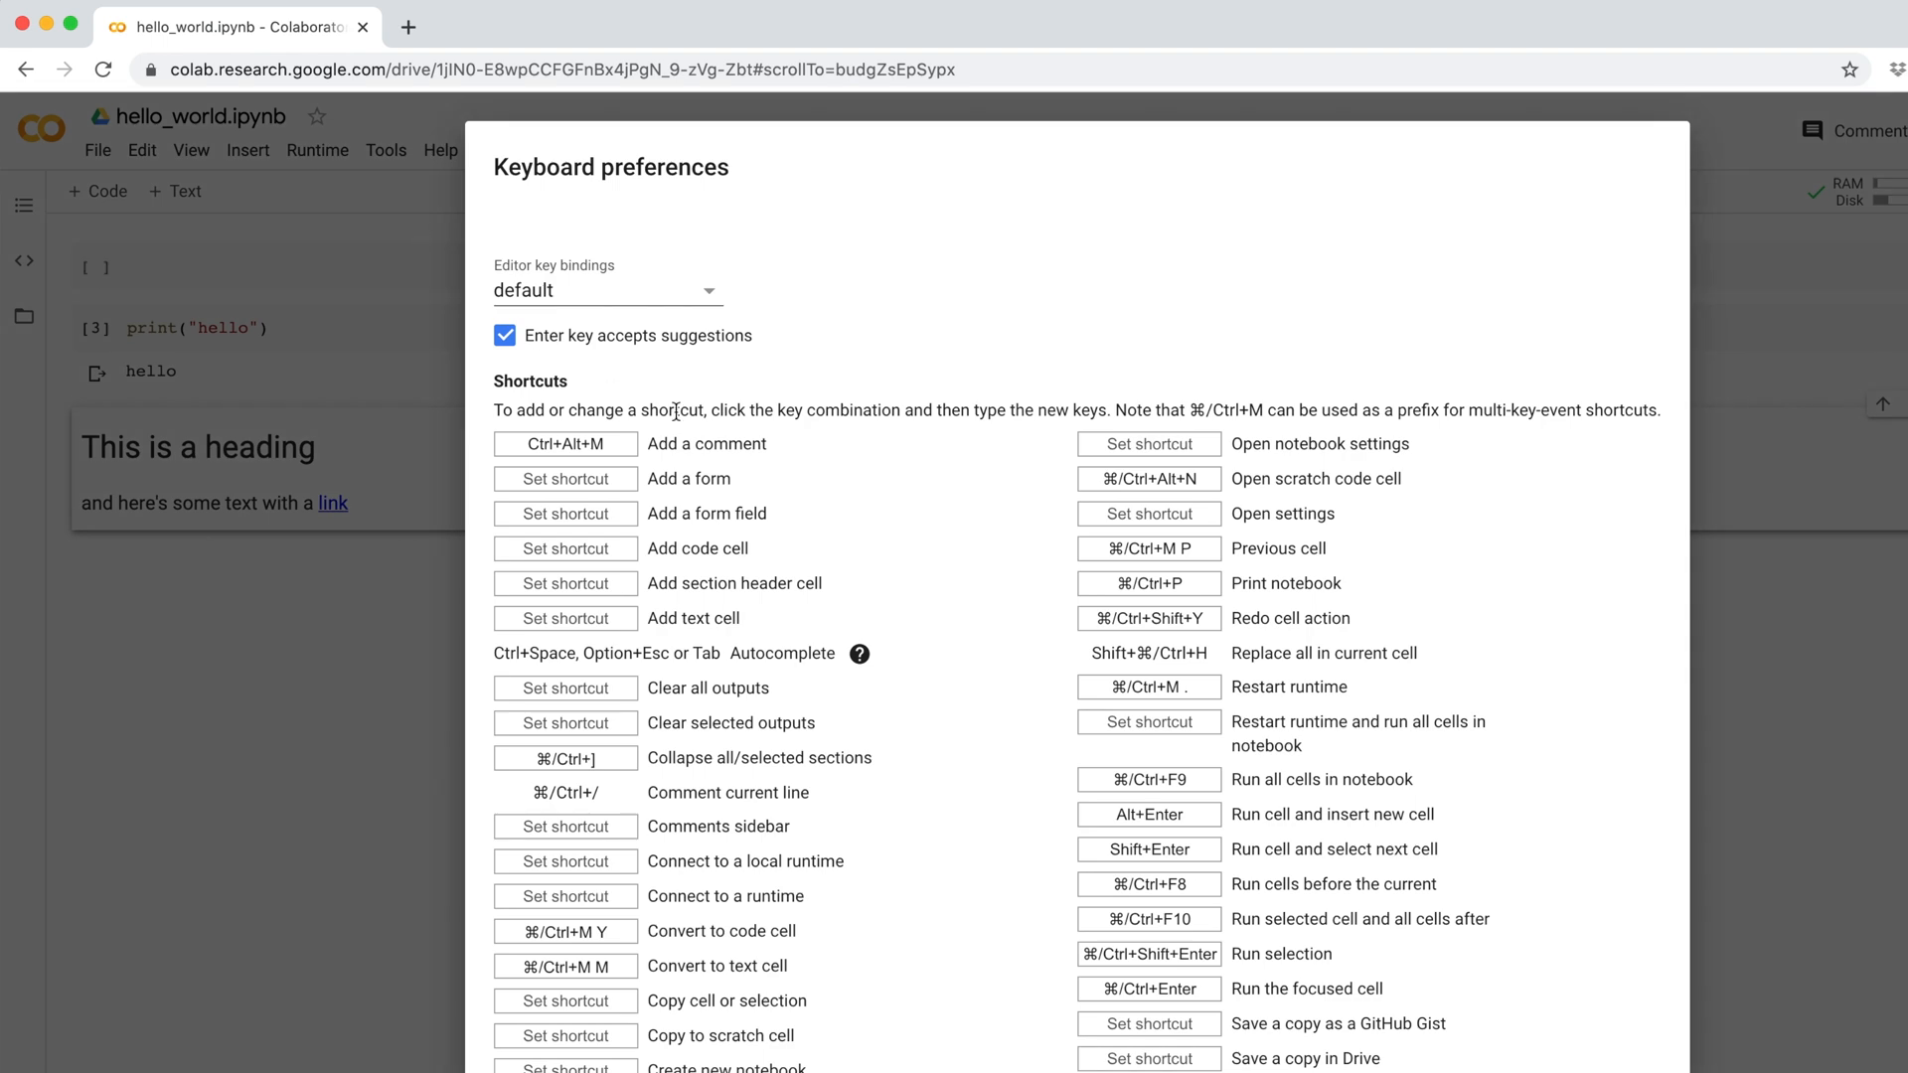
scroll(down, 3)
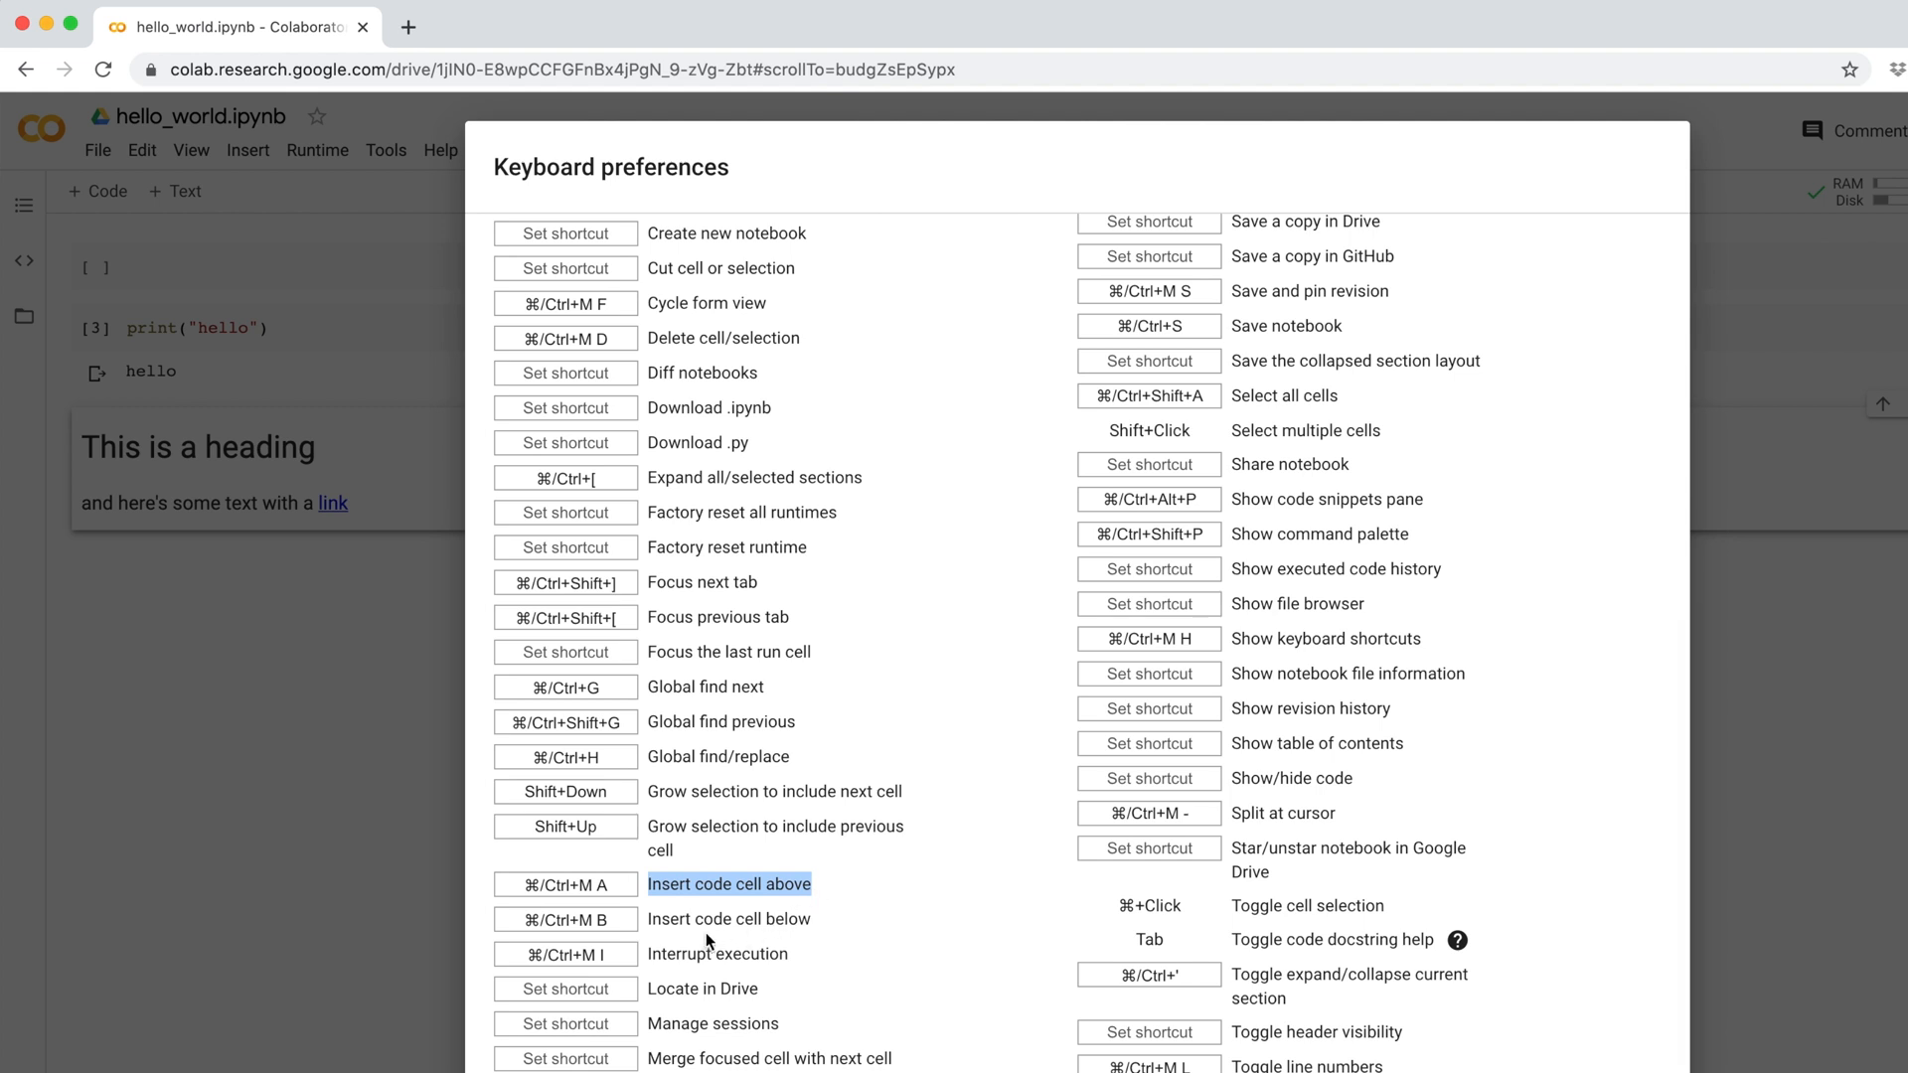
mouse_move(648, 918)
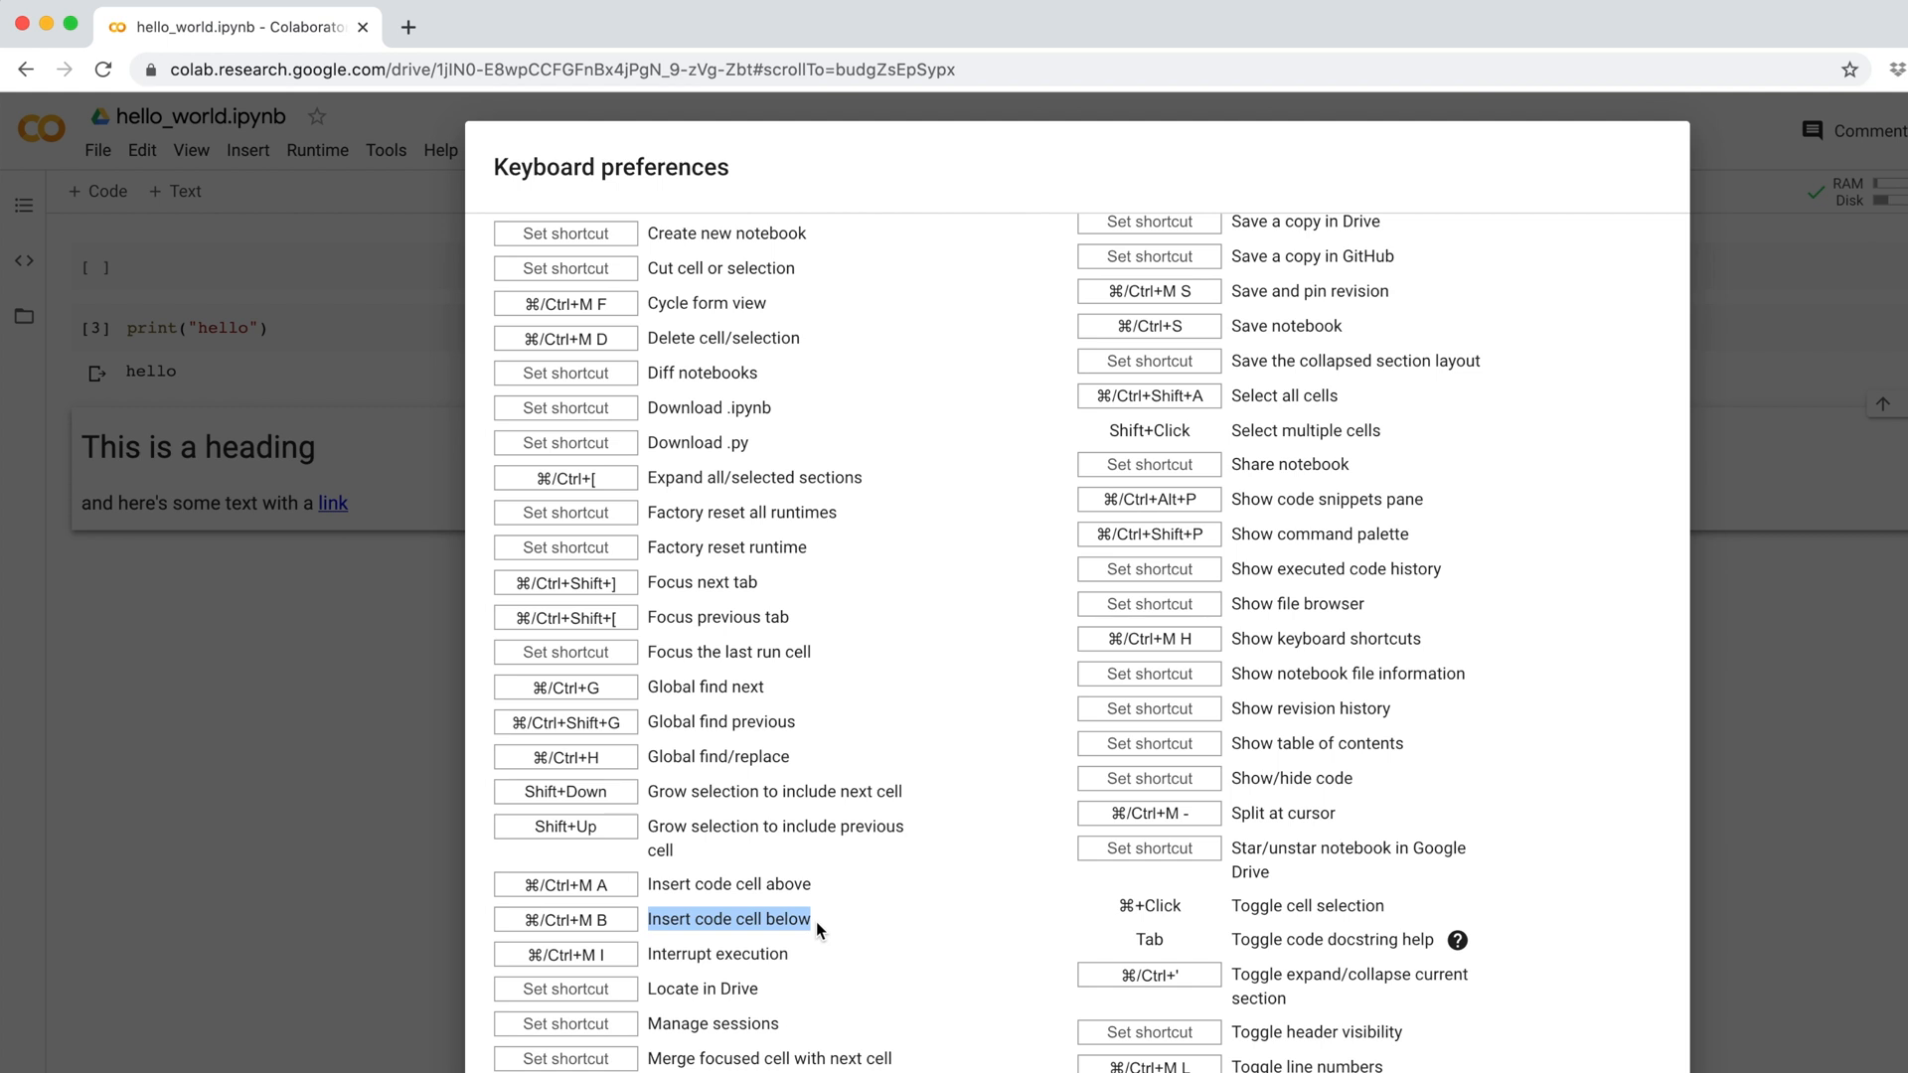
scroll(down, 3)
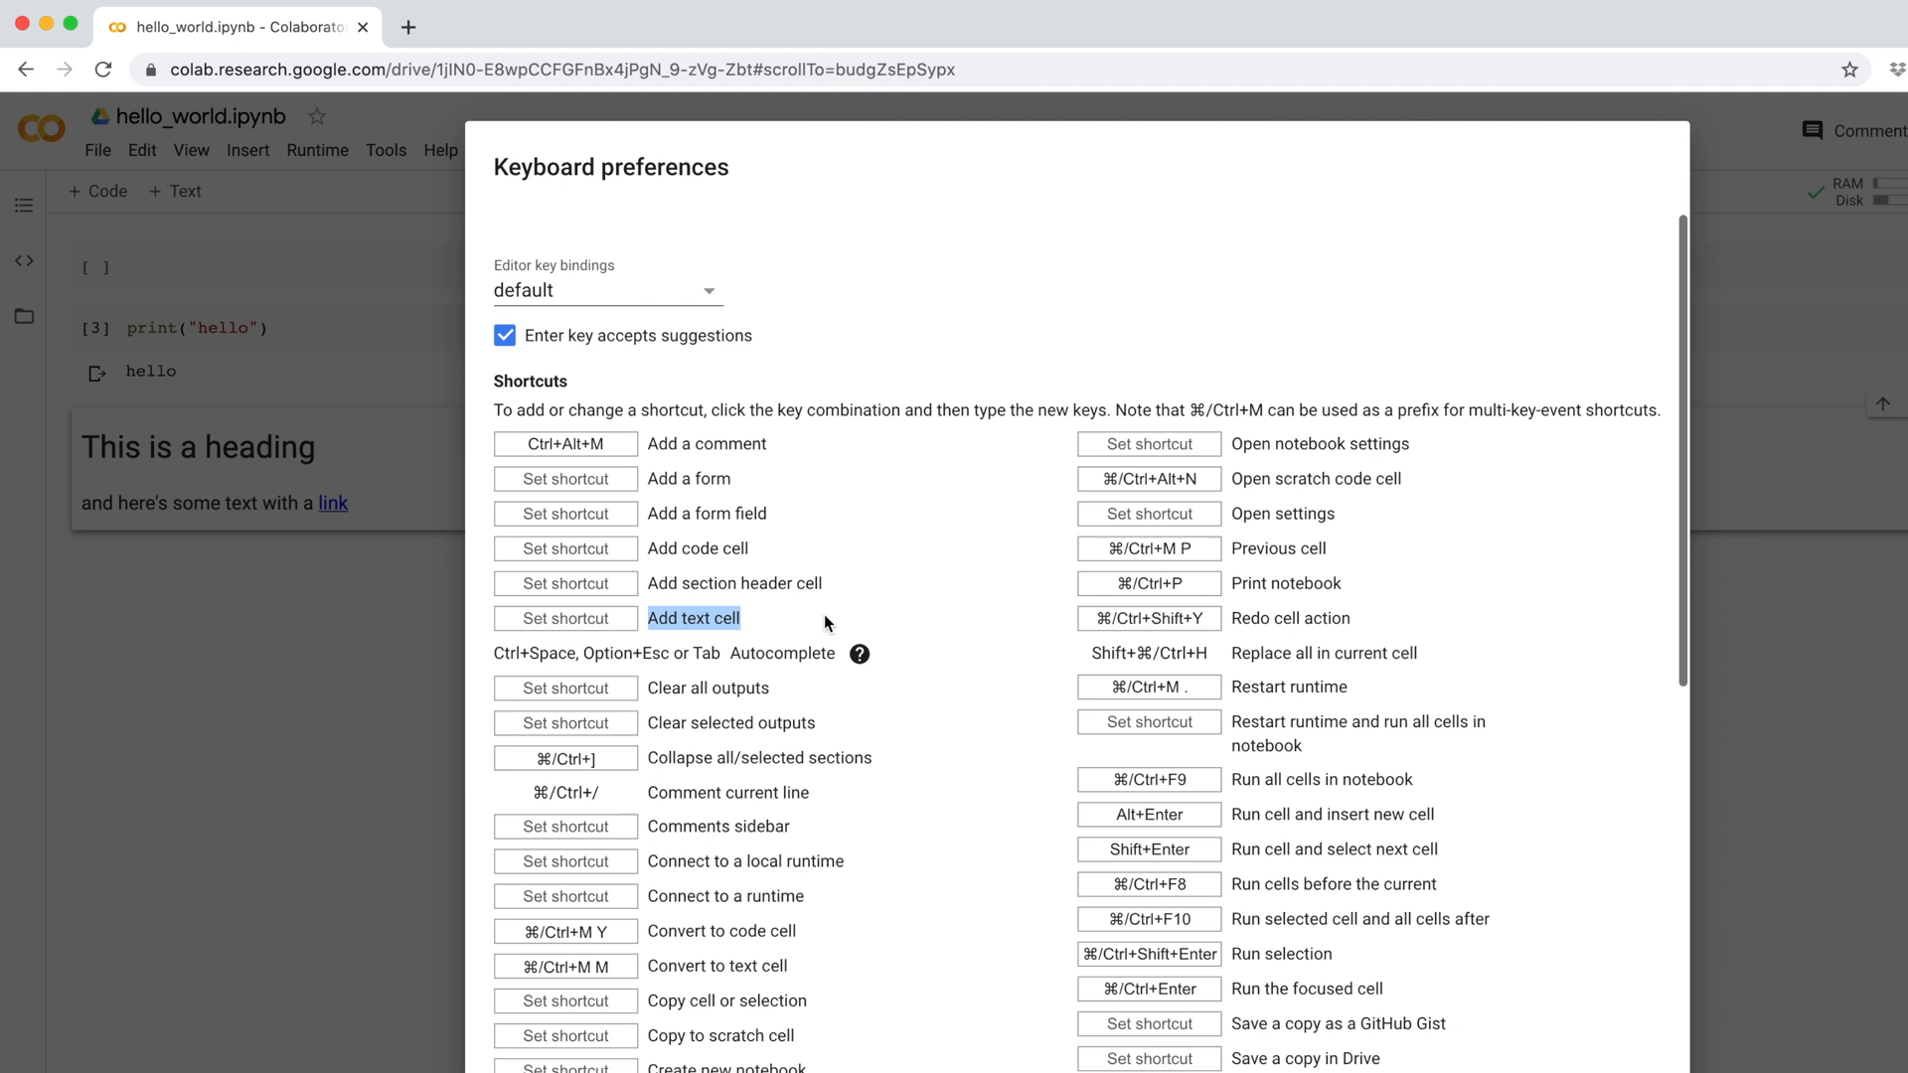
mouse_move(749, 622)
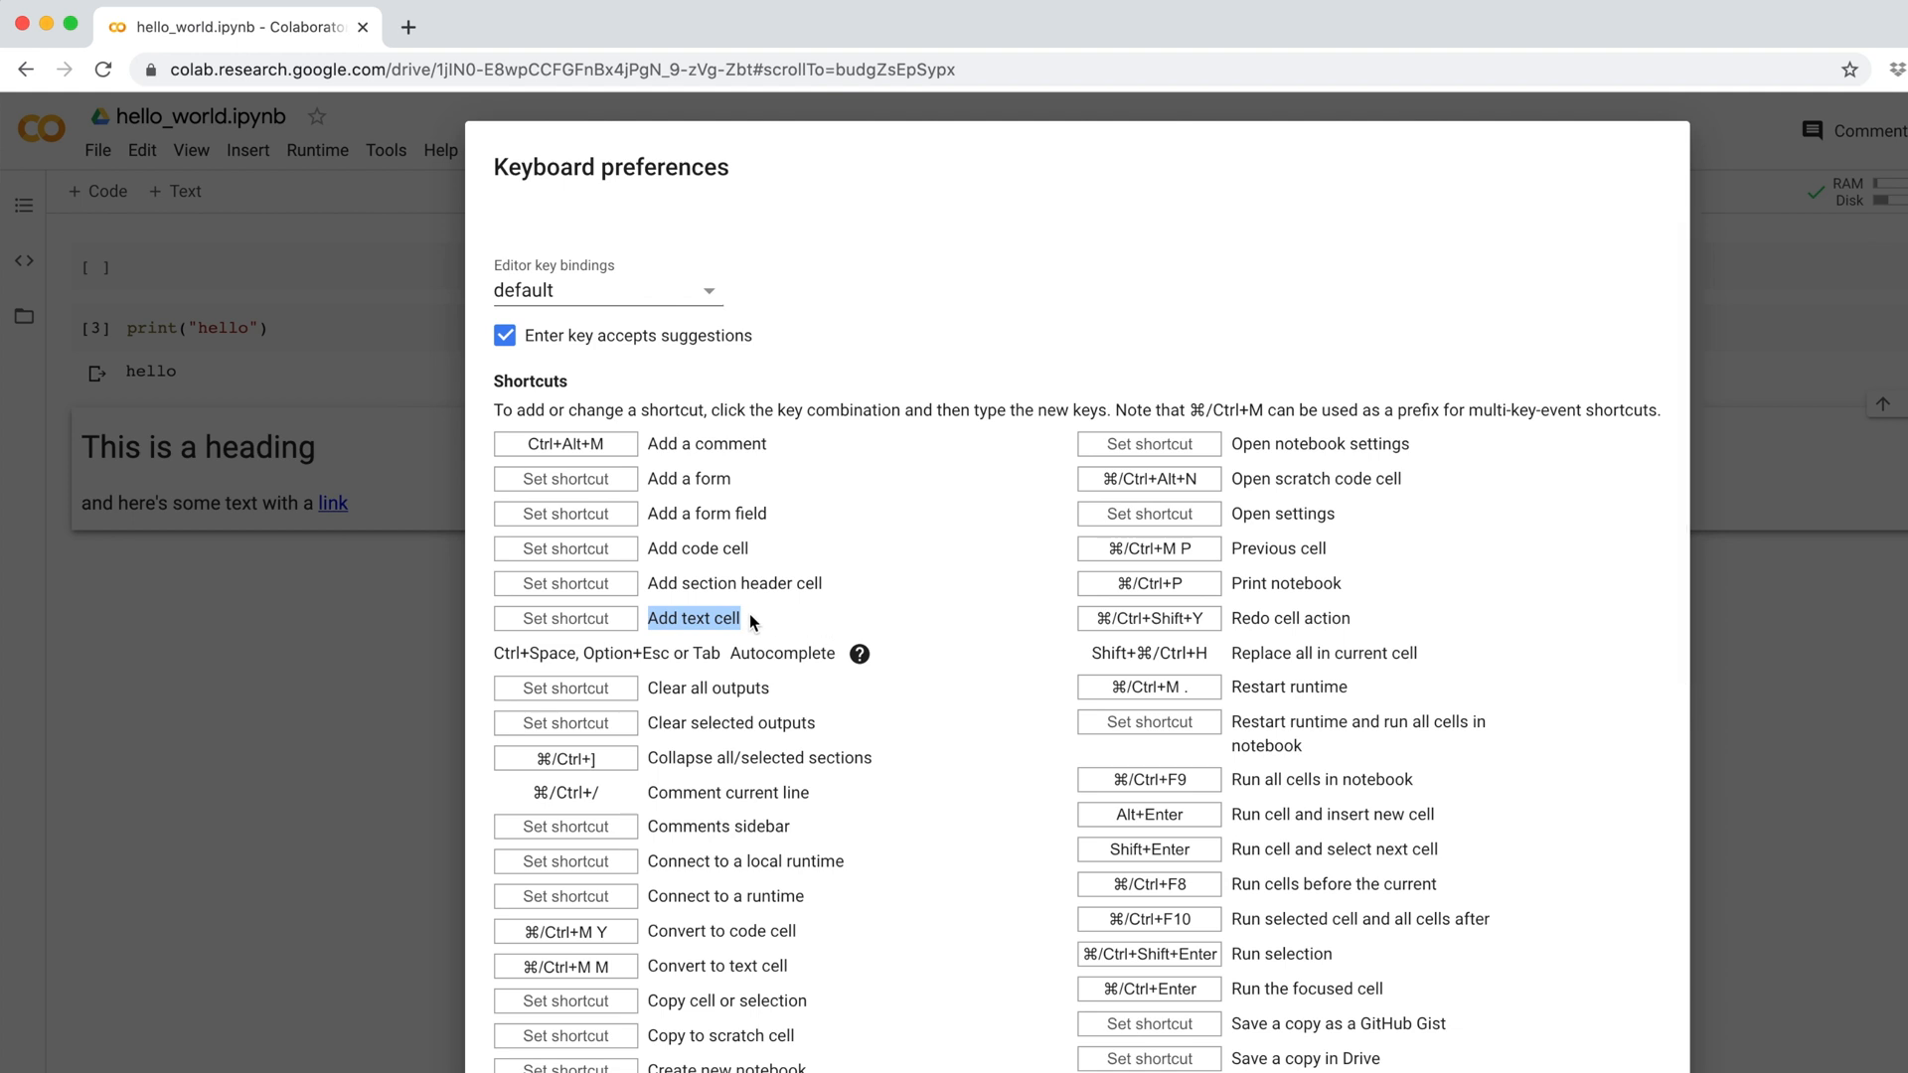
- Set ⌘/Ctrl+M 1 as the Add text cell shortcut and save the preferences
click(564, 618)
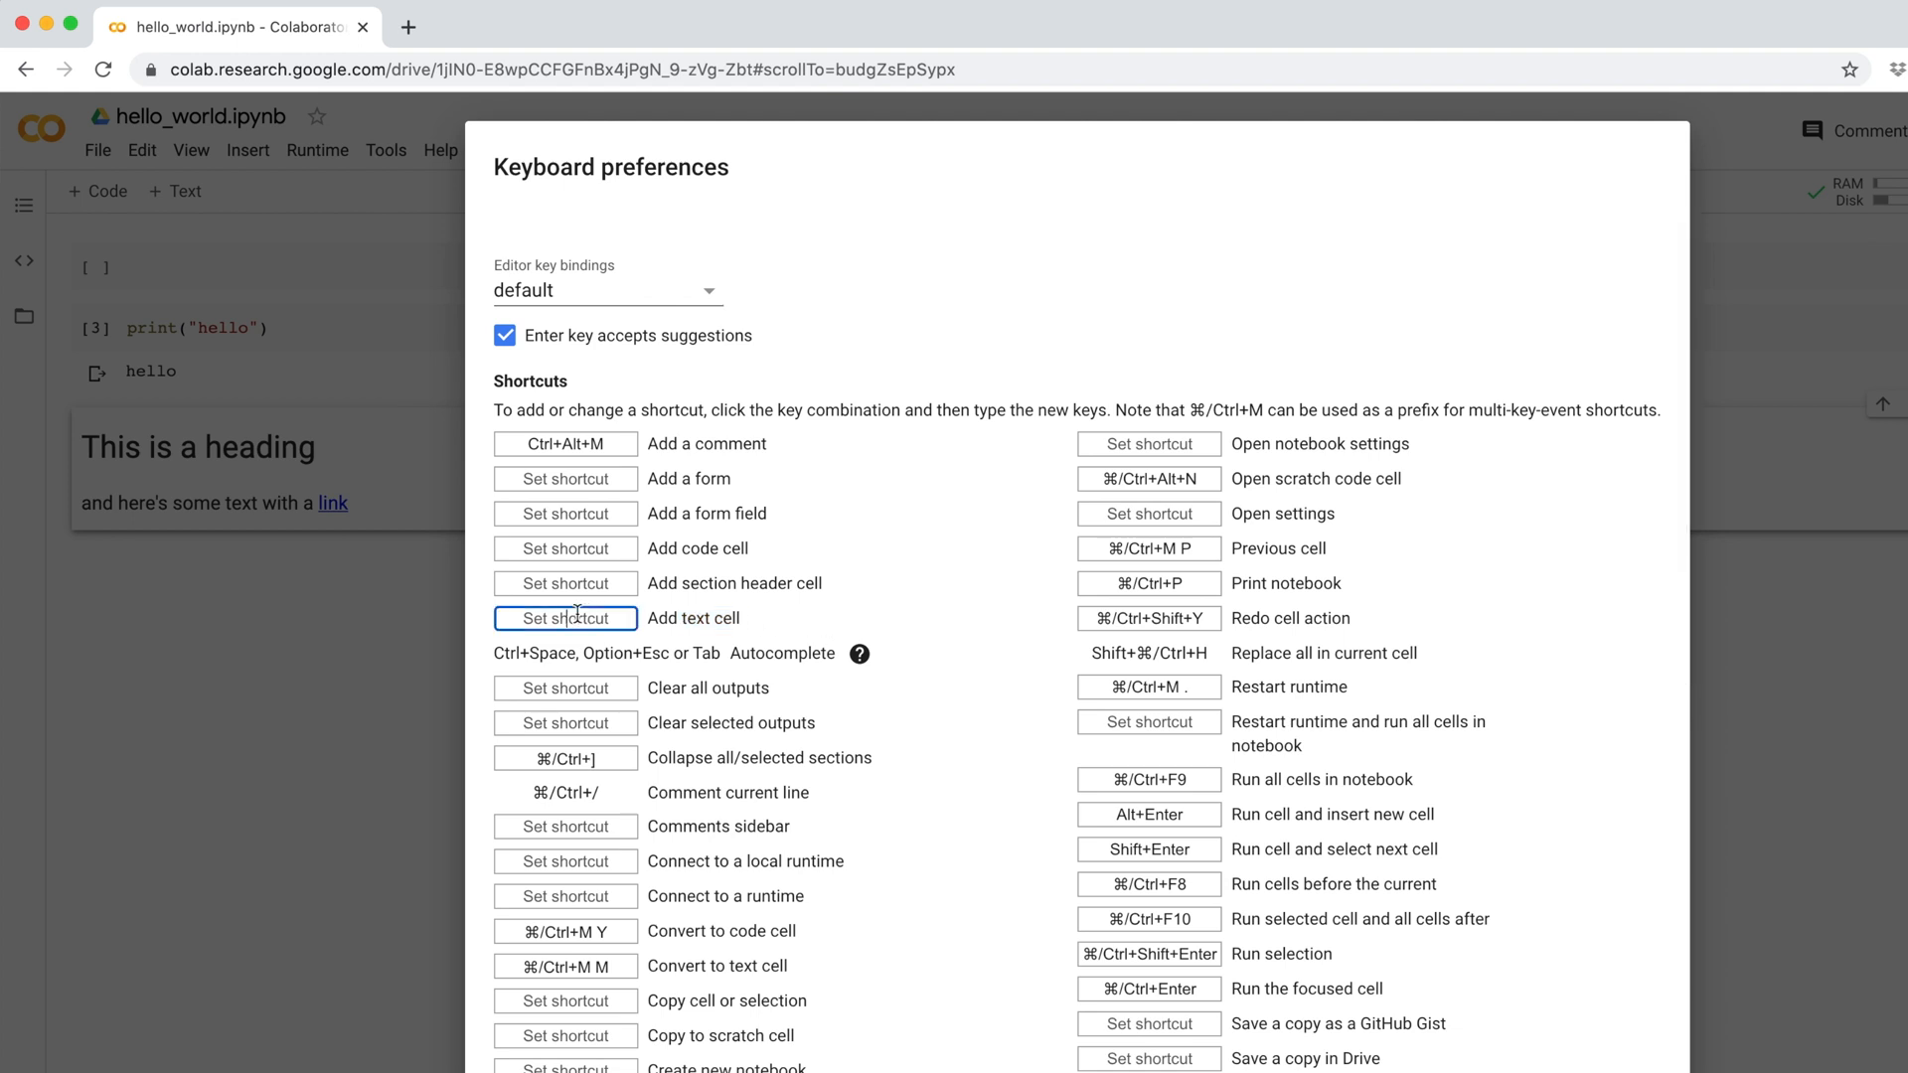
text(⌘/Ctrl+M 1)
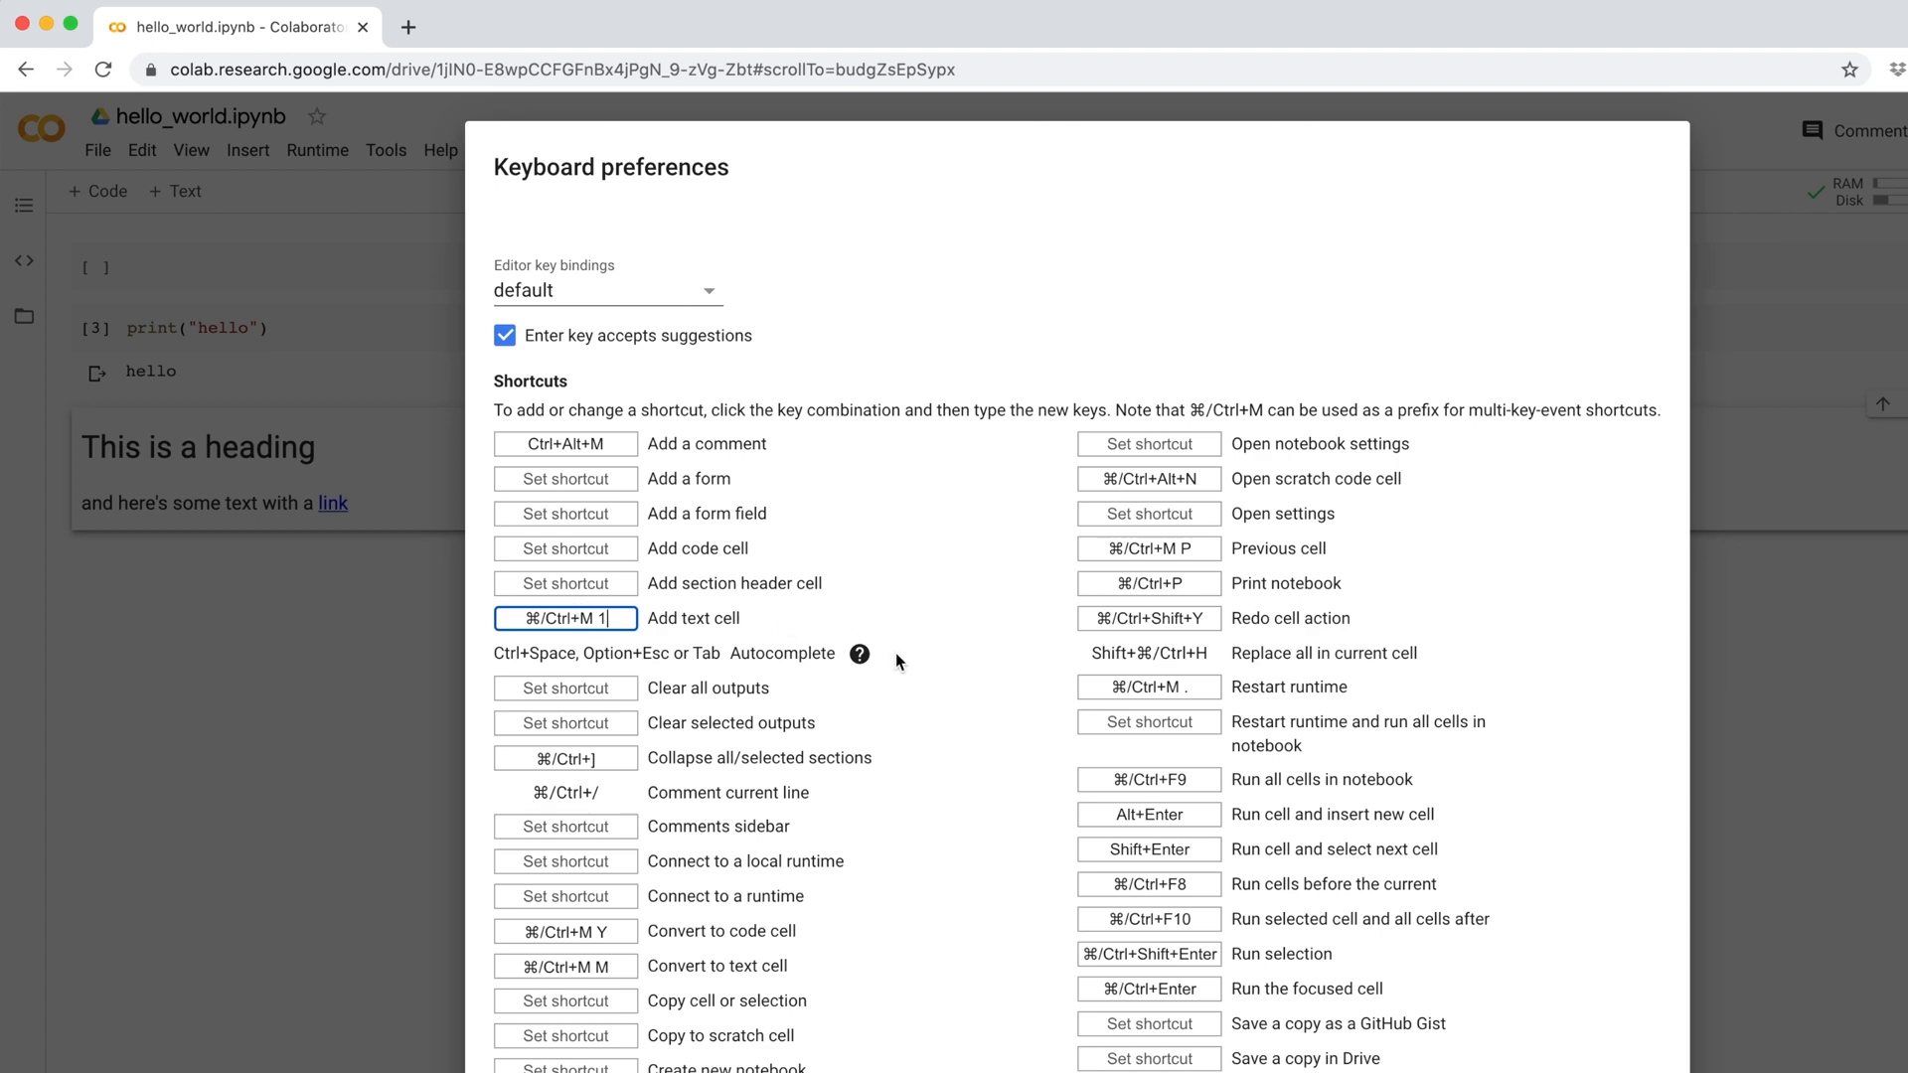
scroll(down, 3)
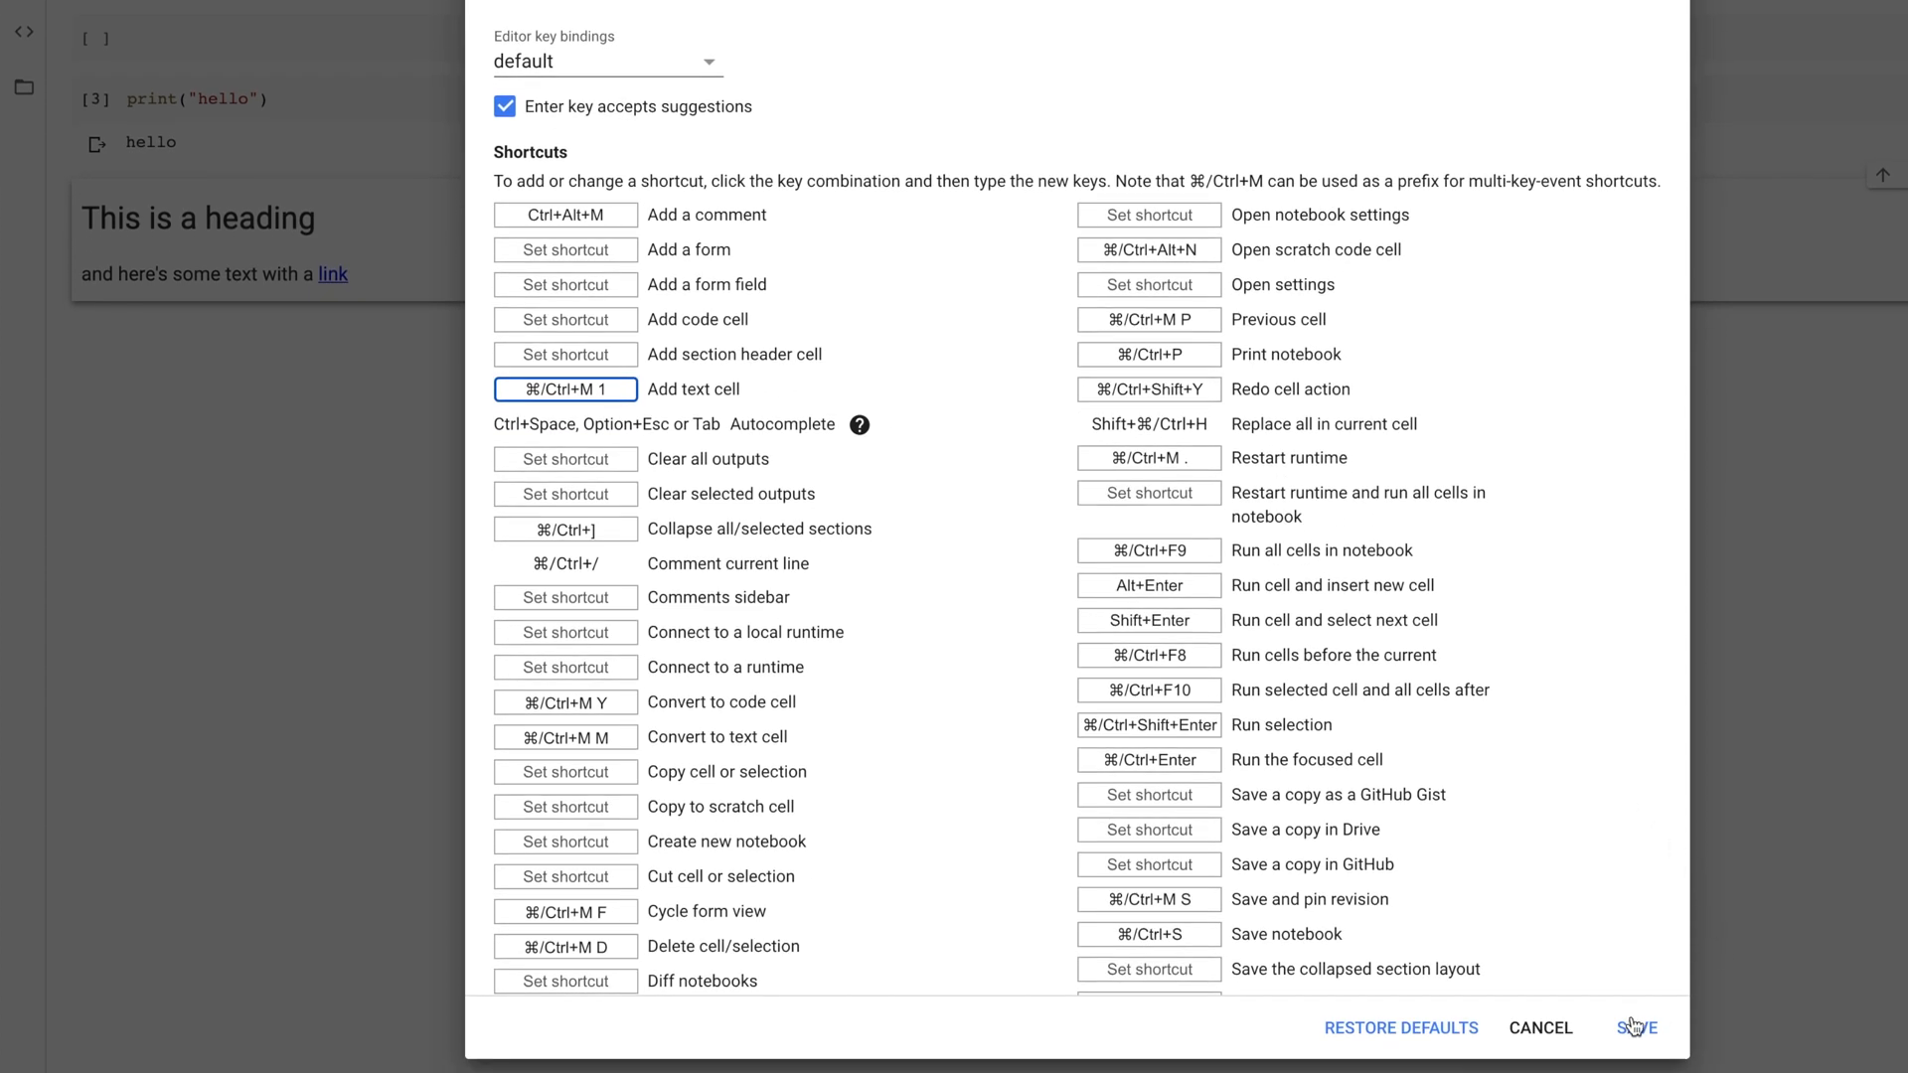
click(1636, 1027)
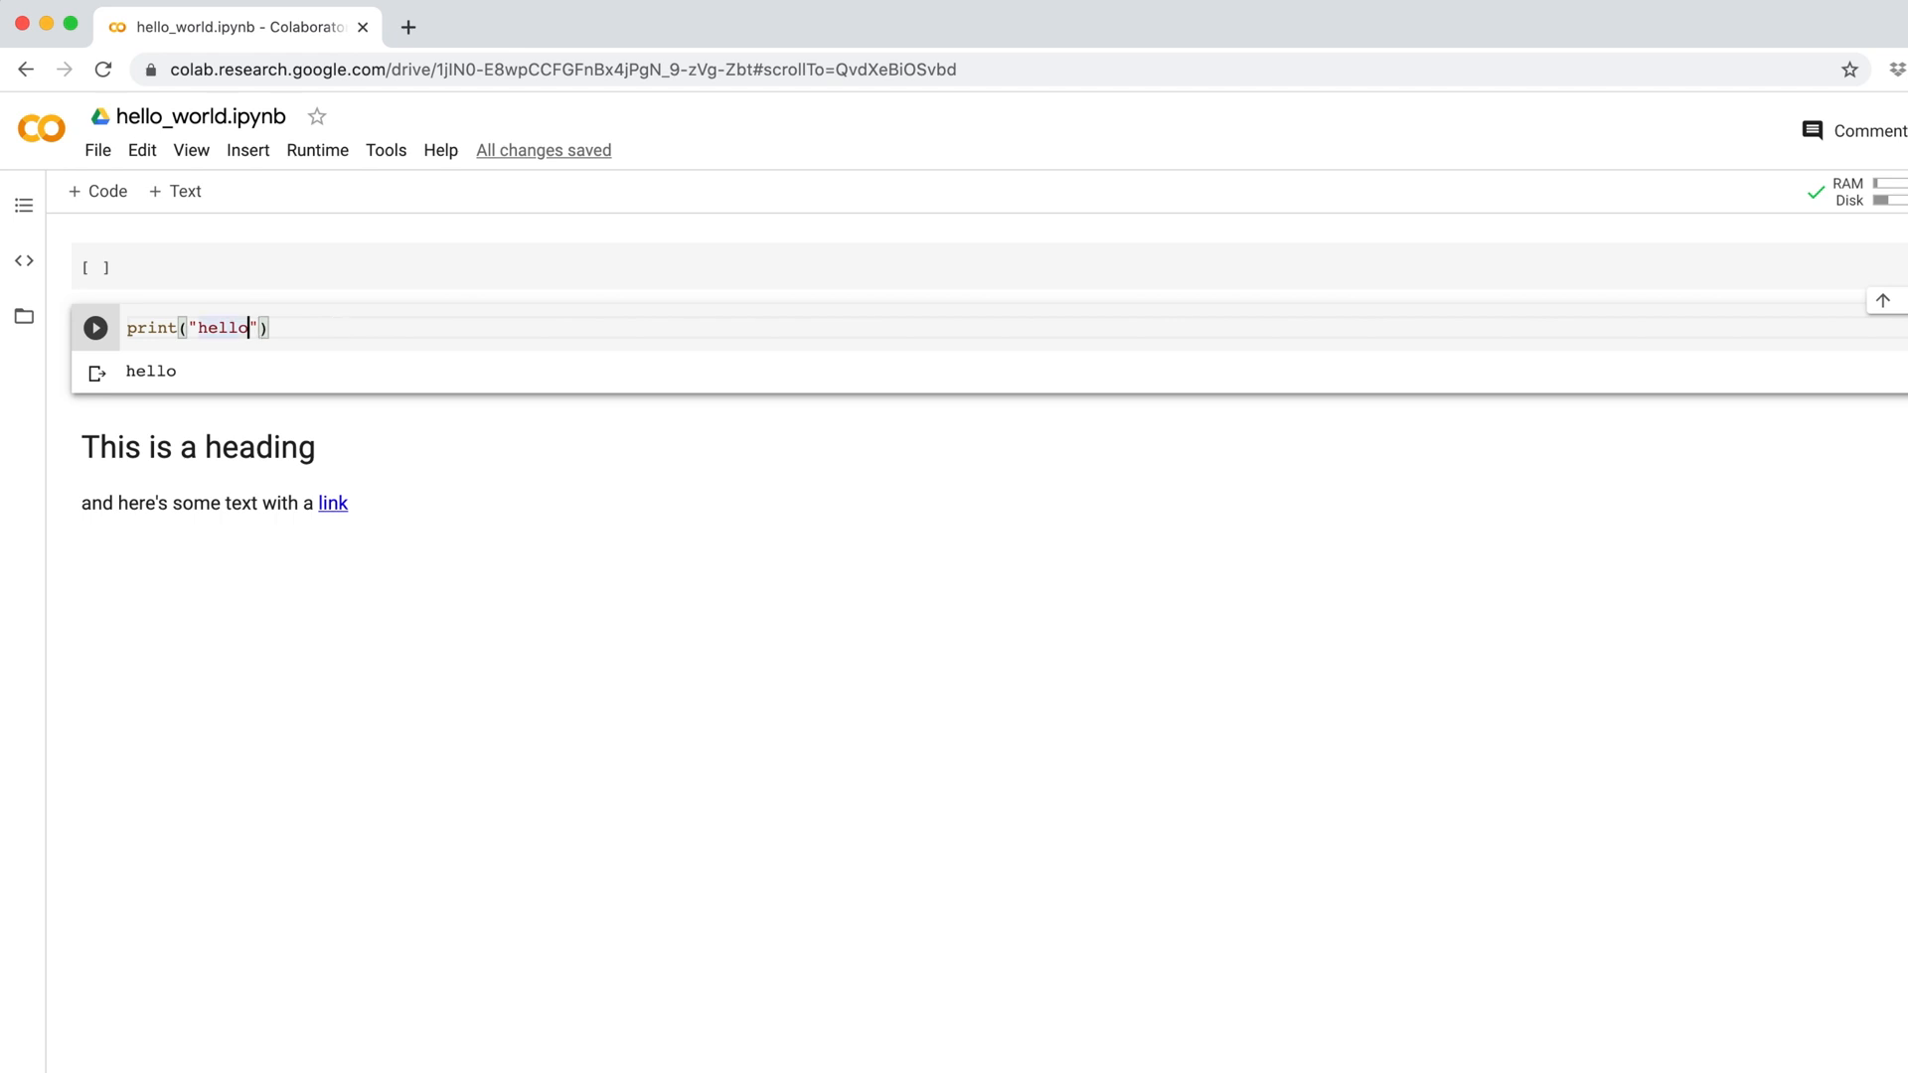
- Change the print cell to print("hello world") and edit, then delete, the heading text cell
text(world)
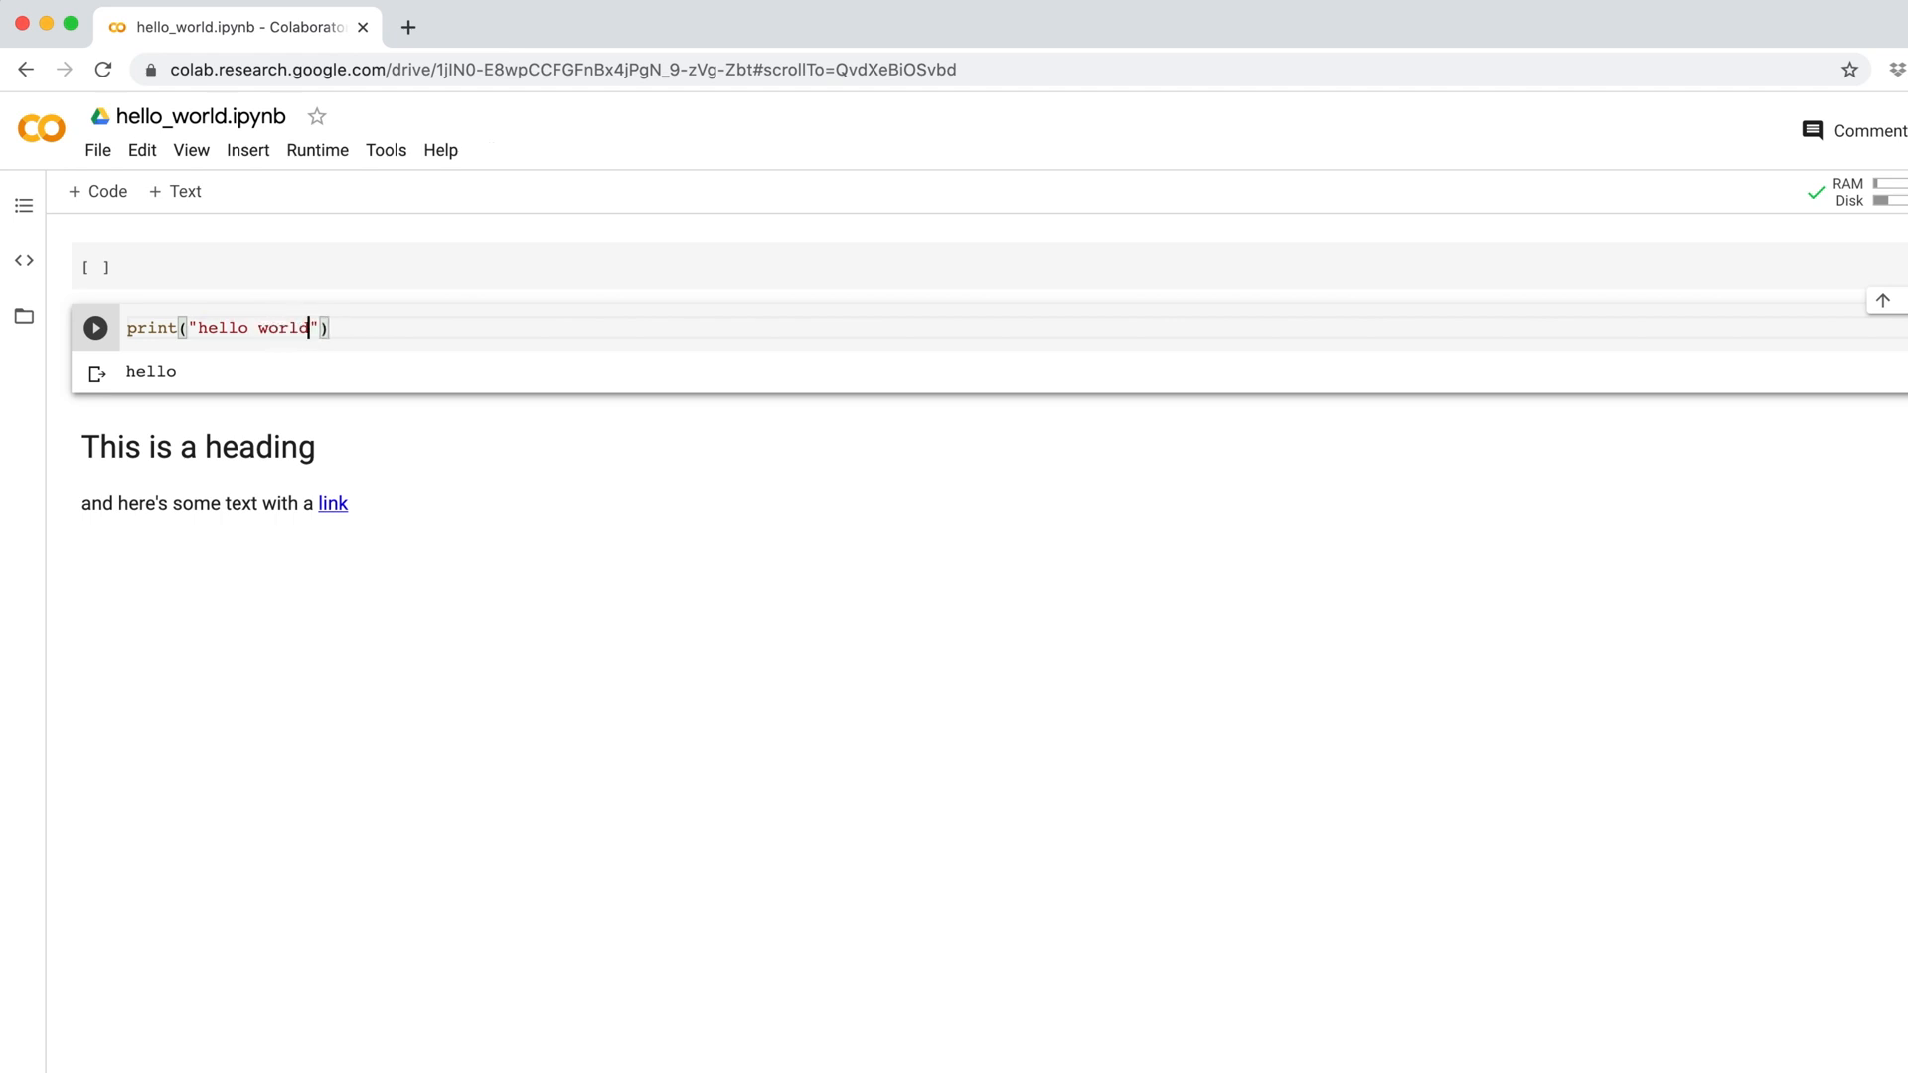
click(96, 328)
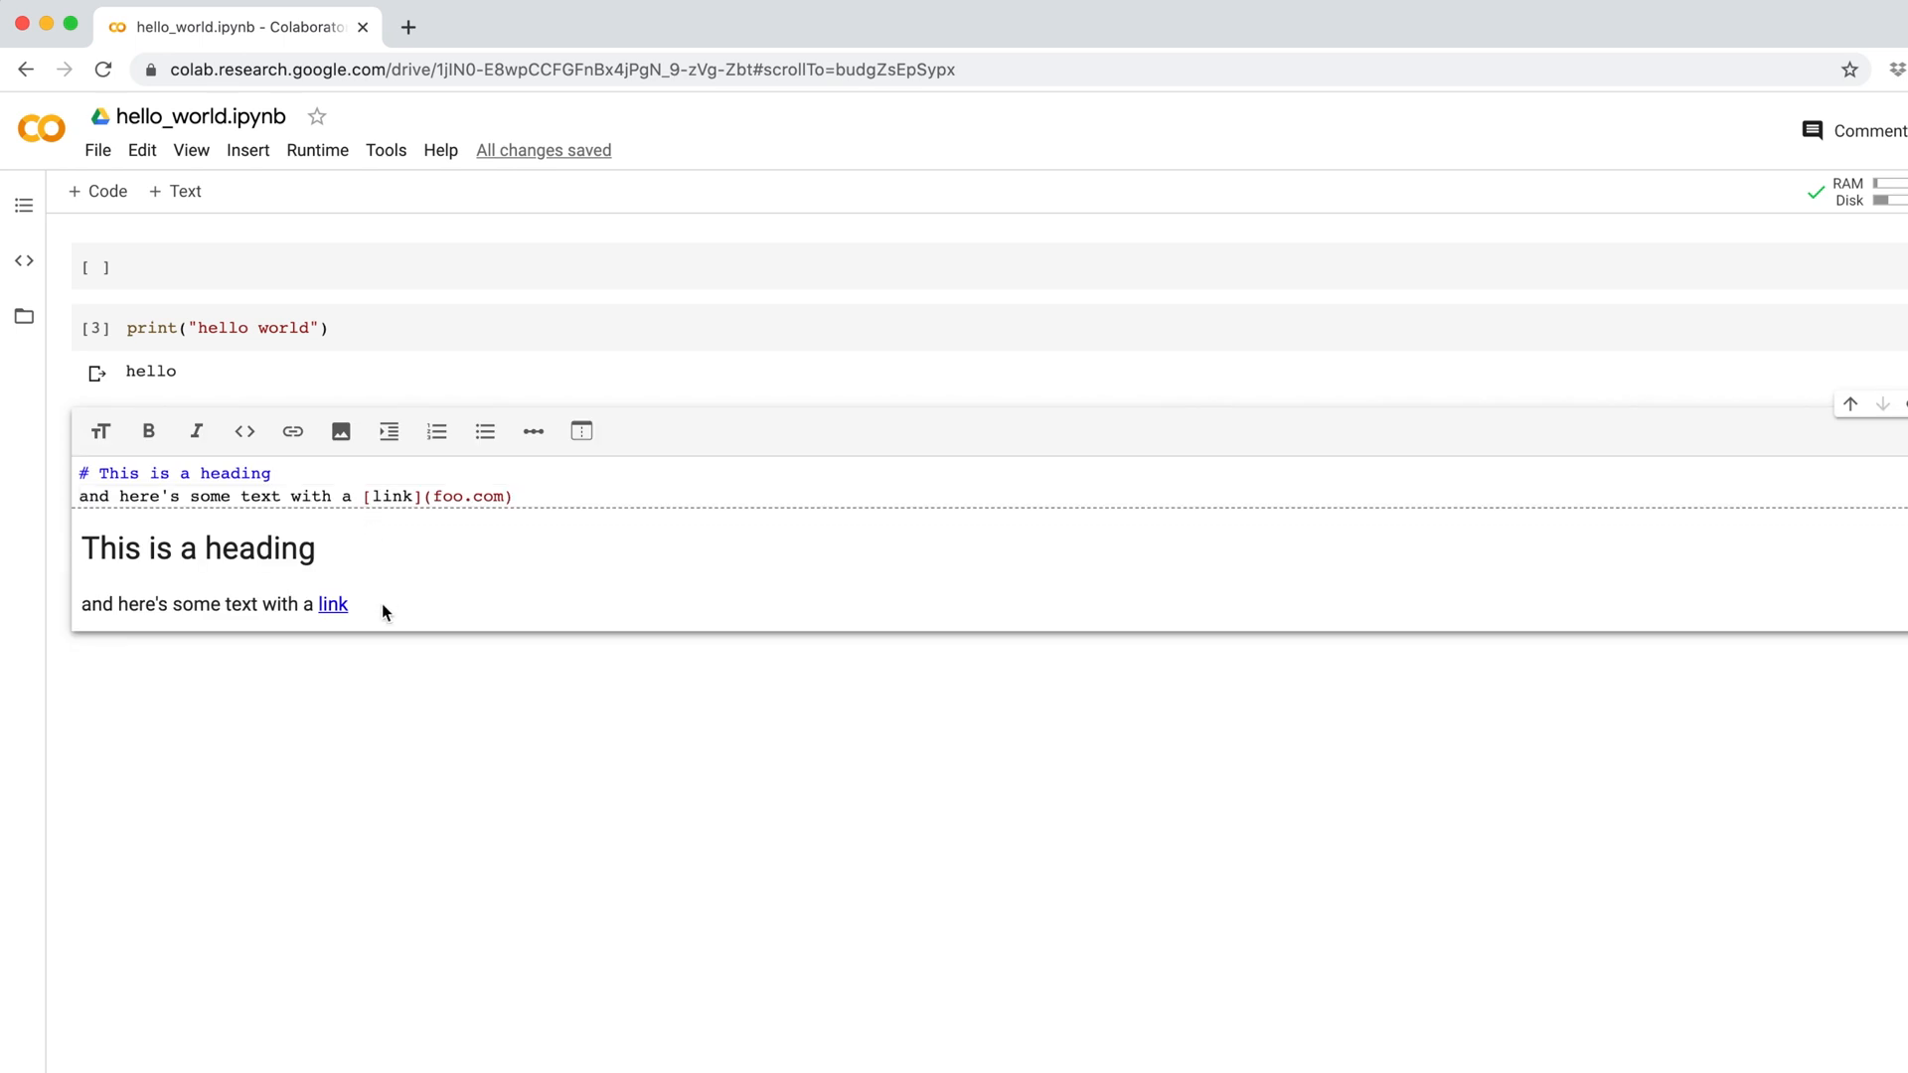
text(t)
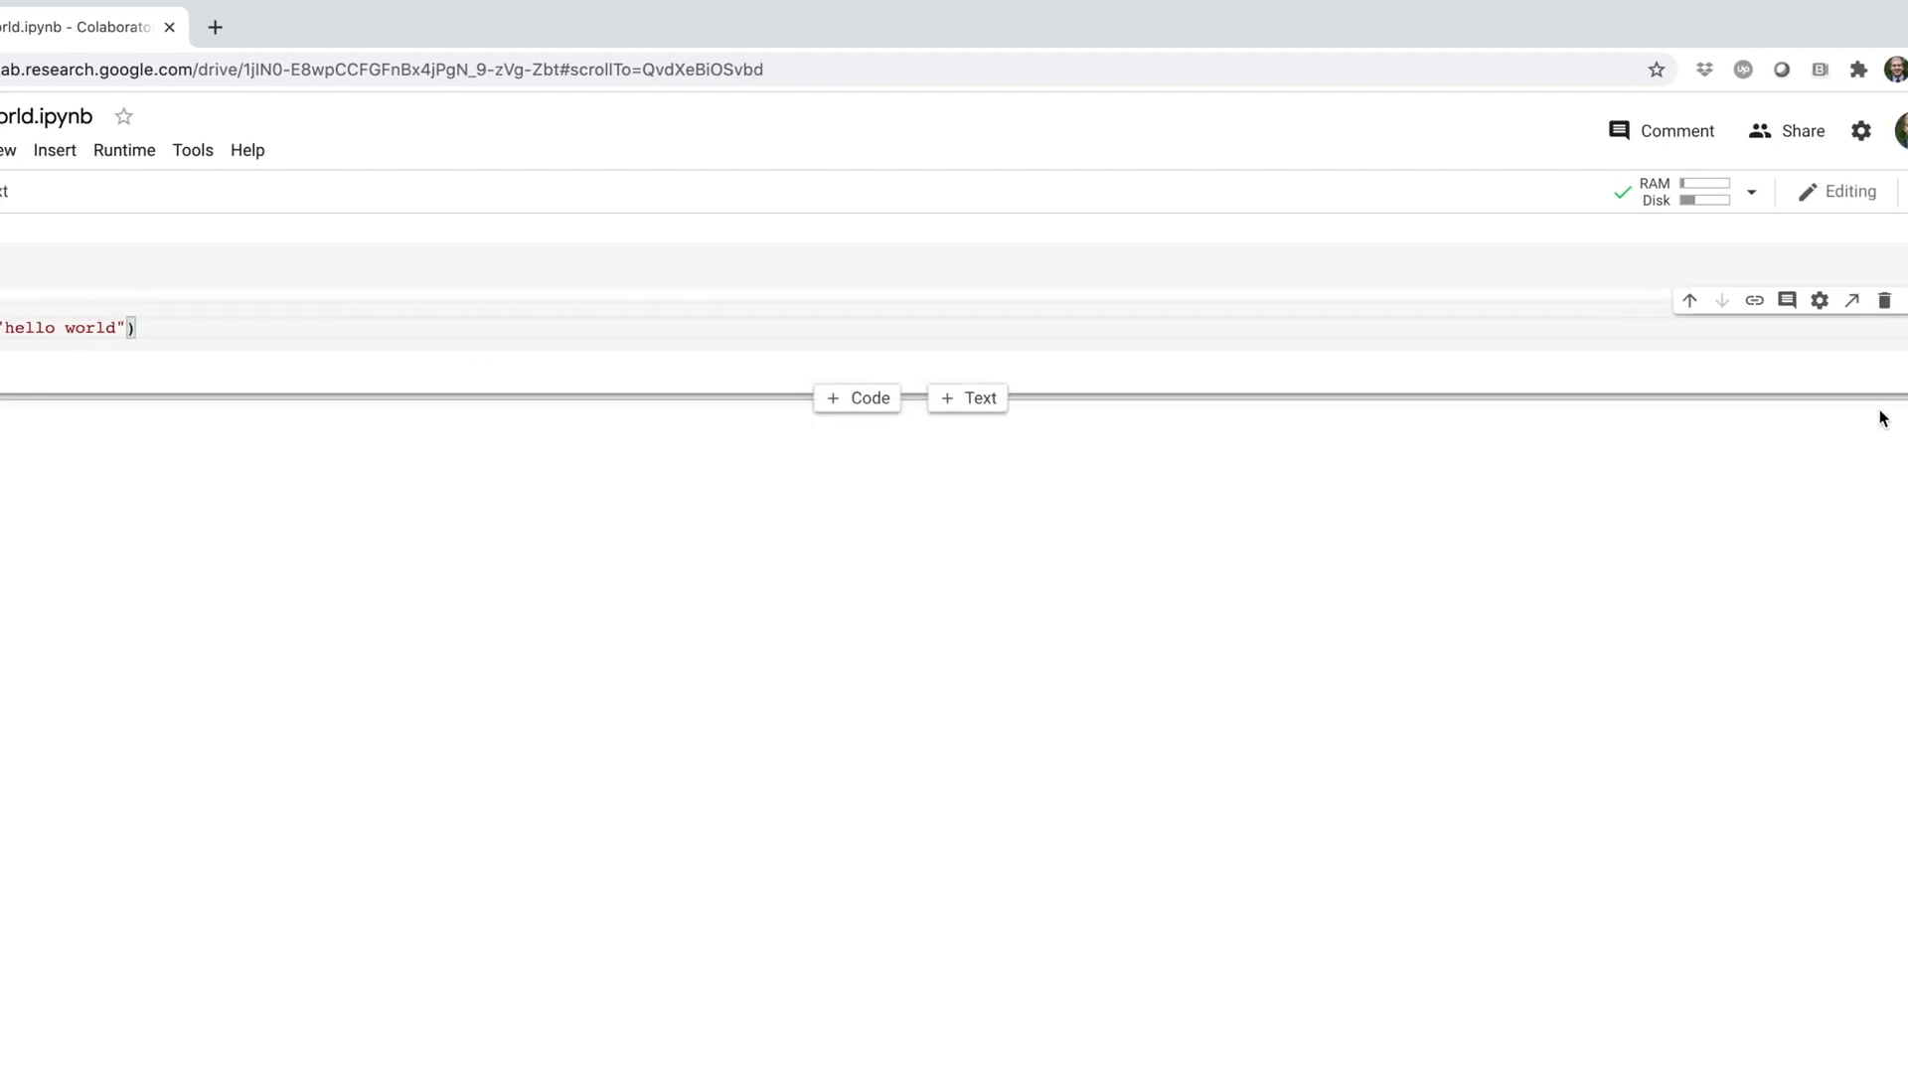
click(95, 328)
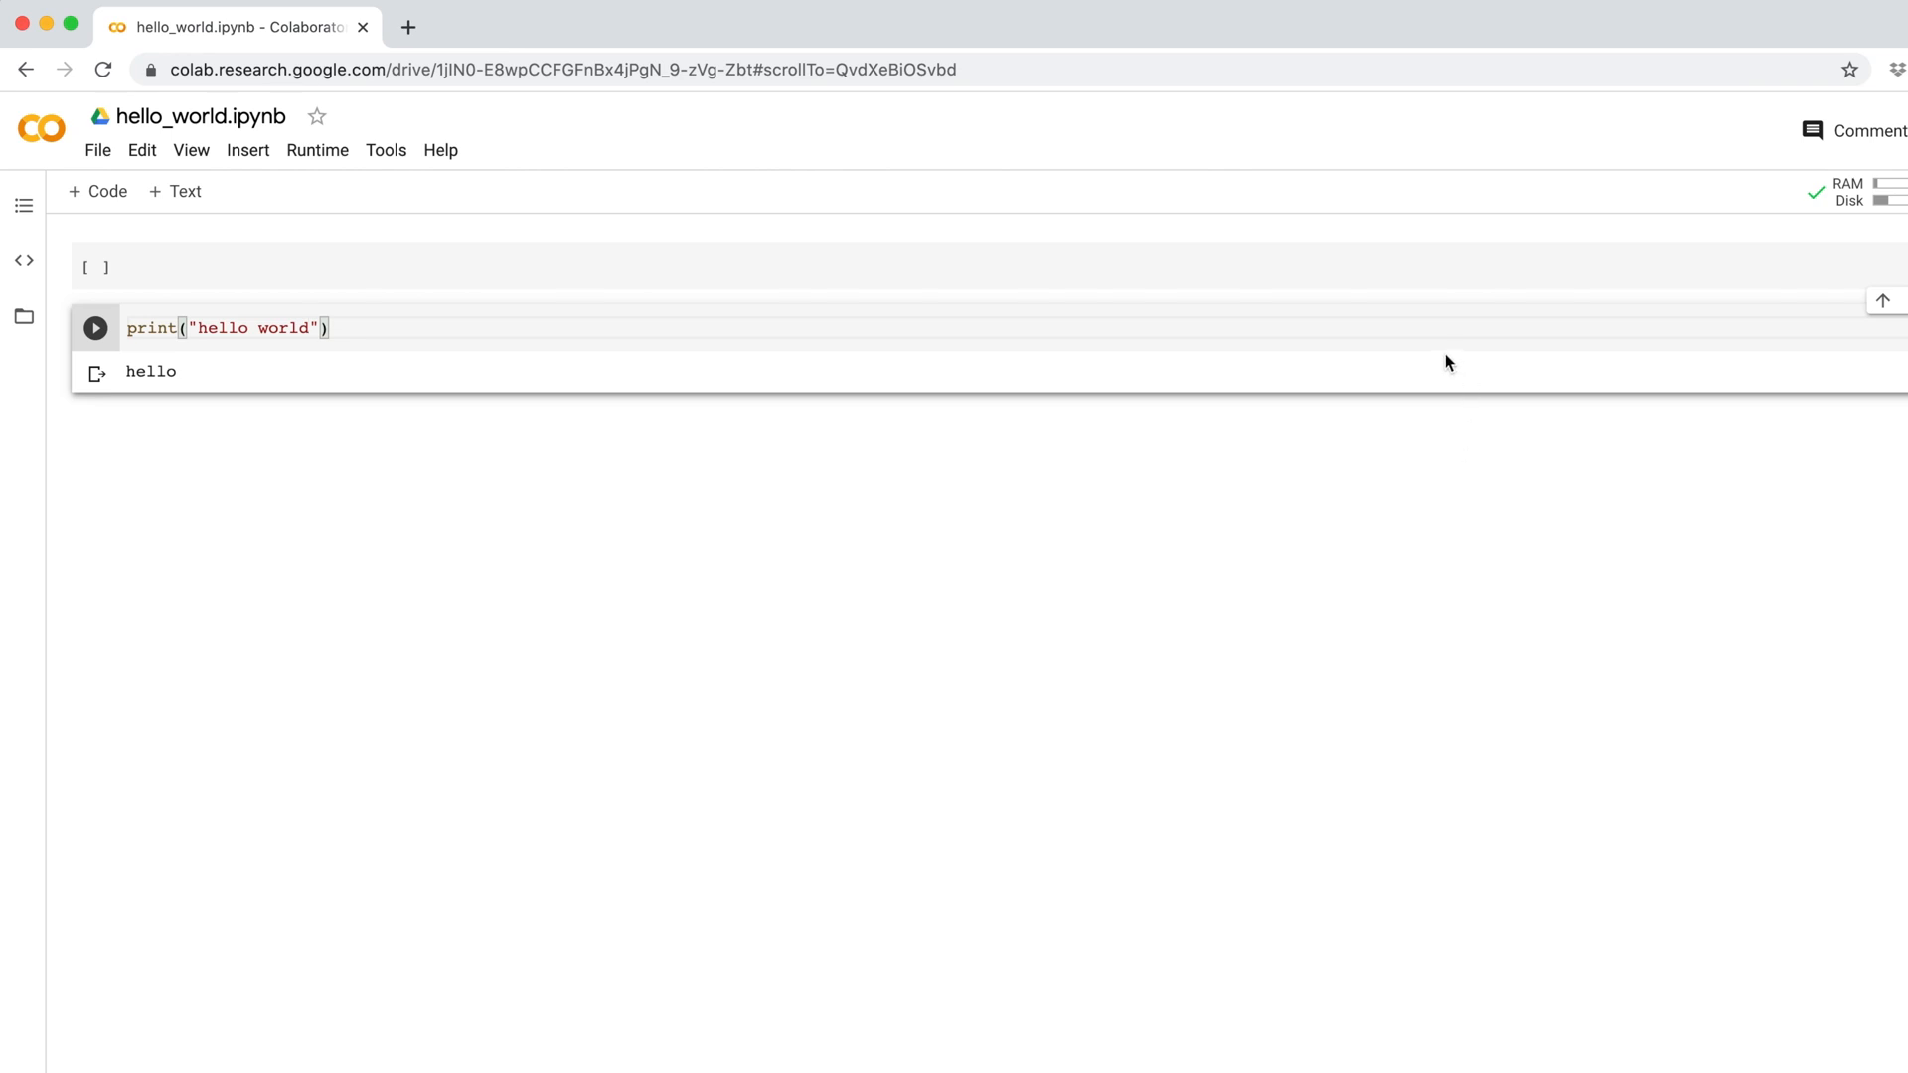
mouse_move(1240, 316)
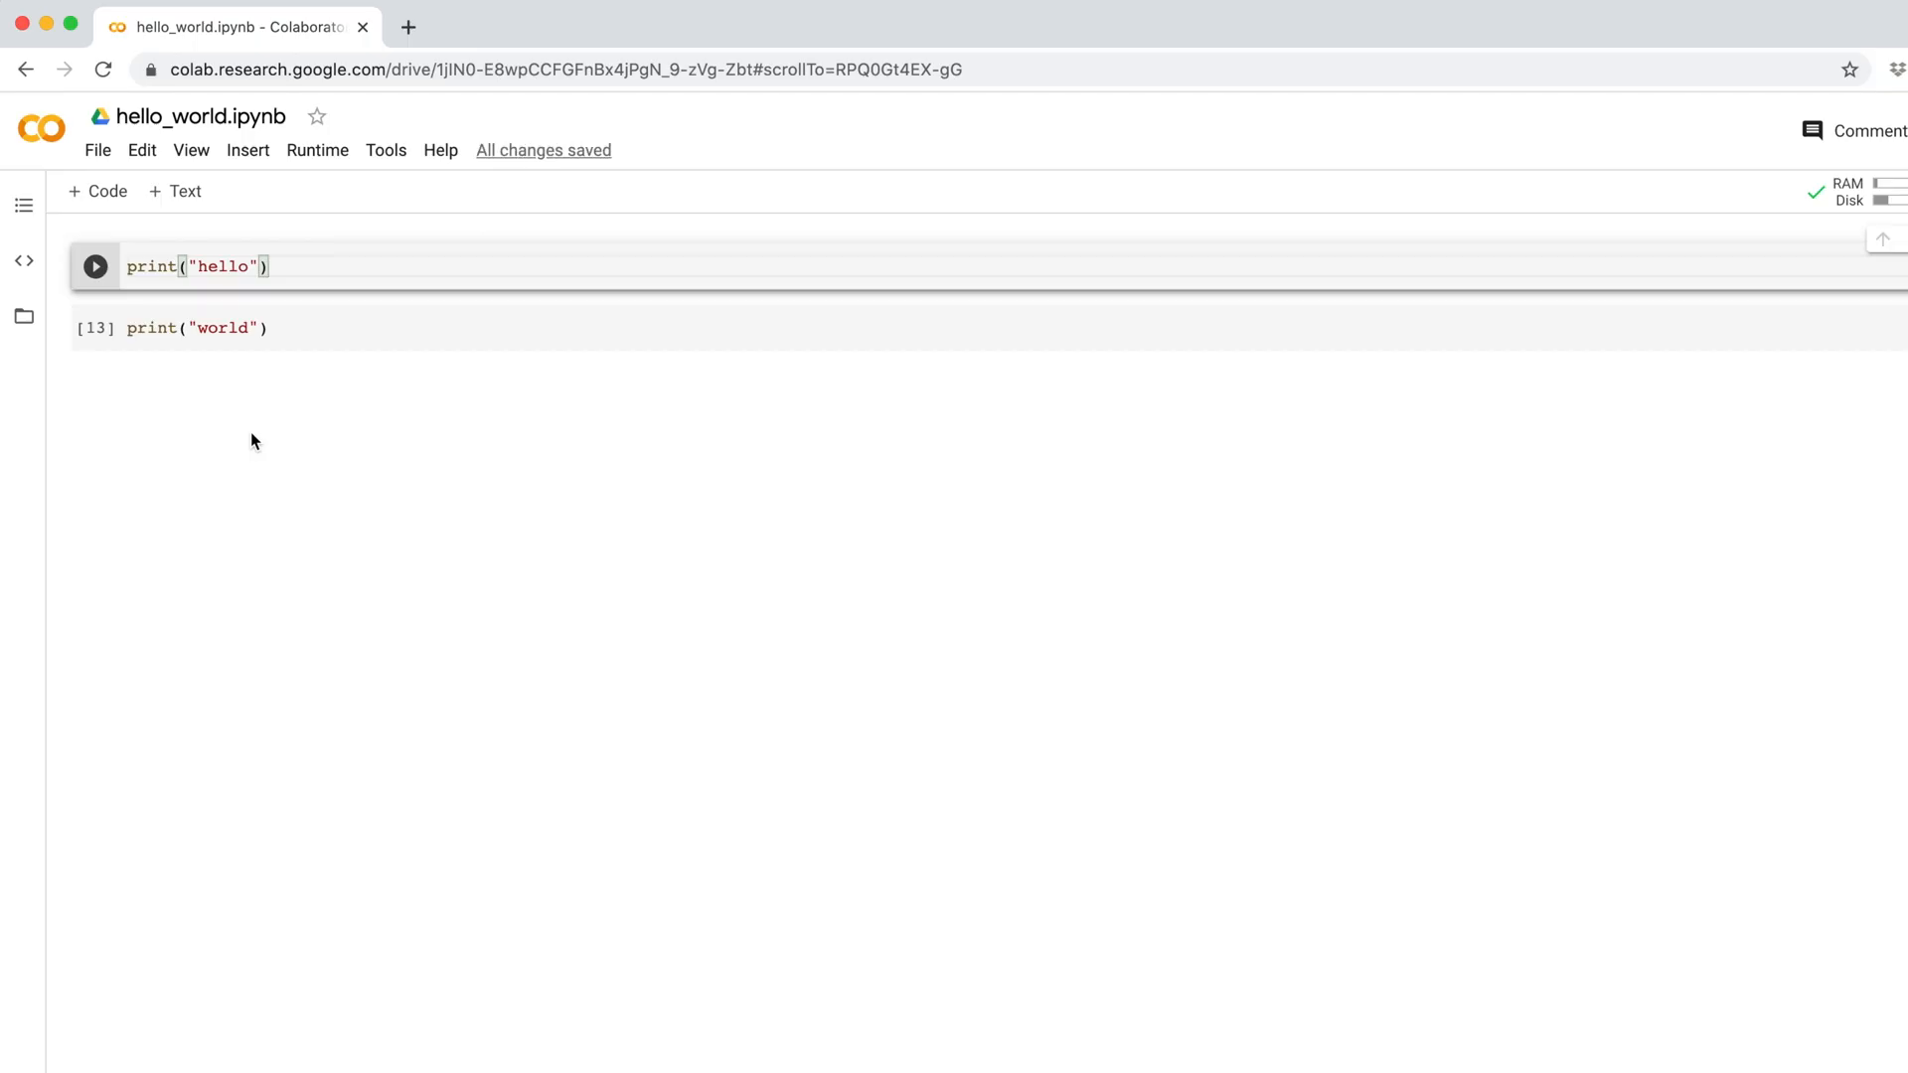
- Run all cells so both hello and world outputs appear
click(318, 149)
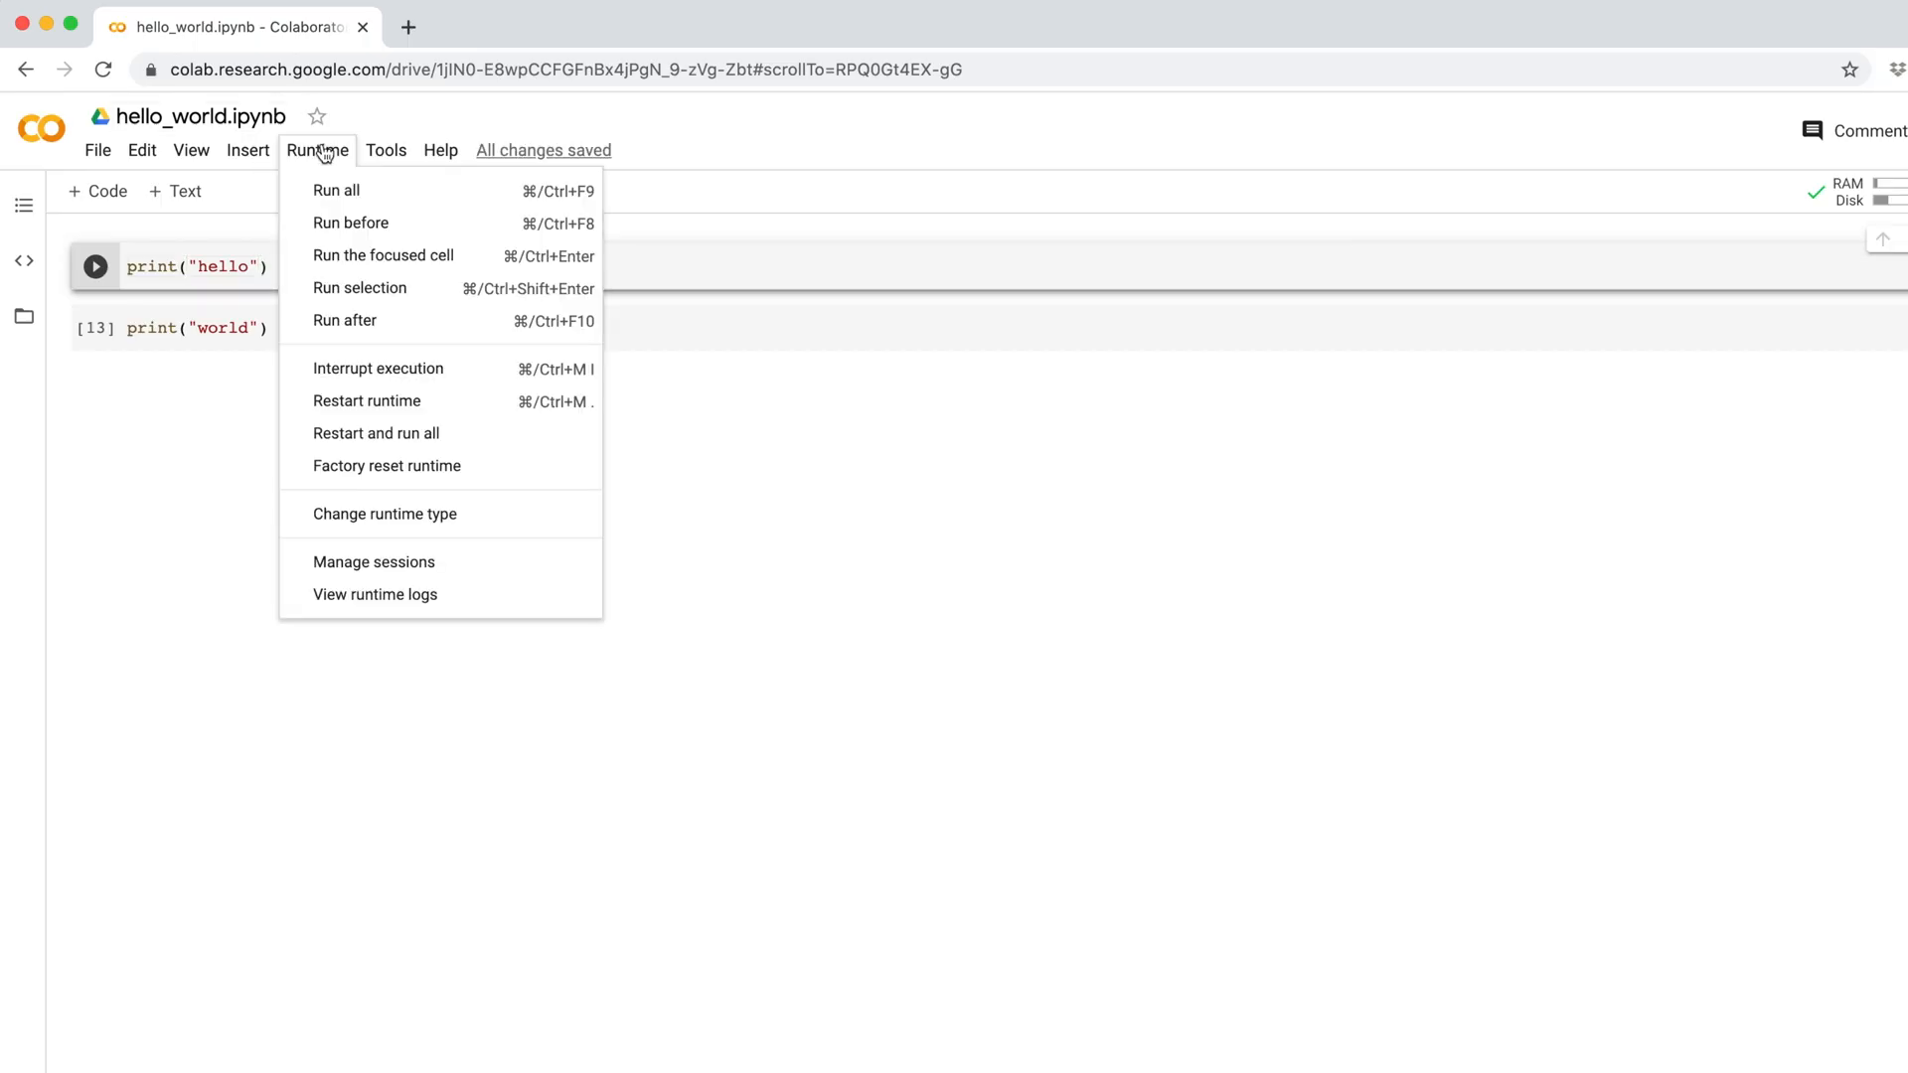
click(382, 256)
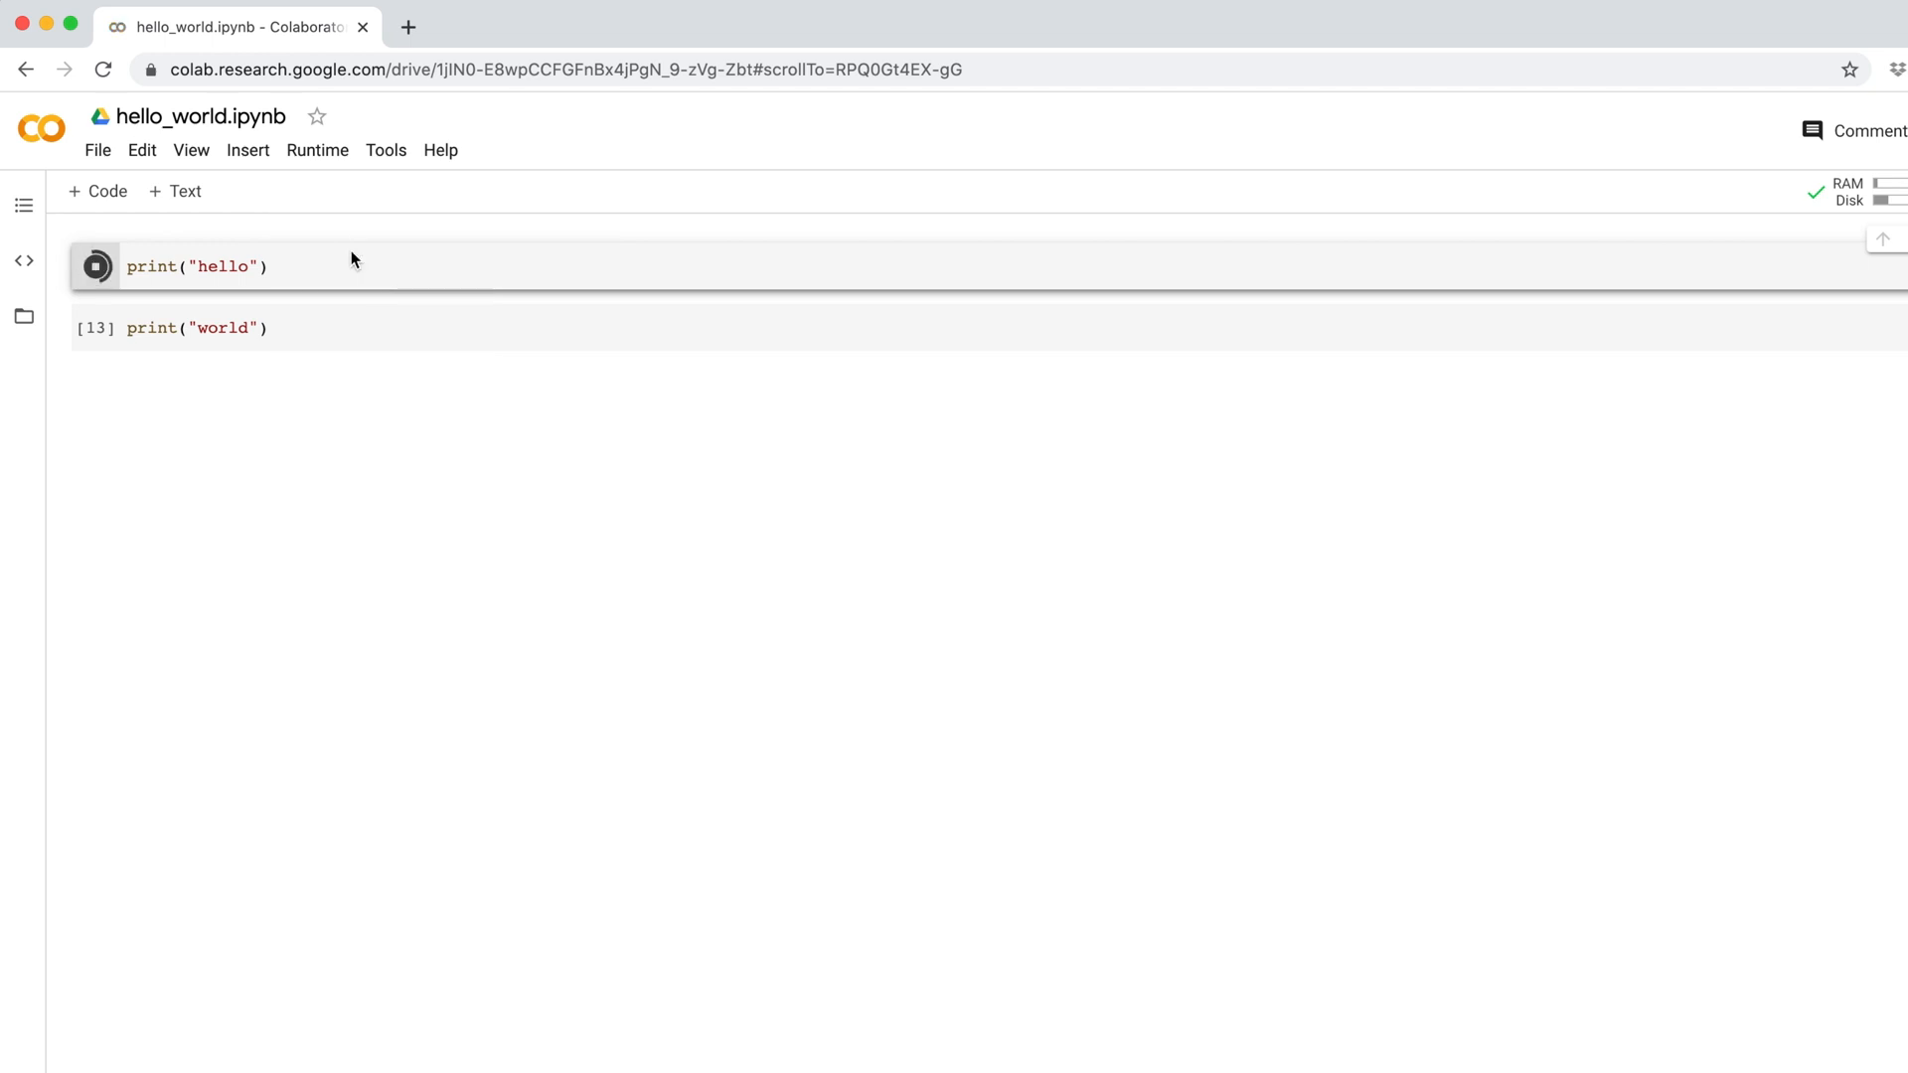
click(95, 266)
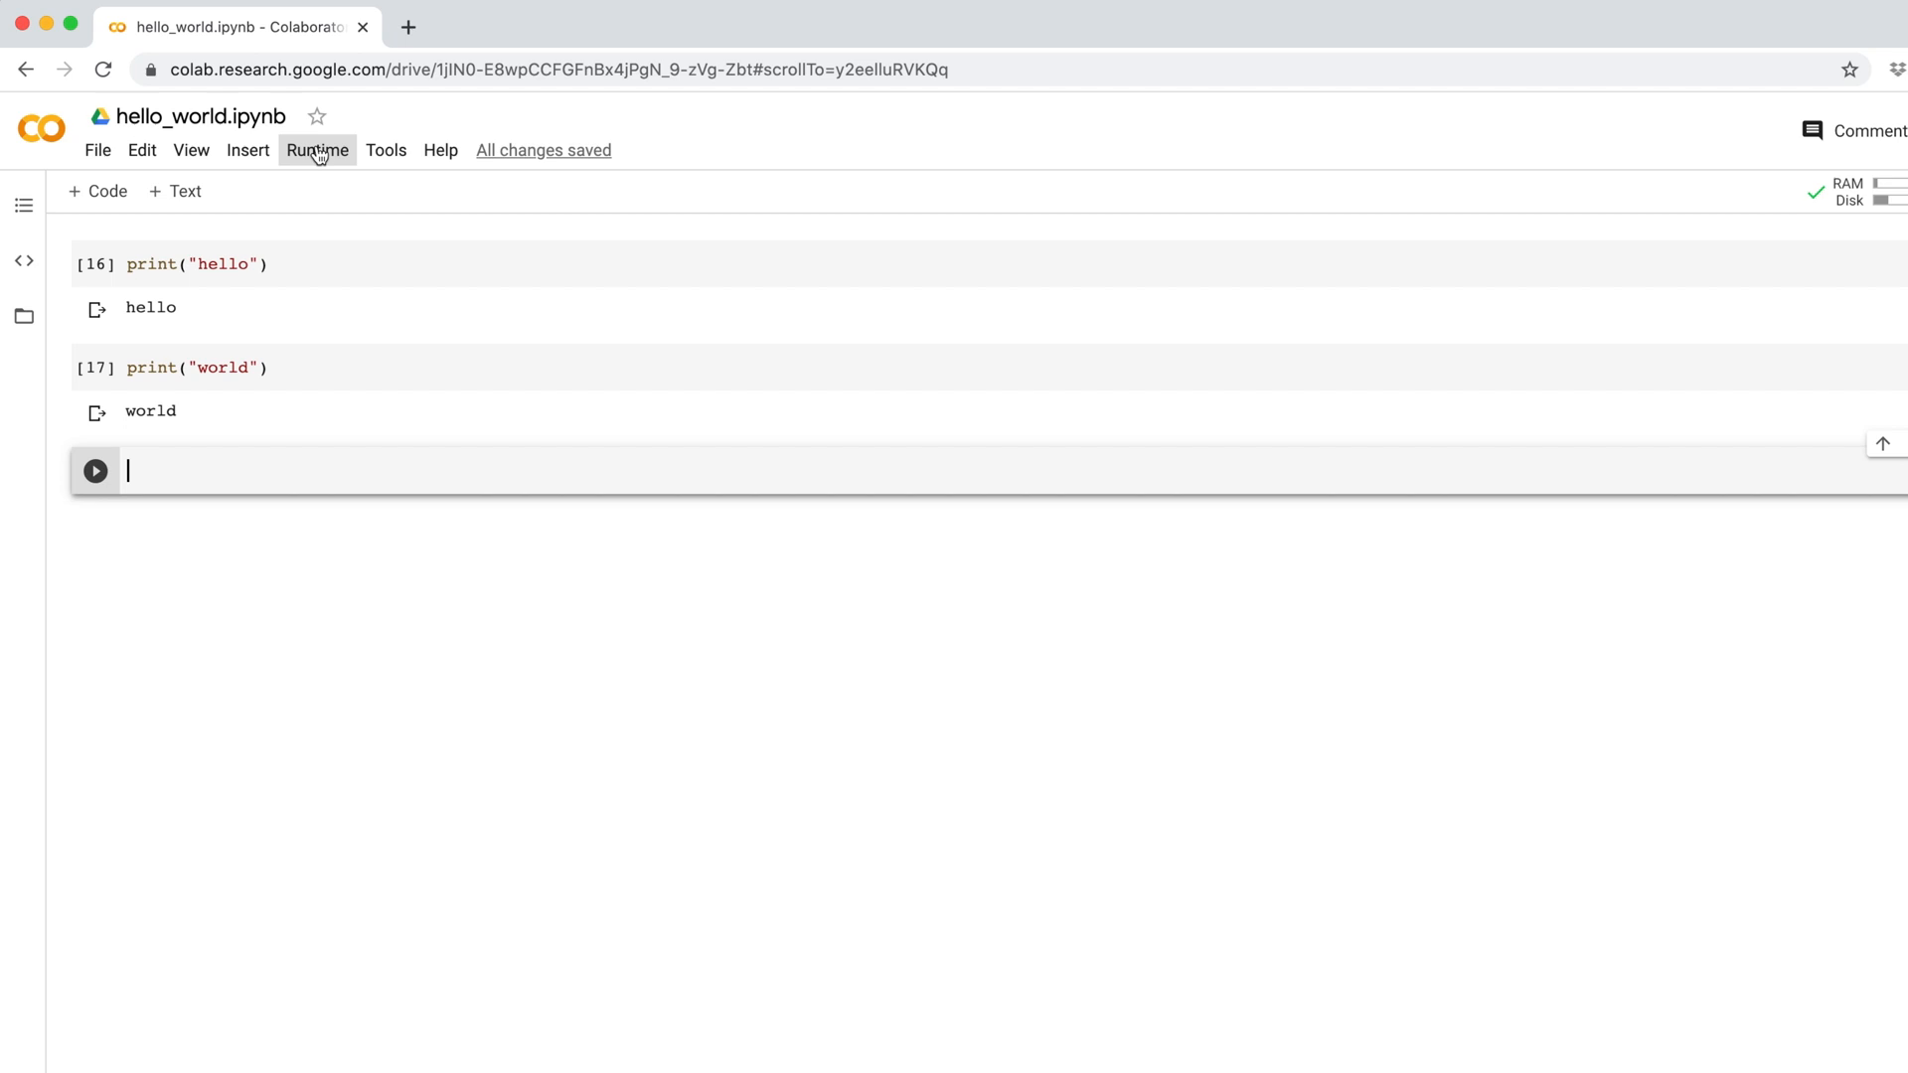
- Enter x = 5, y = ((x-2)/3 ** 4)/2 and print(y) in new code cells
click(318, 149)
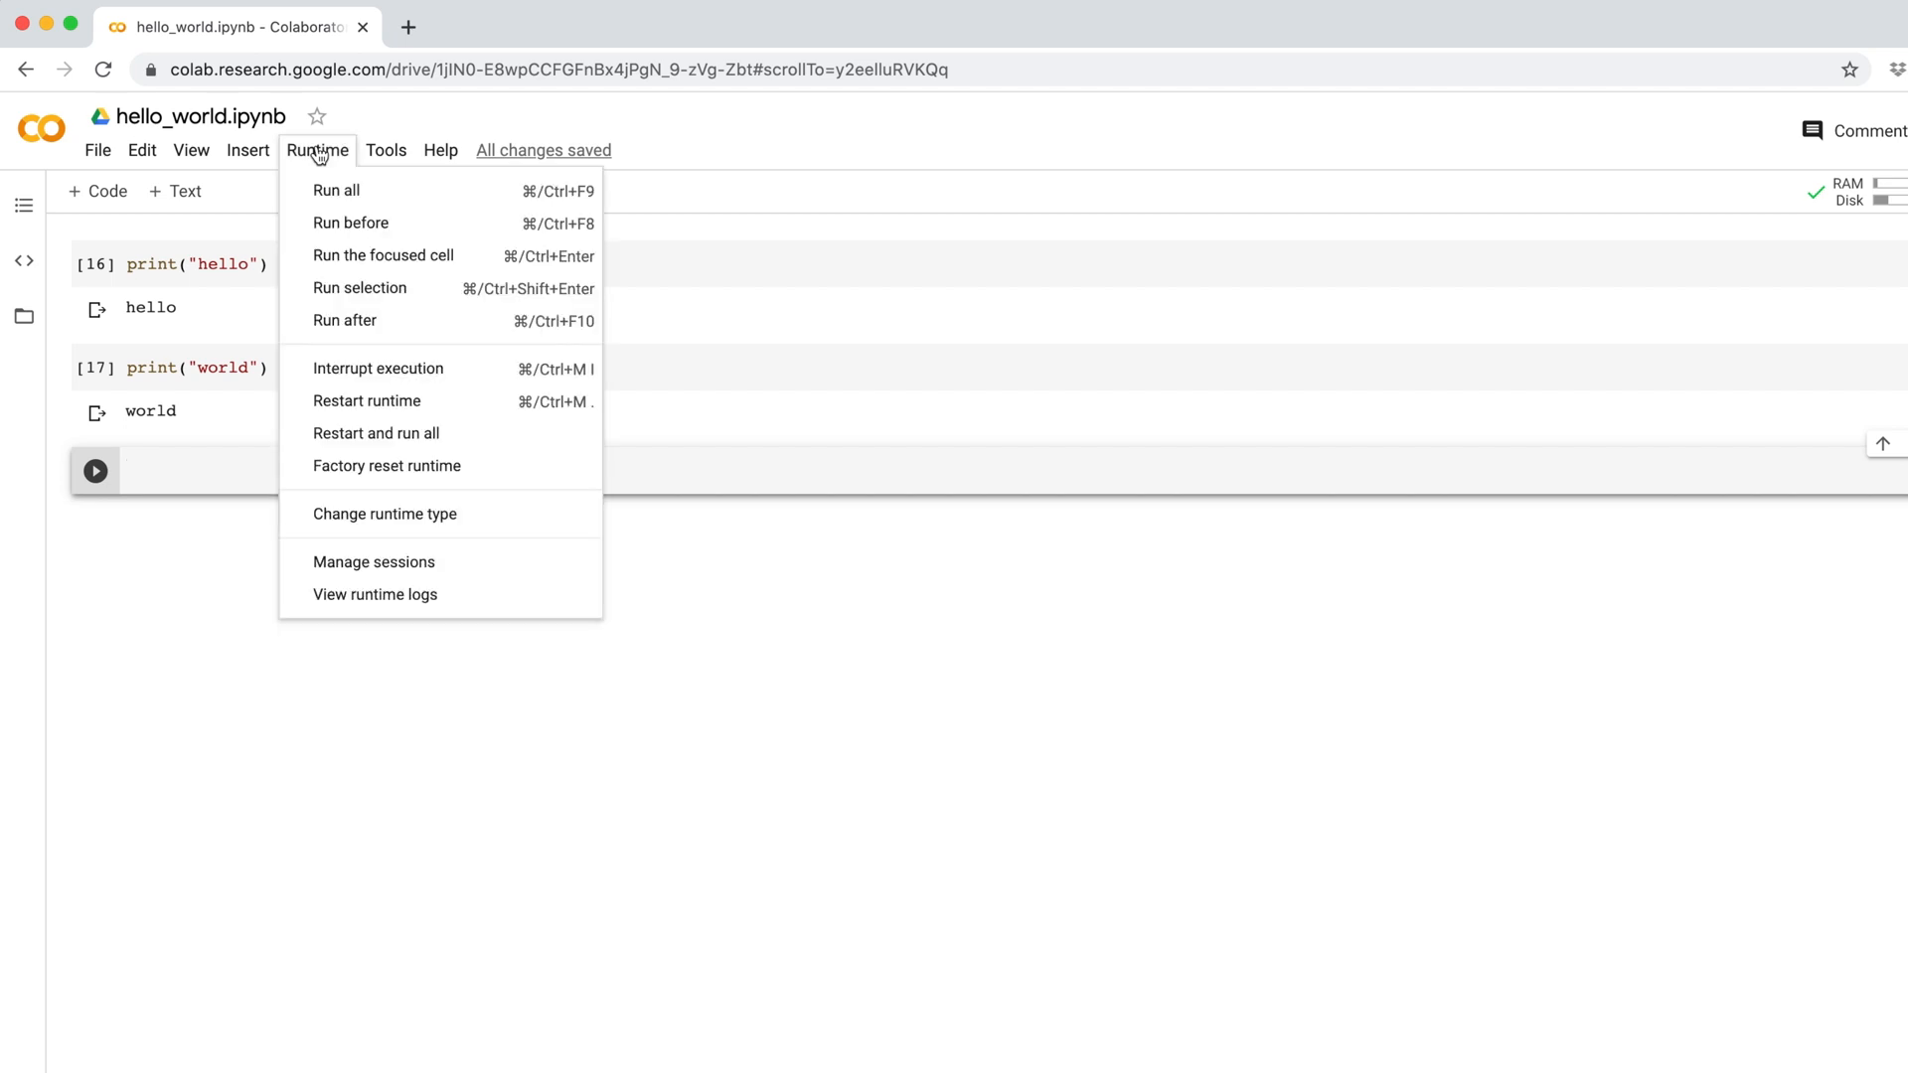
mouse_move(360, 289)
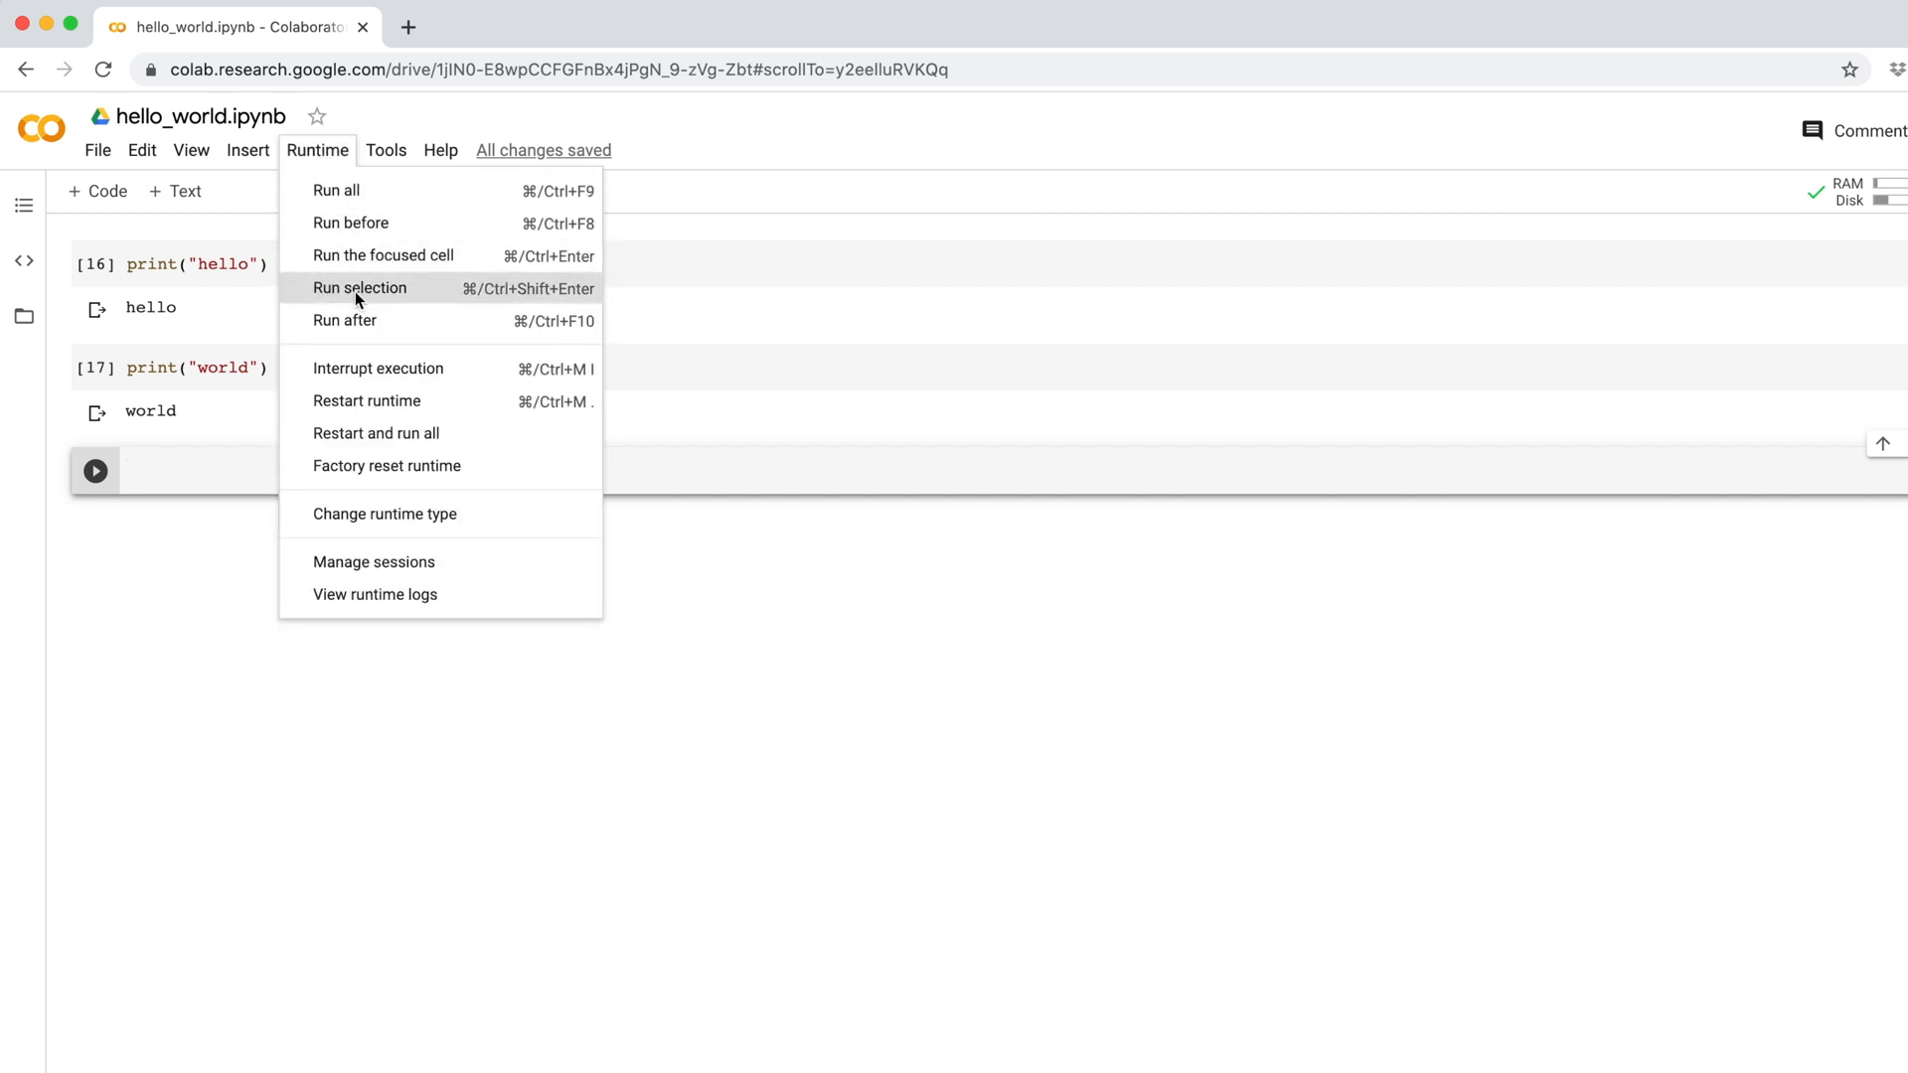
click(208, 473)
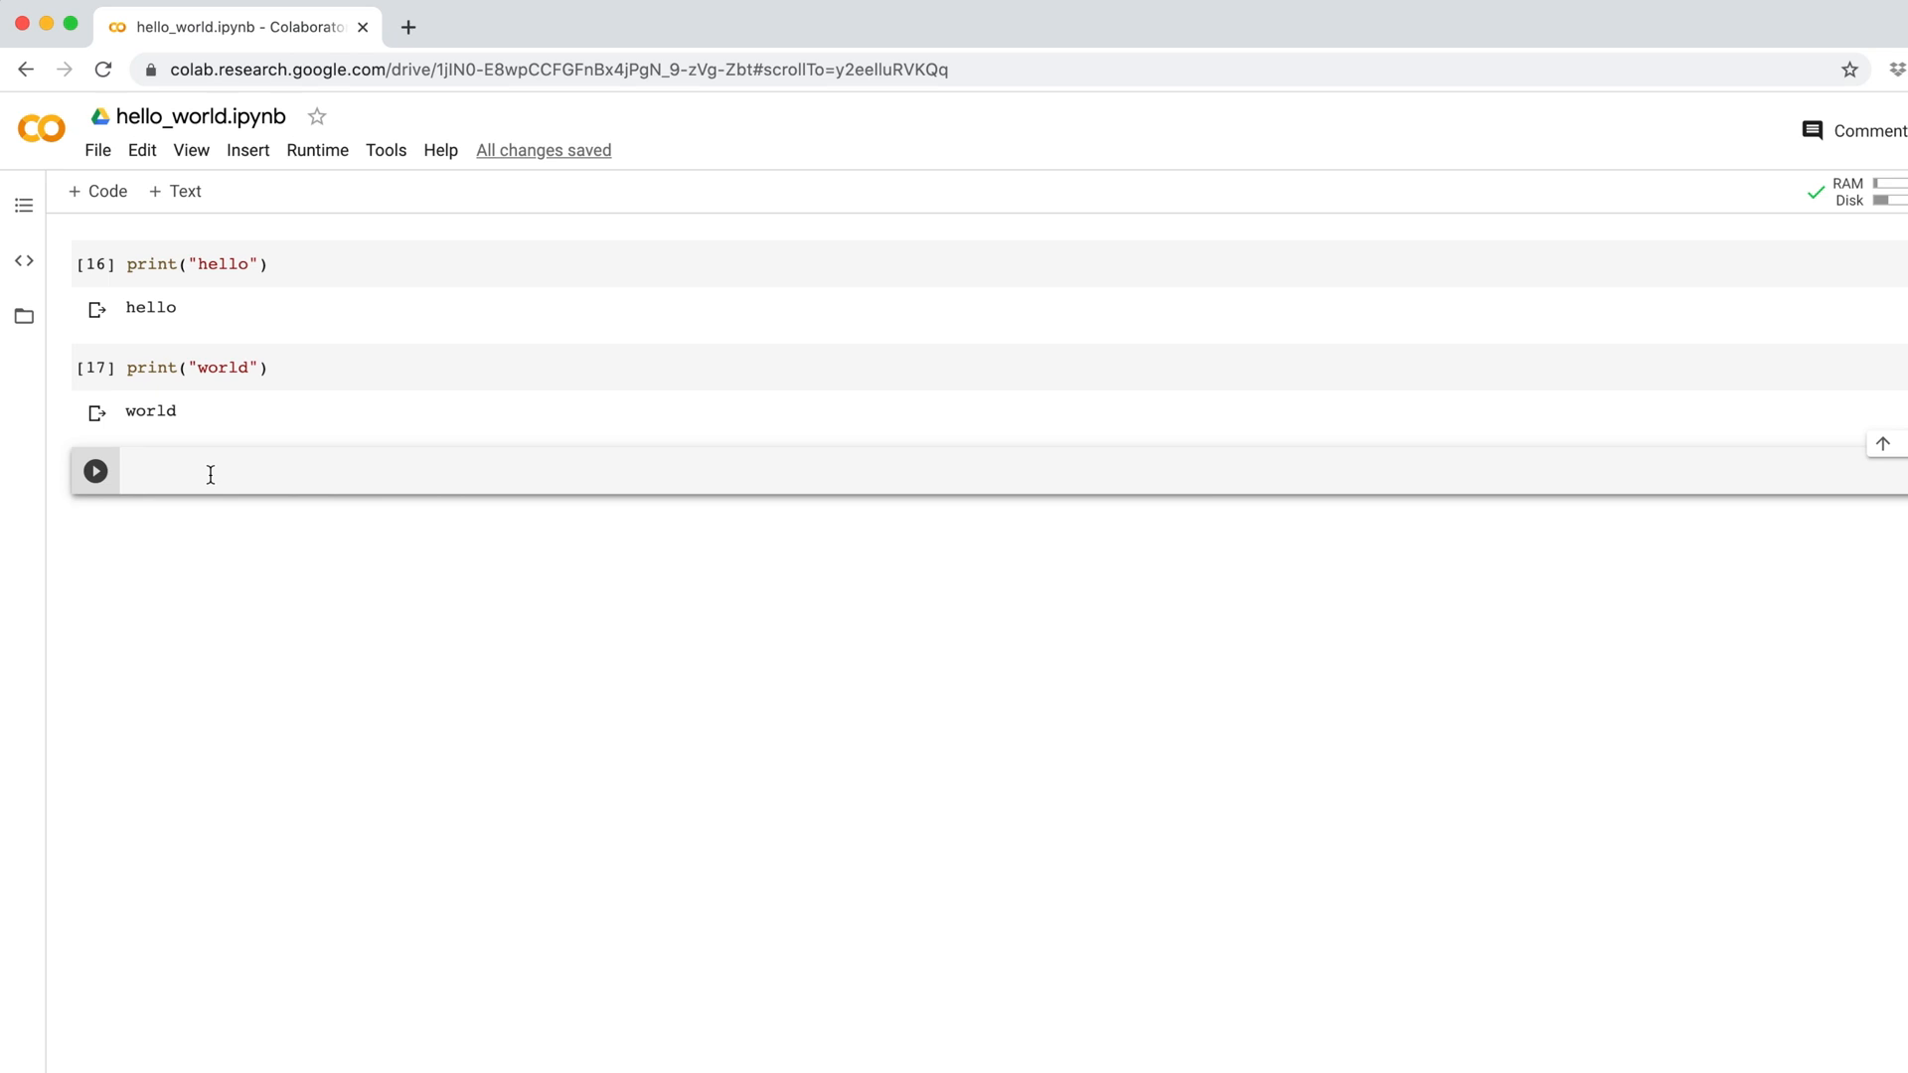
text(x = 5)
text(y = ((x)
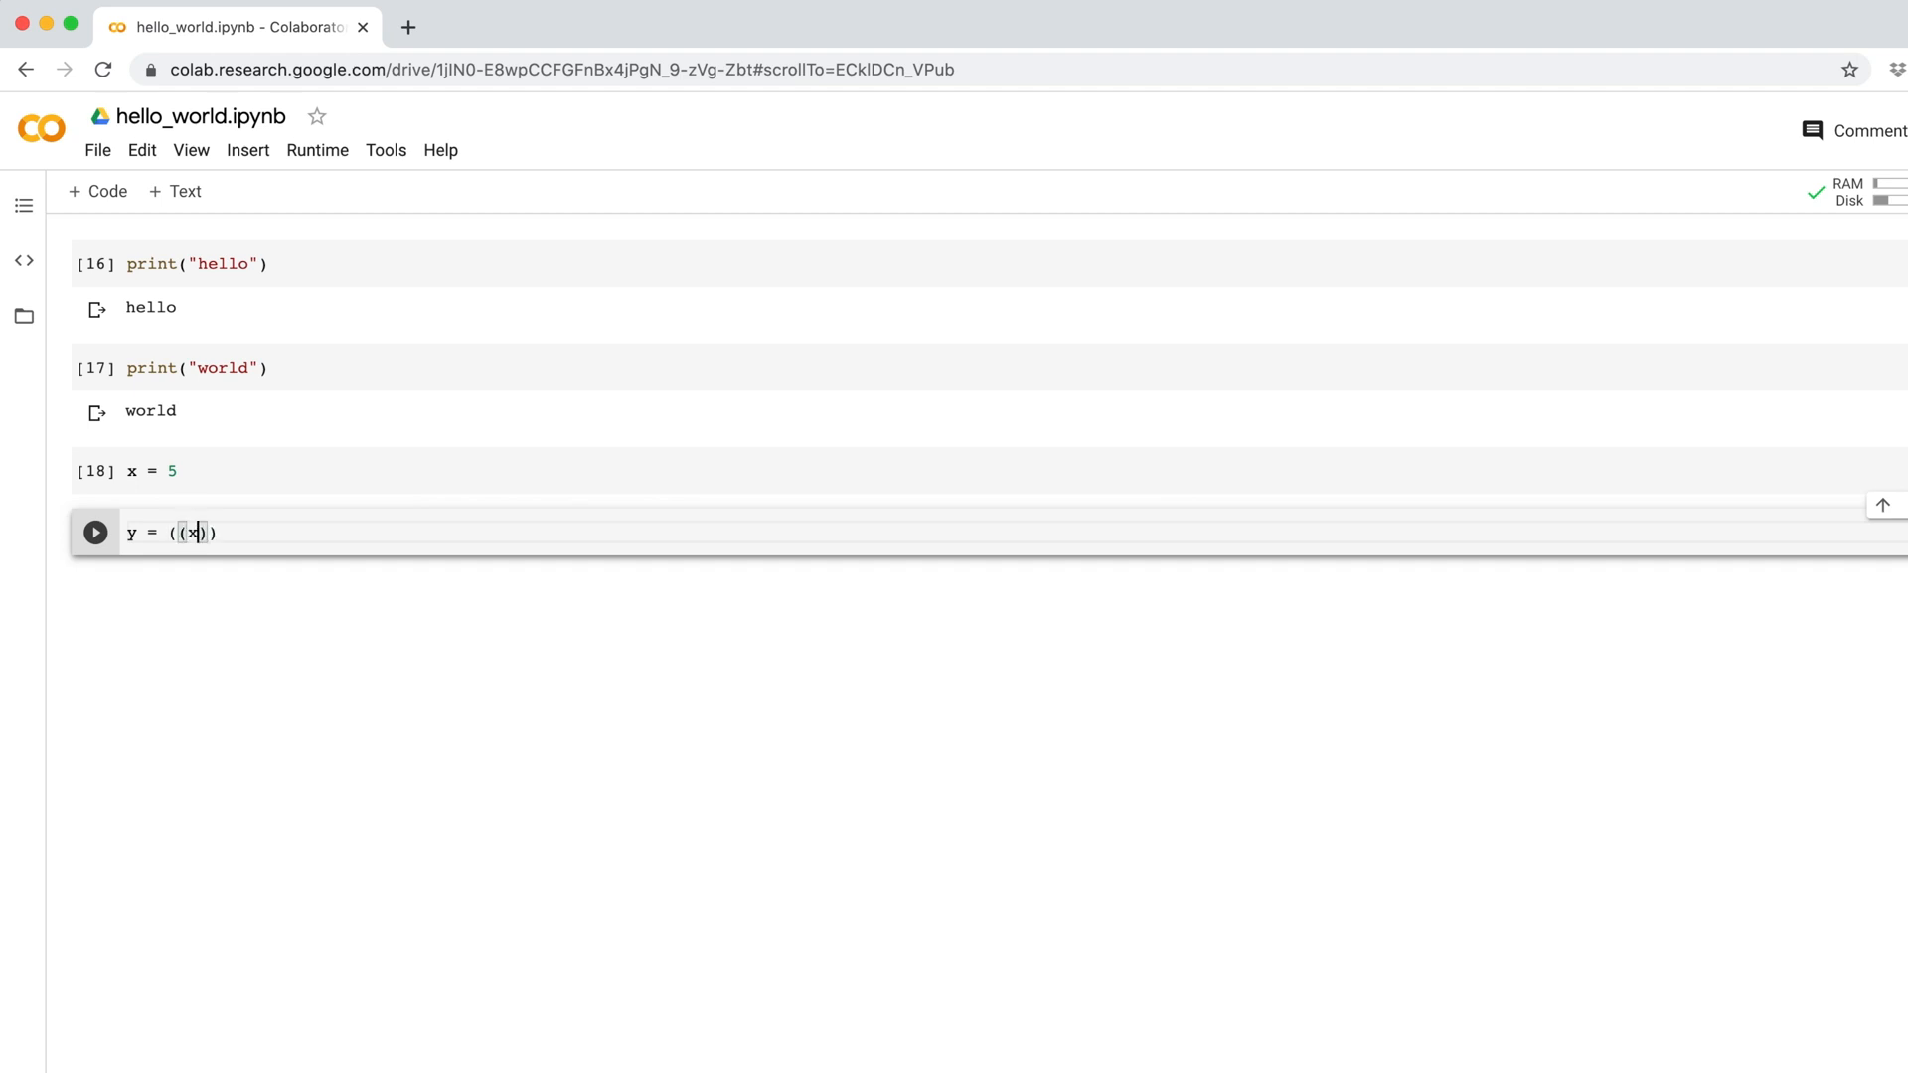
text(-2)/)
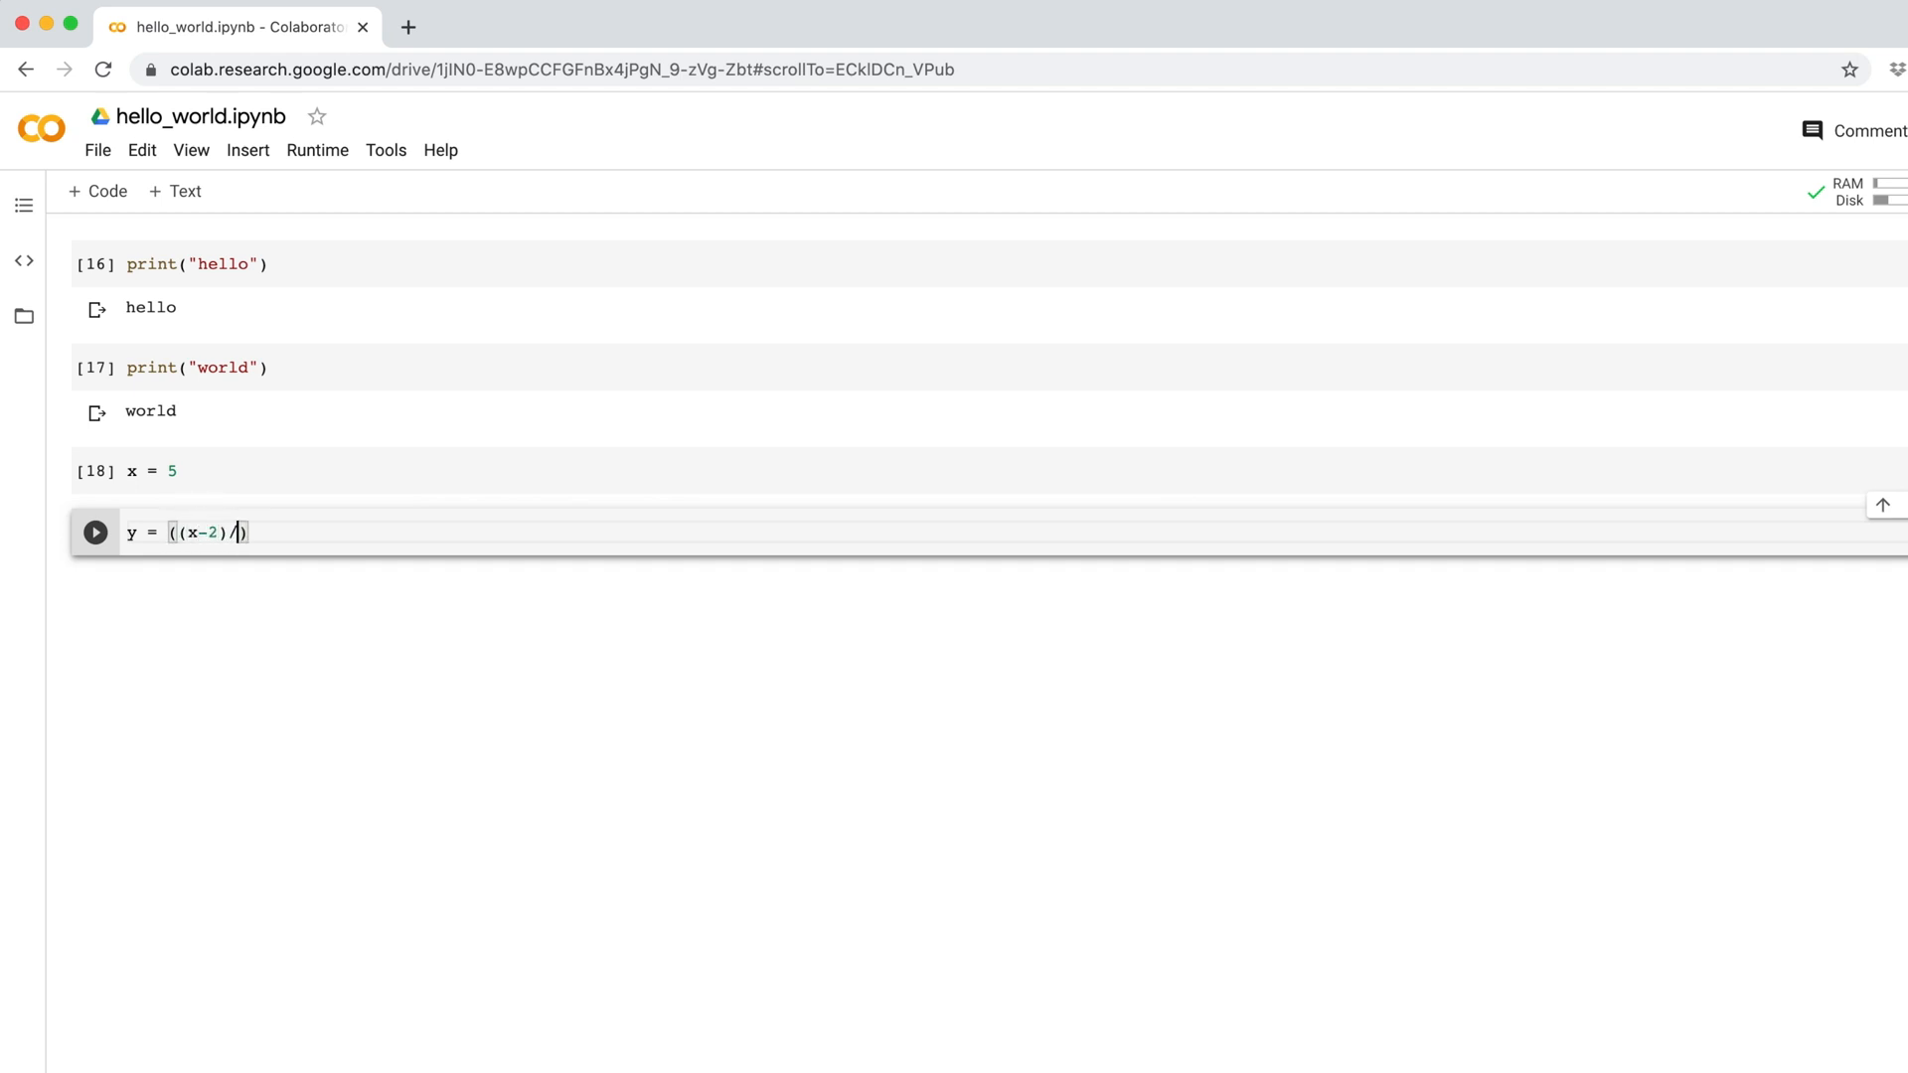
text(3 ** 4)
text(print(y))
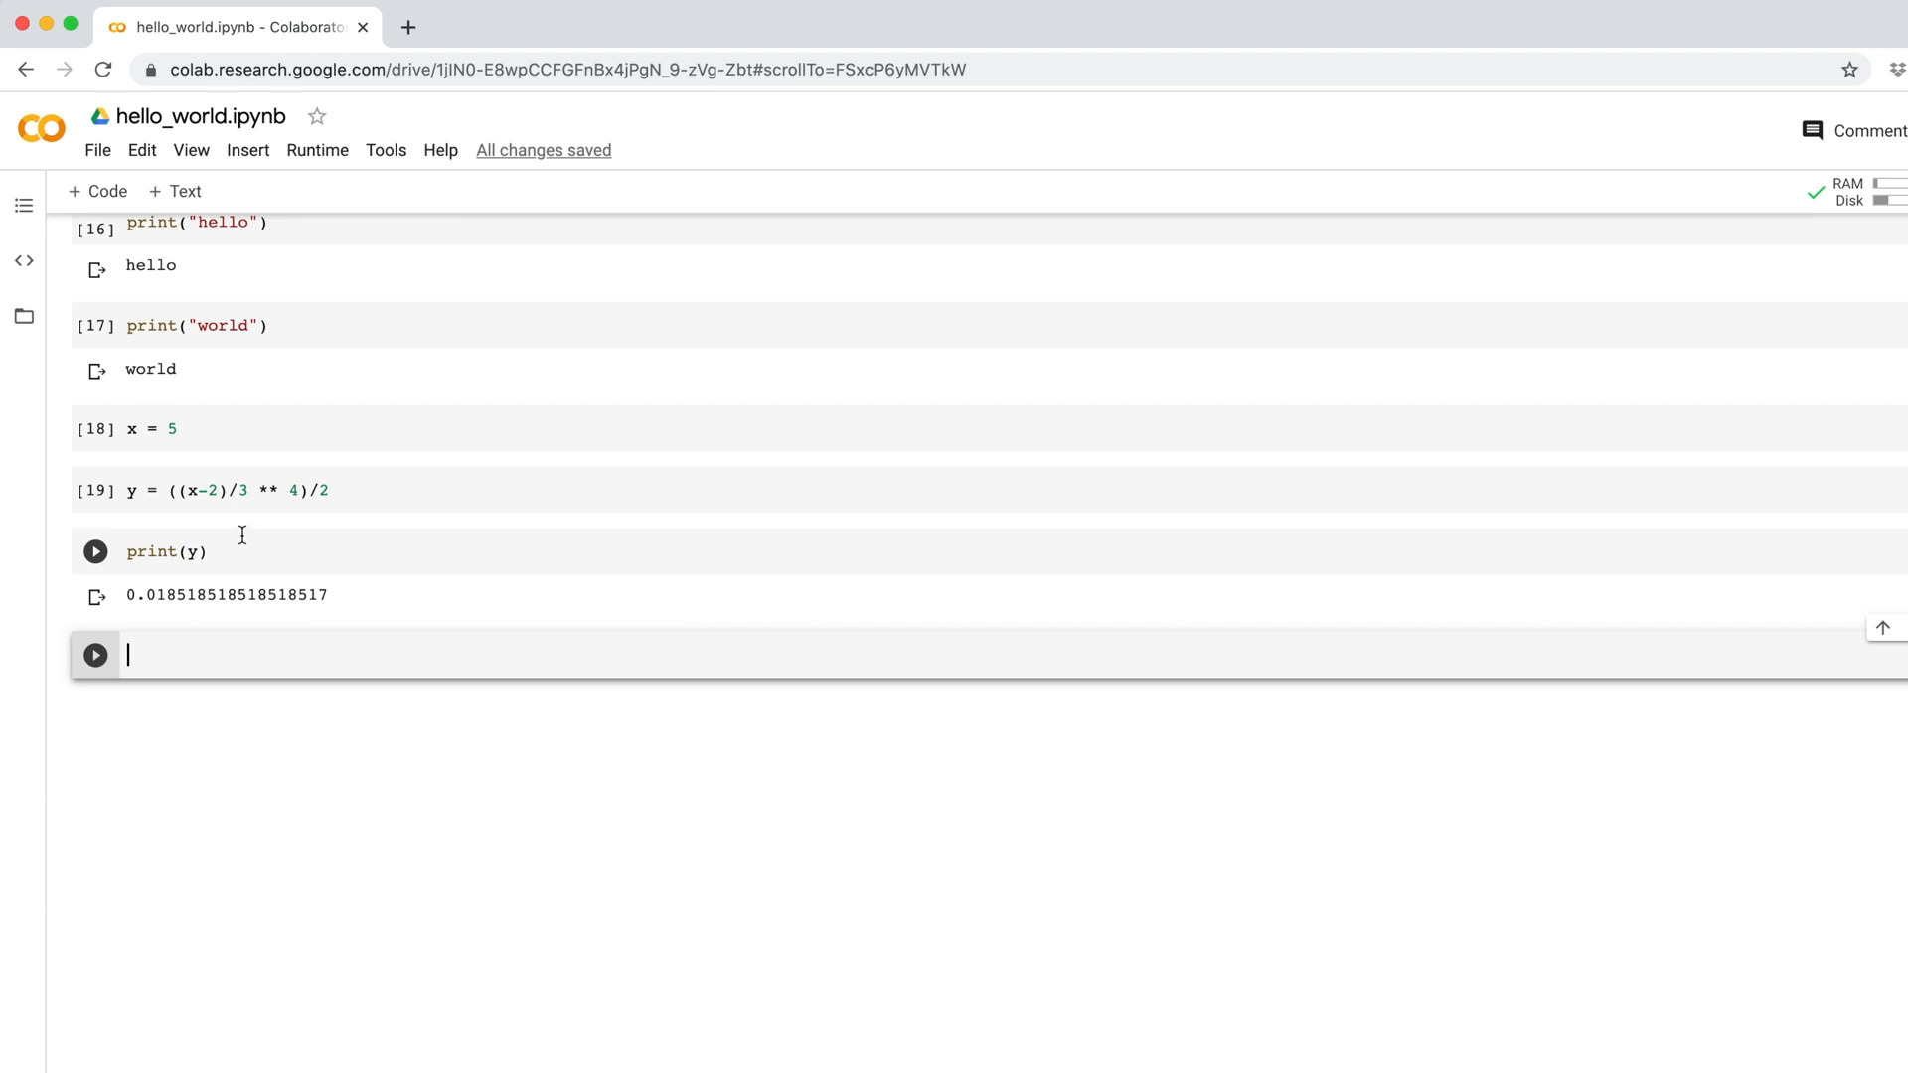
- Run only the selected x-2 and (x-2)/3 ** 4 fragments via Runtime > Run selection
double_click(213, 489)
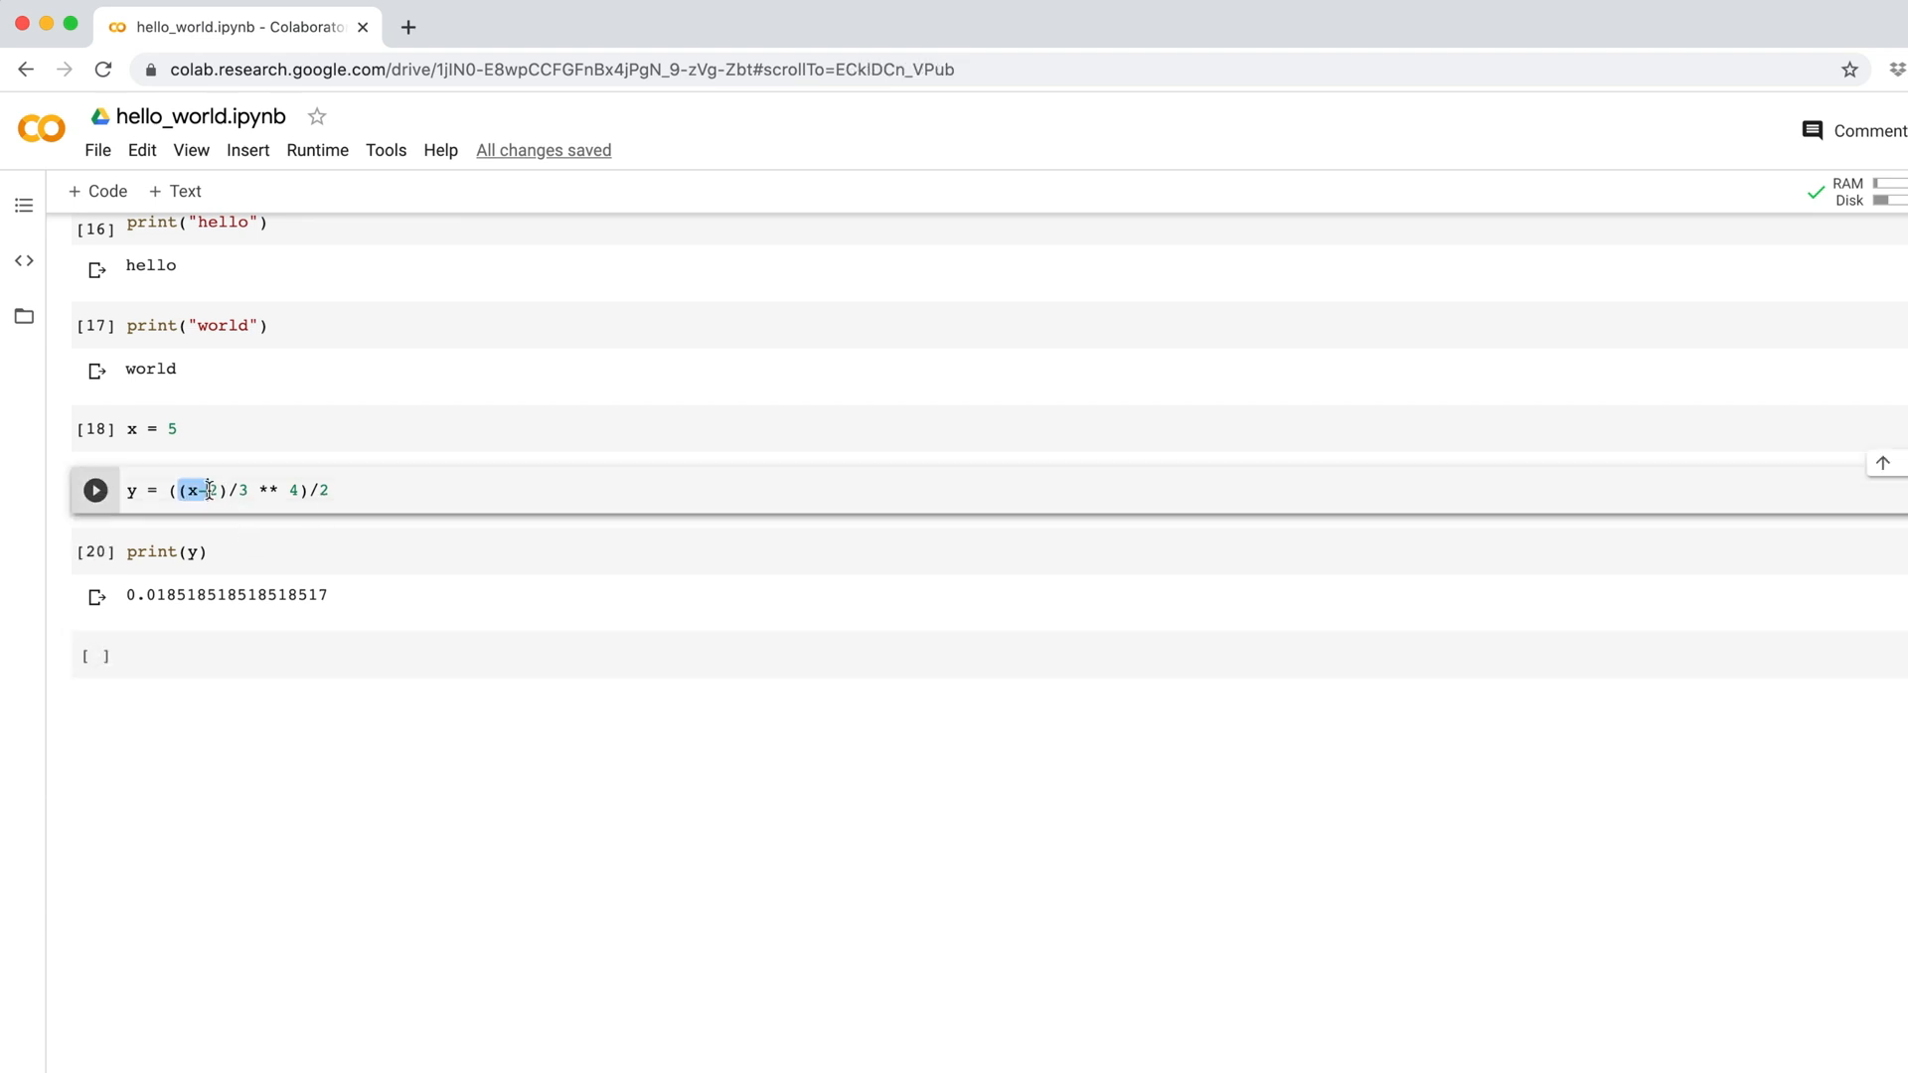
click(318, 149)
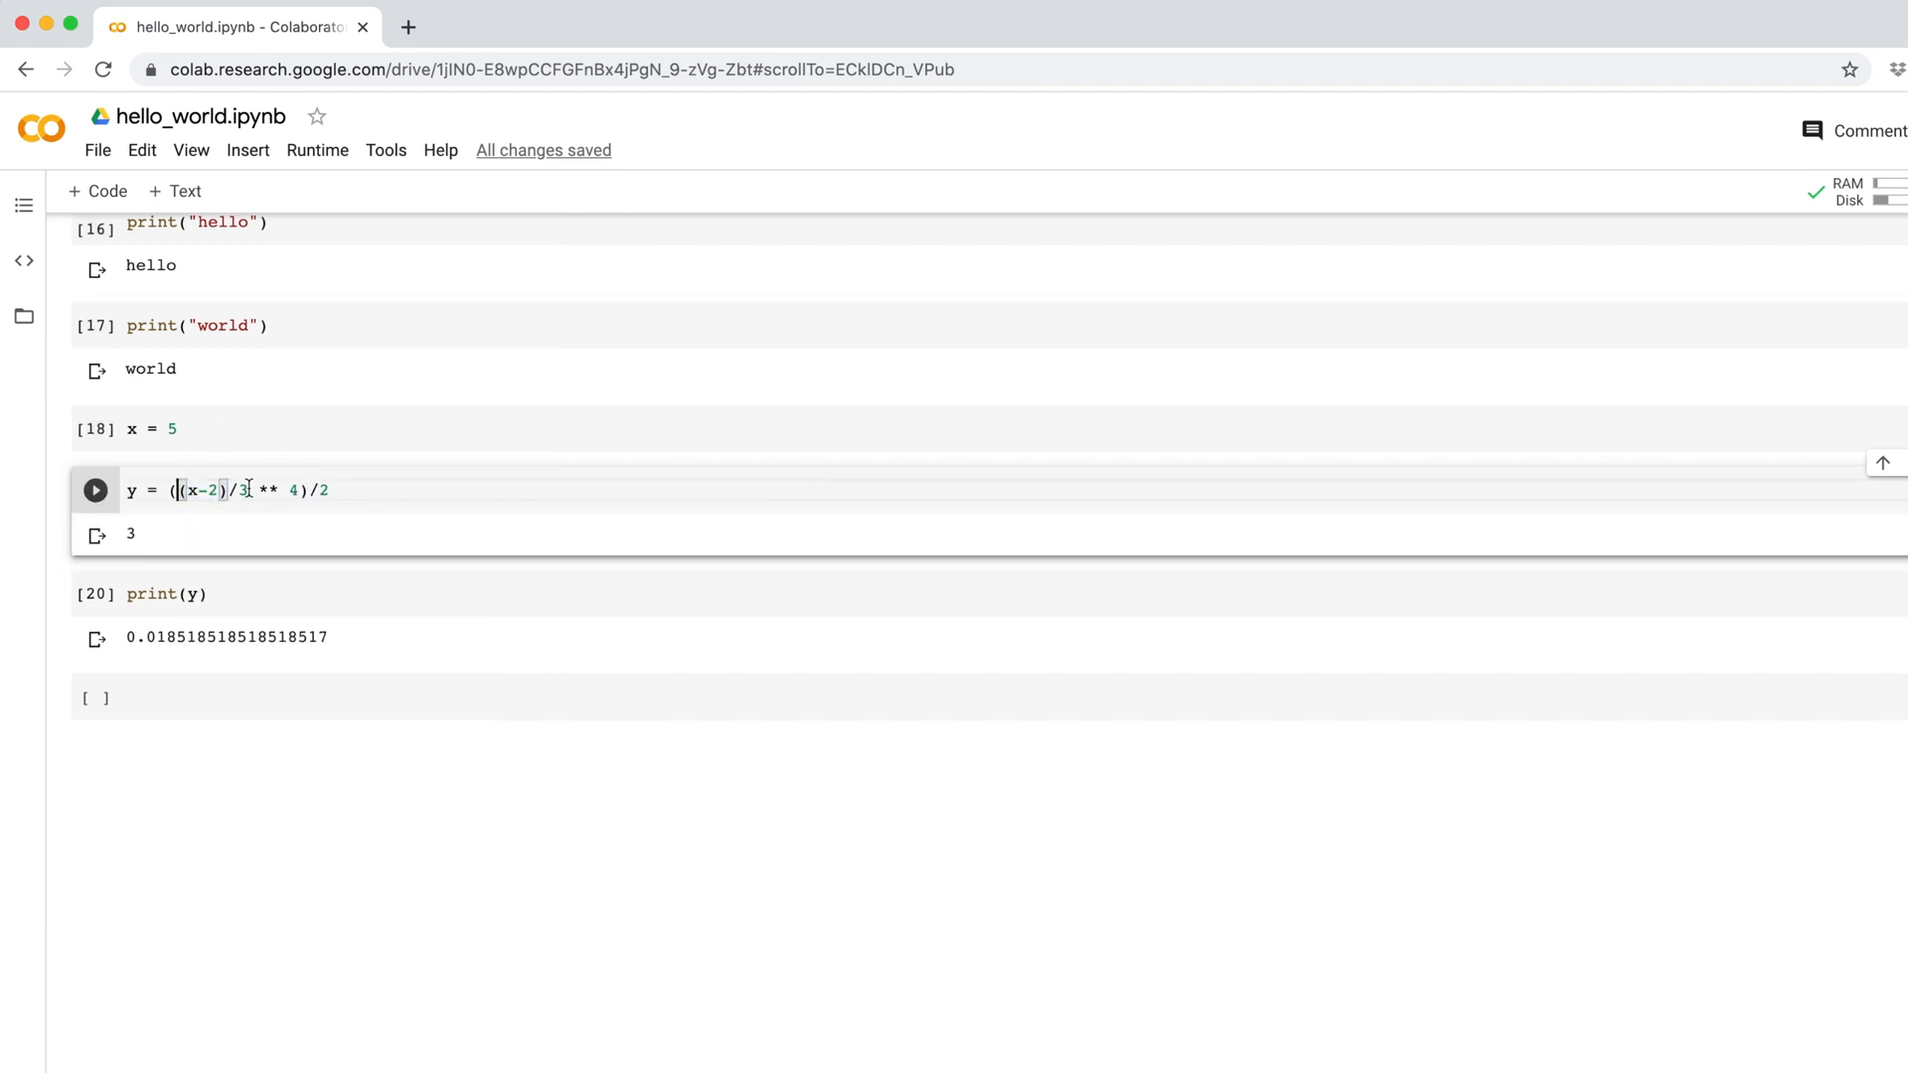
click(316, 149)
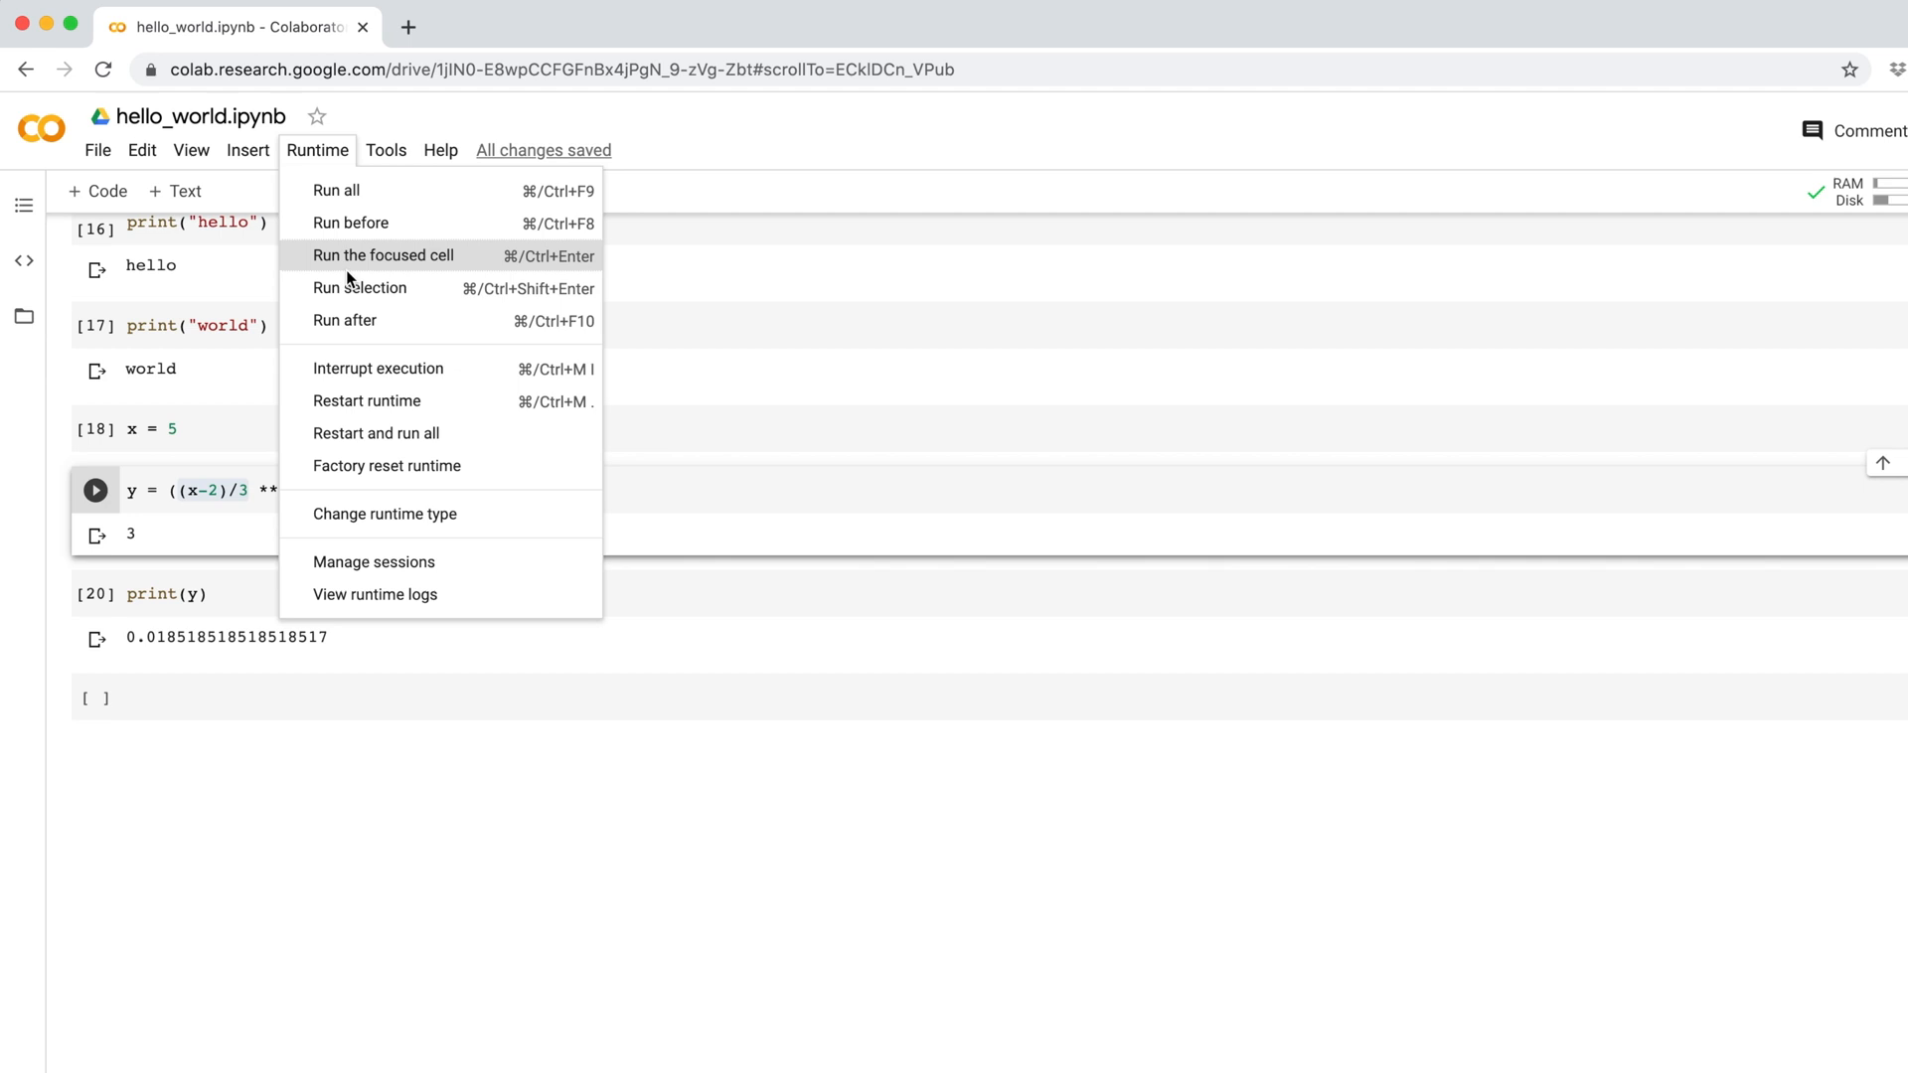
click(384, 257)
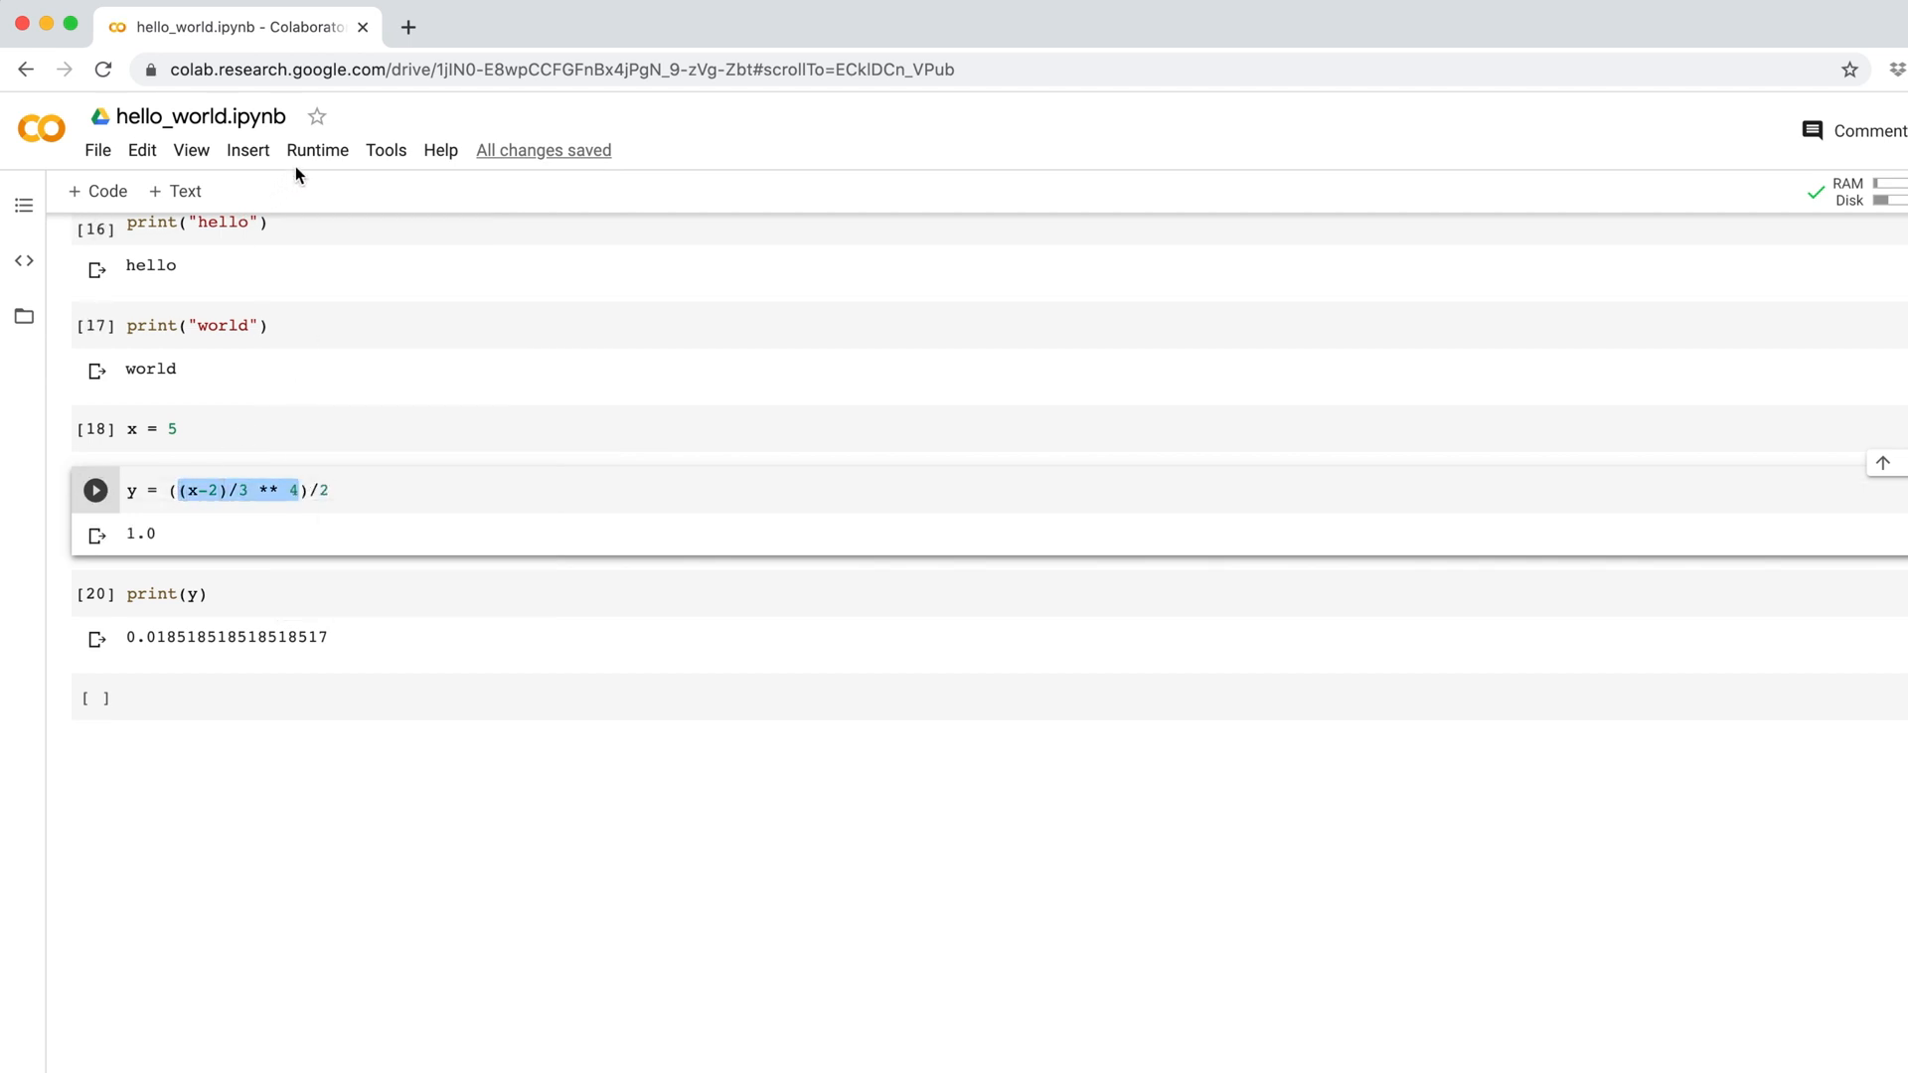
click(316, 149)
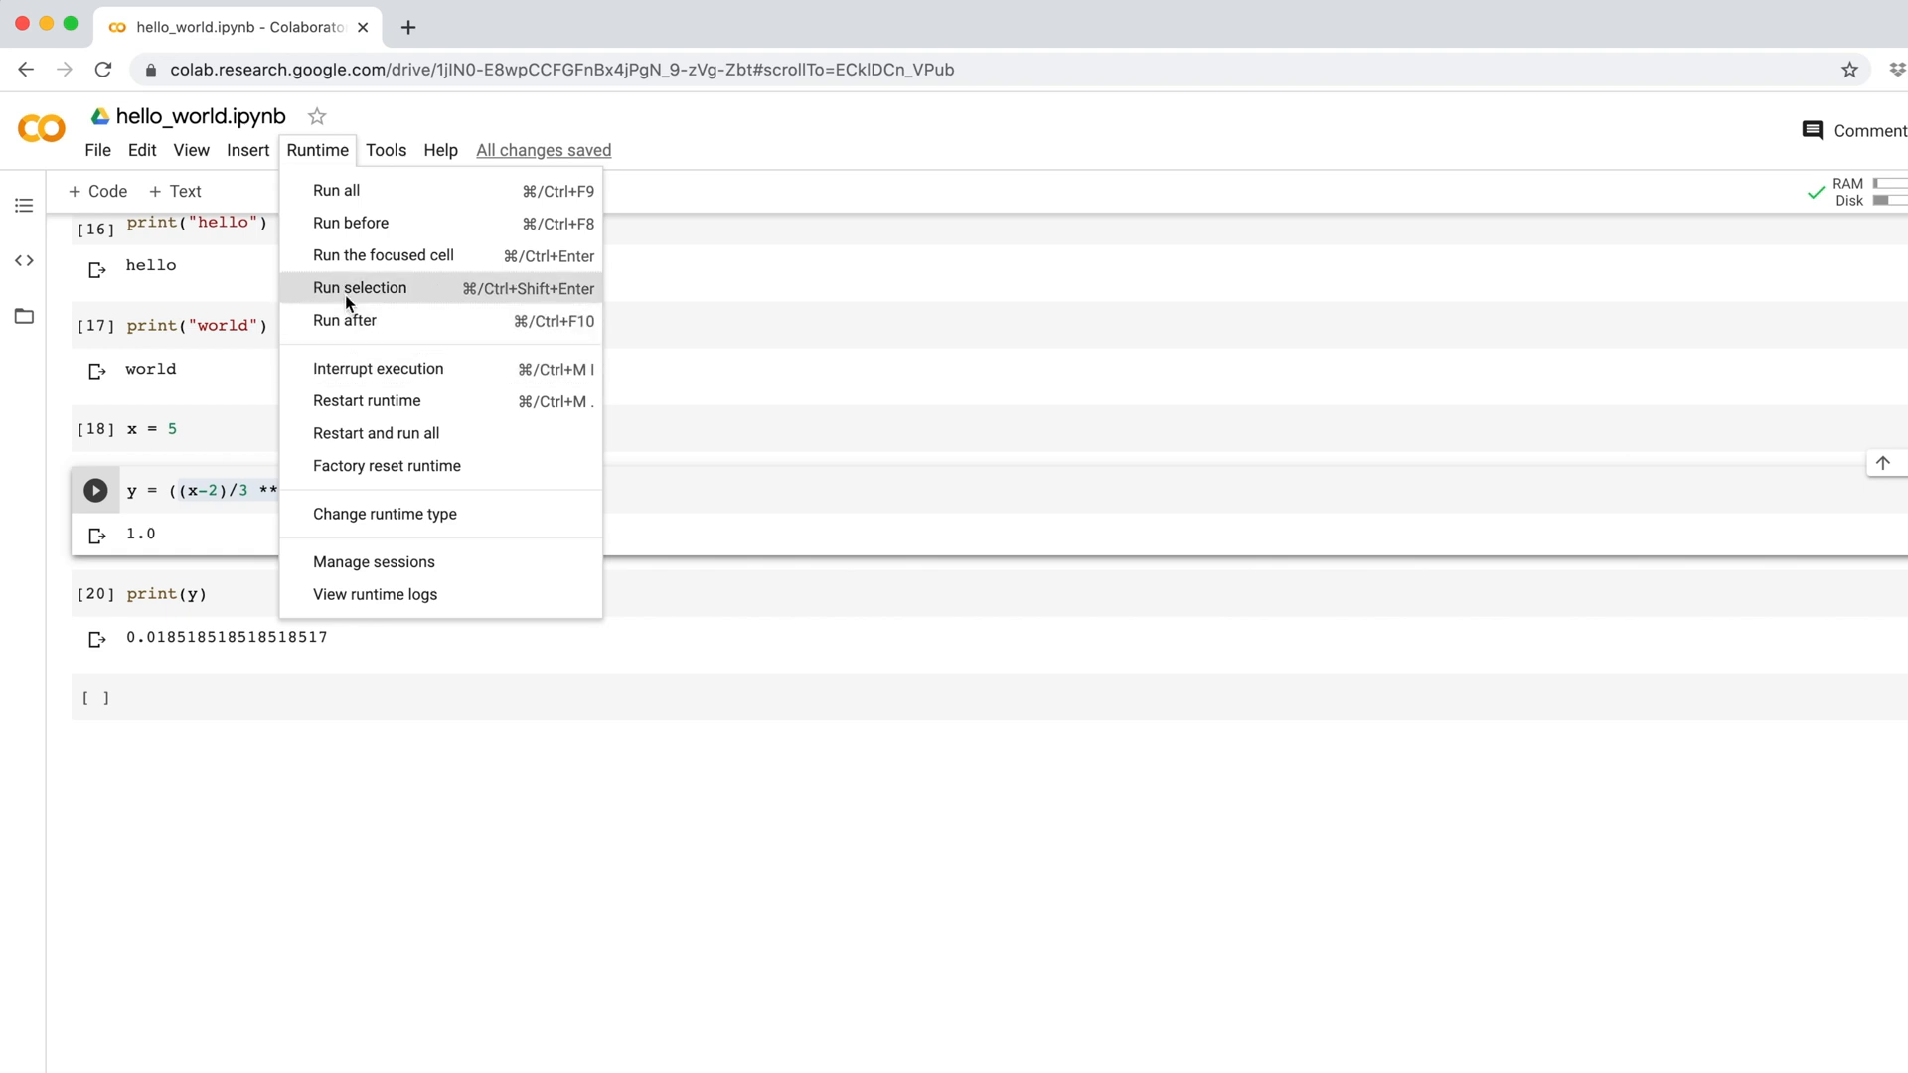
click(360, 288)
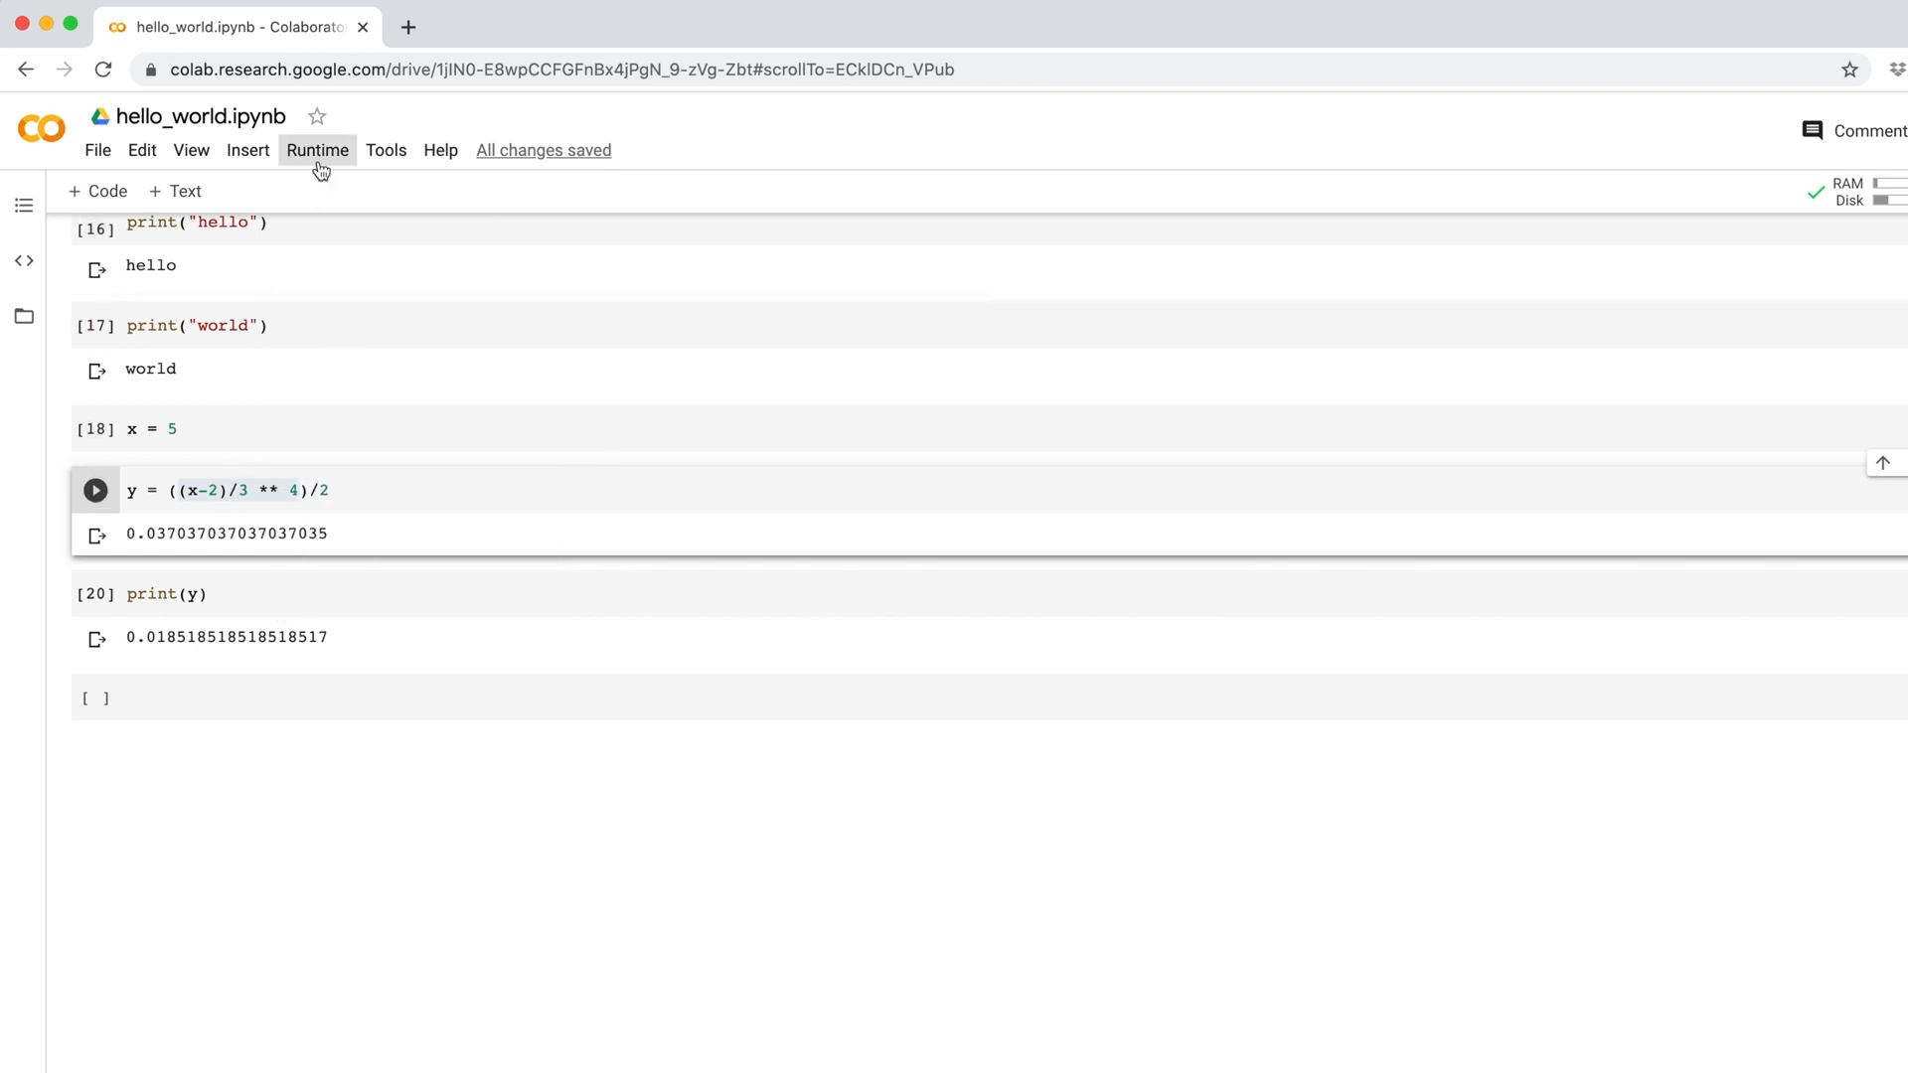
- Restart the runtime and run print(x) to get NameError: name 'x' is not defined
click(318, 149)
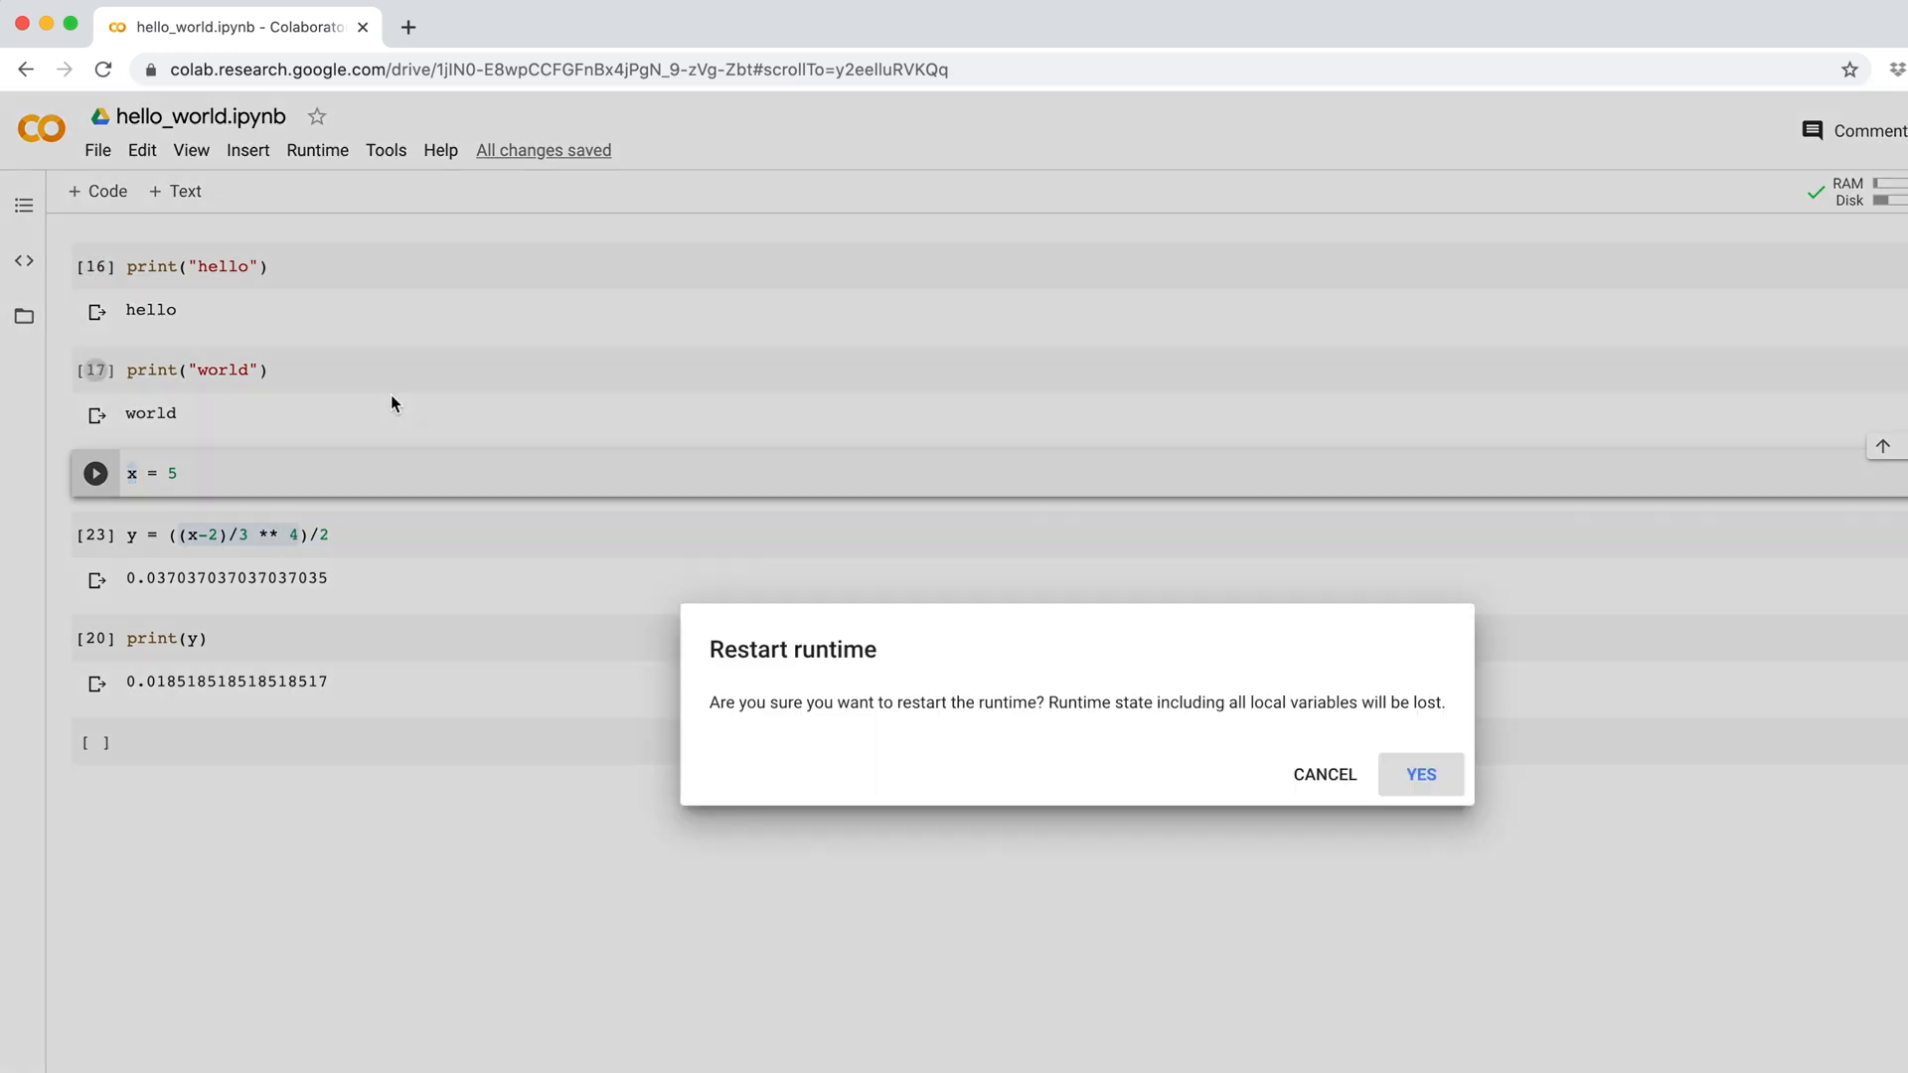
click(1418, 775)
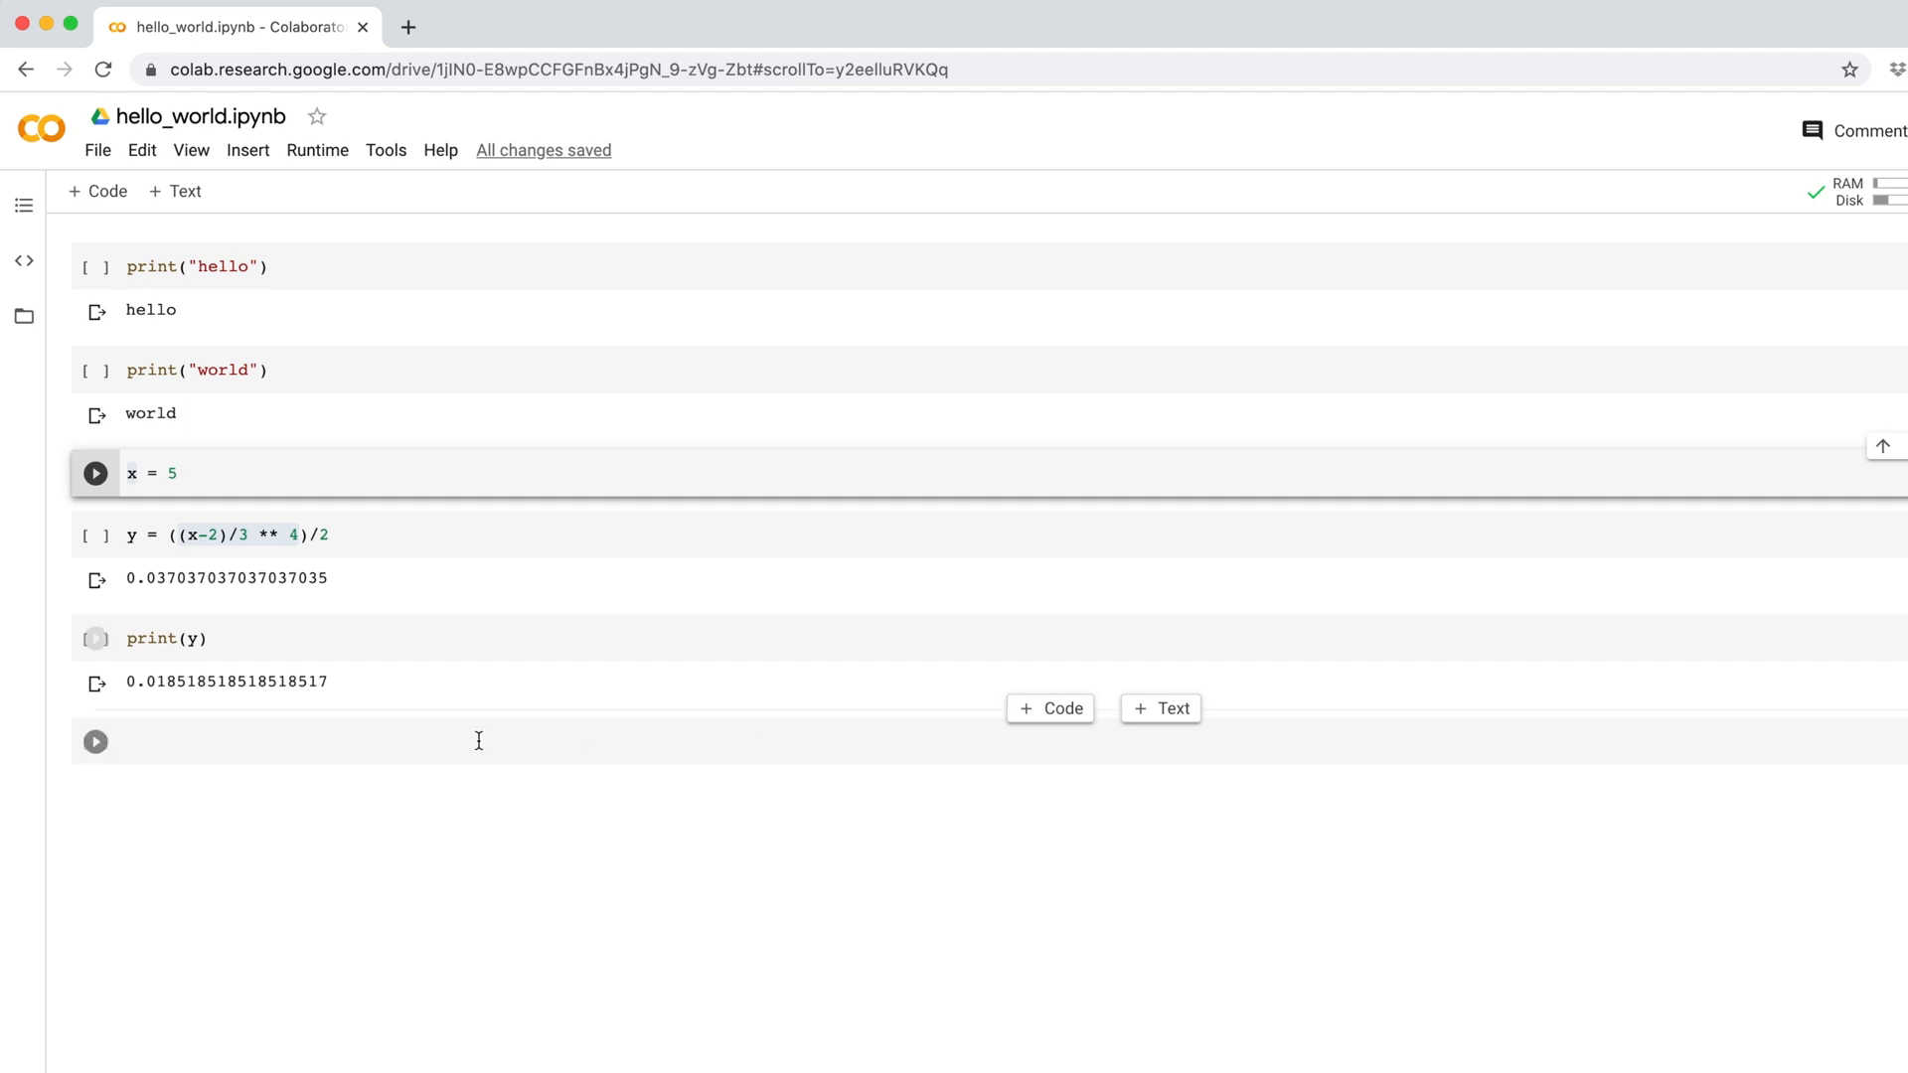
text(print(x))
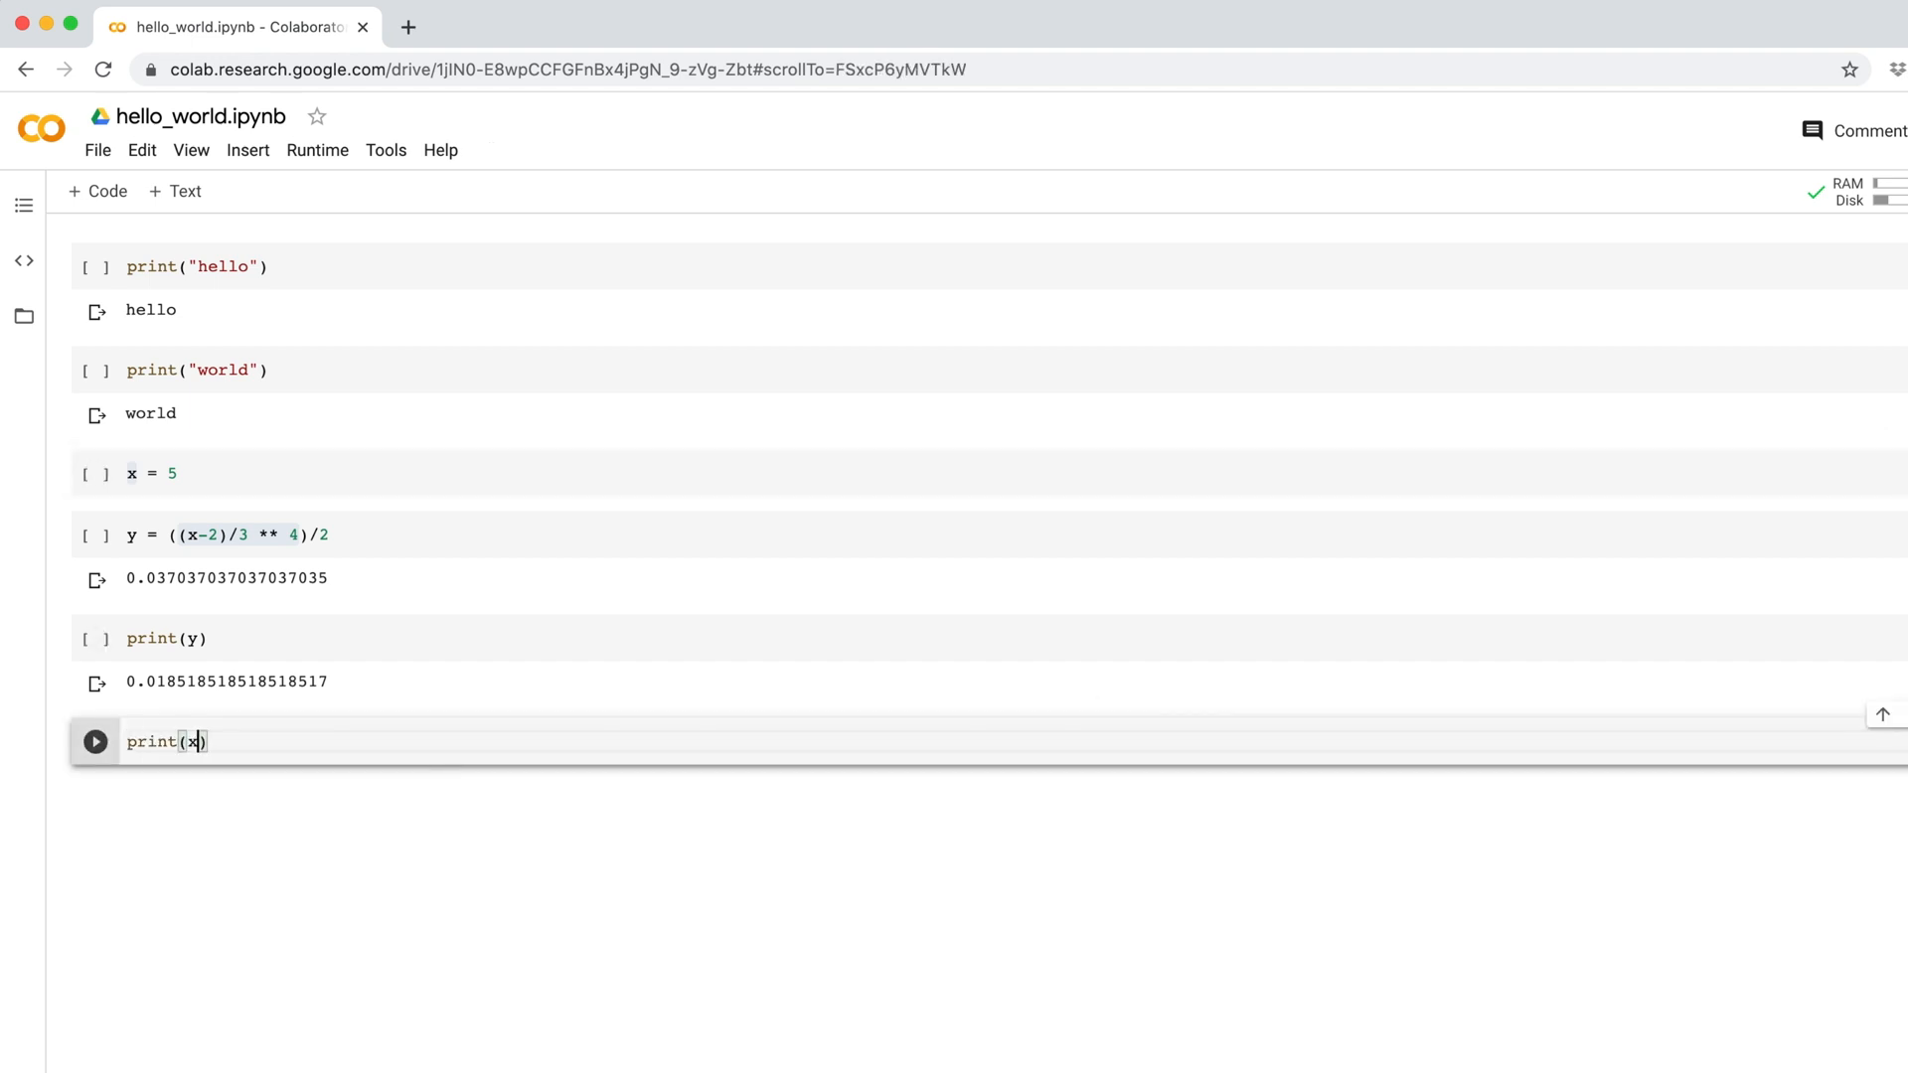
click(96, 741)
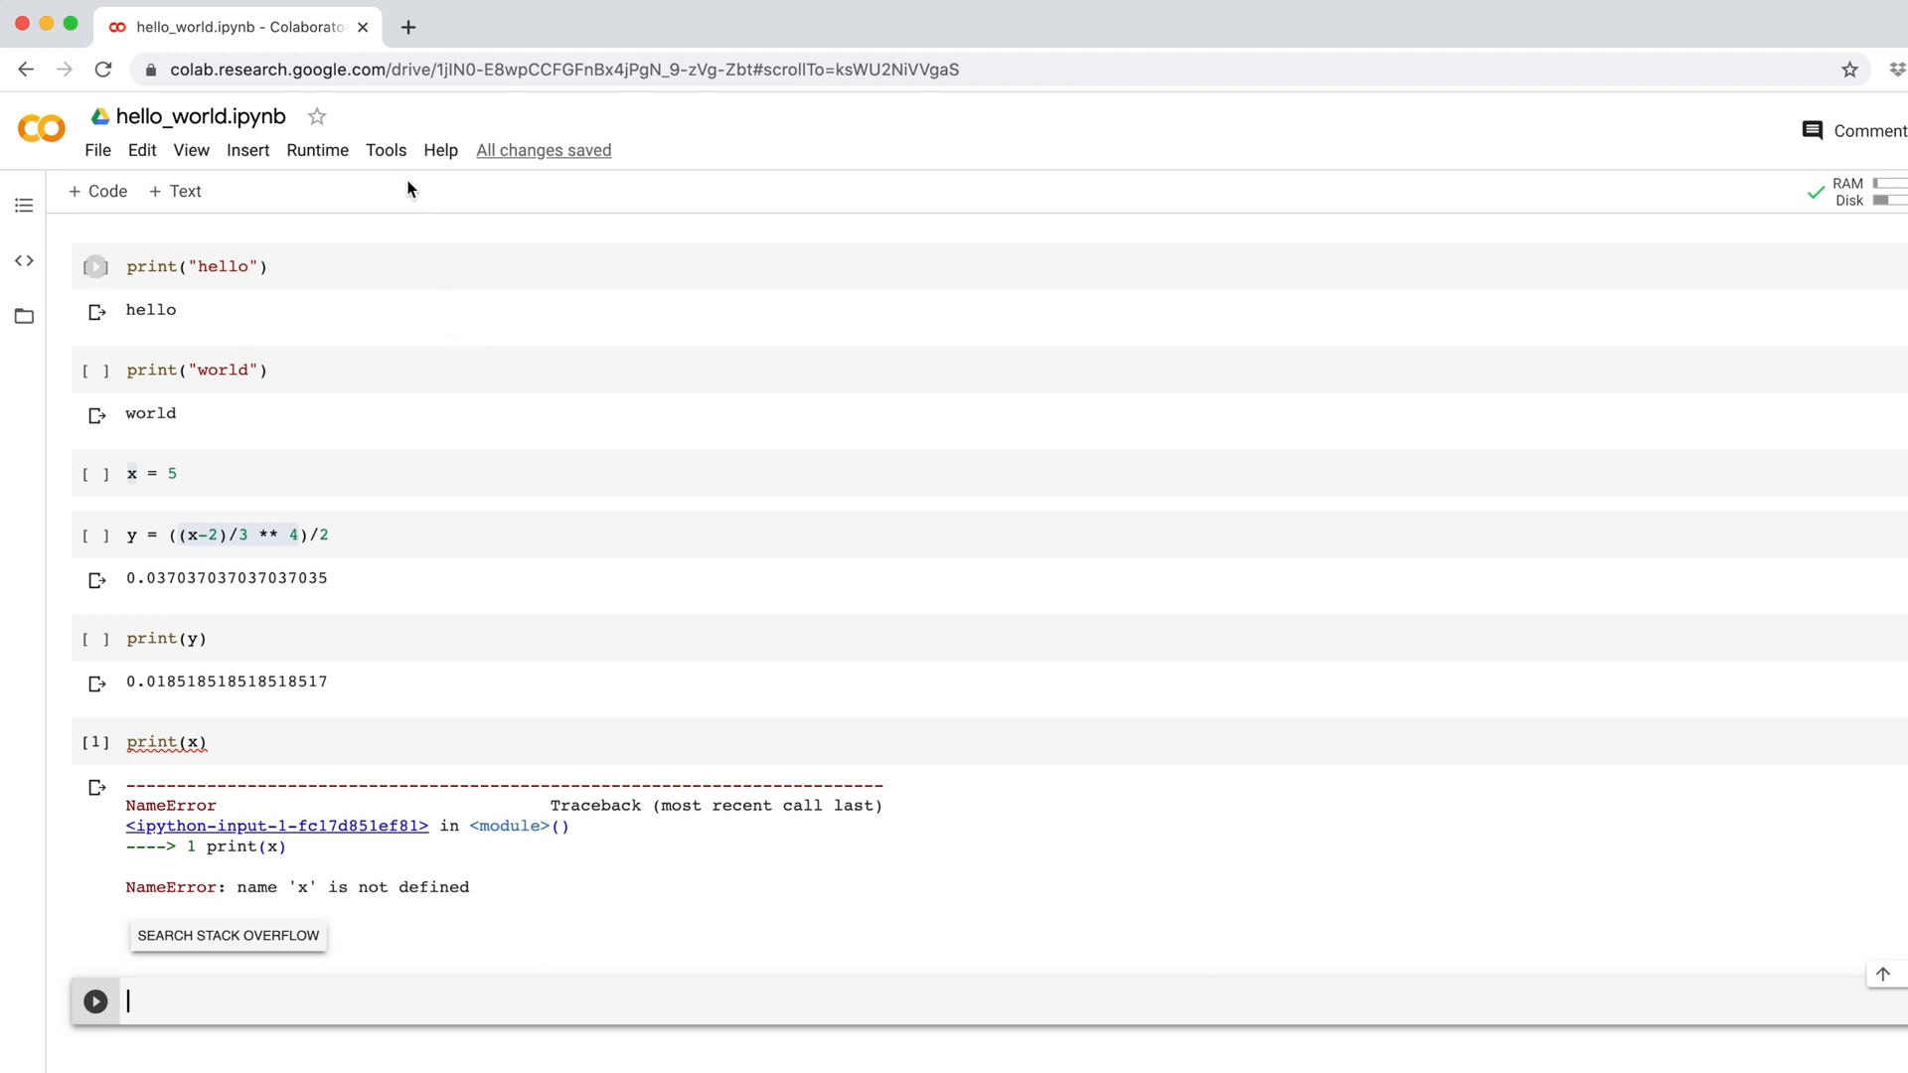
- Assign ⌘/Ctrl+M 2 as the keyboard shortcut for Clear all outputs
click(385, 149)
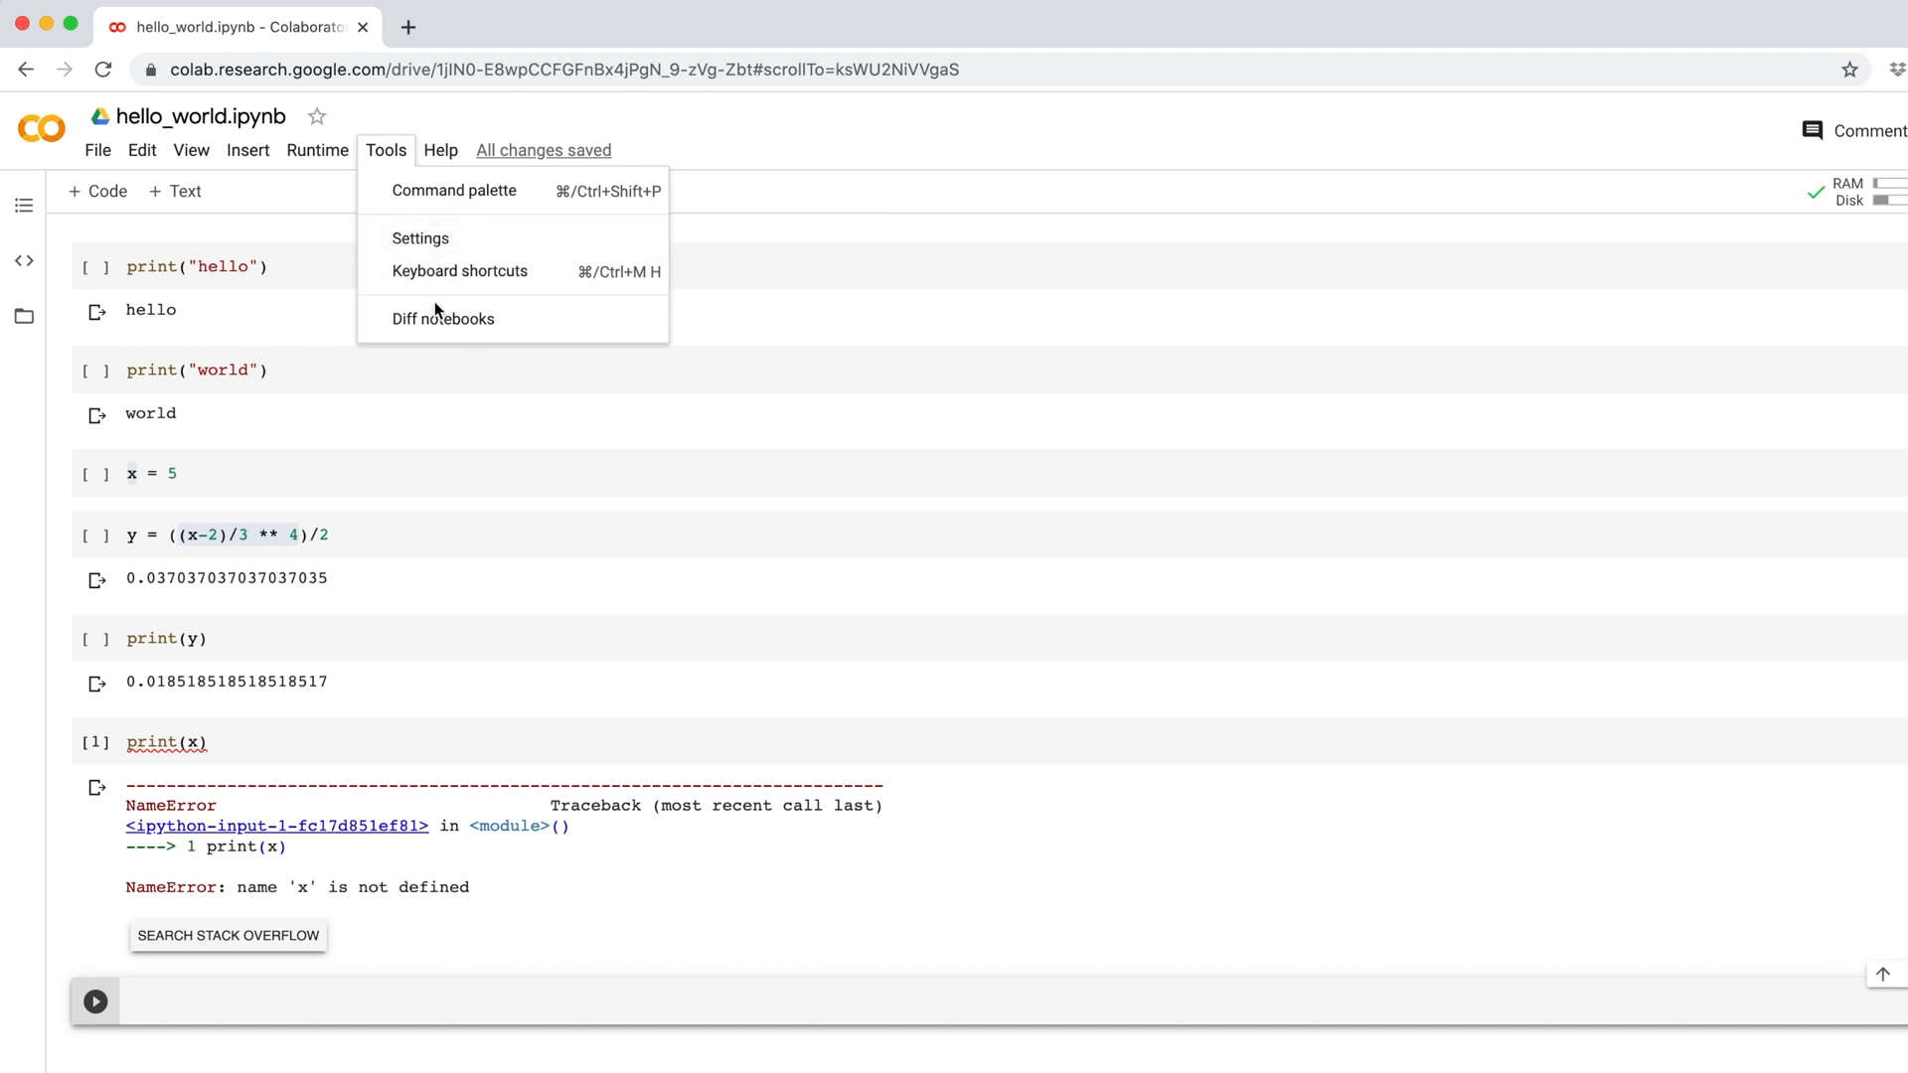
click(459, 271)
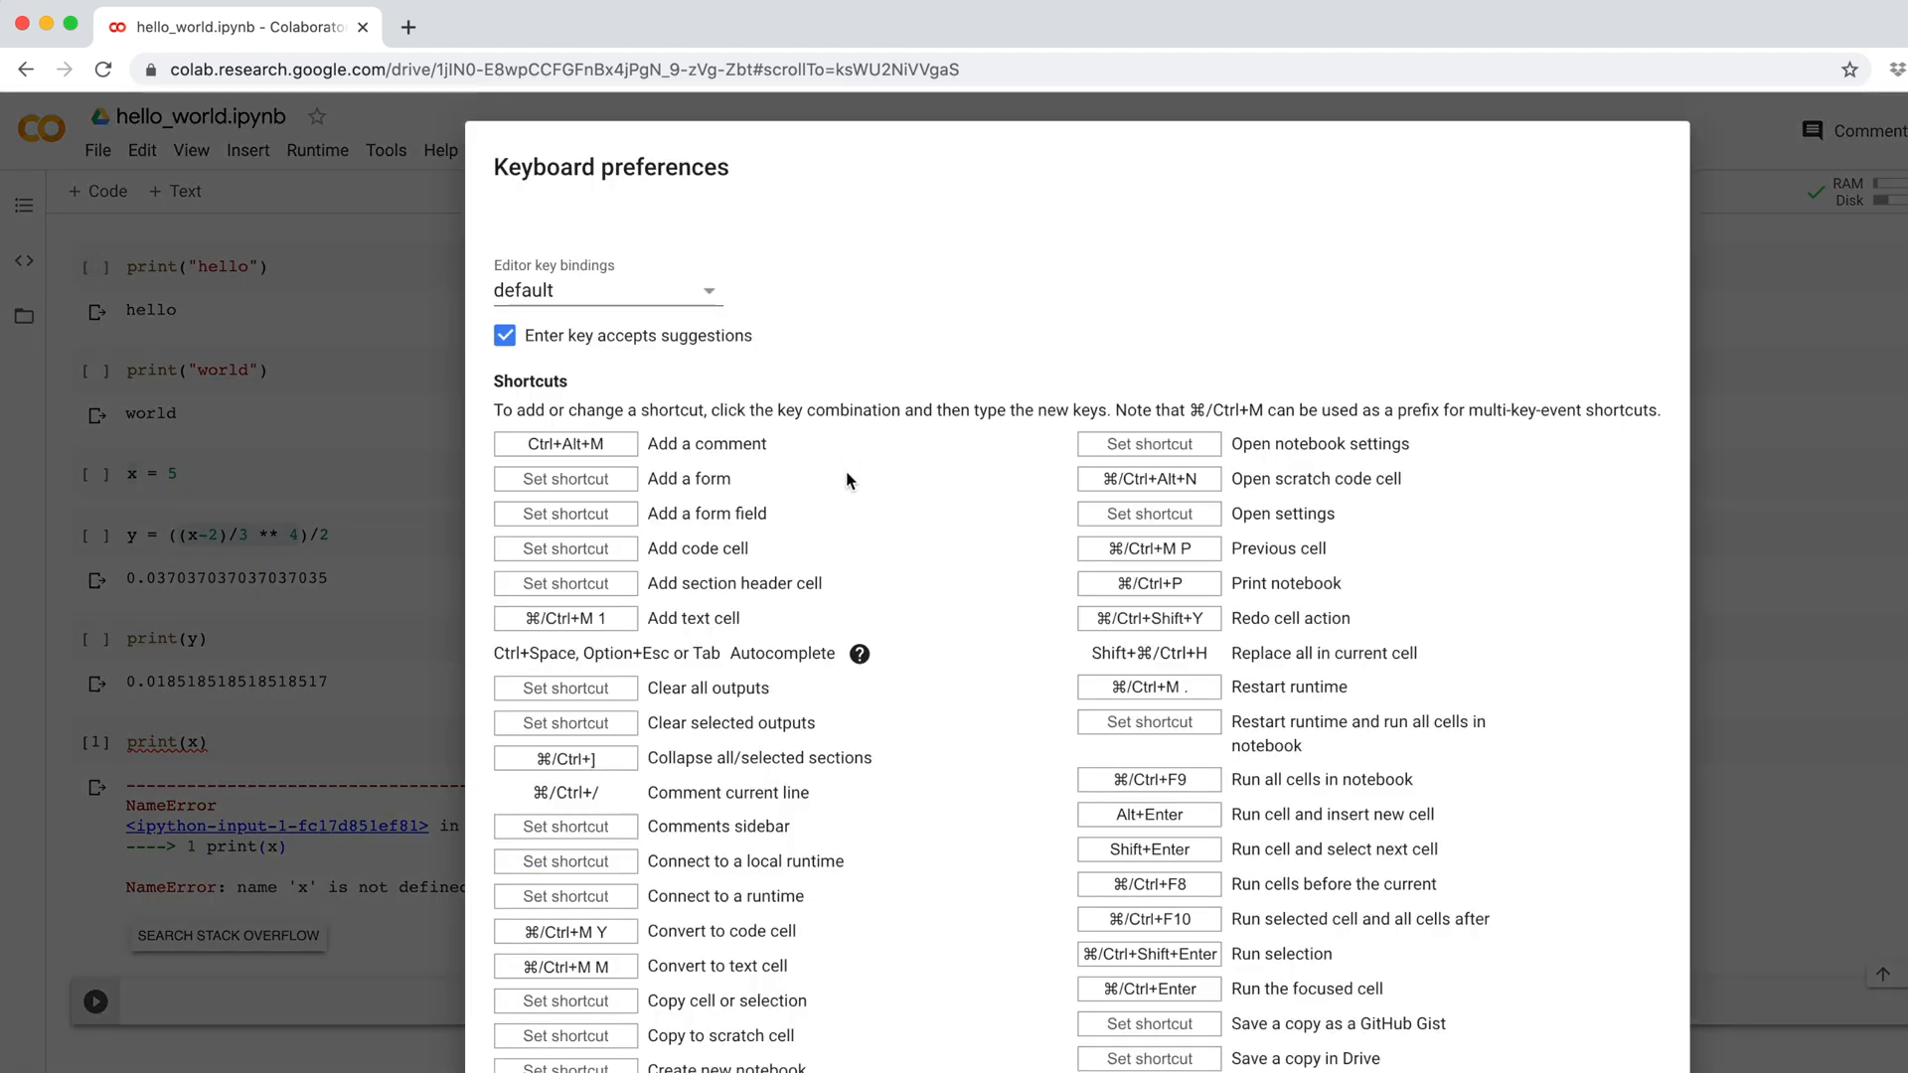
click(565, 687)
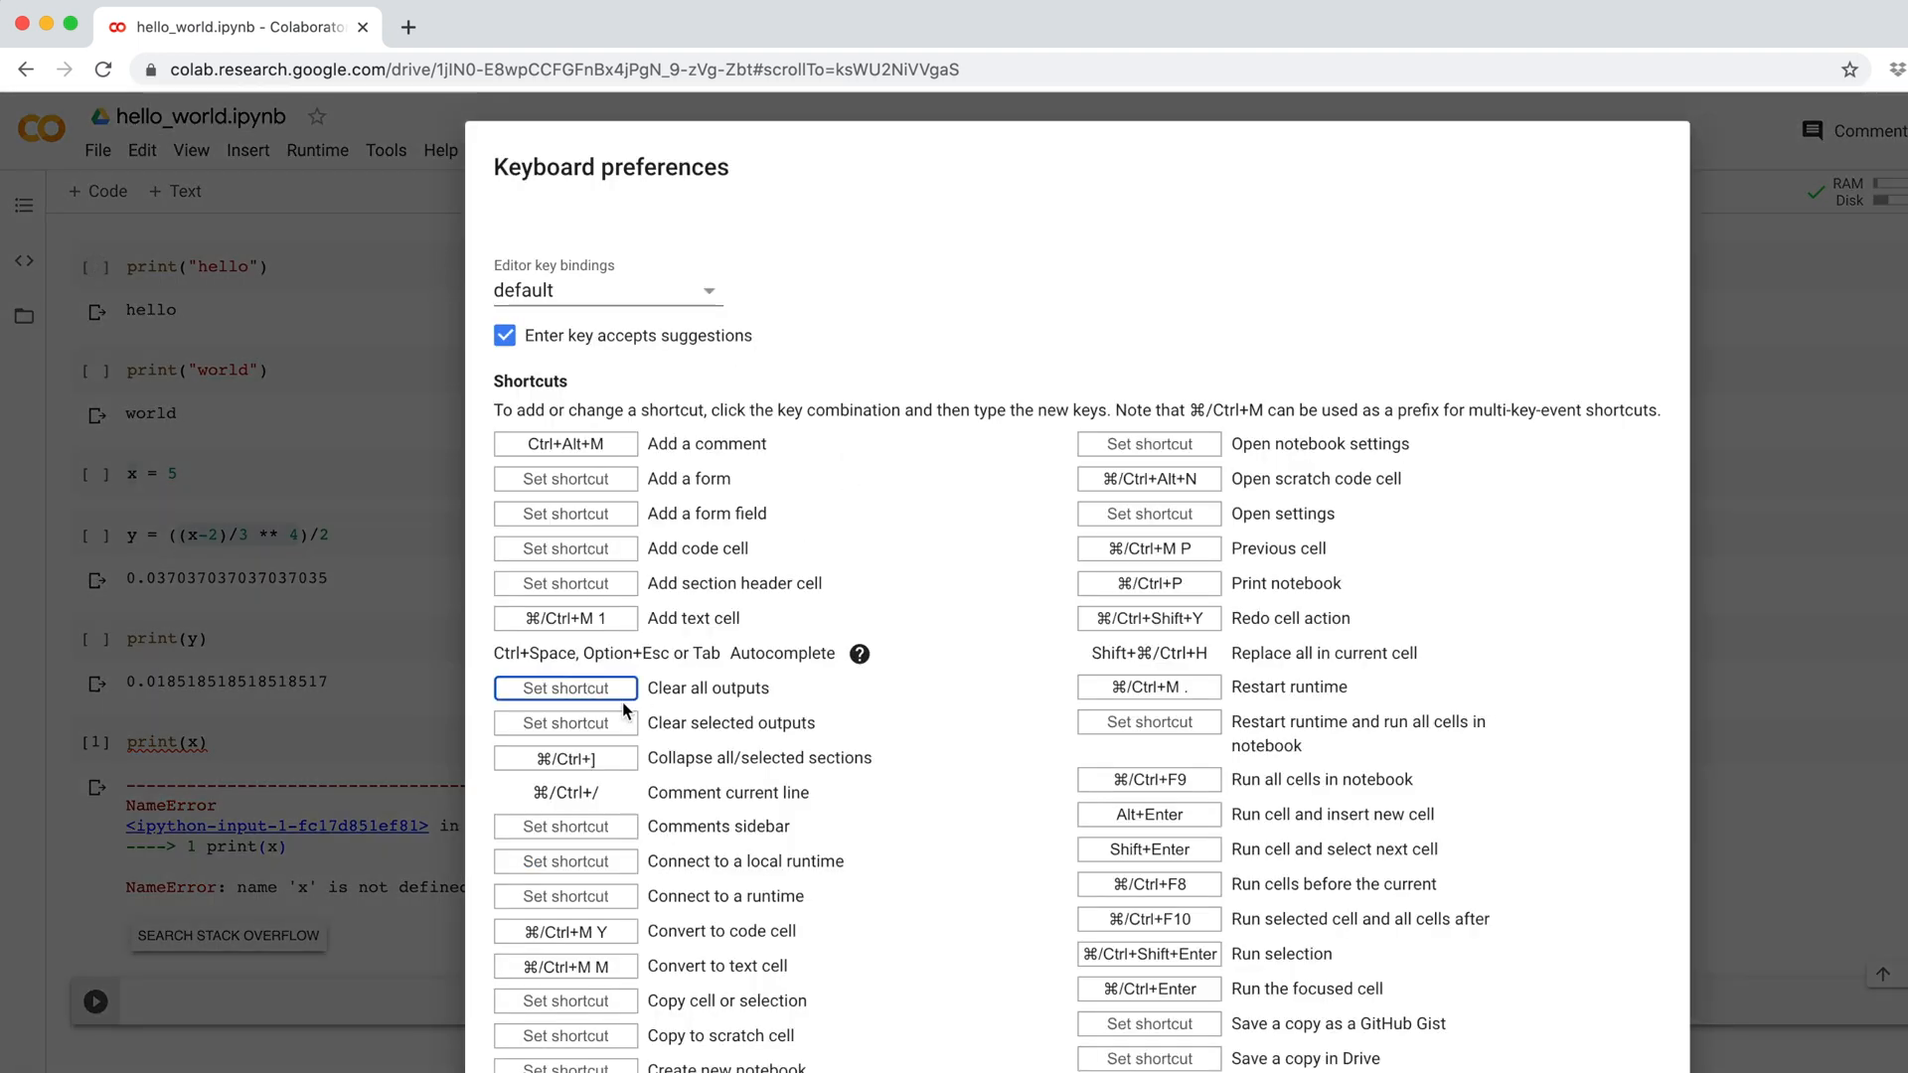
text(⌘/Ctrl+M 2)
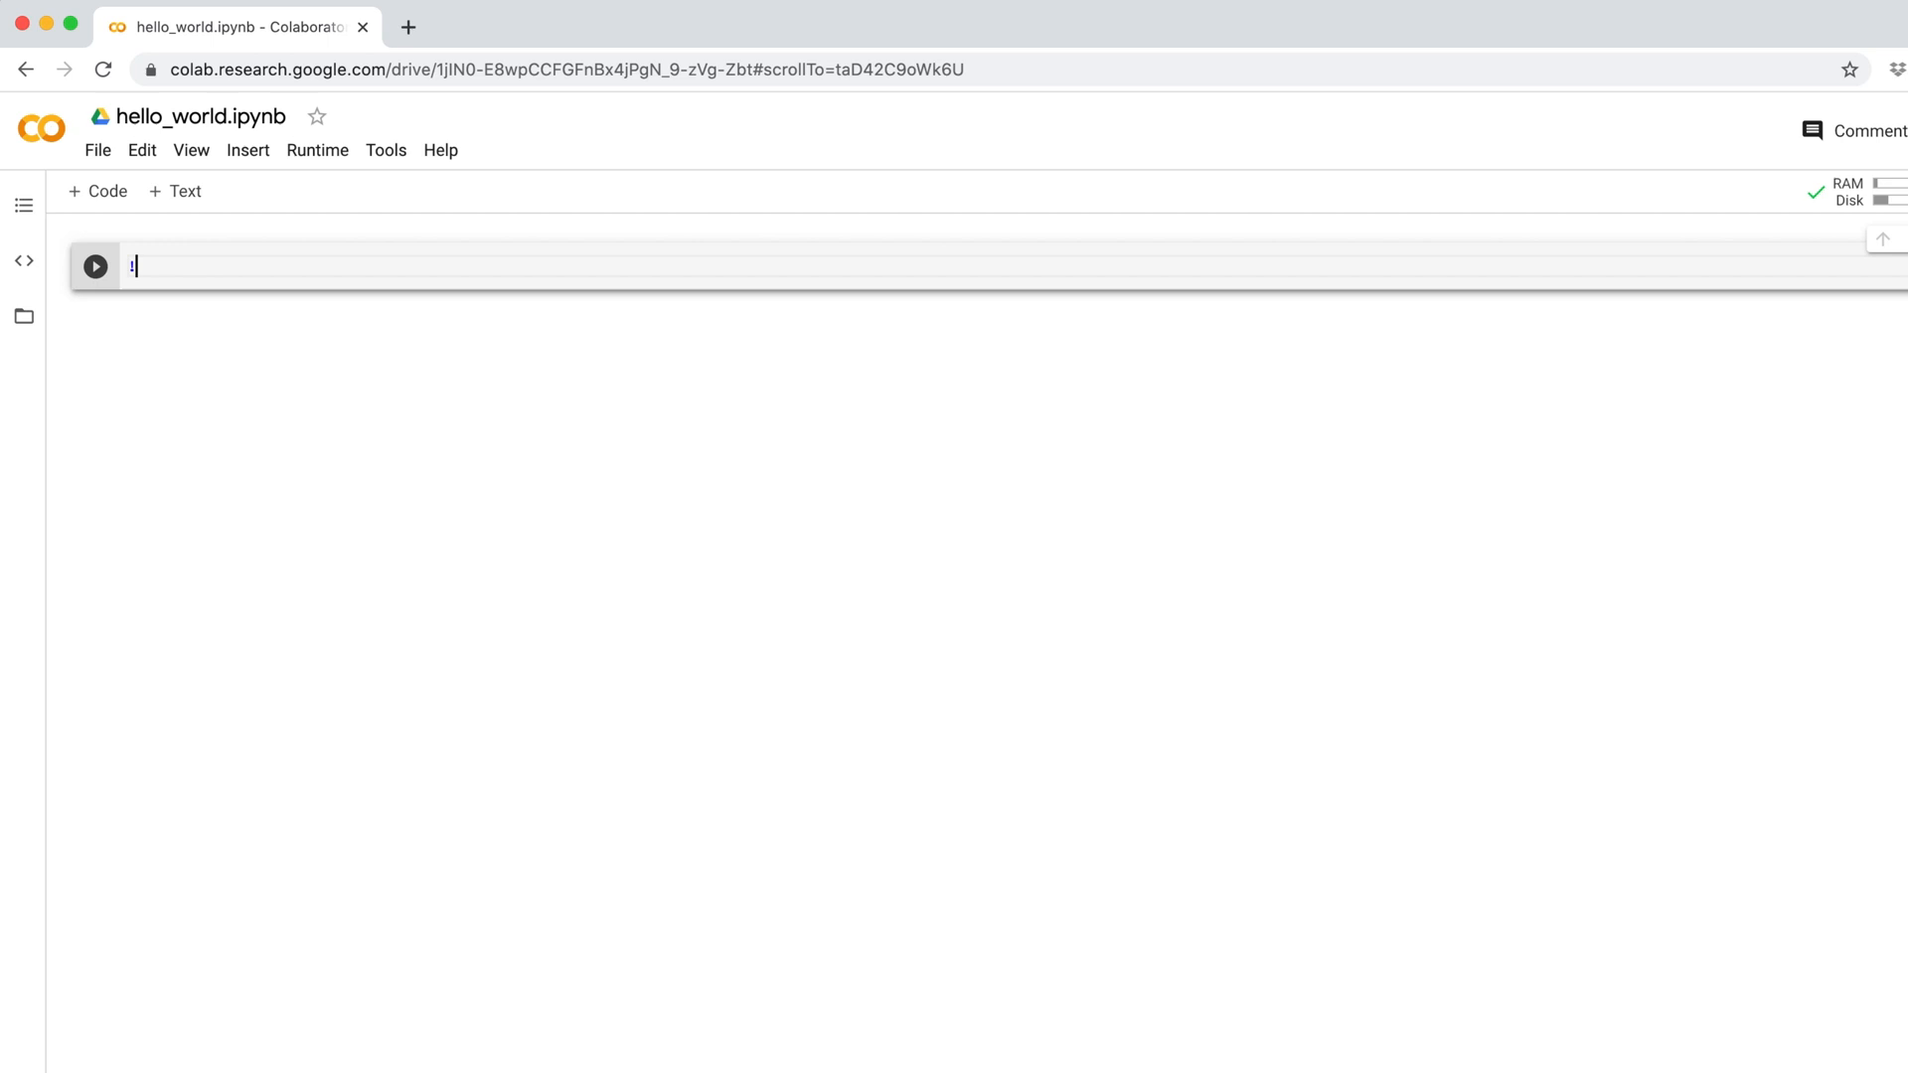
- Run !pip install datatable so the successful install log appears
text(pip install da)
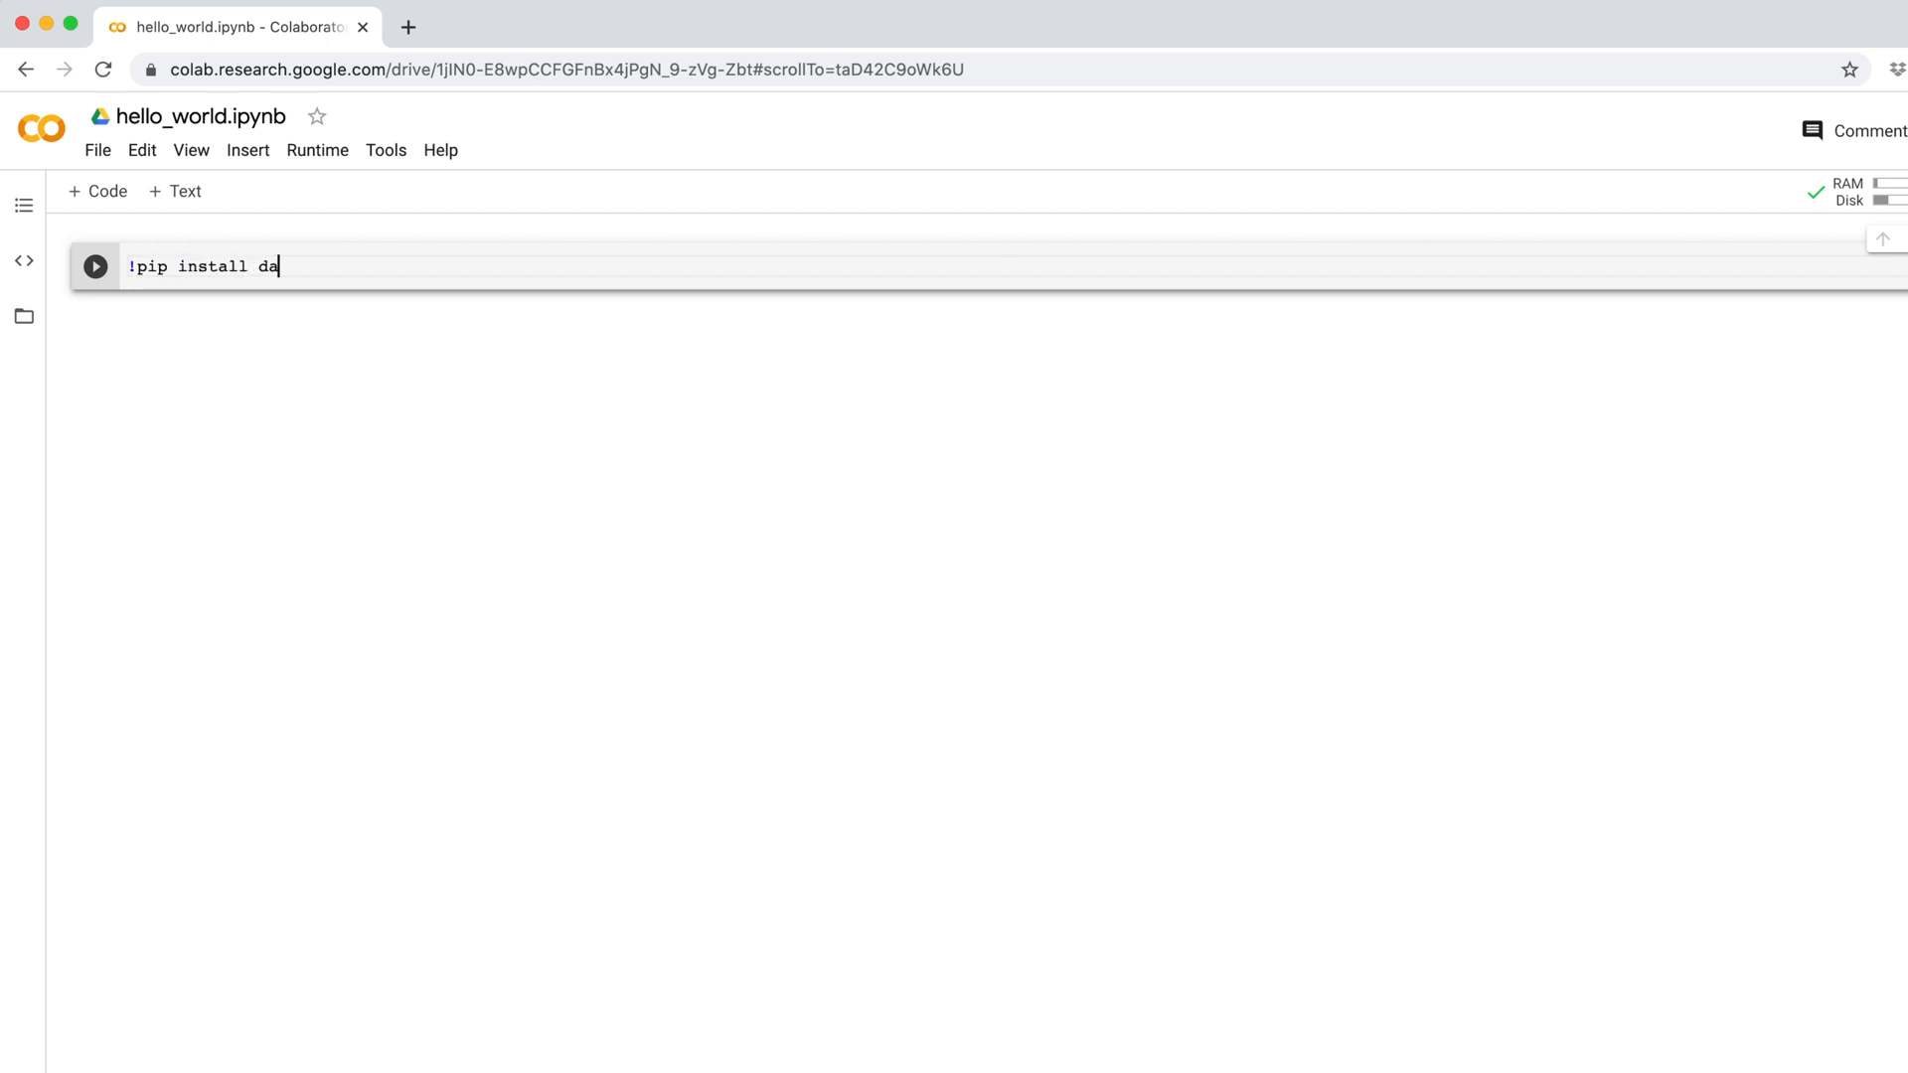
text(table)
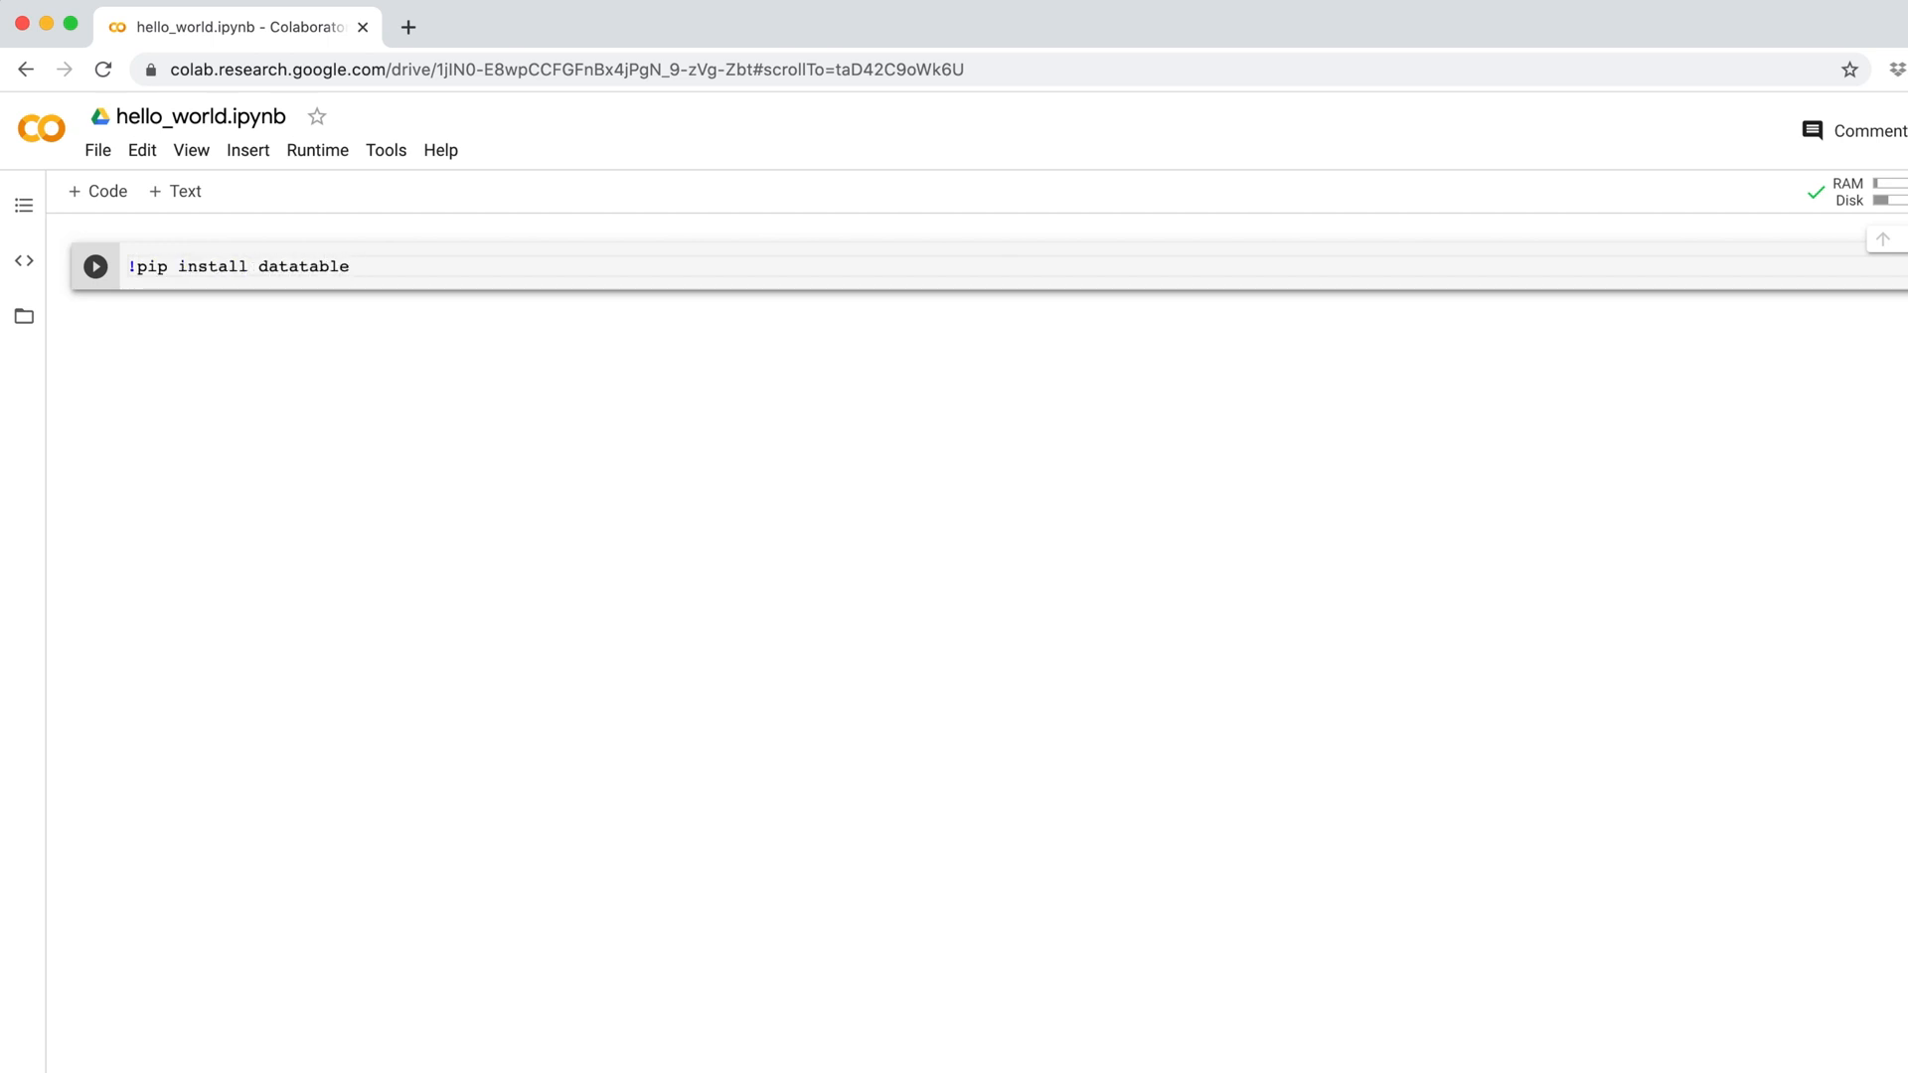
click(96, 267)
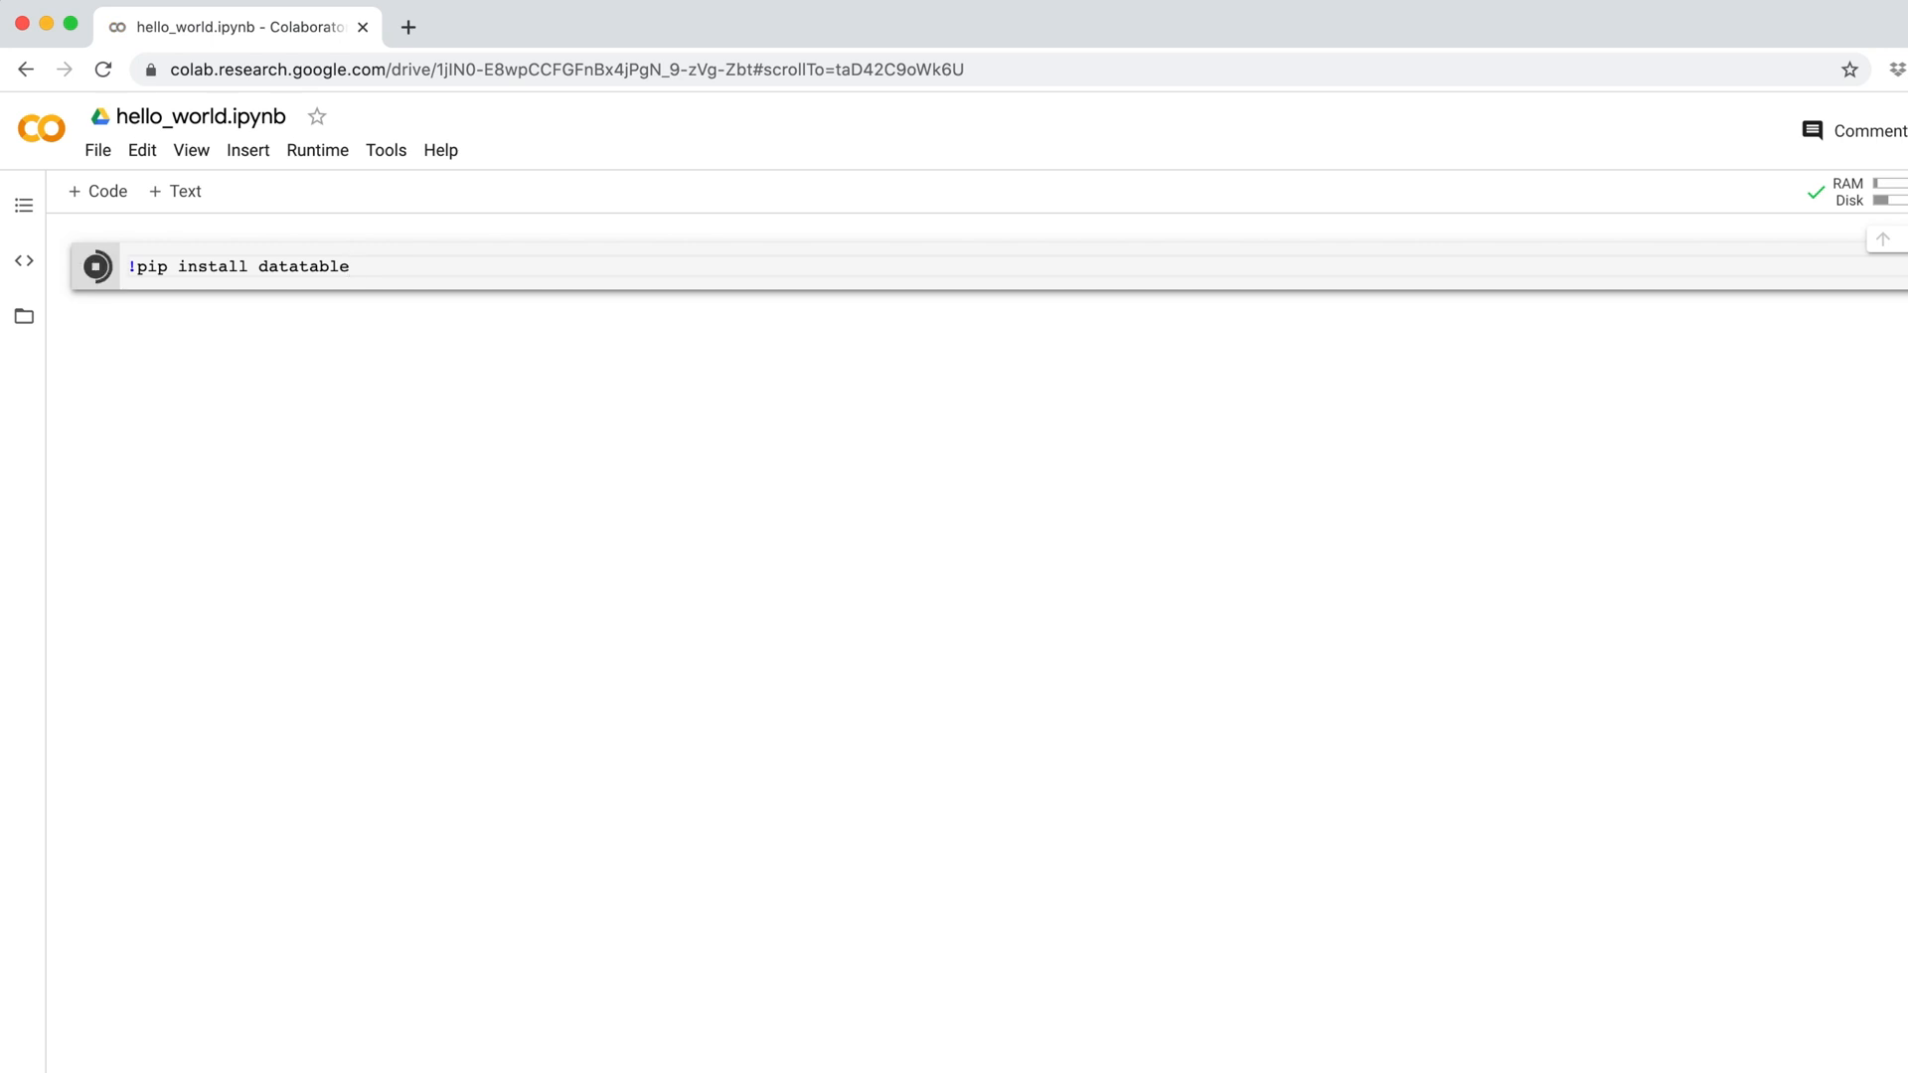
click(95, 267)
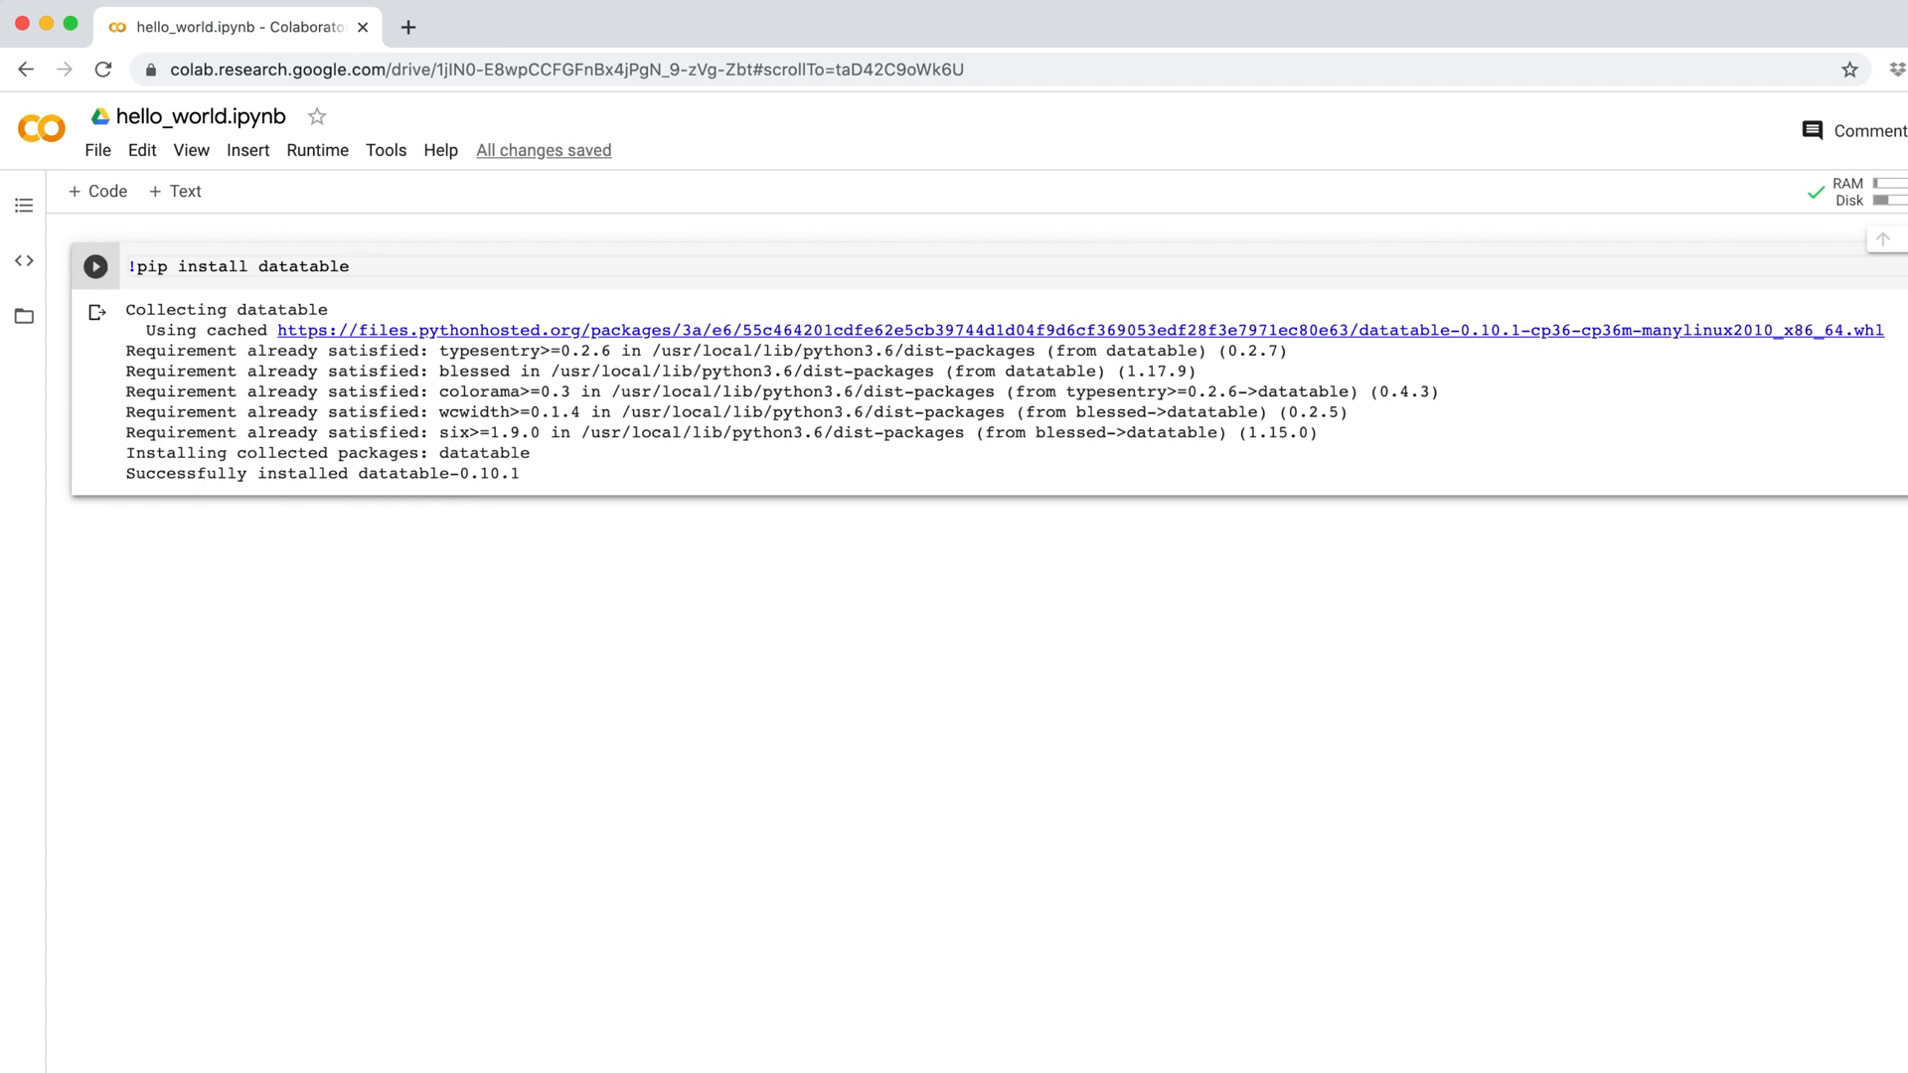
mouse_move(813, 528)
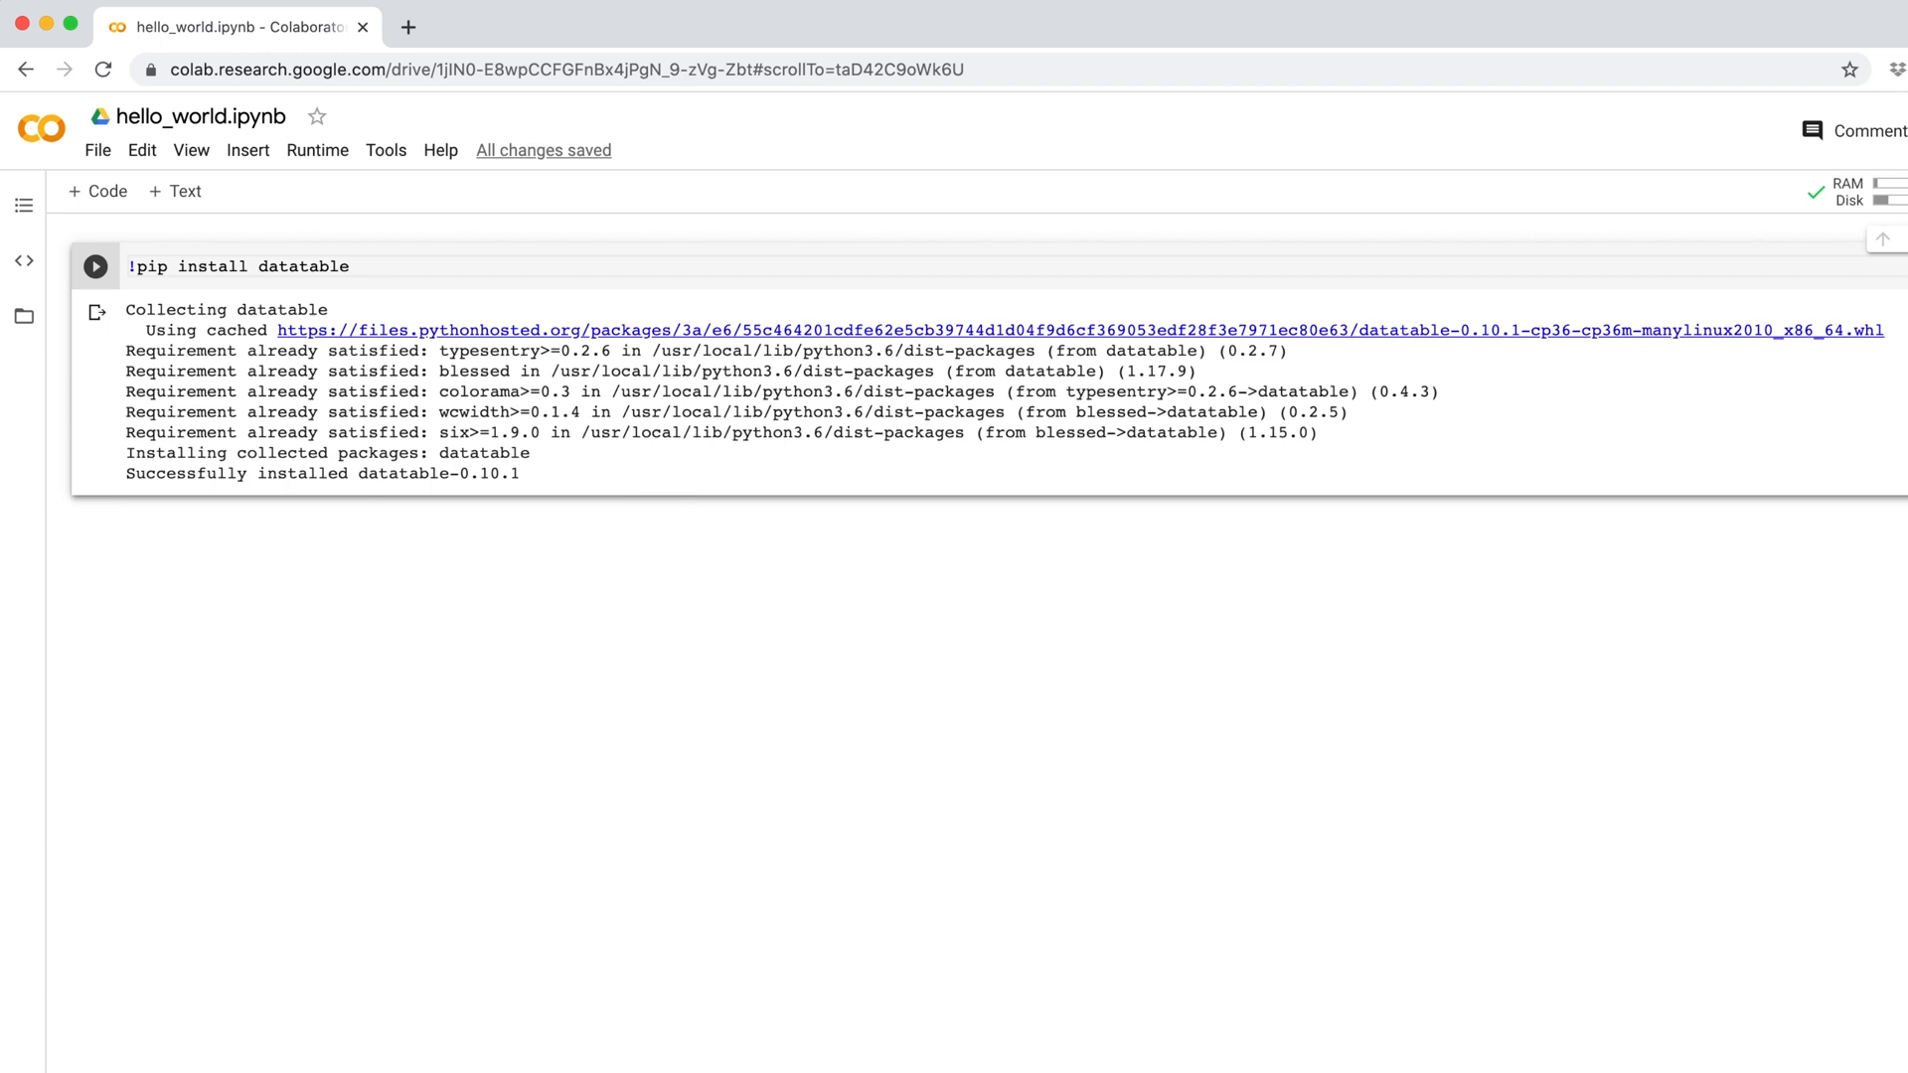
- Edit the install command to pin version == 0.9 and add --upgrade
text(== 0.9)
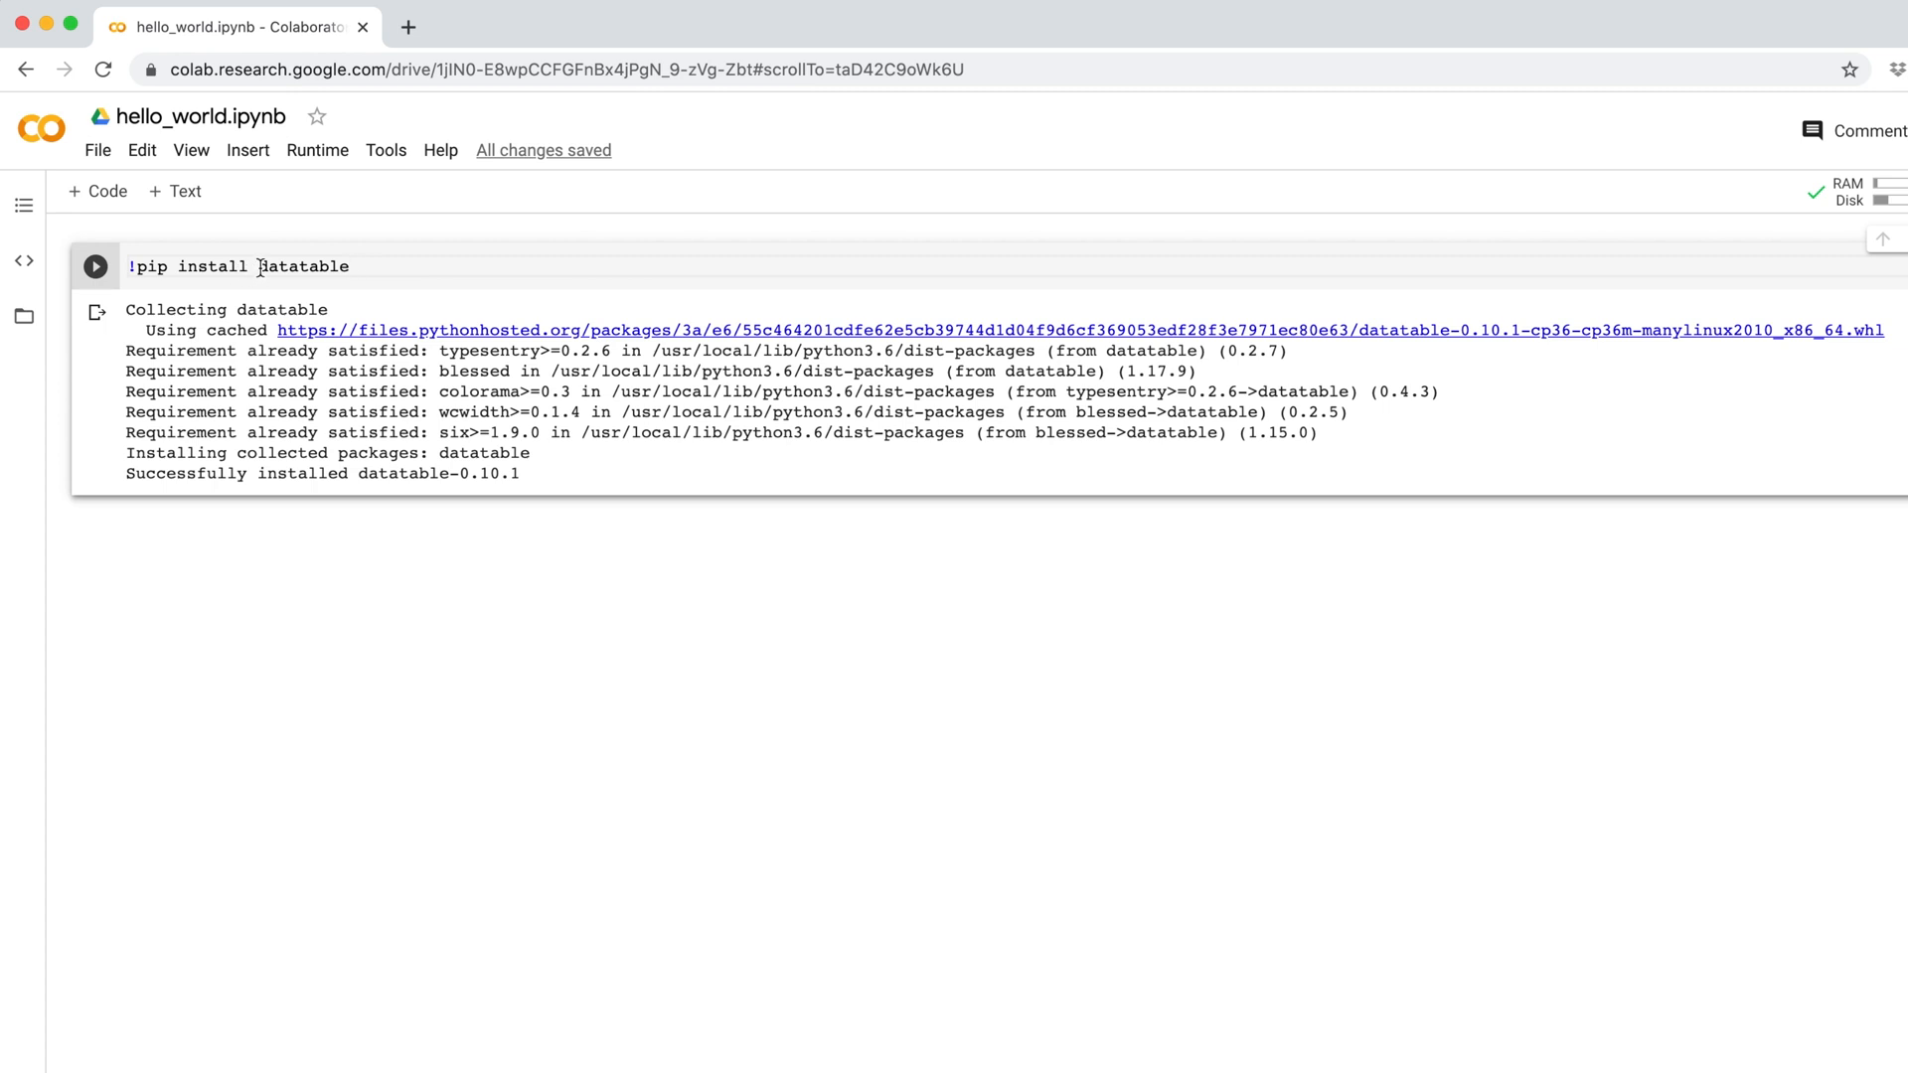
text(--)
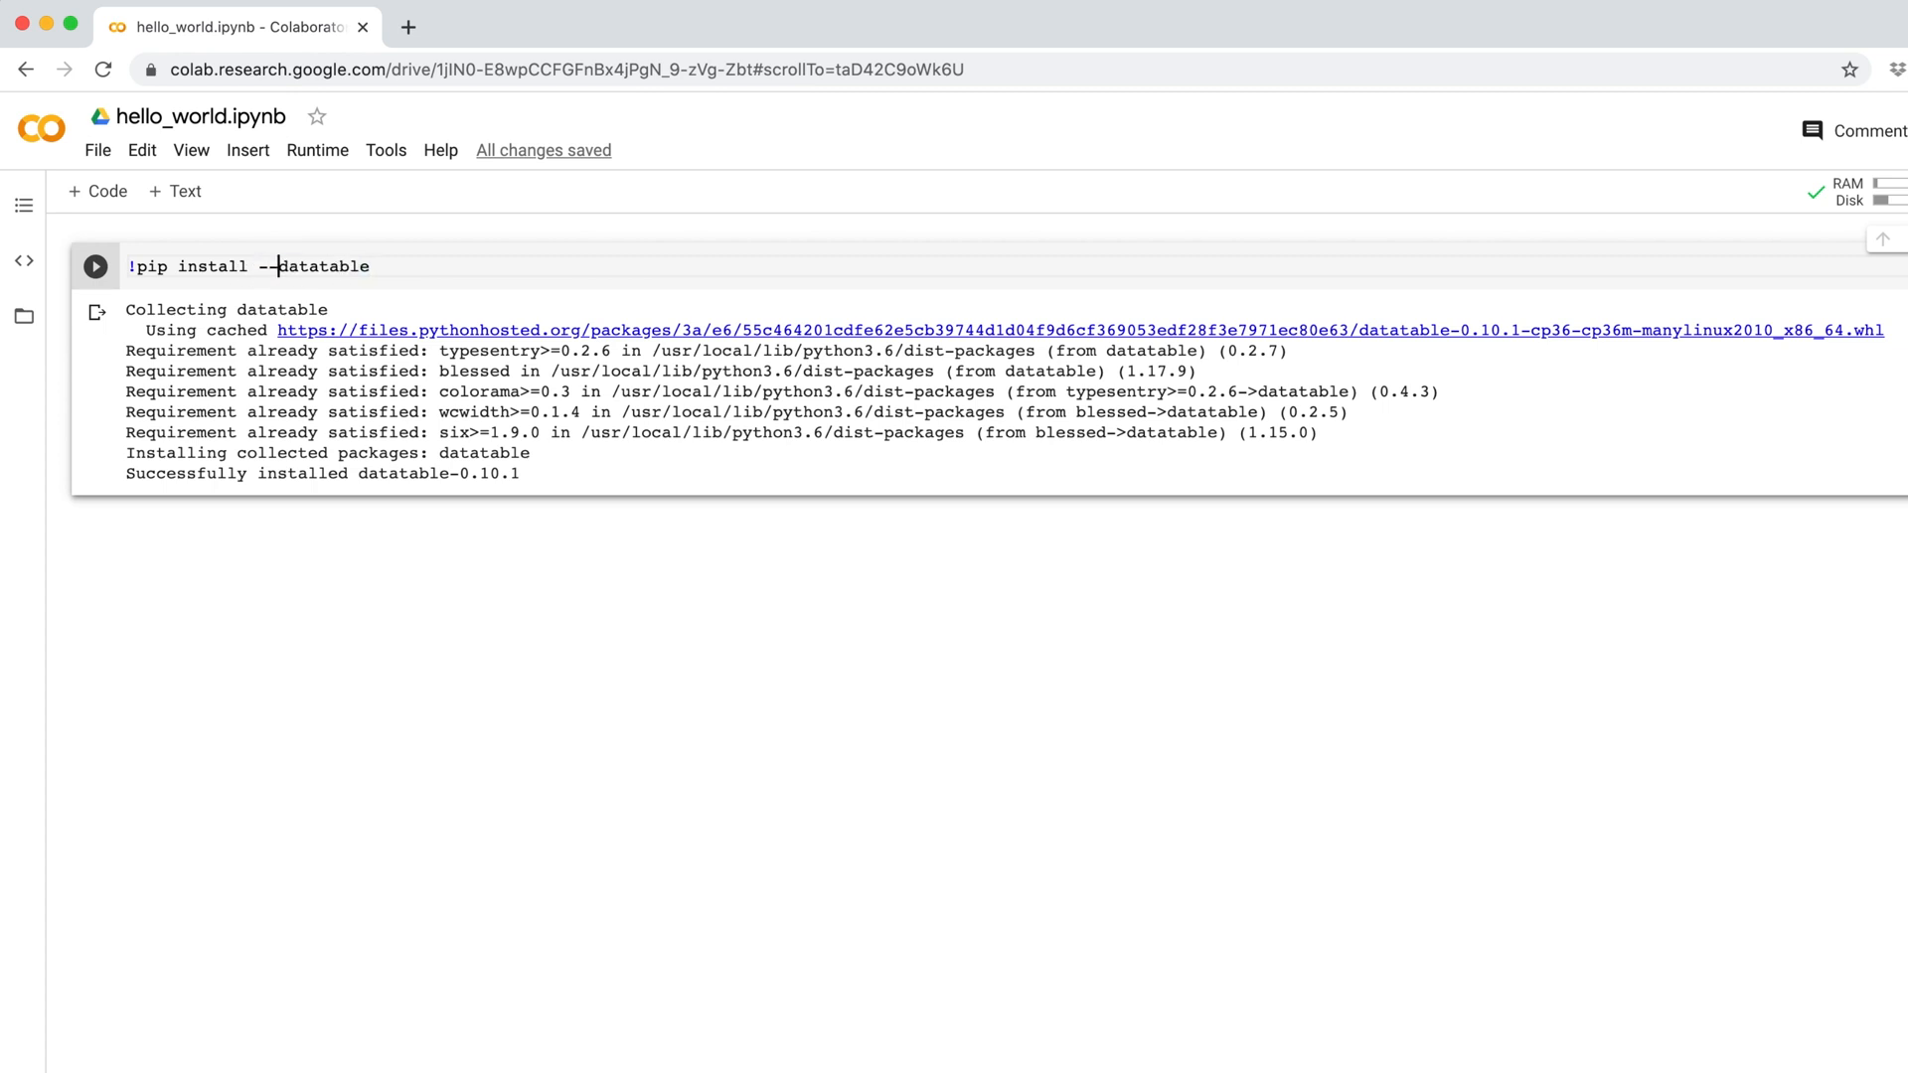
text(upgrade)
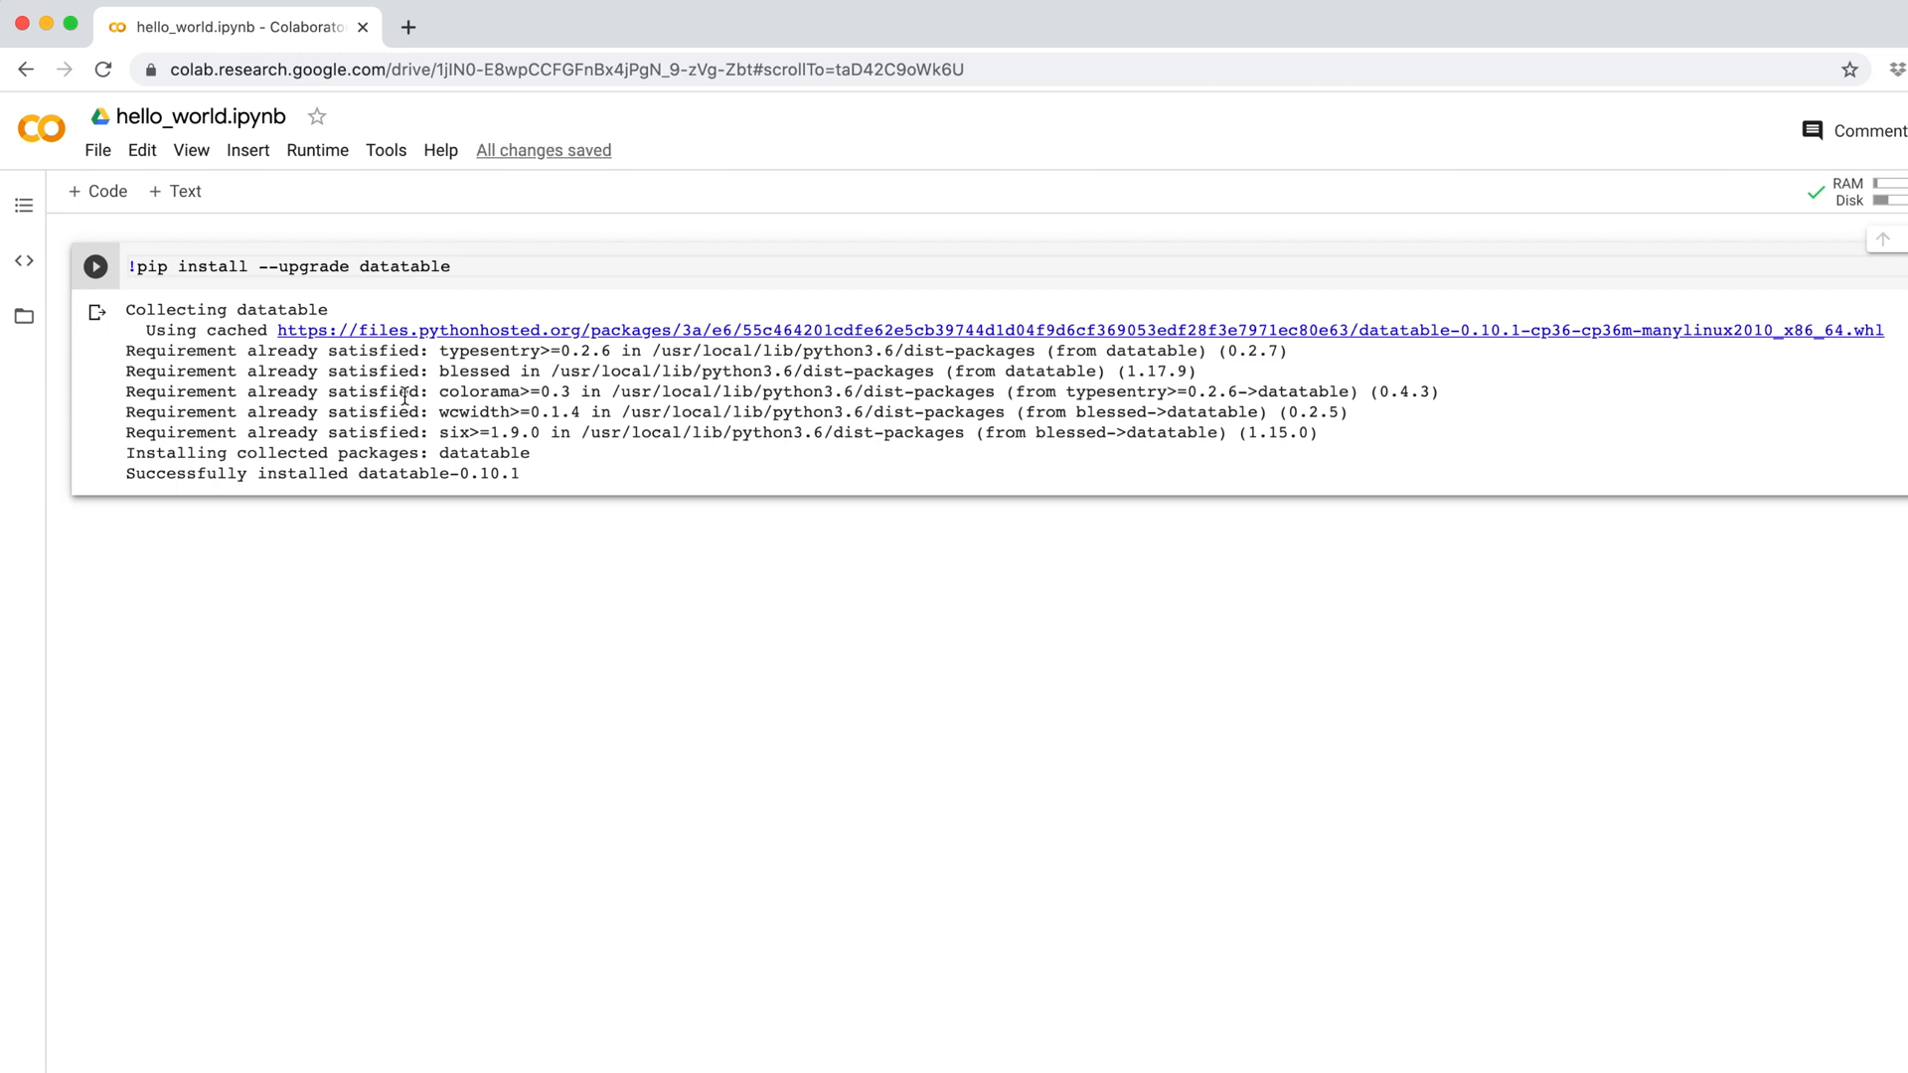
double_click(302, 266)
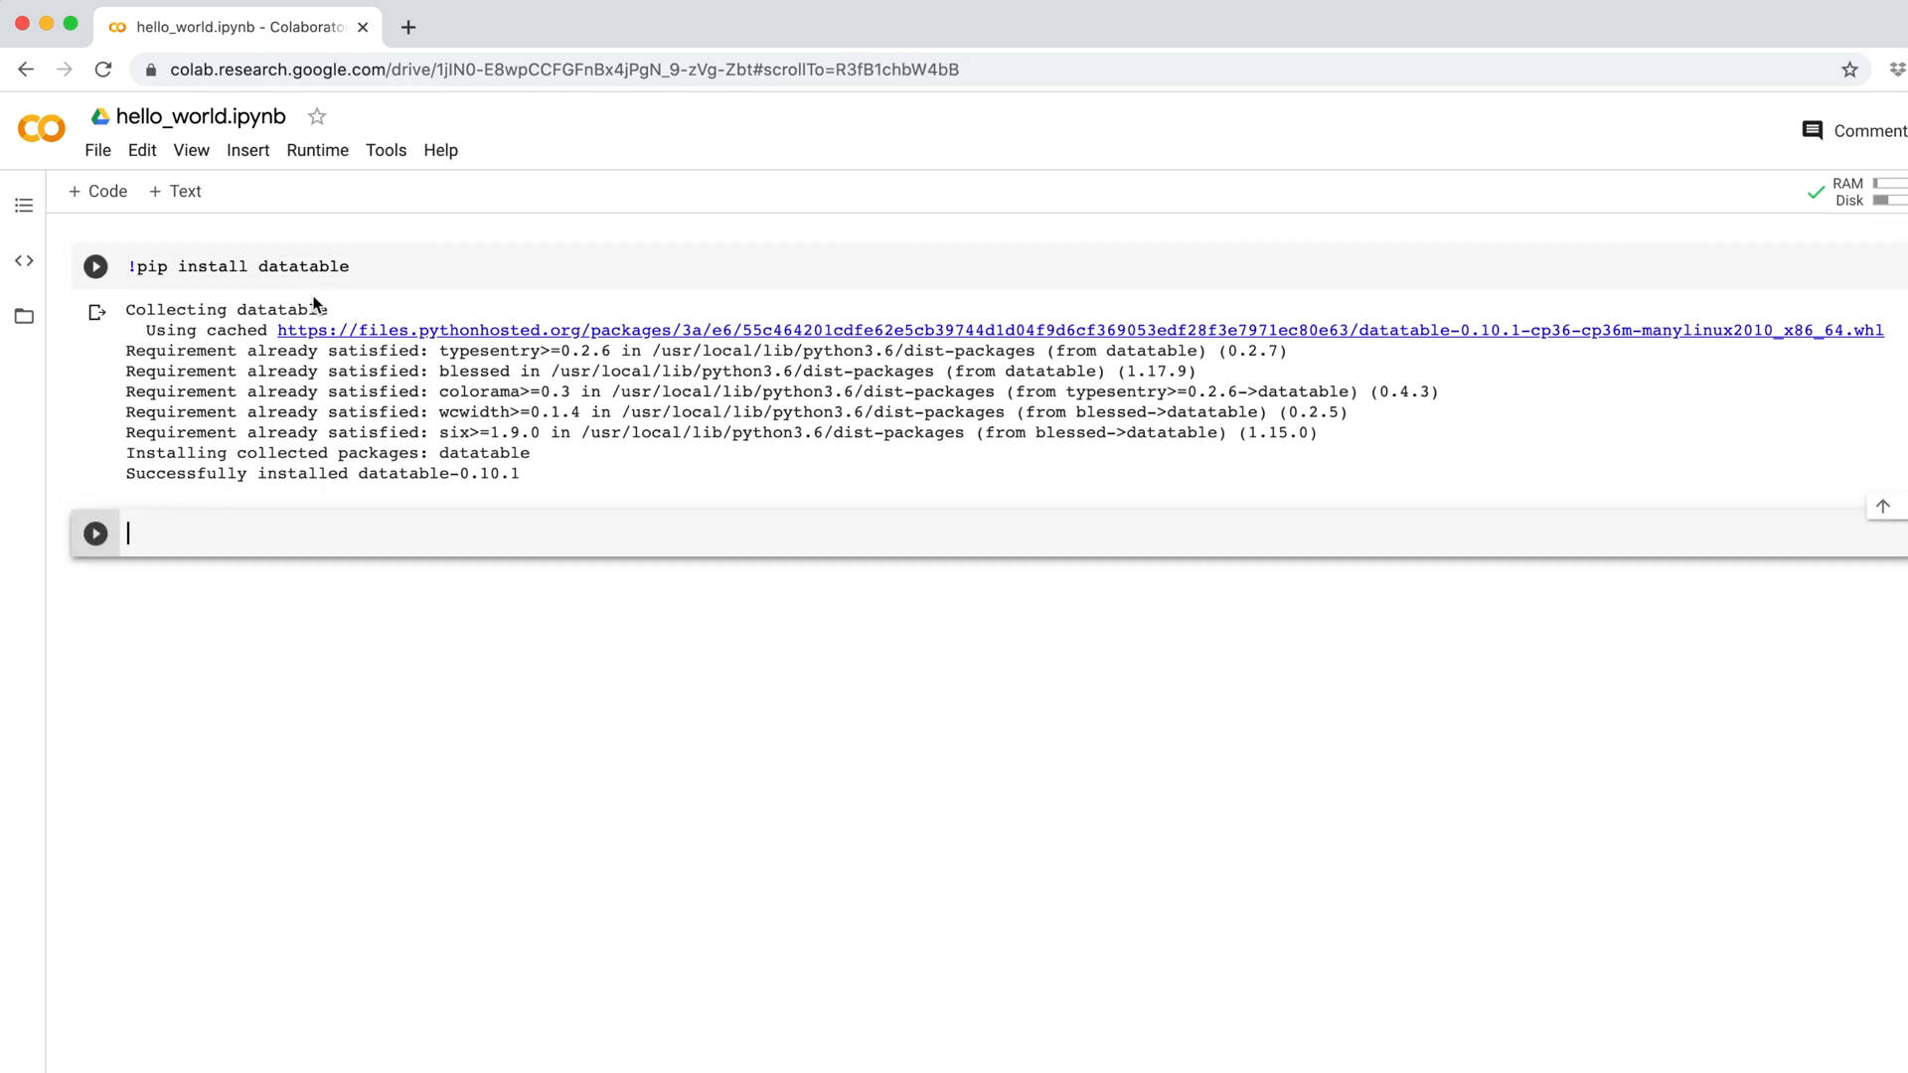
- Run !pwd in a shell cell, printing /content
text(!pwd)
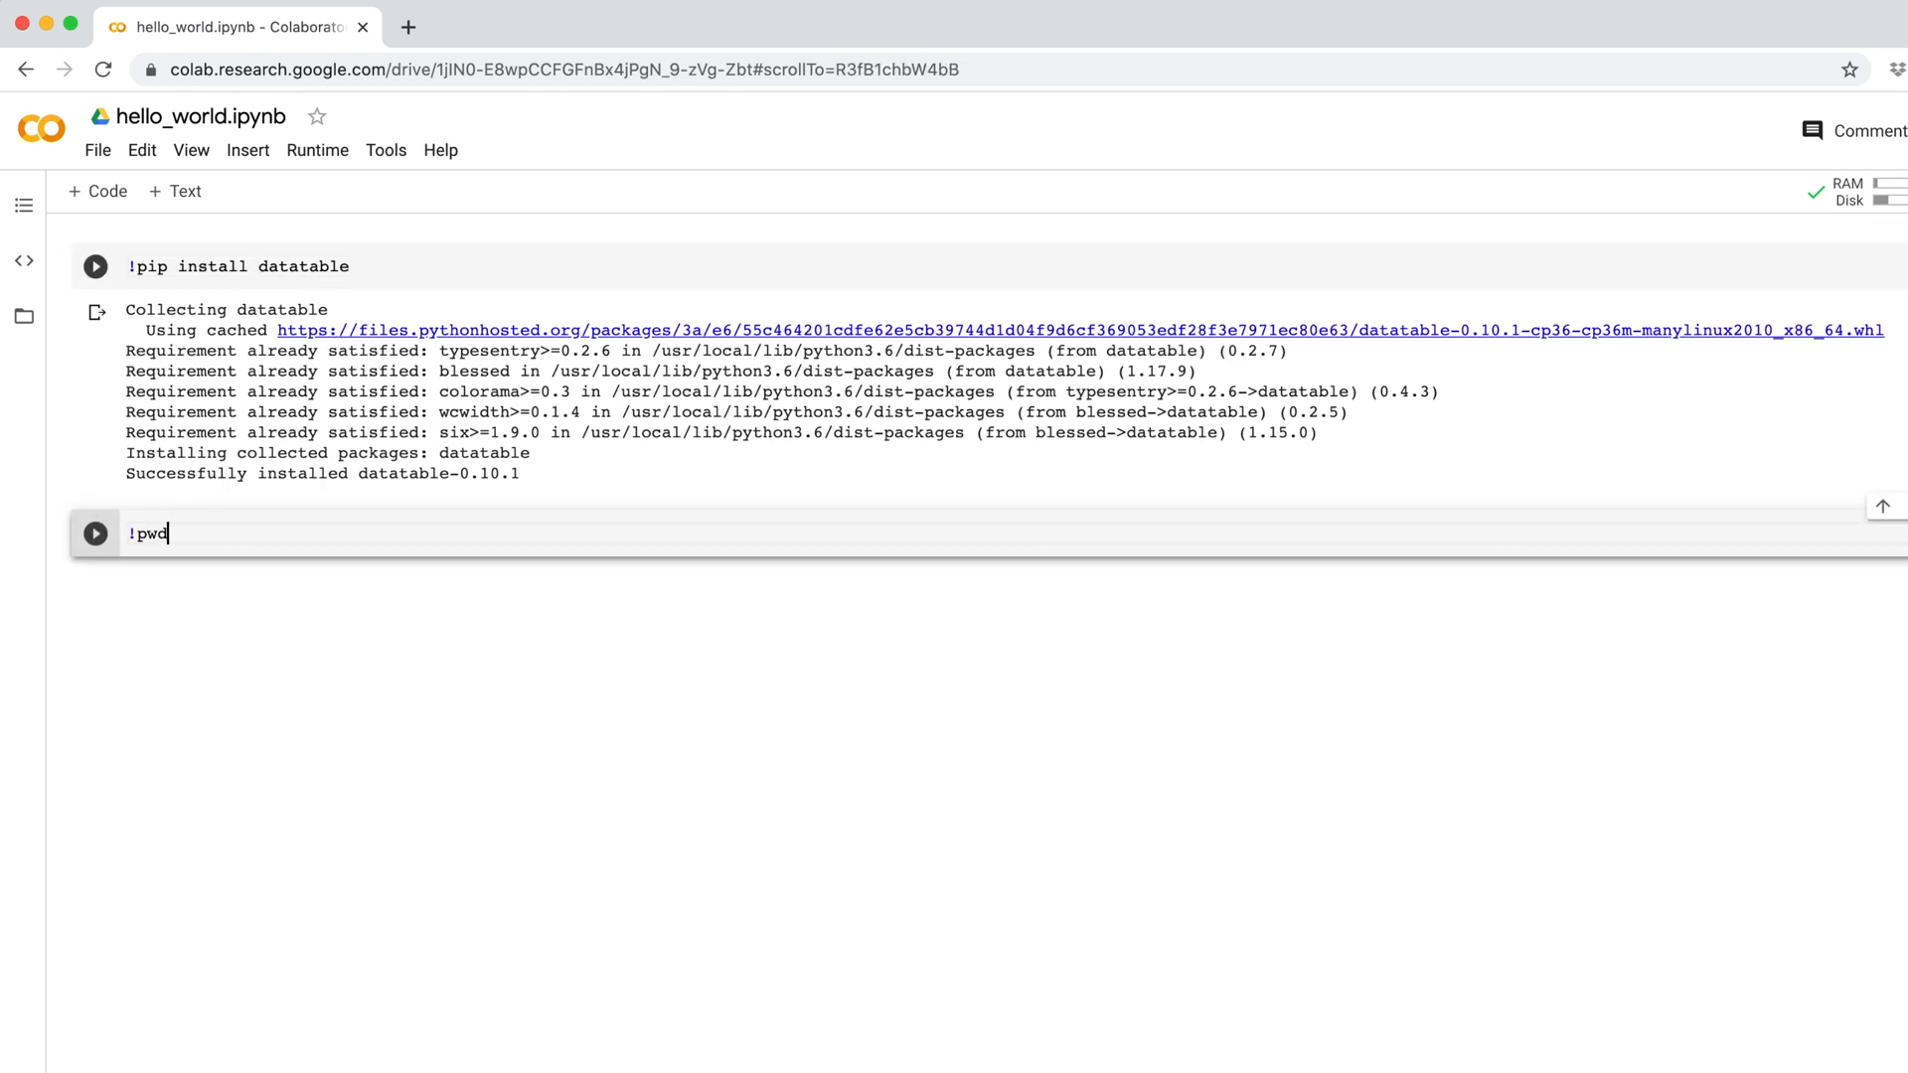
click(95, 532)
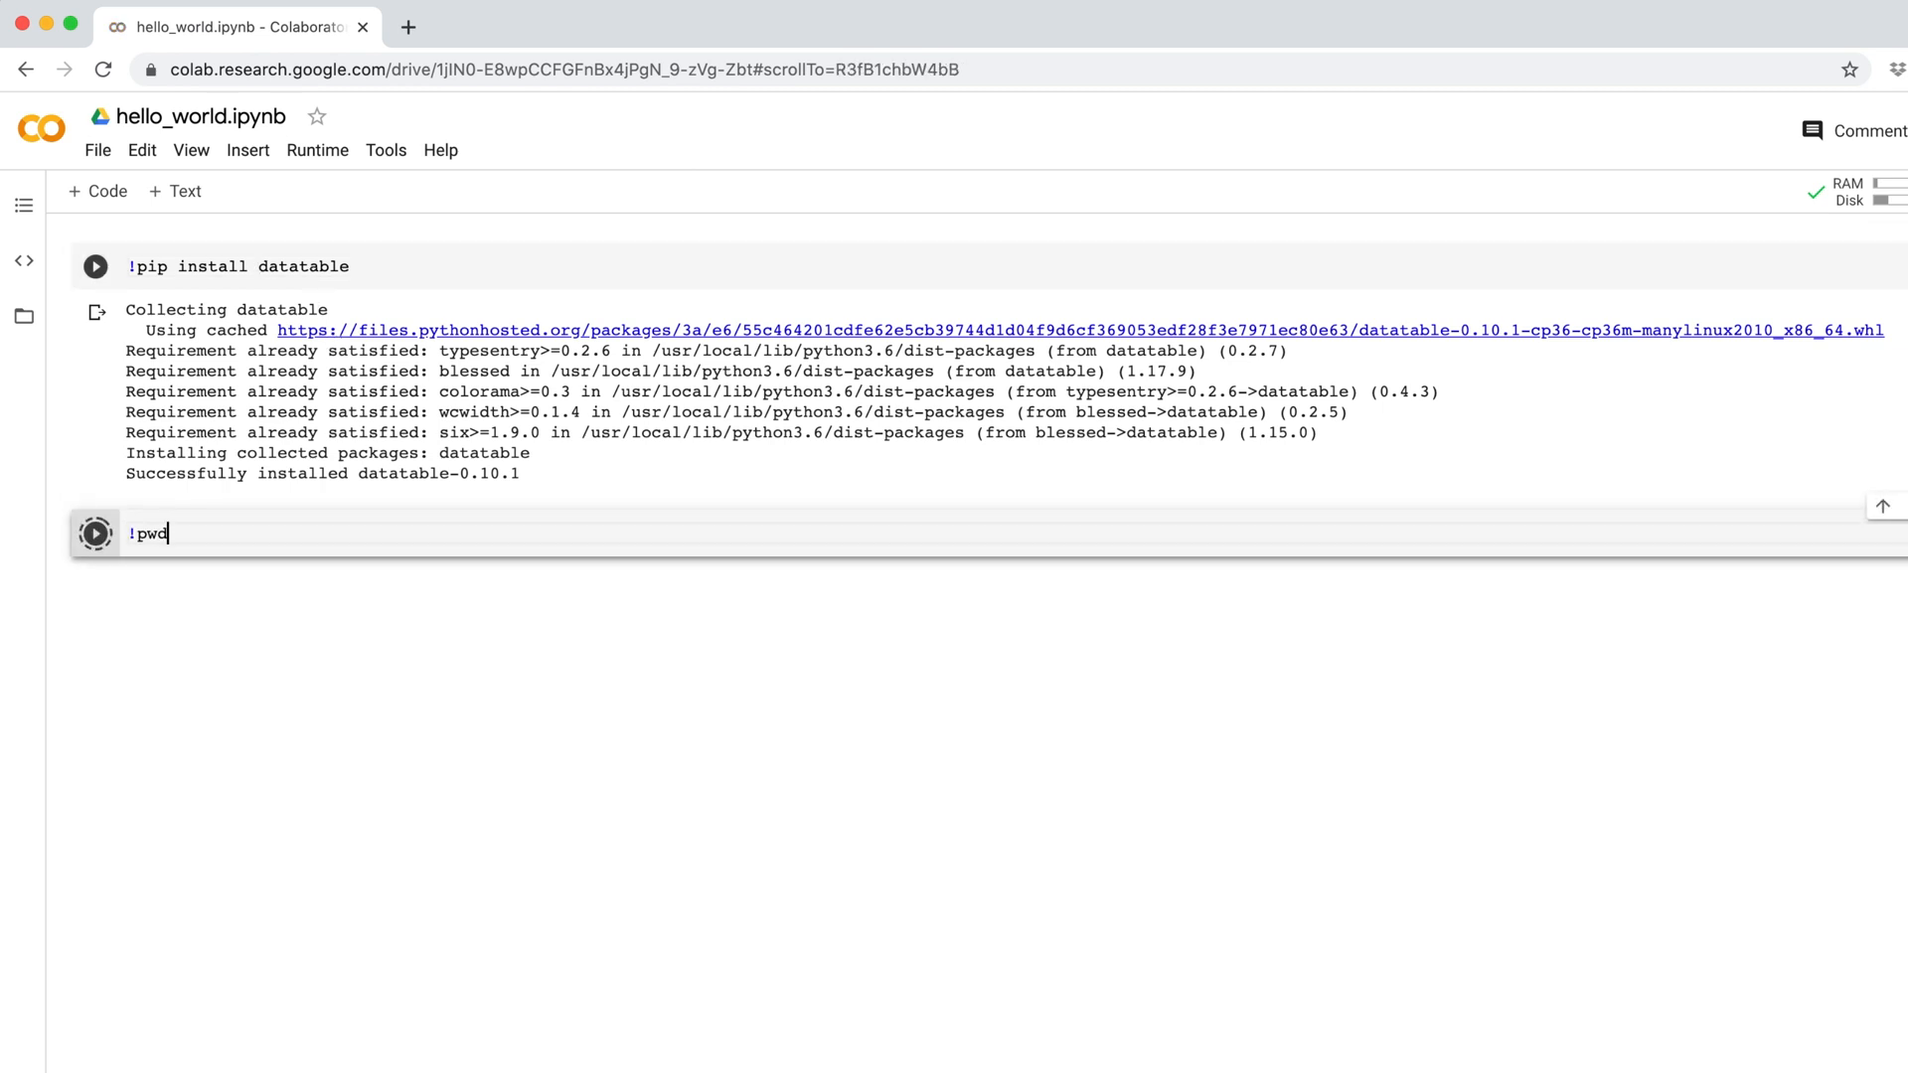
click(95, 532)
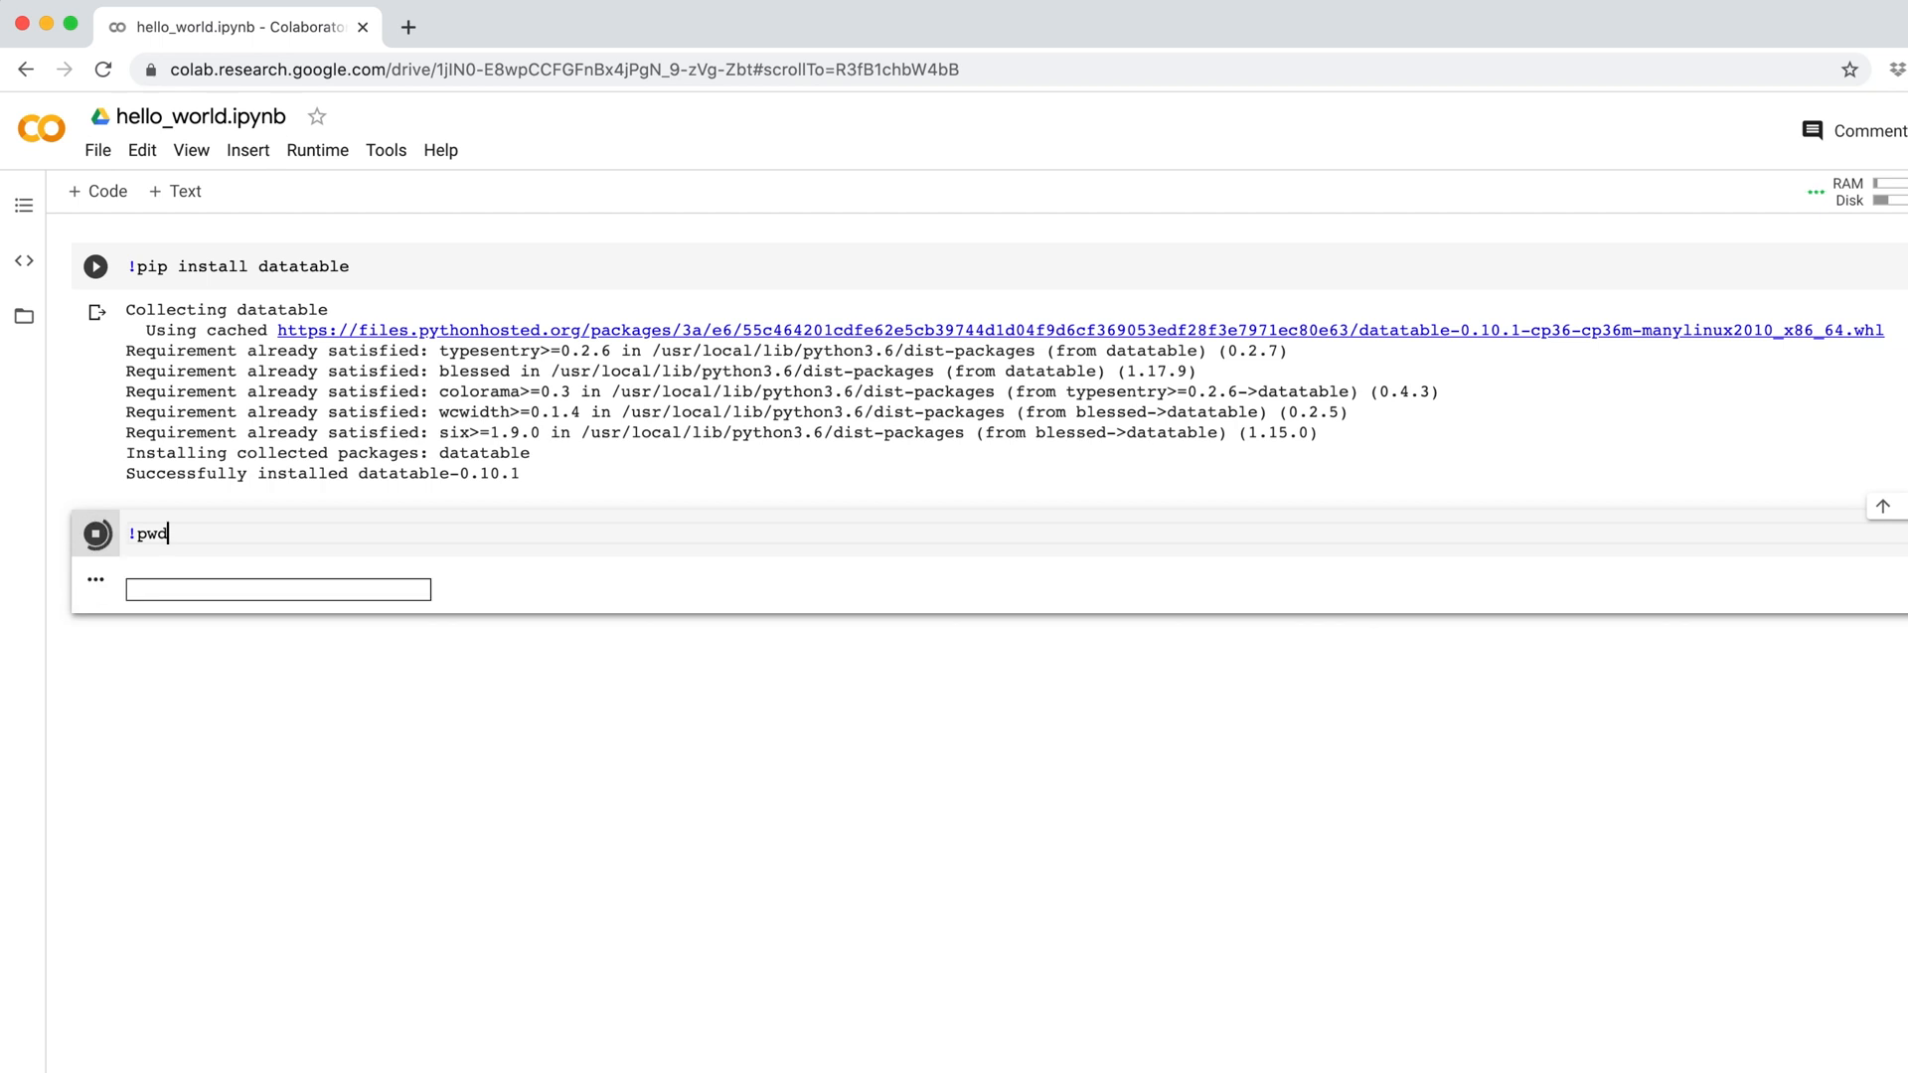
click(95, 532)
text(!)
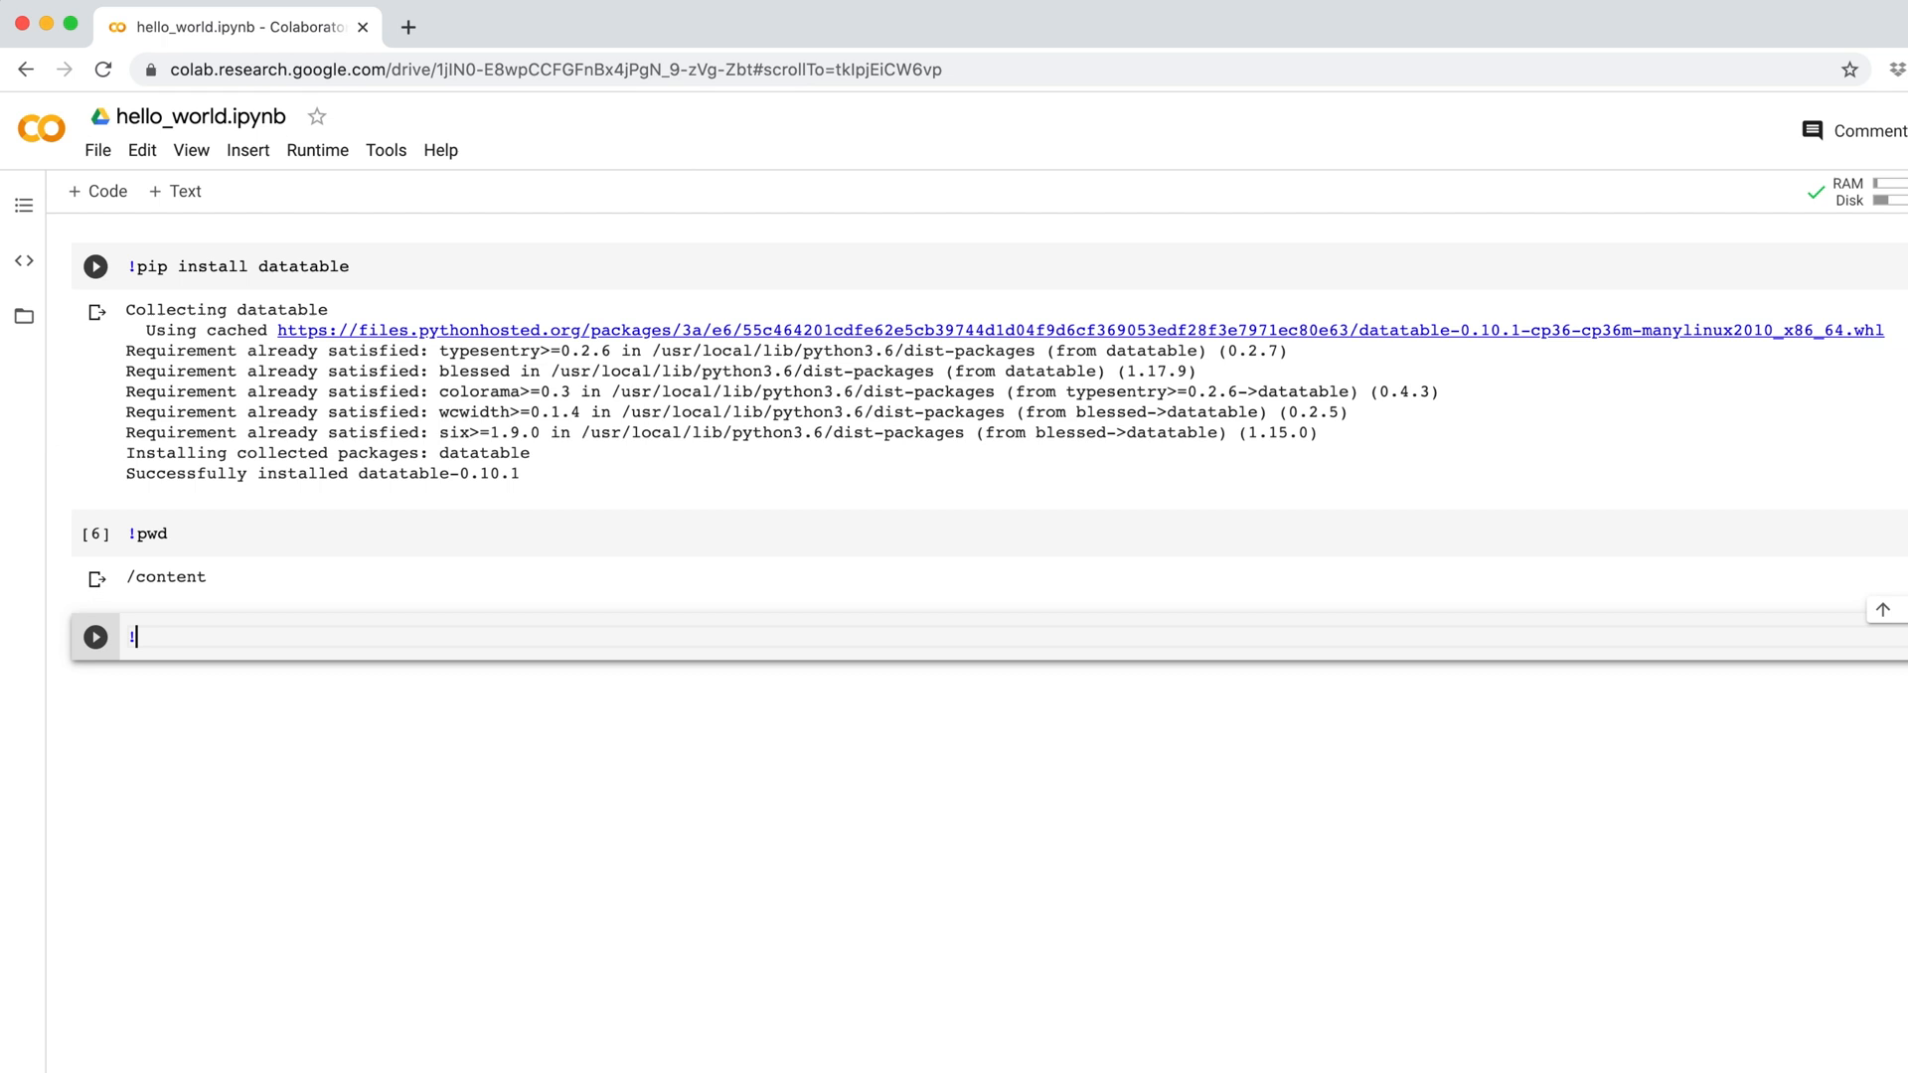
- Run !pip freeze to list the installed packages
text(pip freeze)
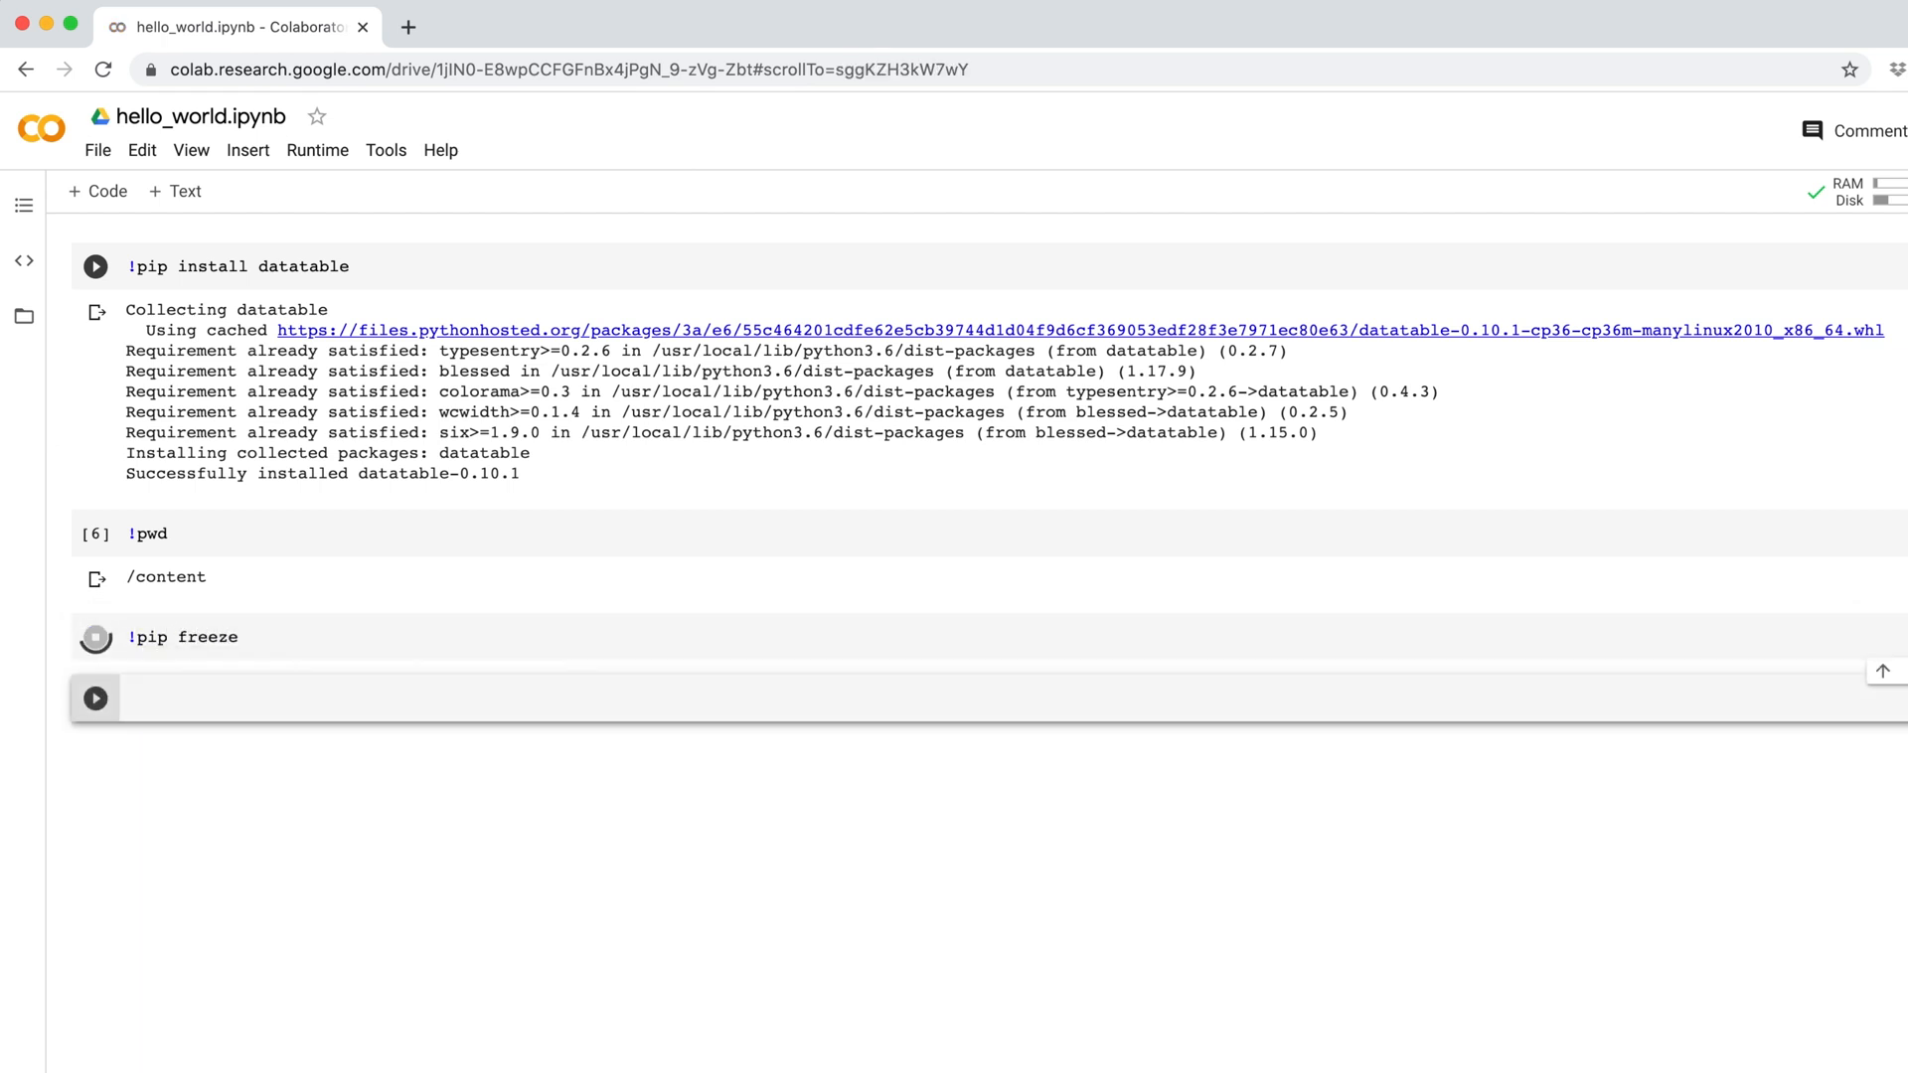
scroll(down, 3)
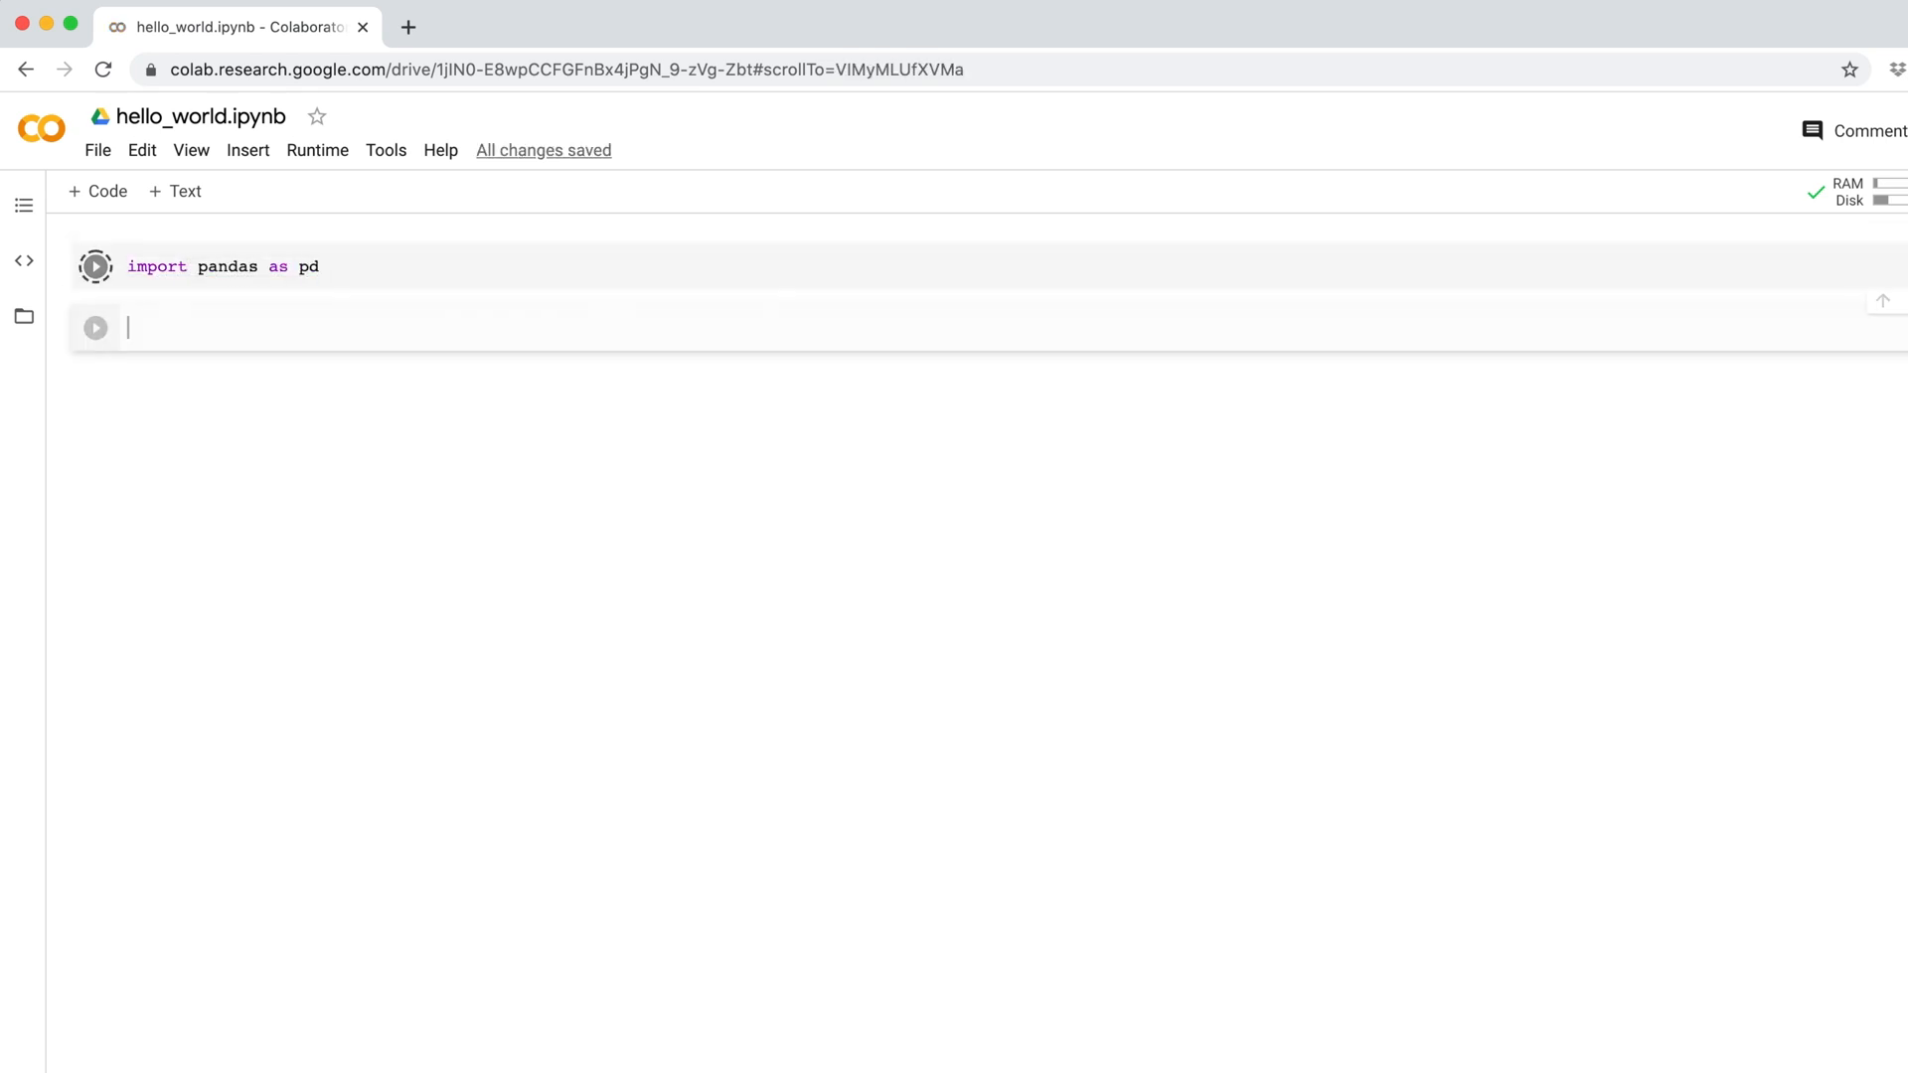
- Enter pd.DataFrame? after importing pandas to request the DataFrame help text
text(pd.D)
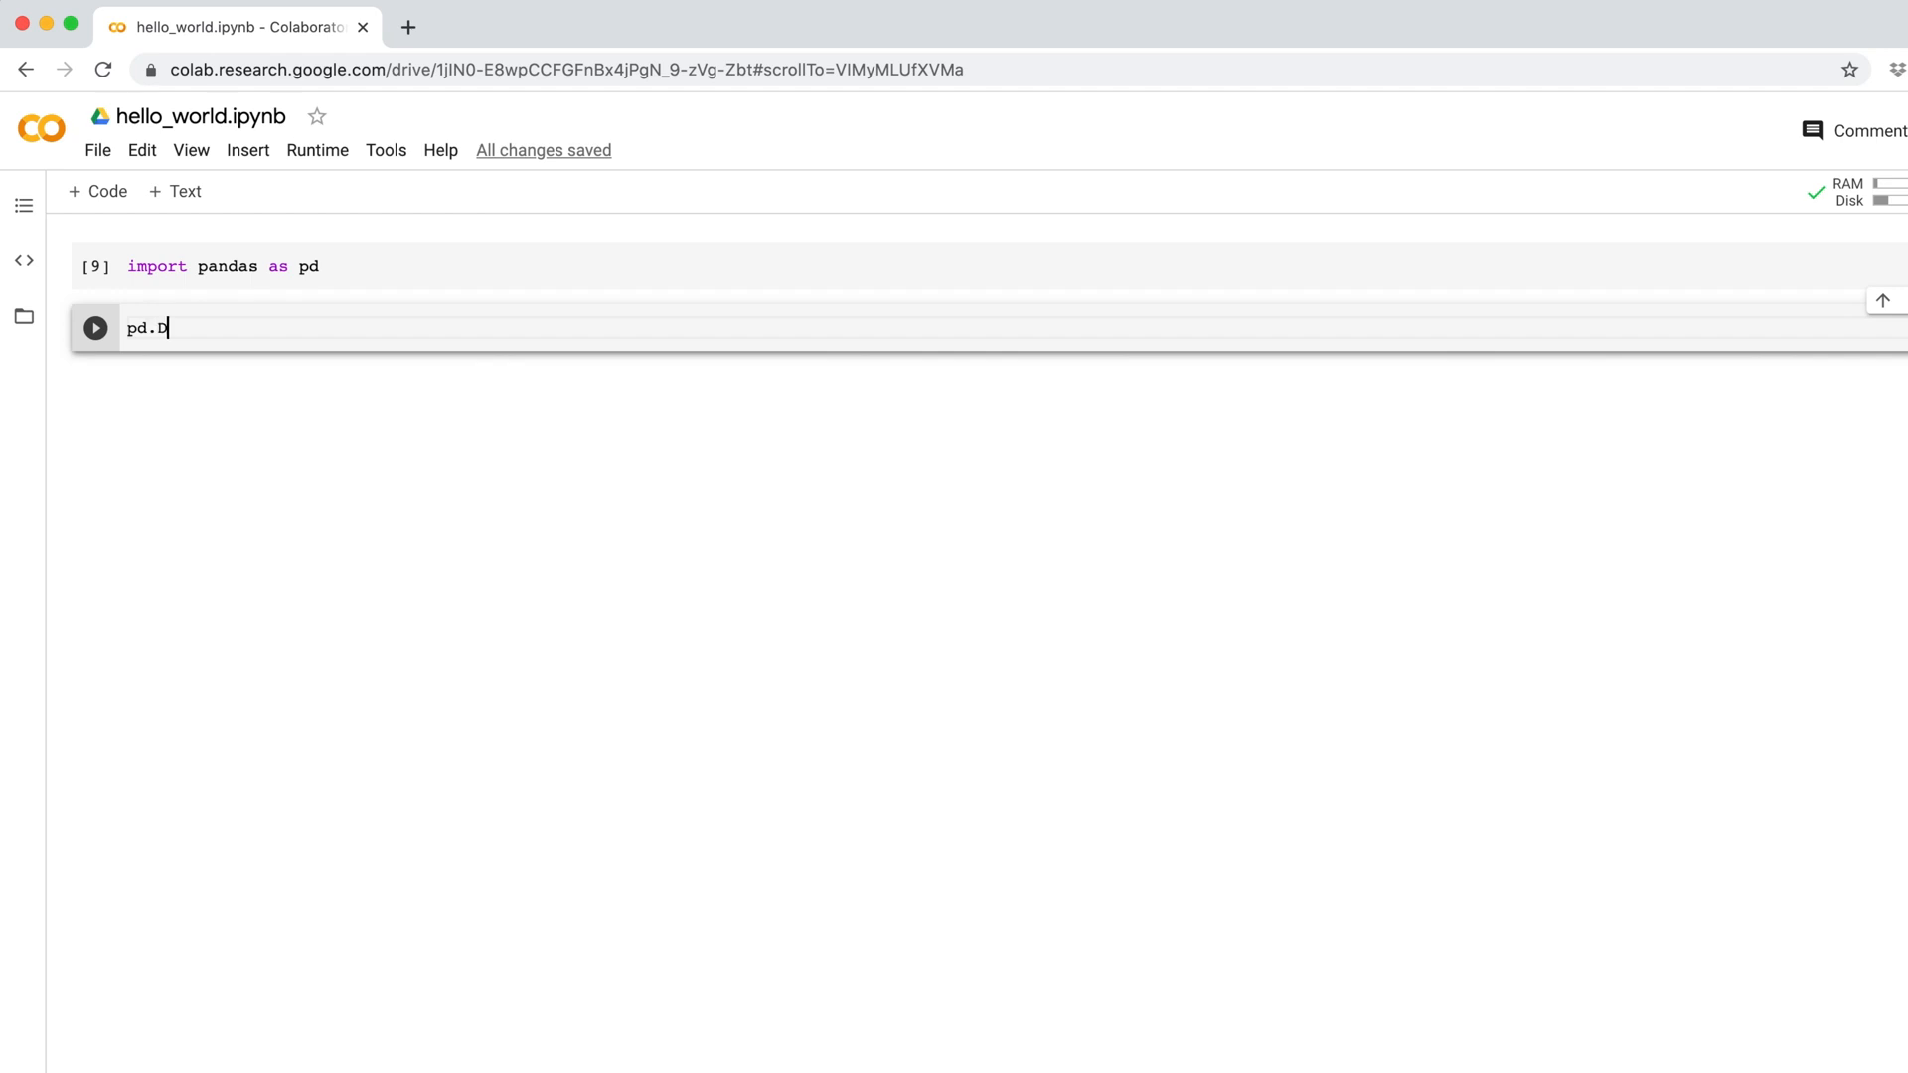
text(ataFrame>)
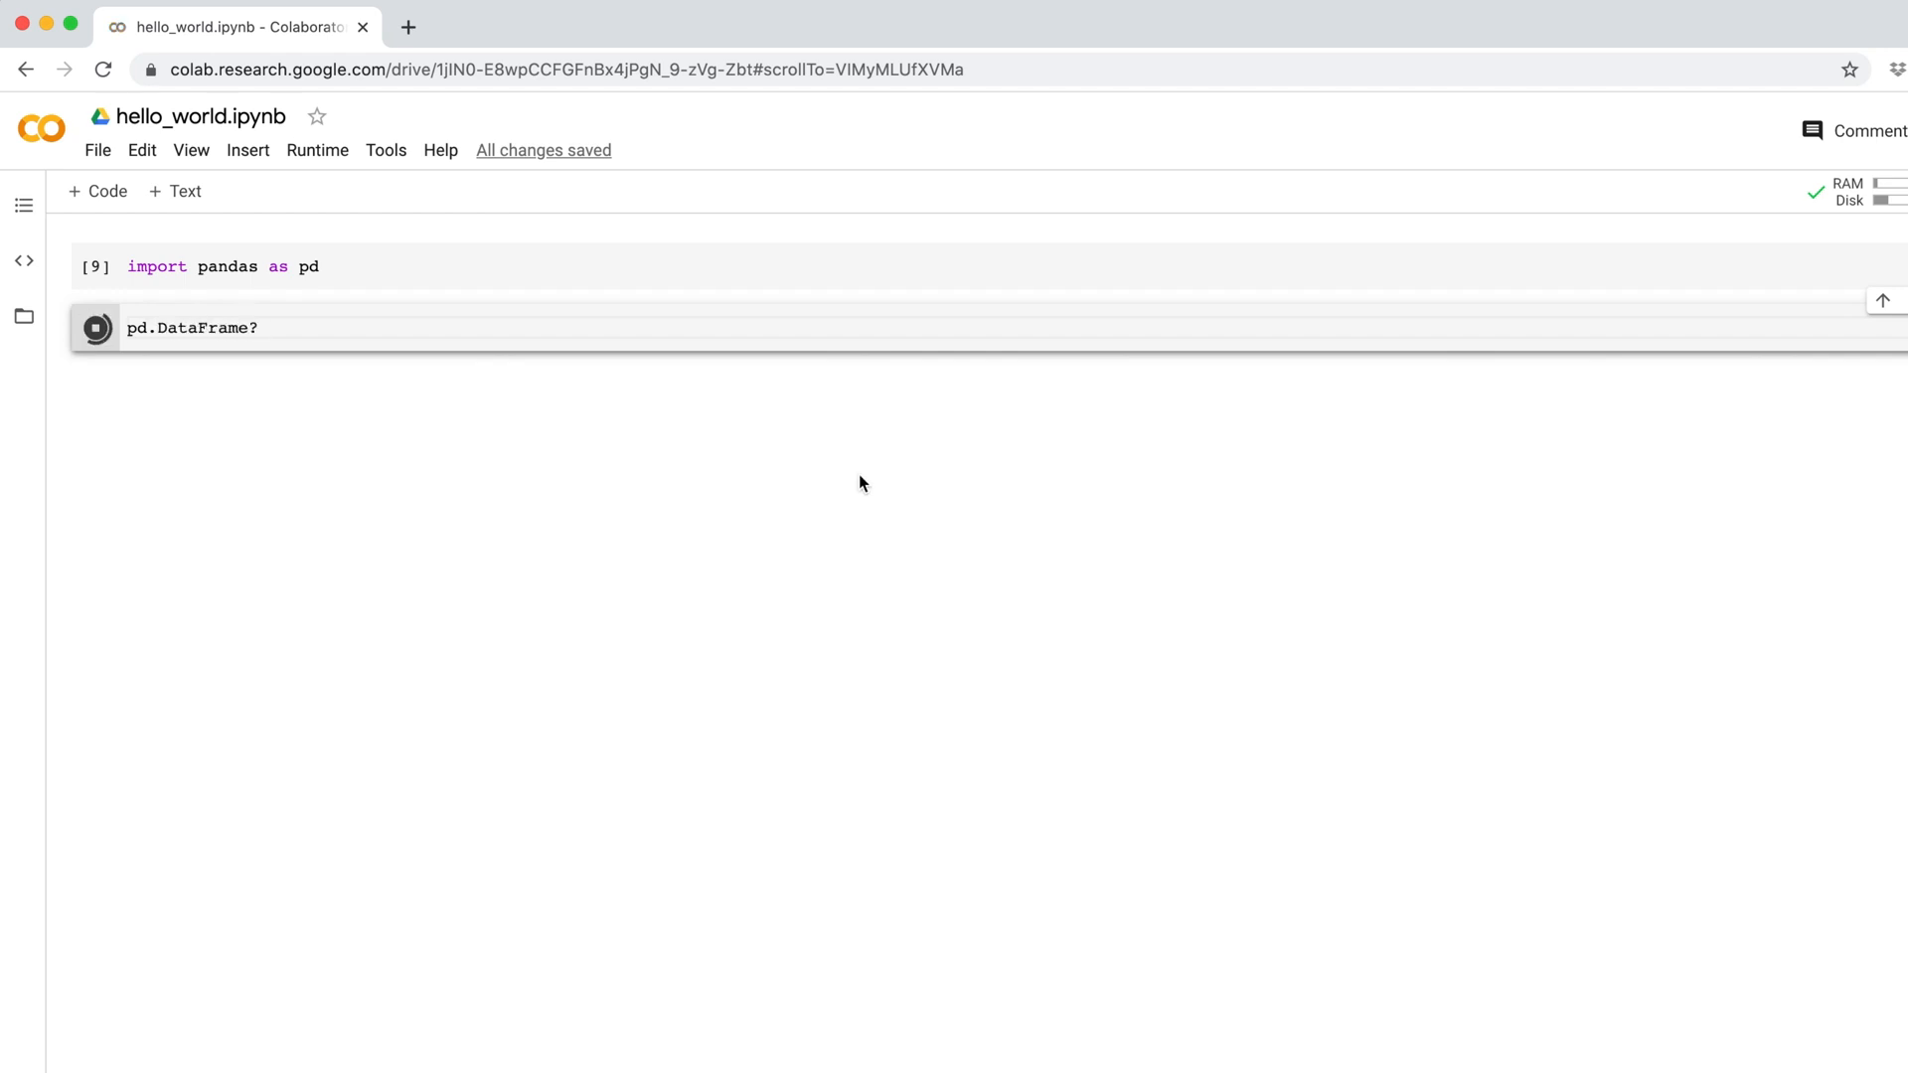
click(190, 328)
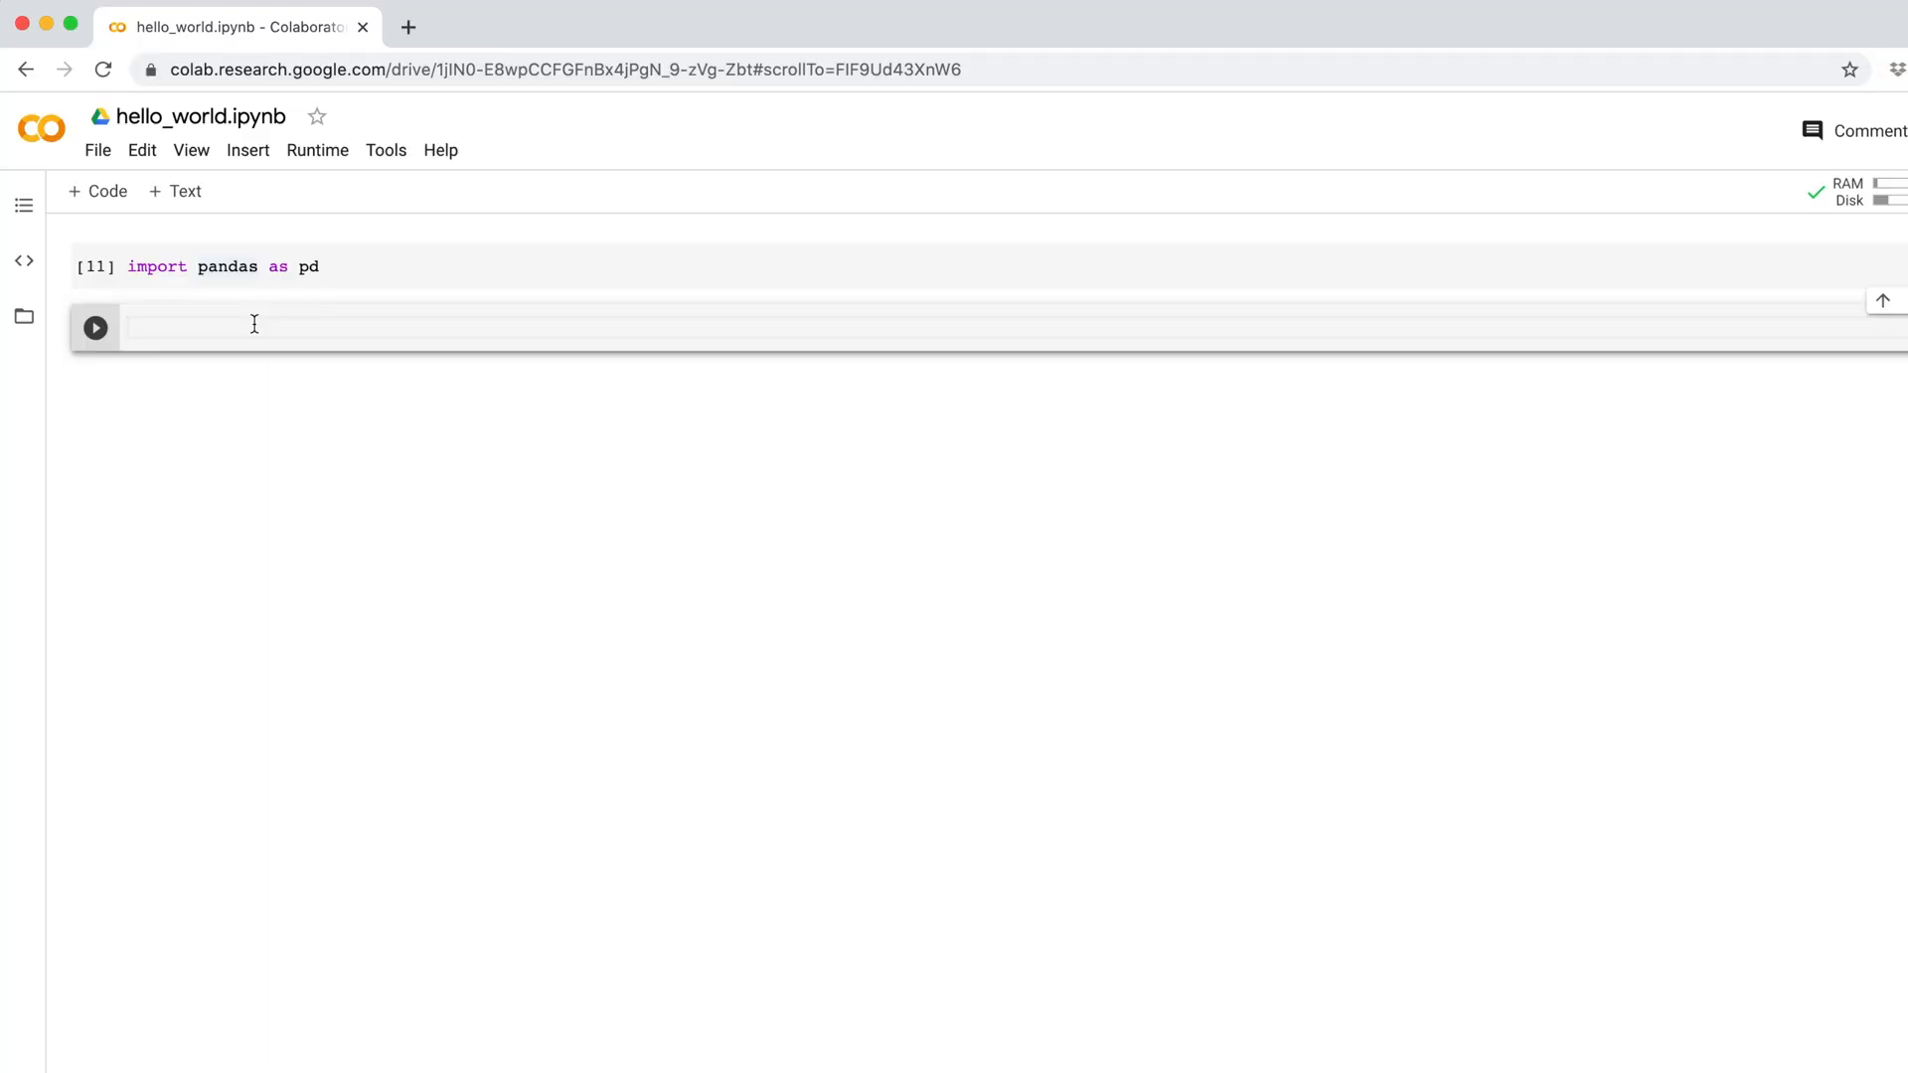
- Type pd.Dat and accept DataFrame from the code-completion suggestions
text(pd.Dat)
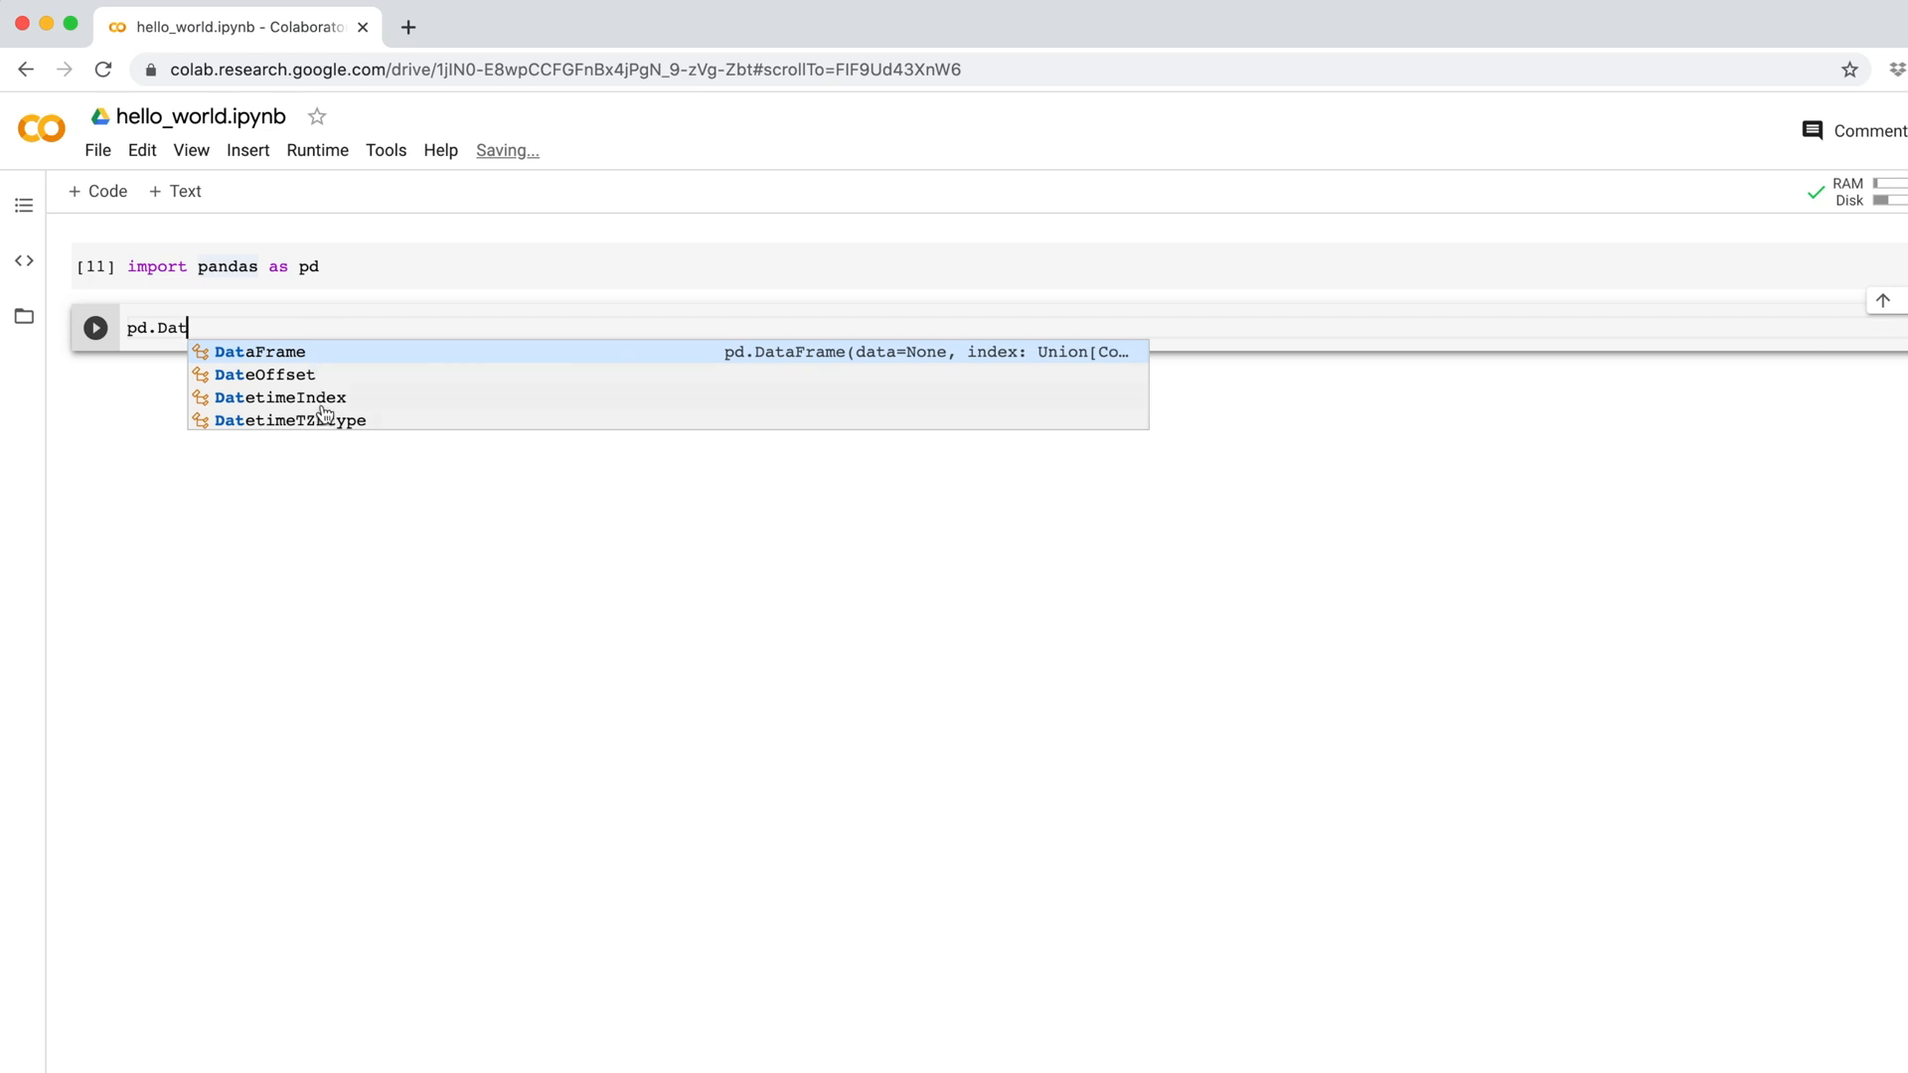
mouse_move(327, 362)
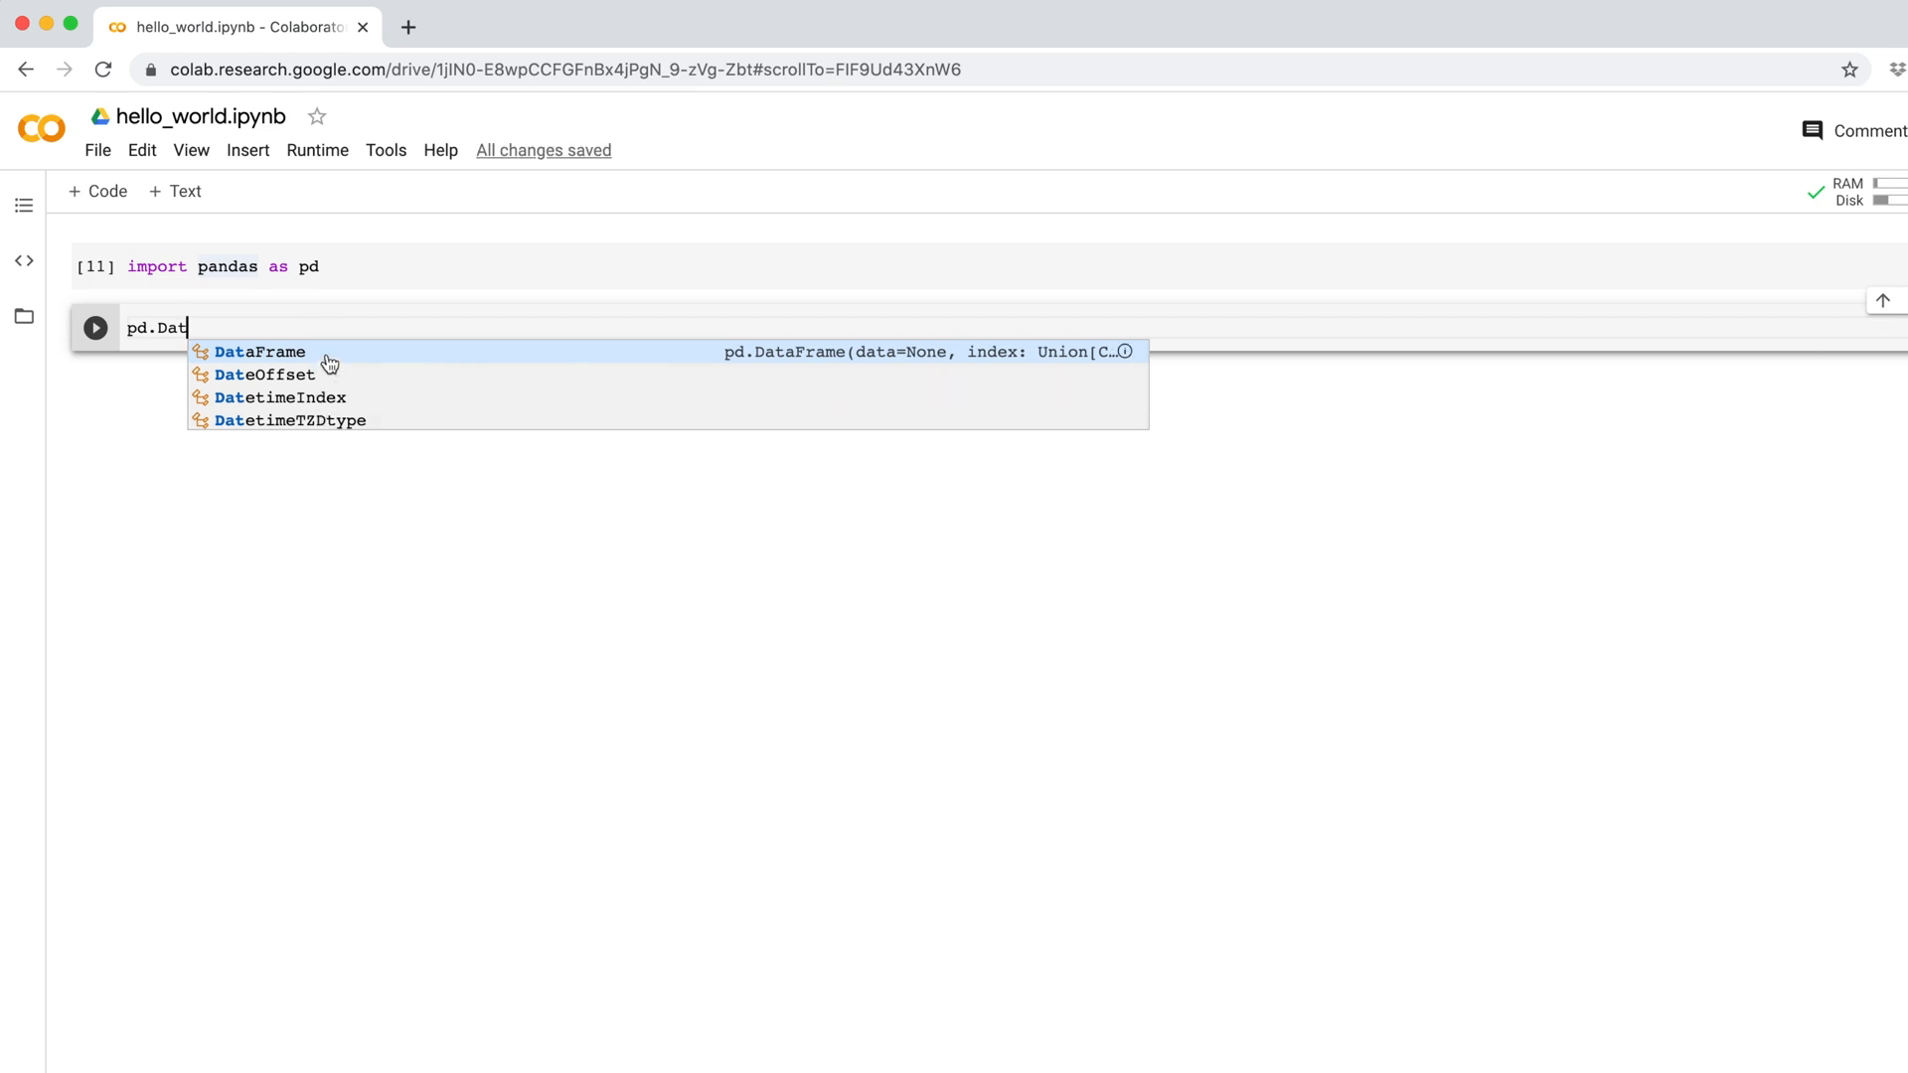
click(258, 352)
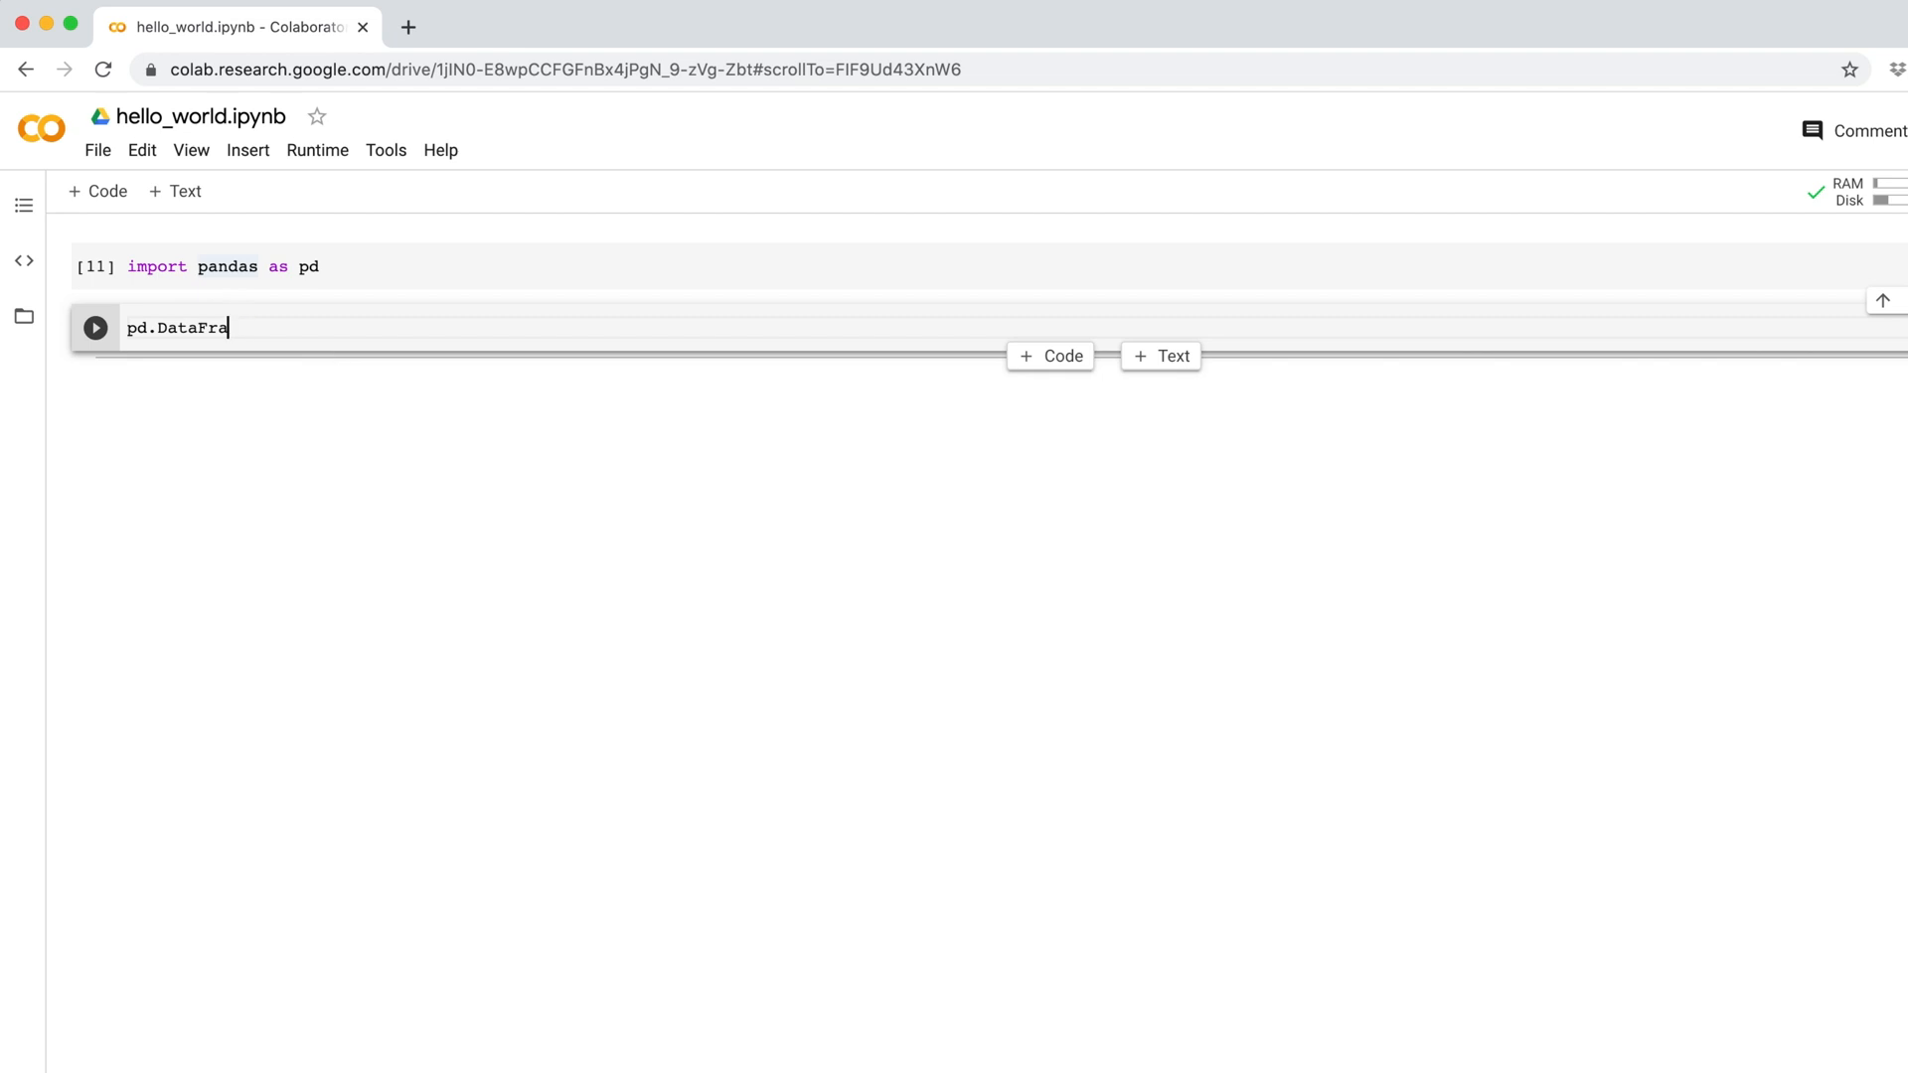
key(Backspace)
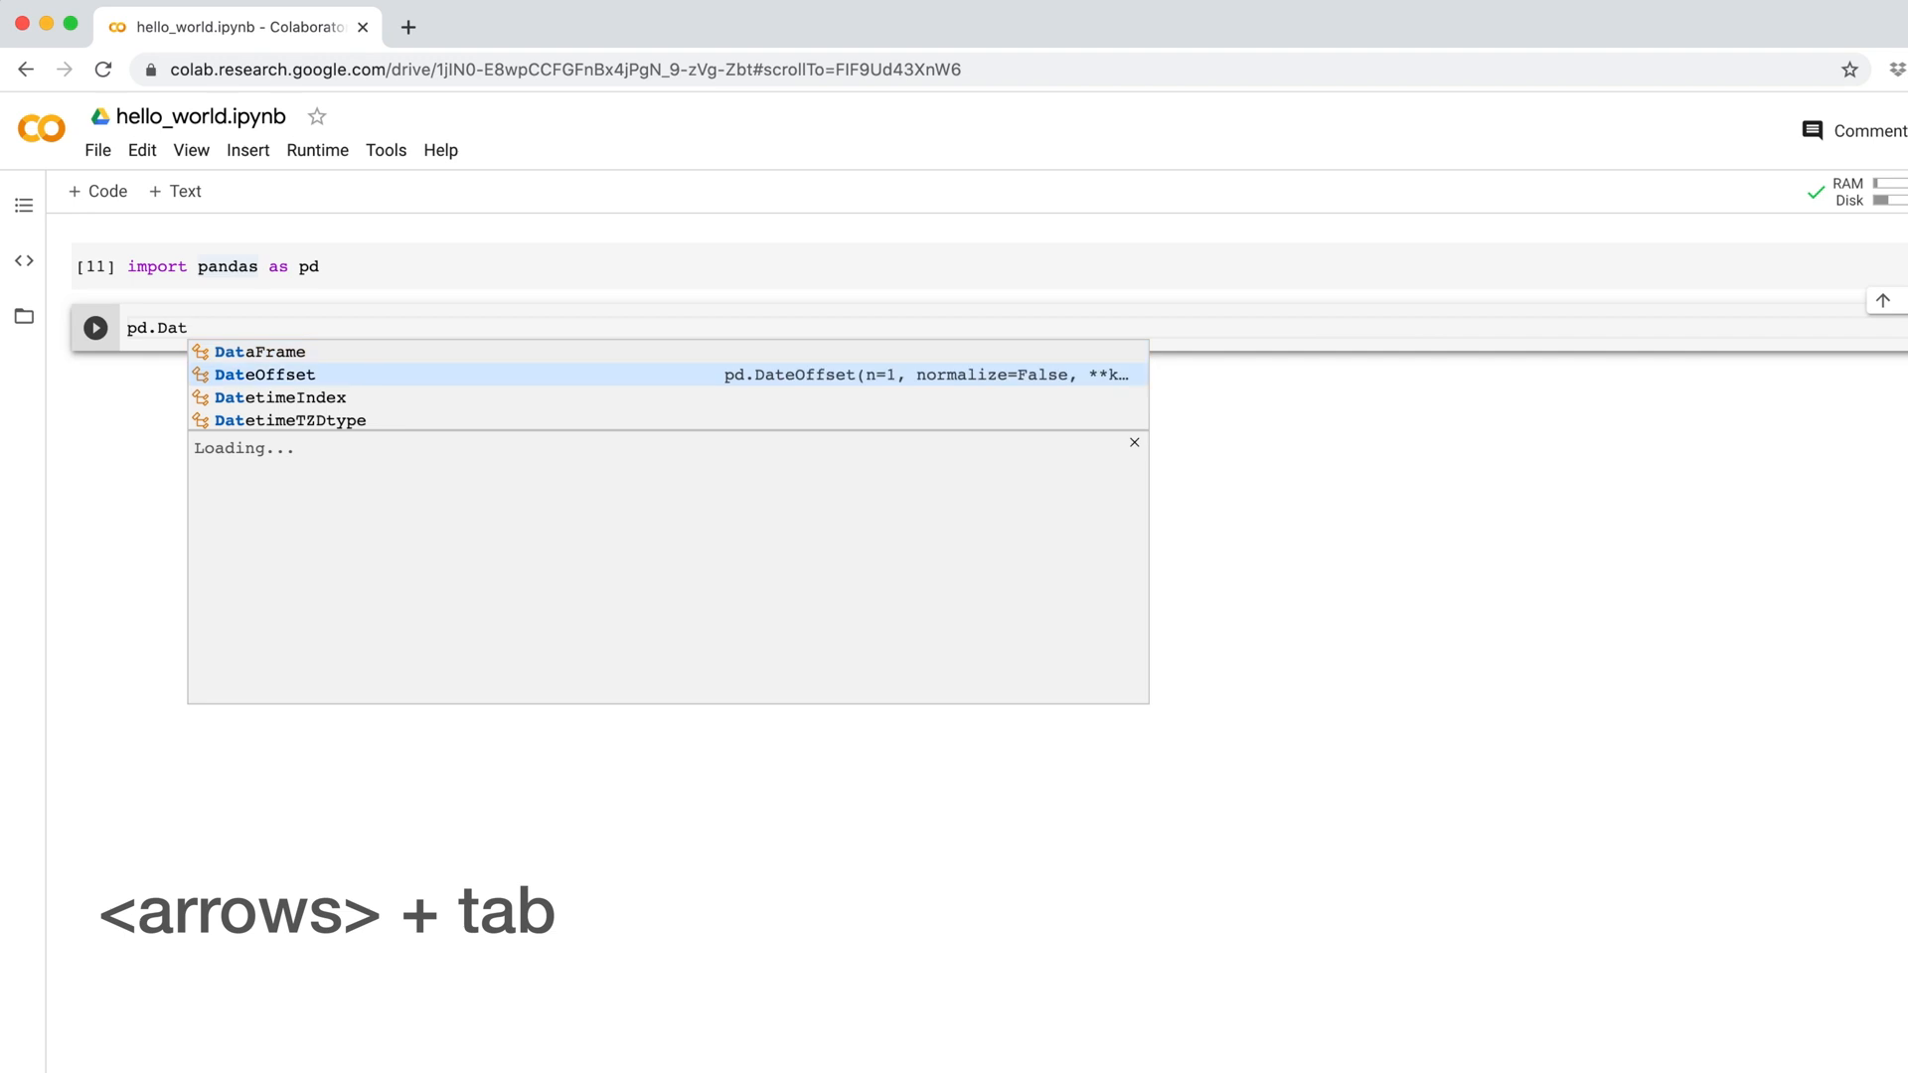
key(tab)
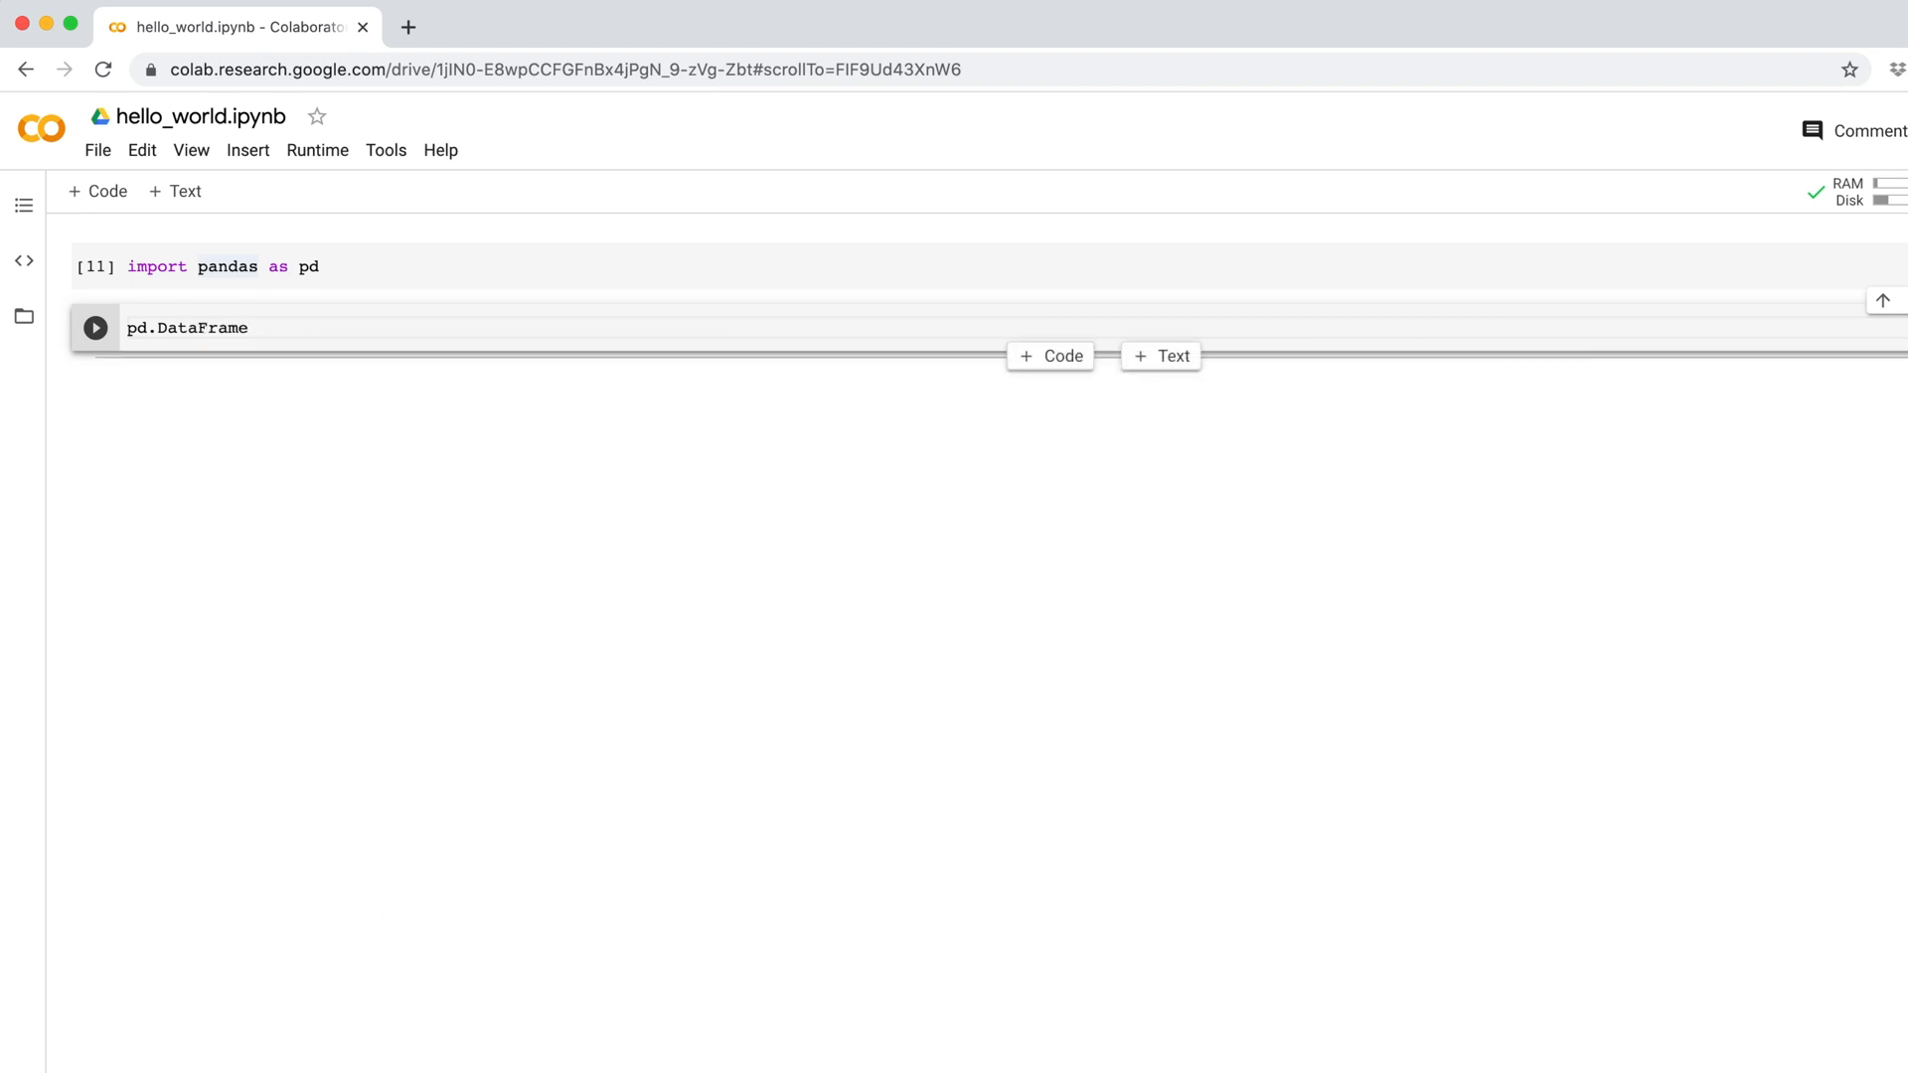
key(Backspace)
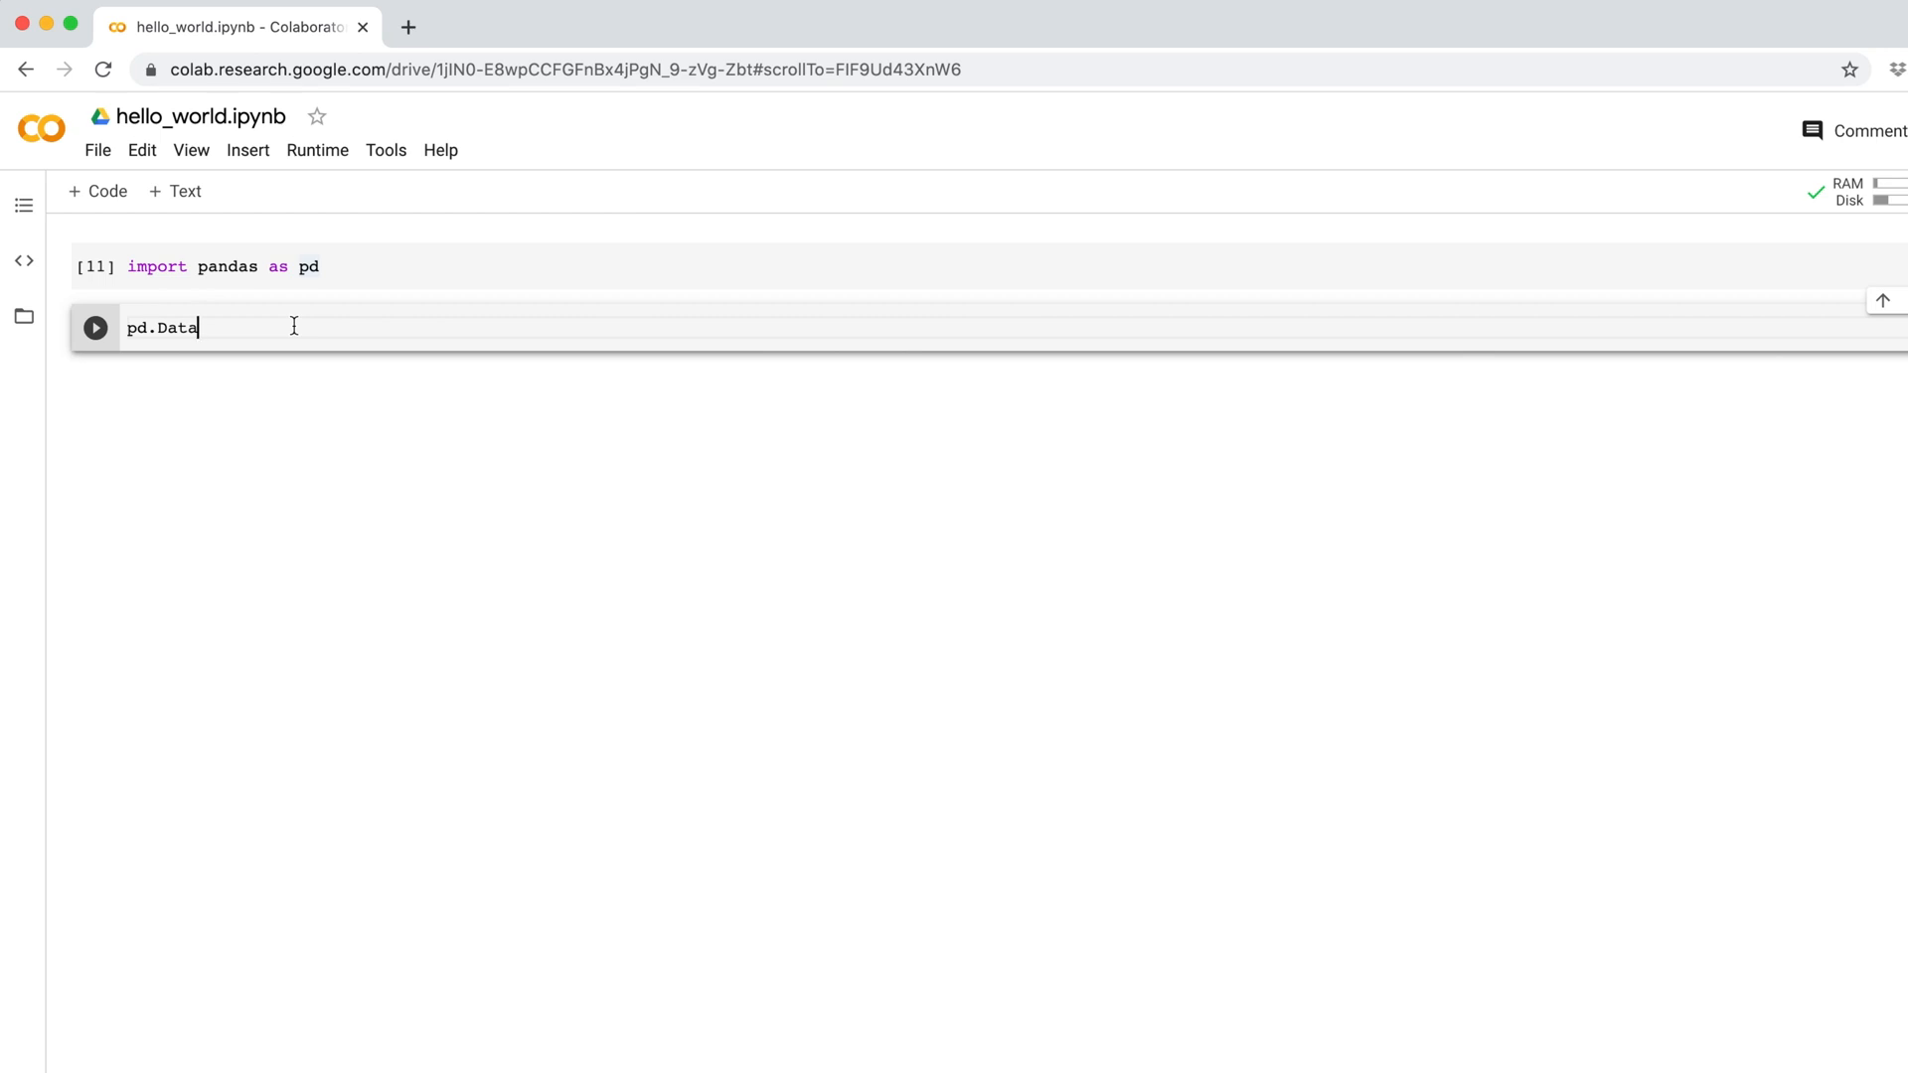
- Complete to pd.DataFrame() with Ctrl+Space and show its docstring tooltip
key(ctrl+space)
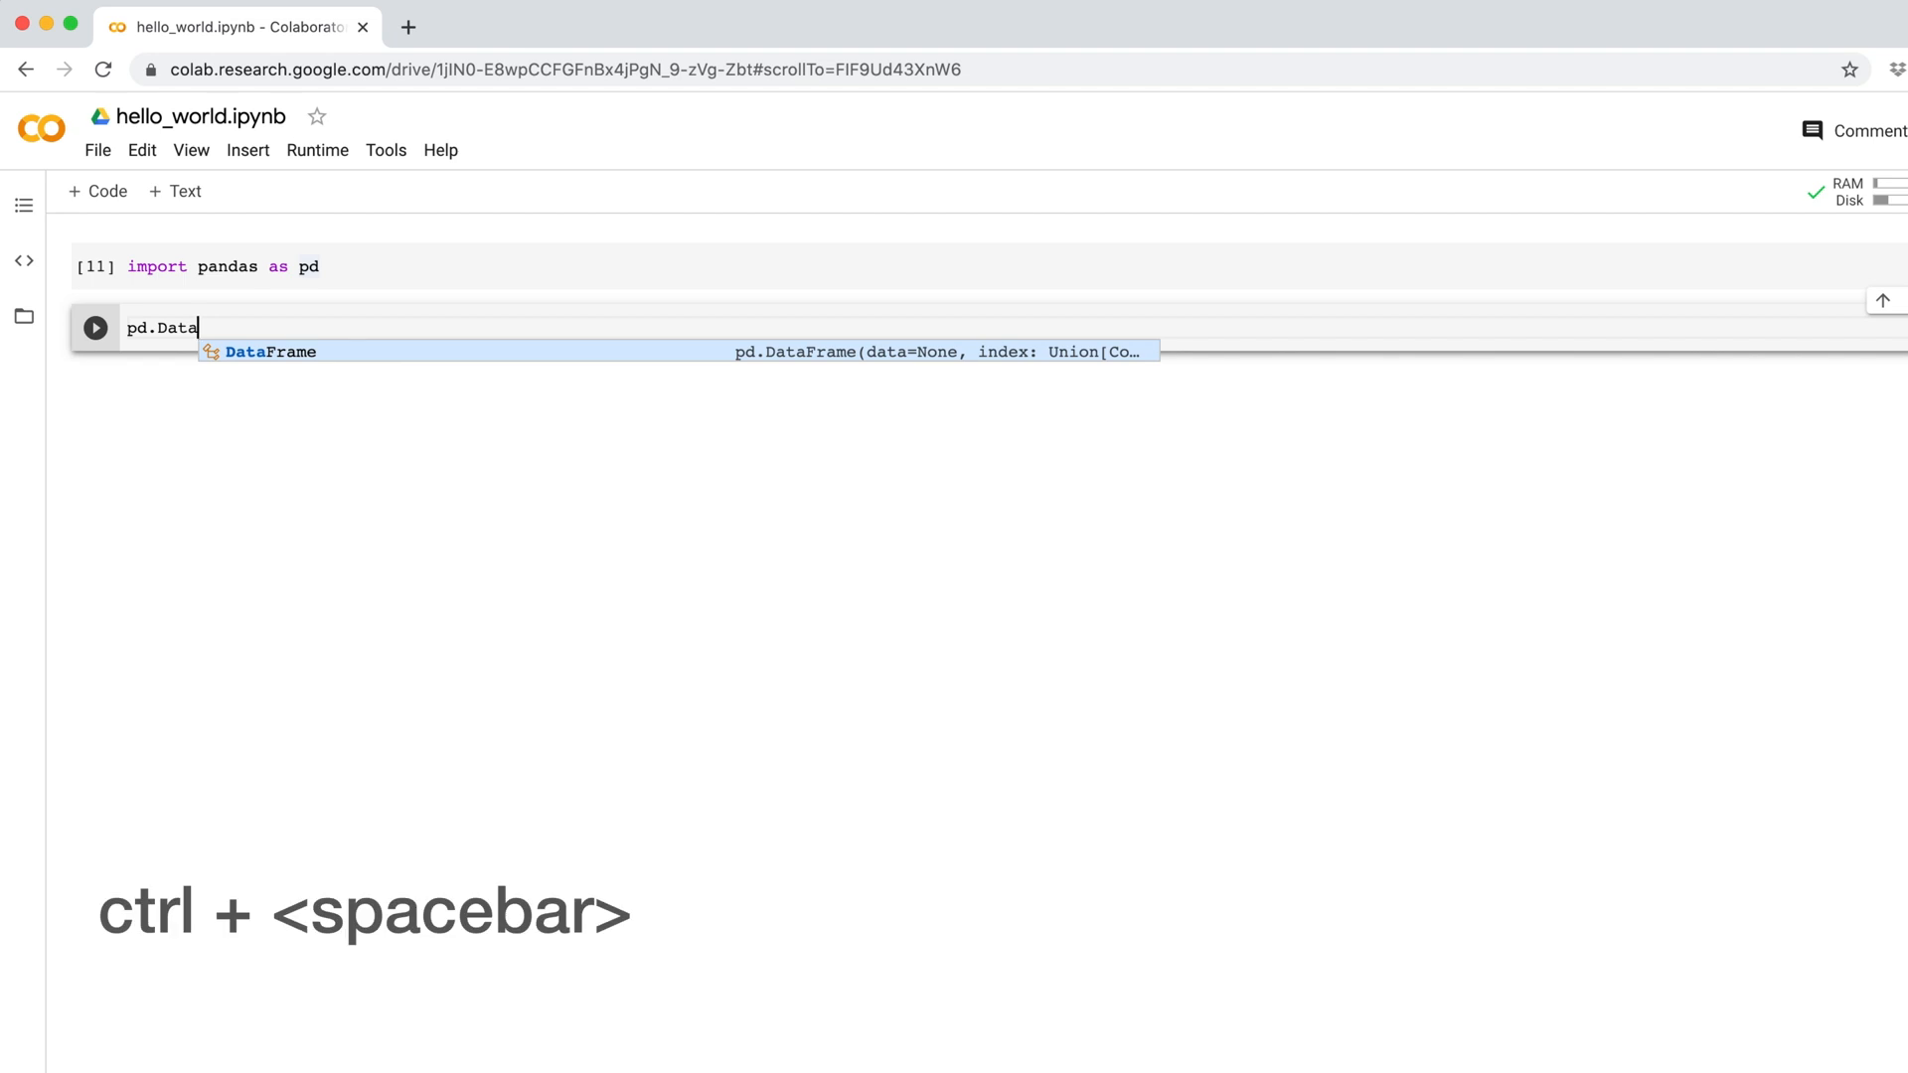
key(backspace)
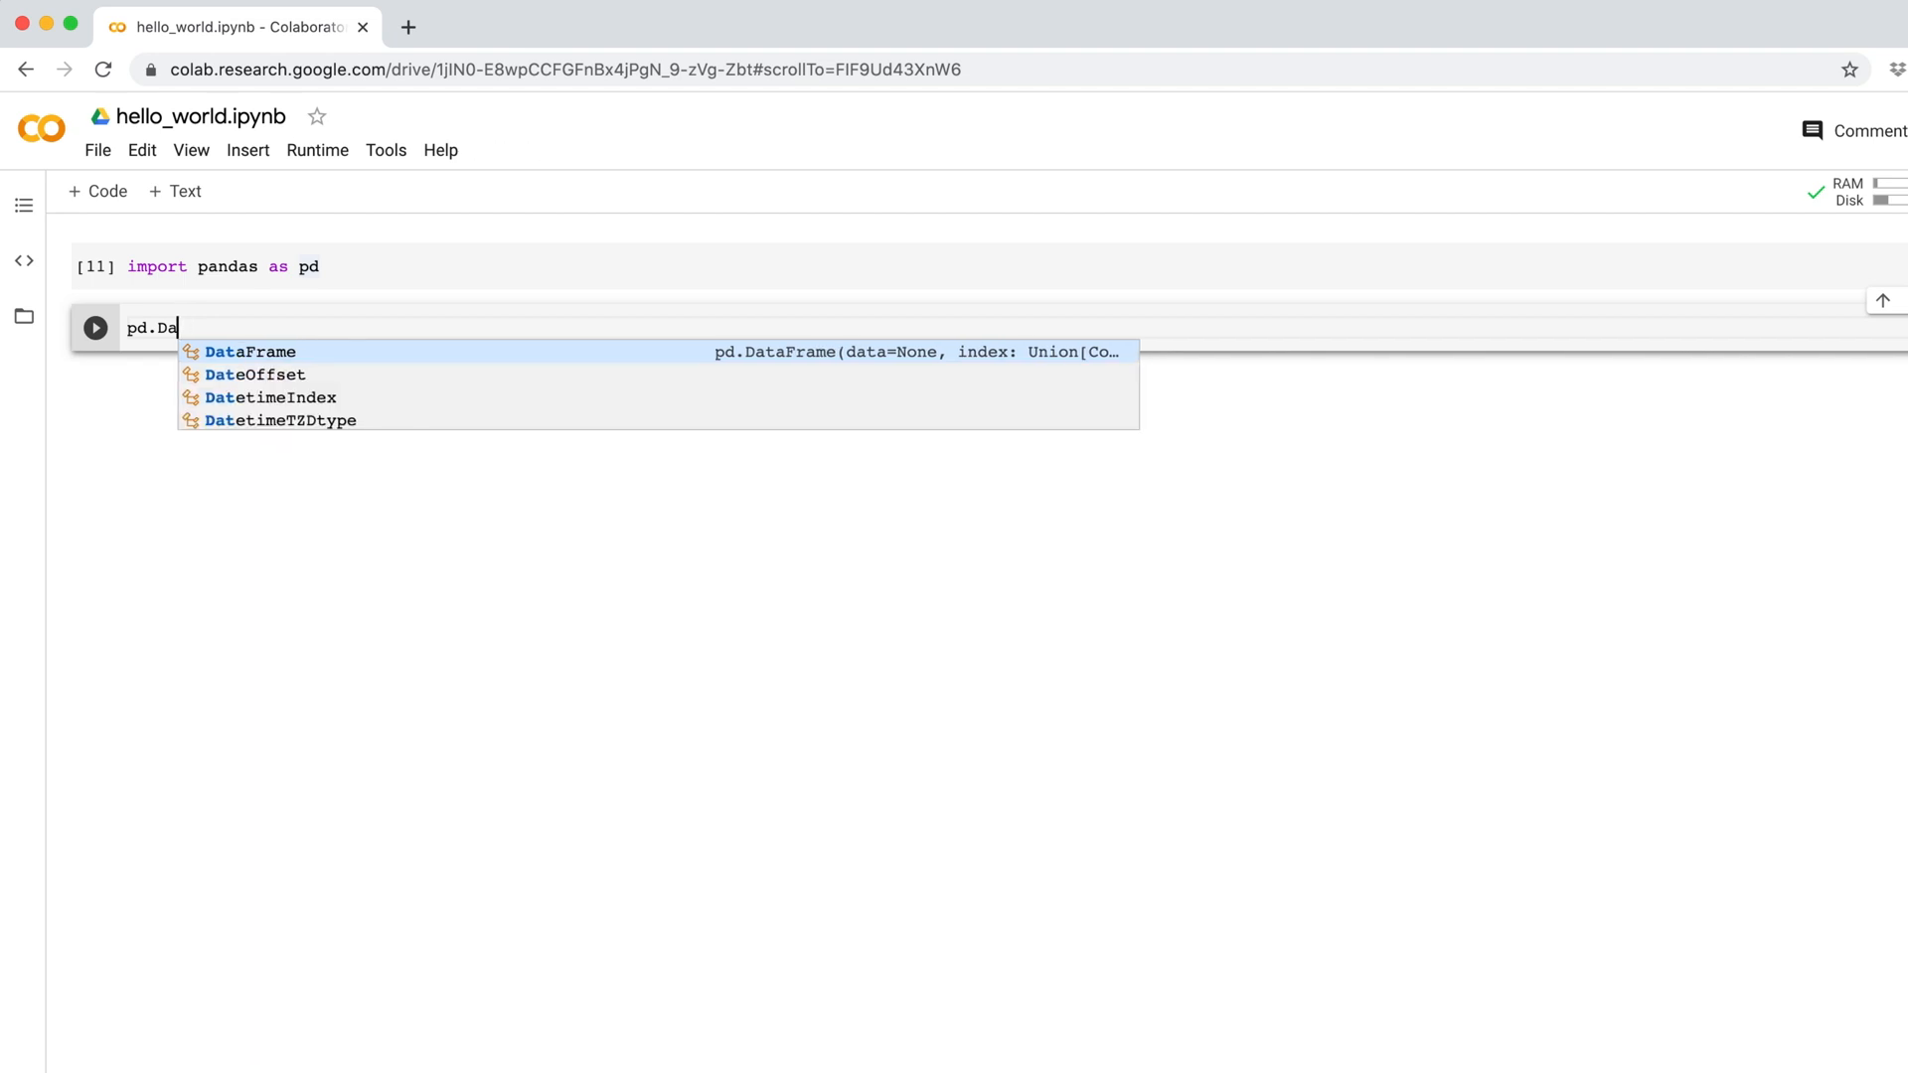
text(ta)
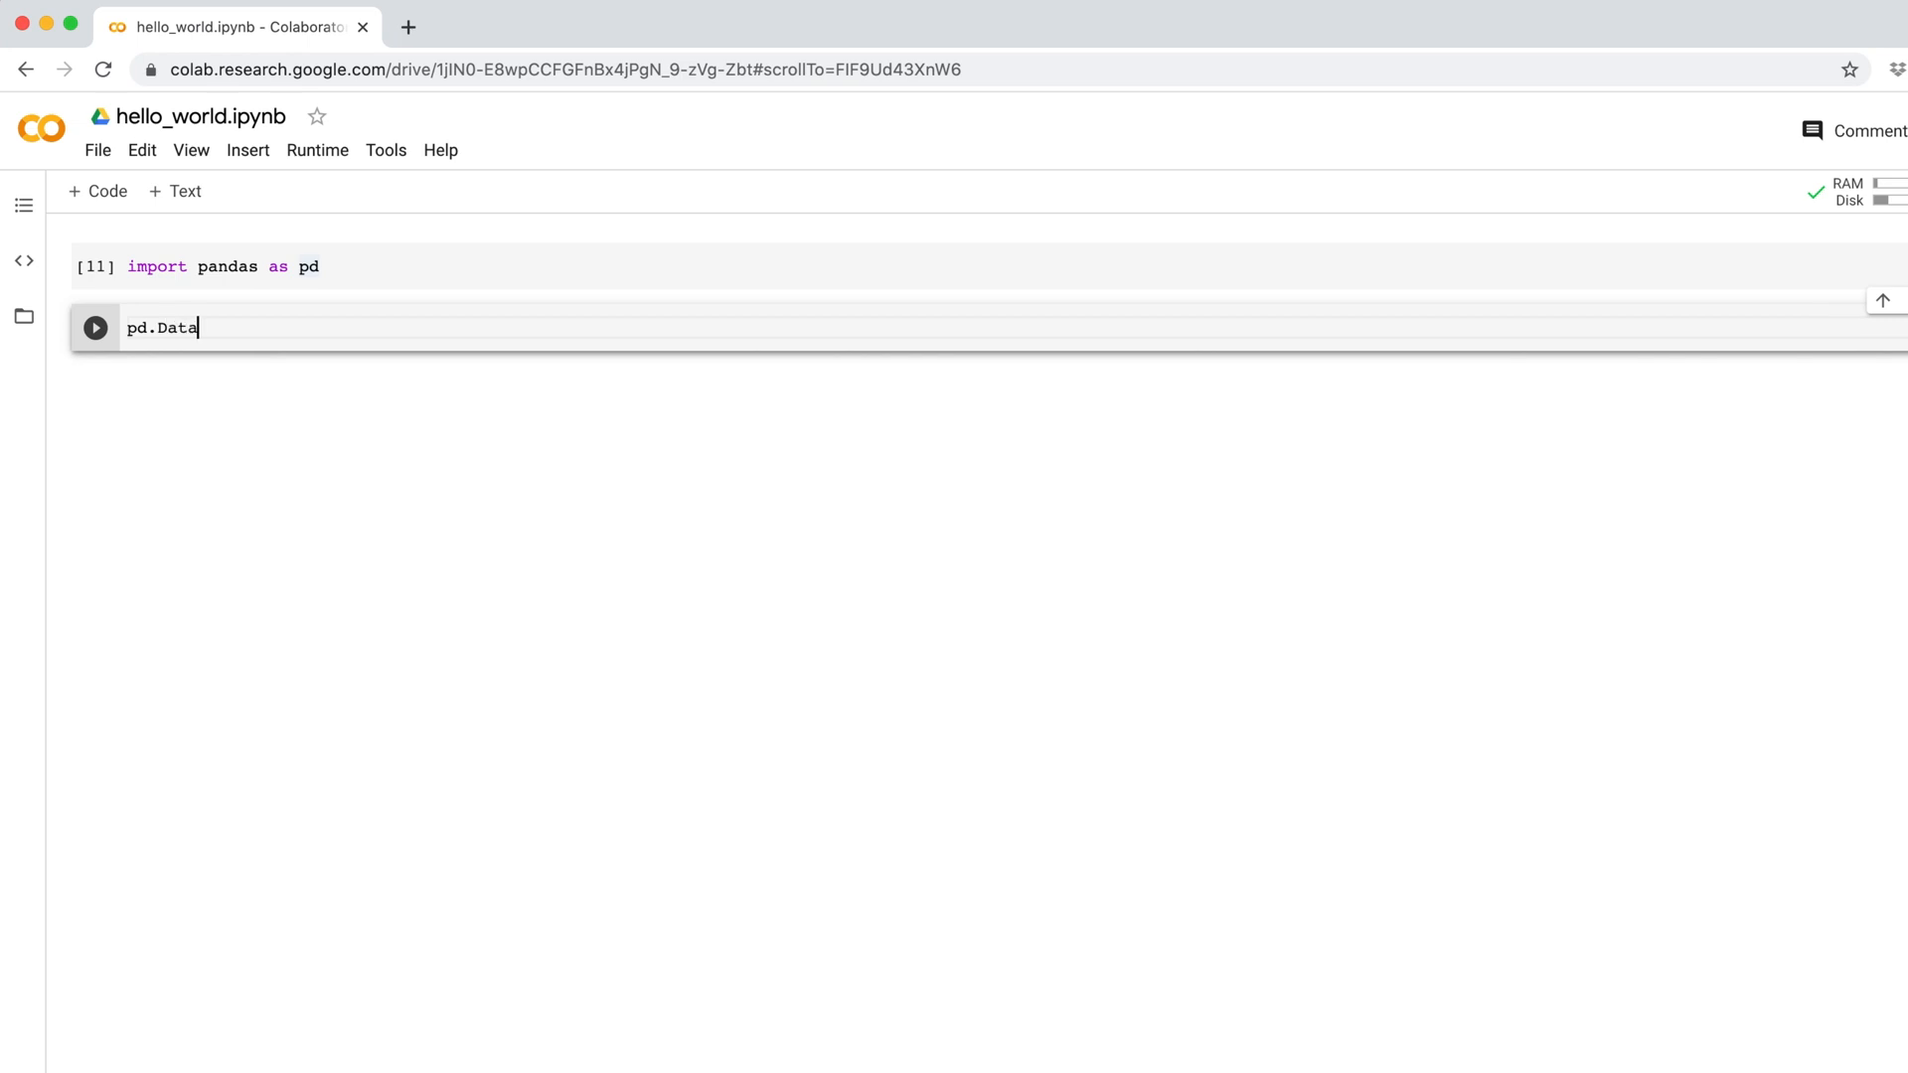
text(Frame())
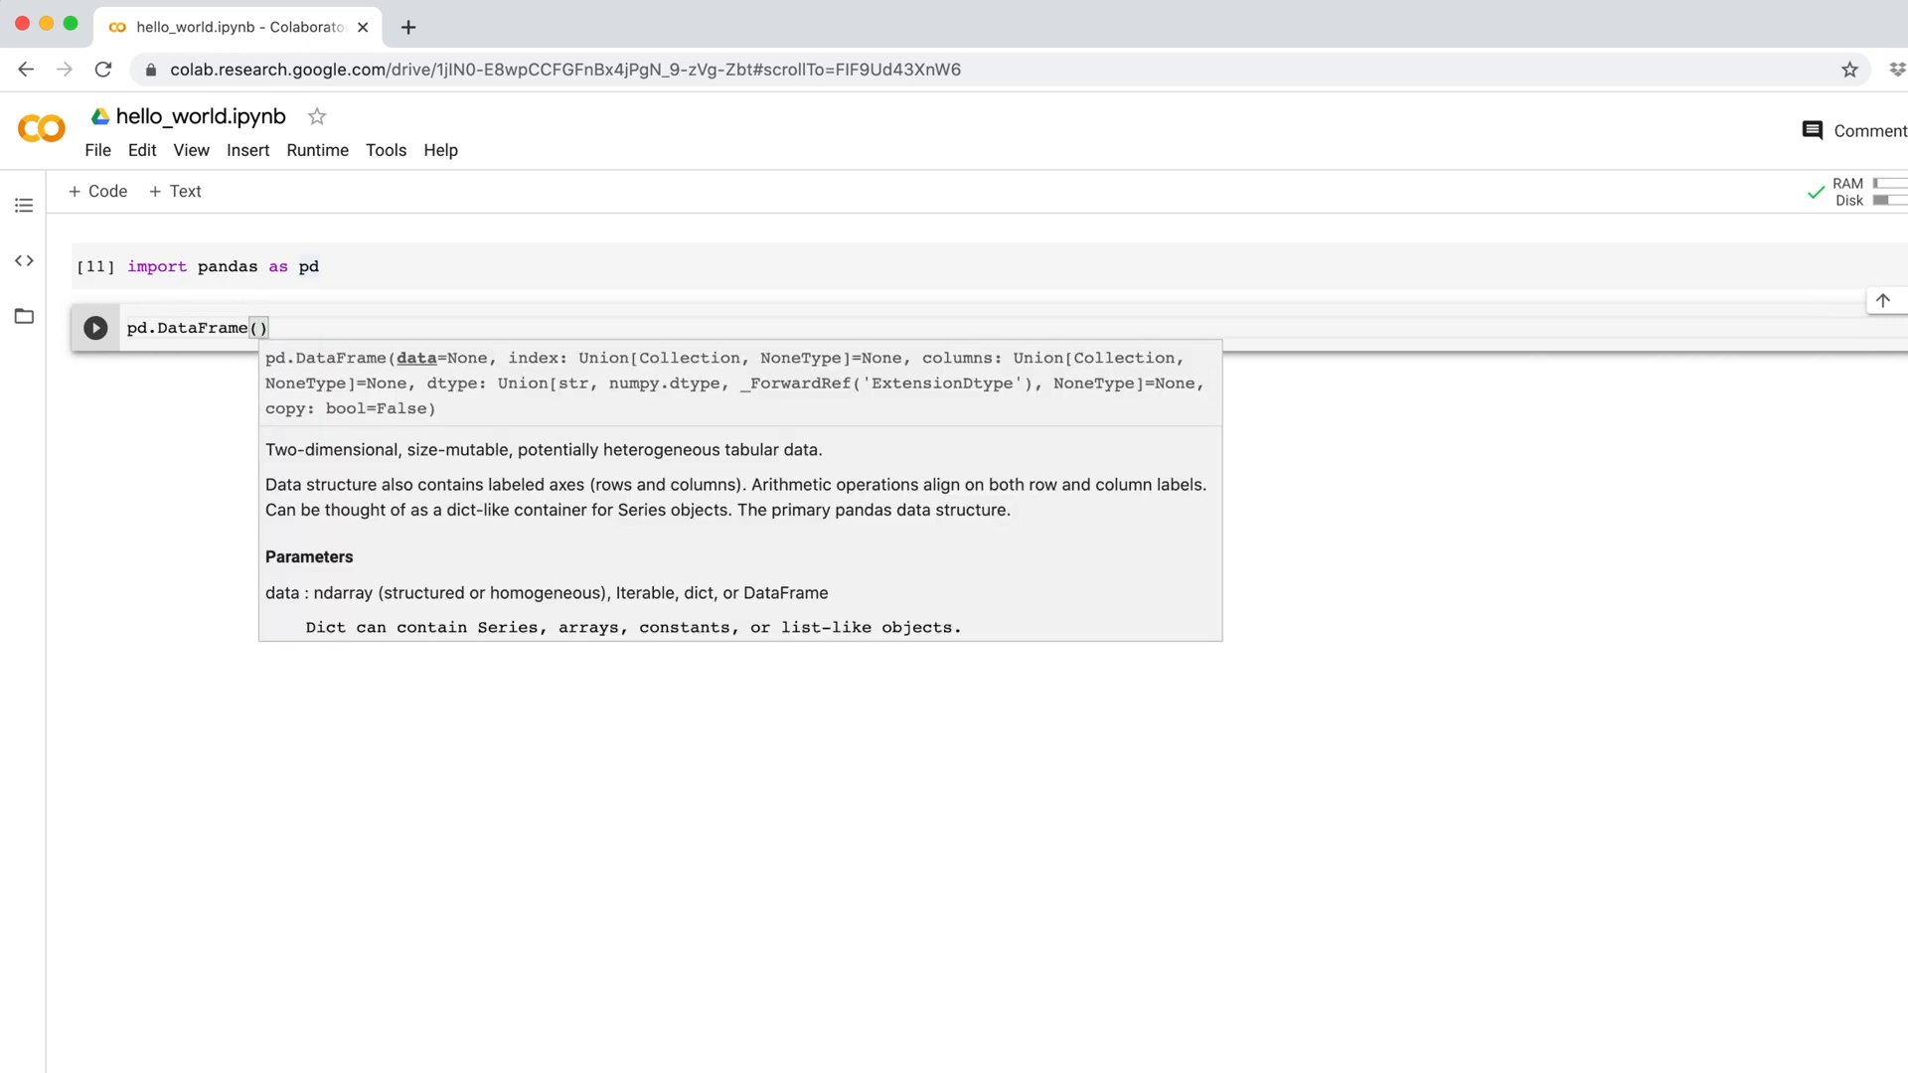
key(ctrl+space)
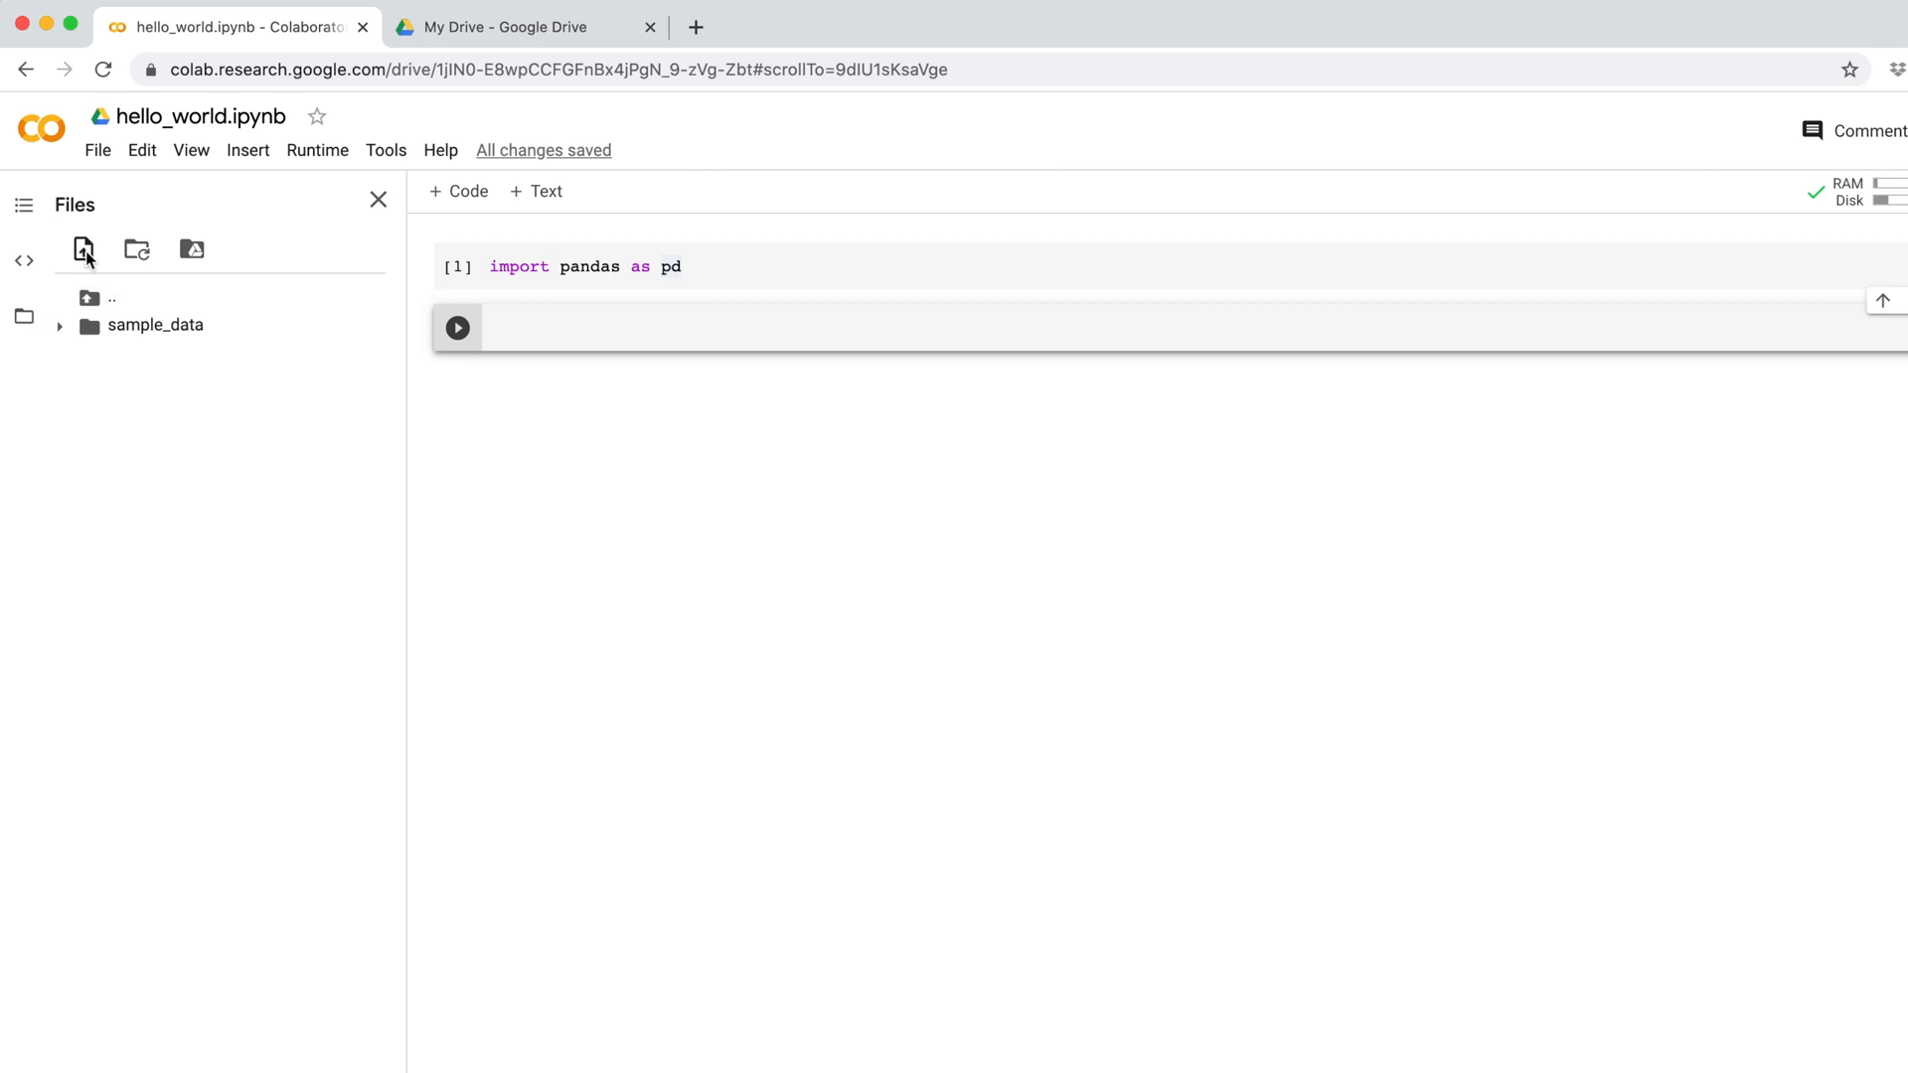
- Upload iris.csv from the desktop to the session files
click(83, 250)
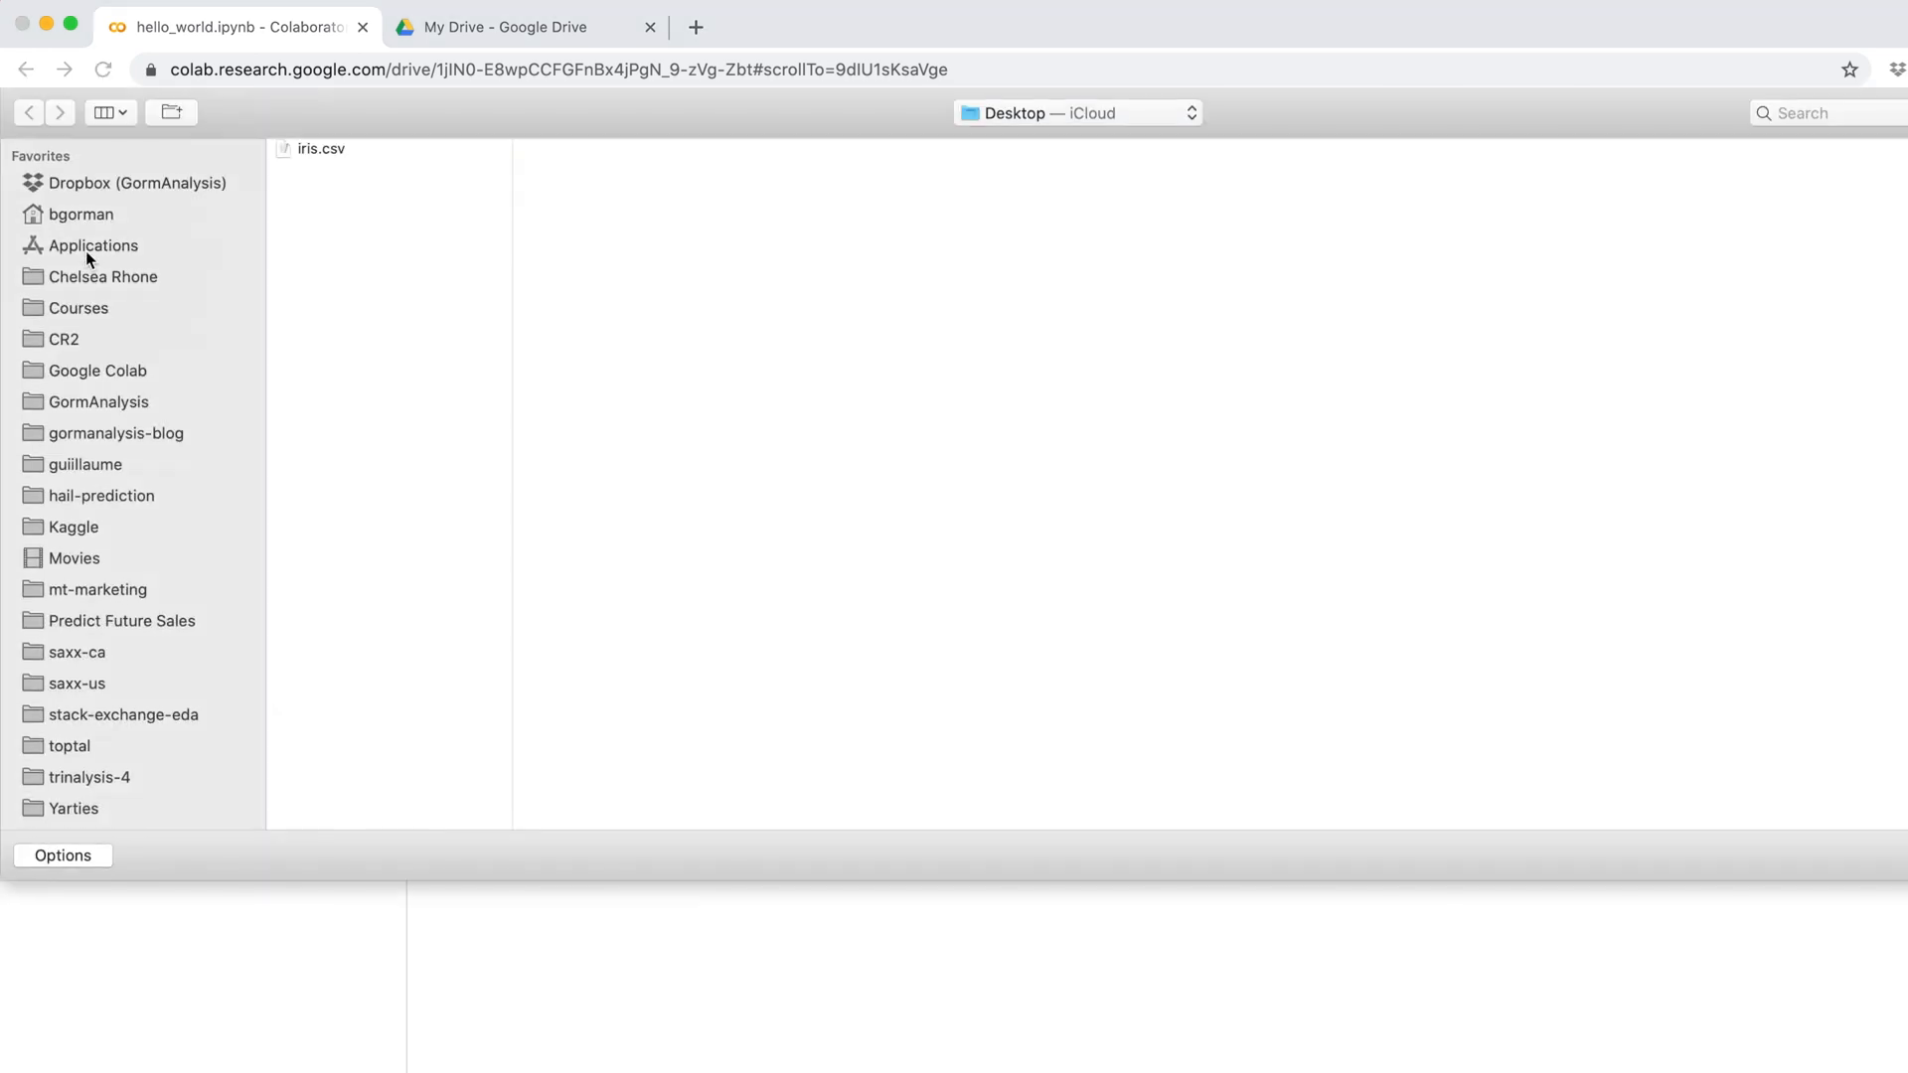
click(322, 147)
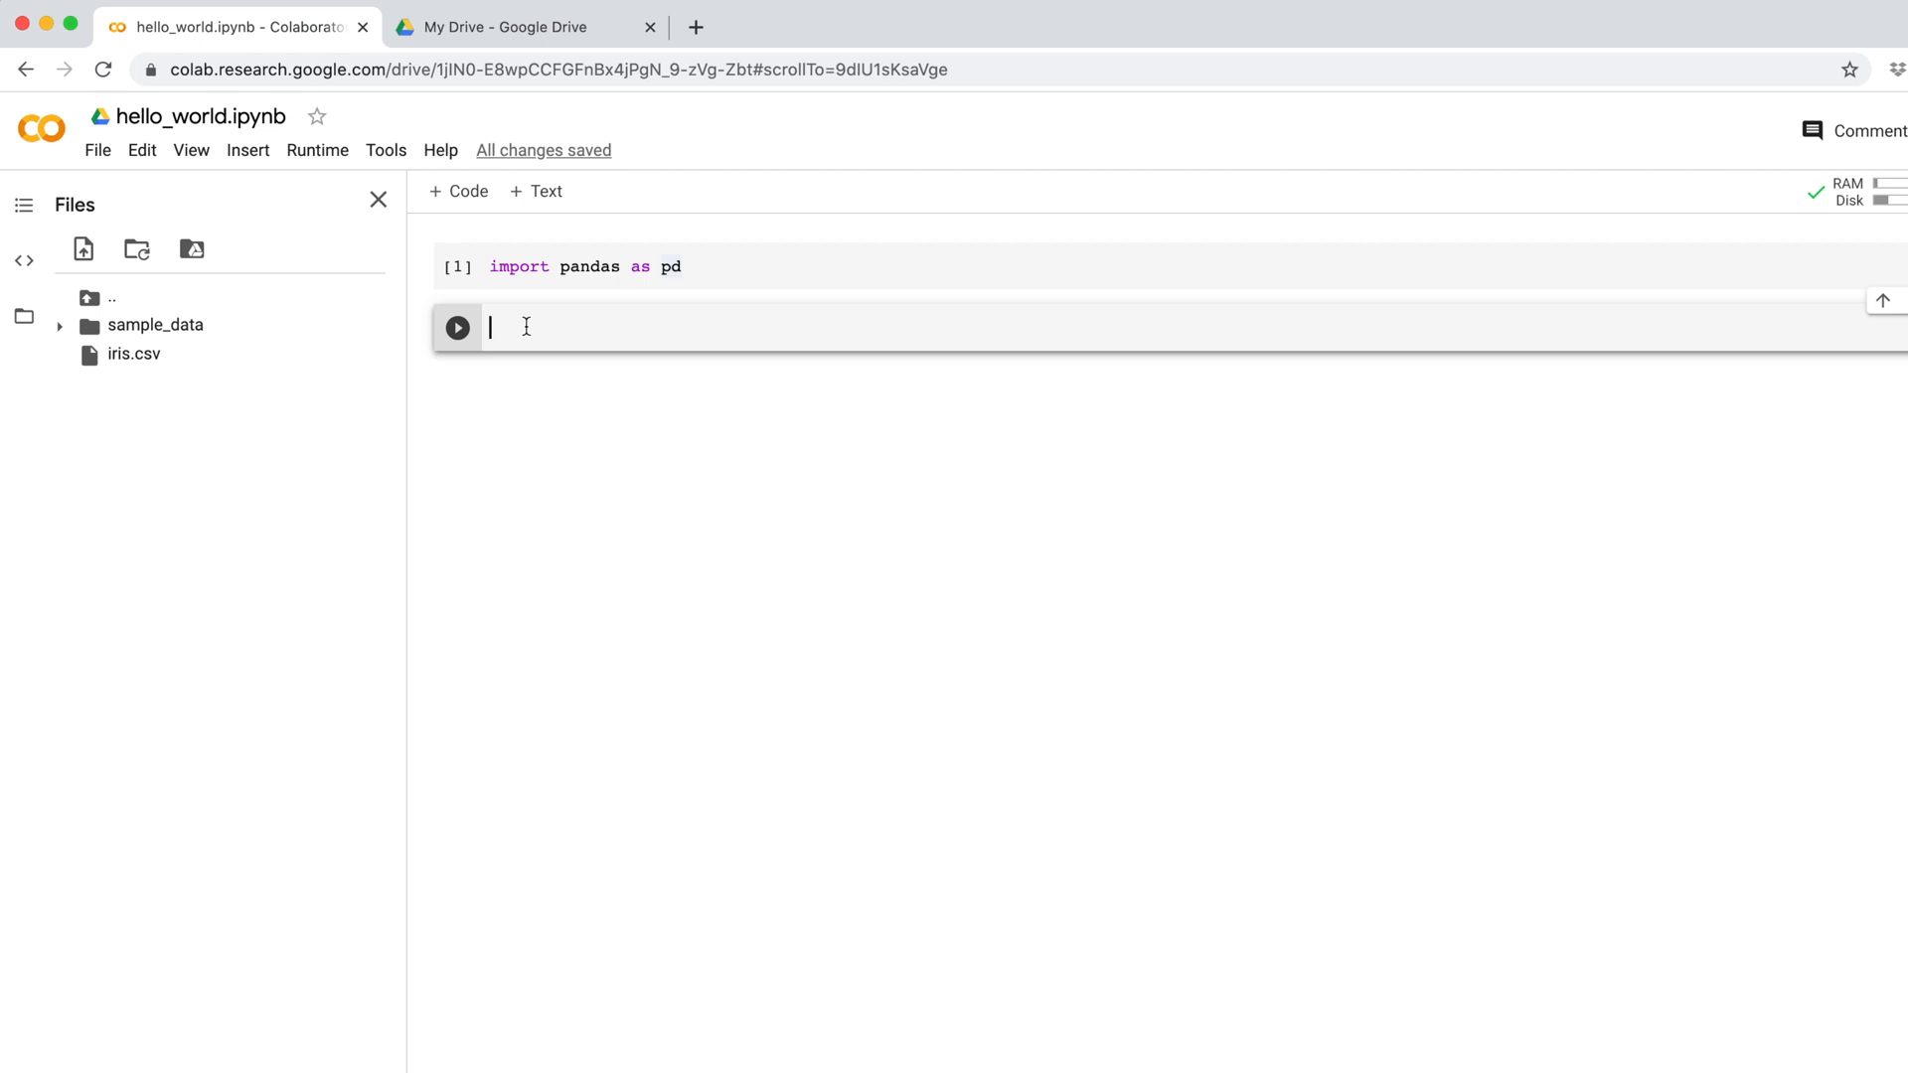
- Run pd.read_csv('iris.csv') to display the 150 rows × 5 columns dataframe
text(pd.re)
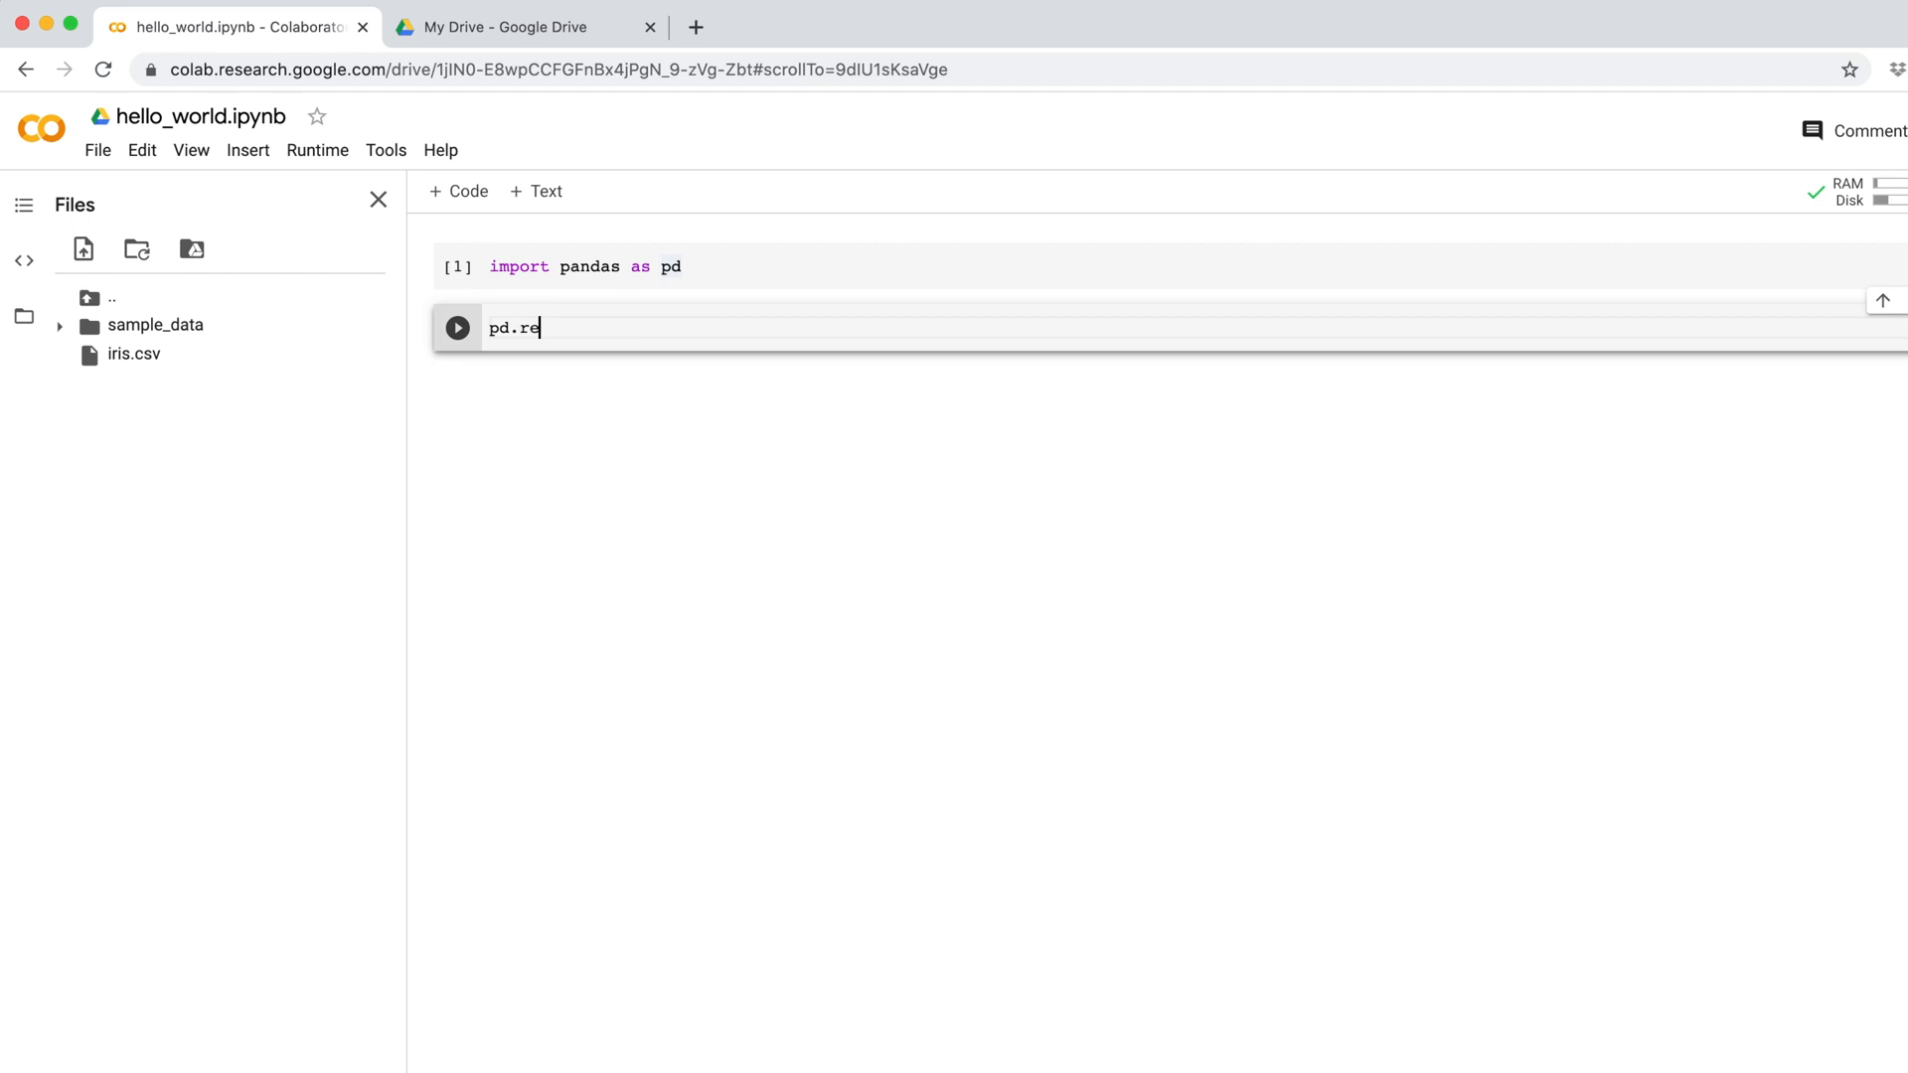
text(ad_csv())
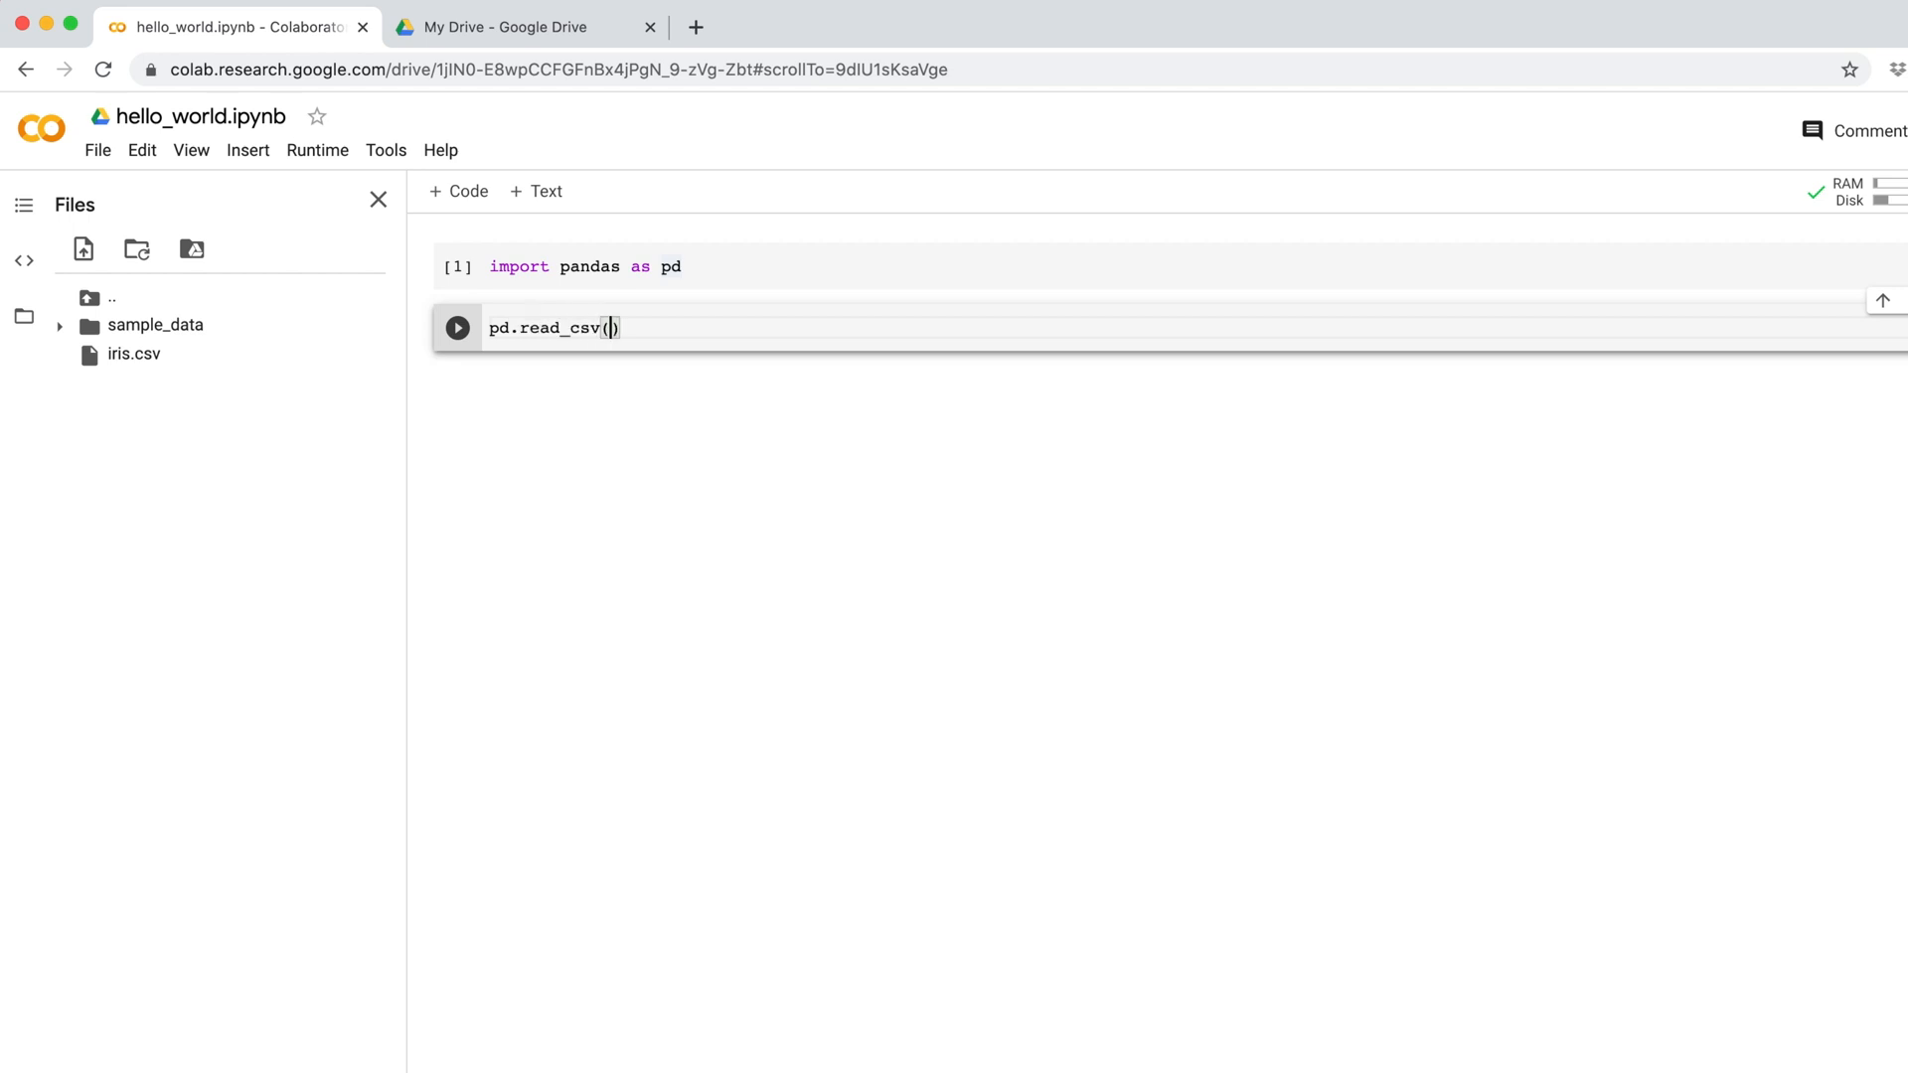
text('iris.csv')
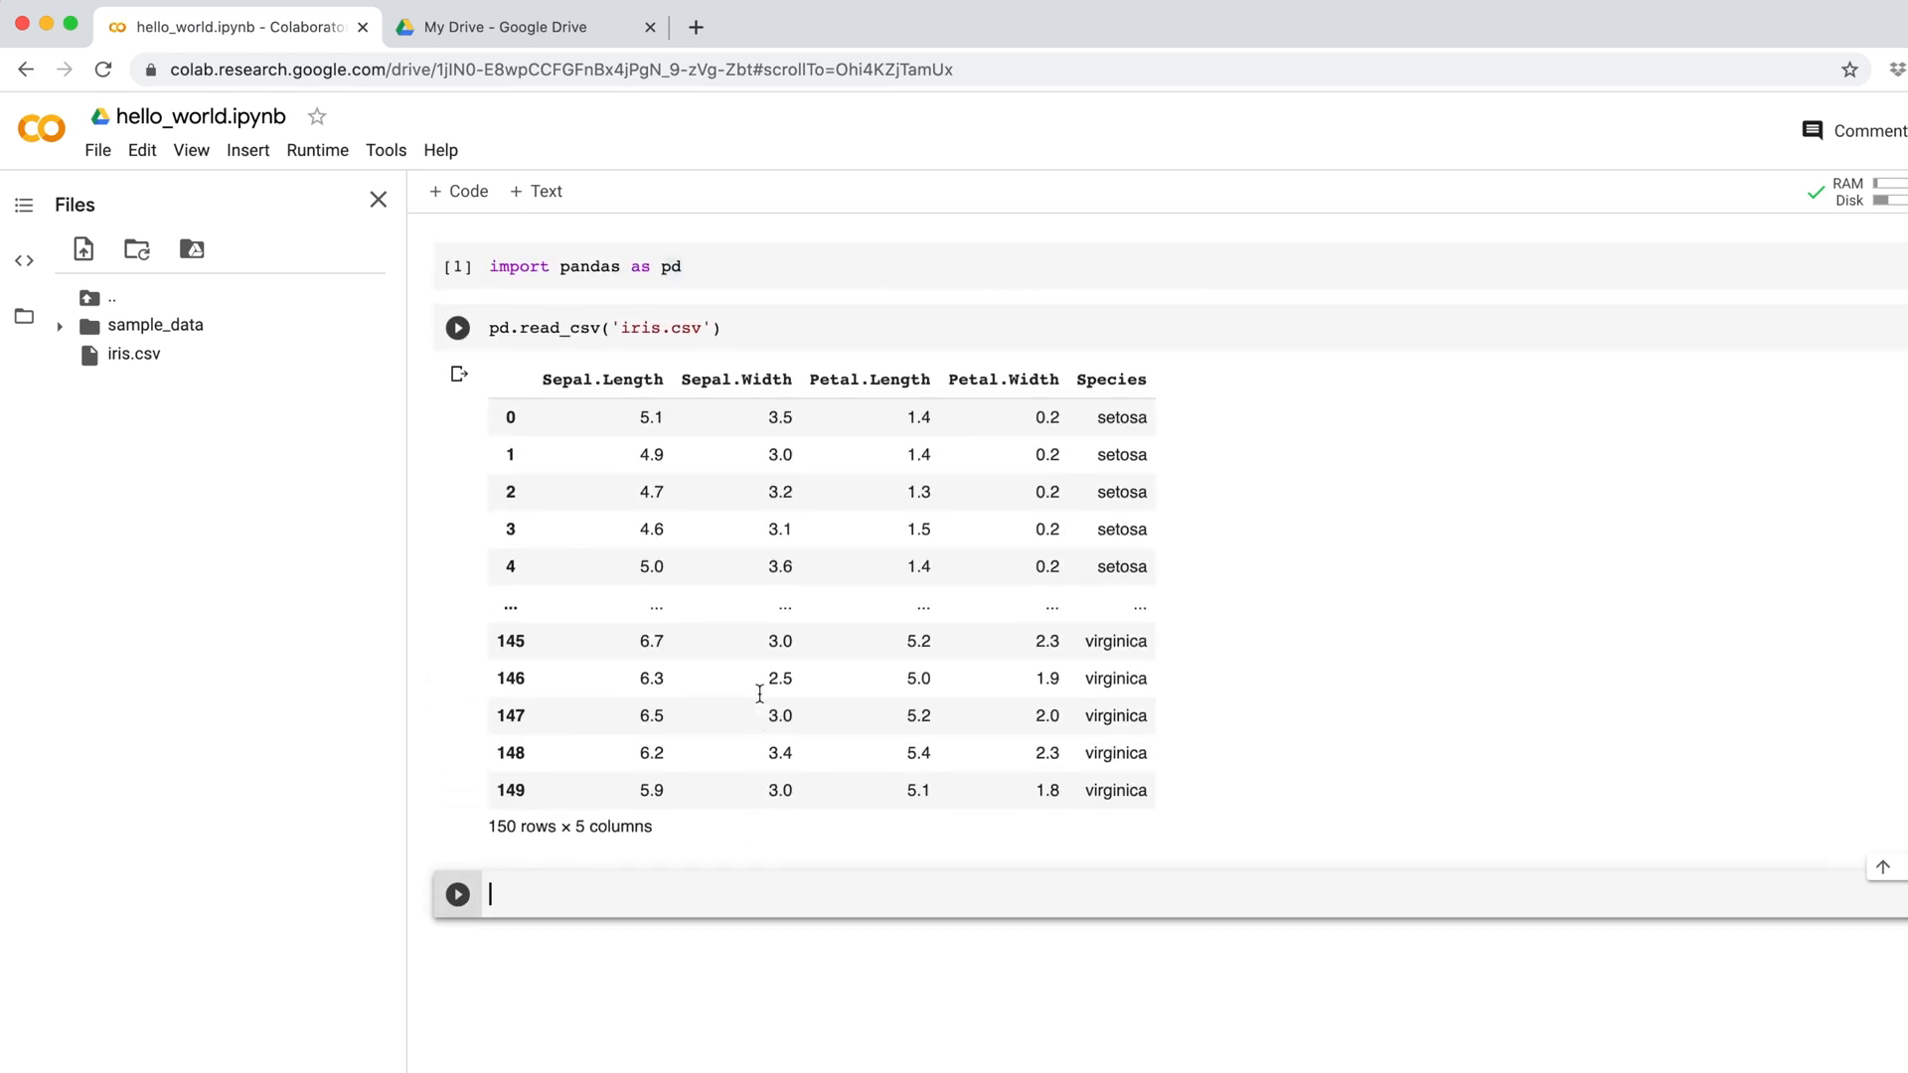
click(457, 328)
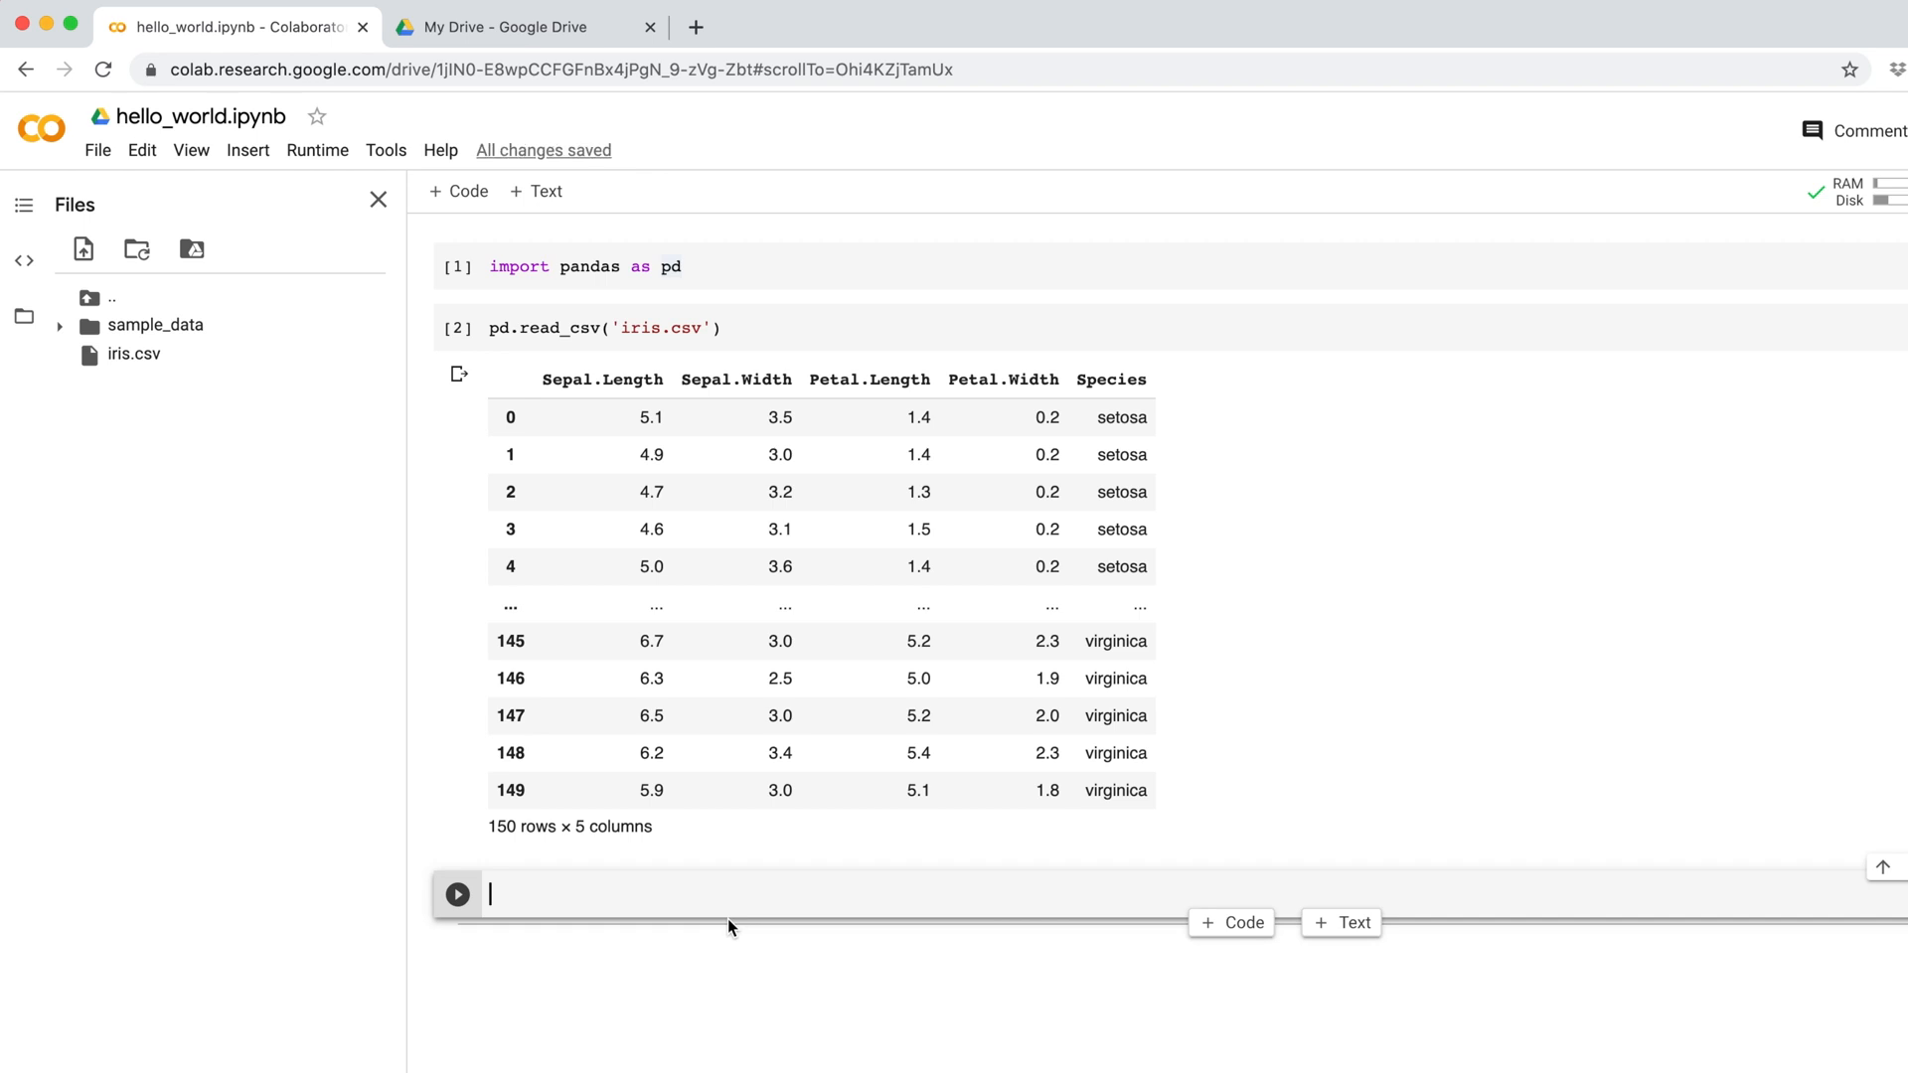
mouse_move(533, 99)
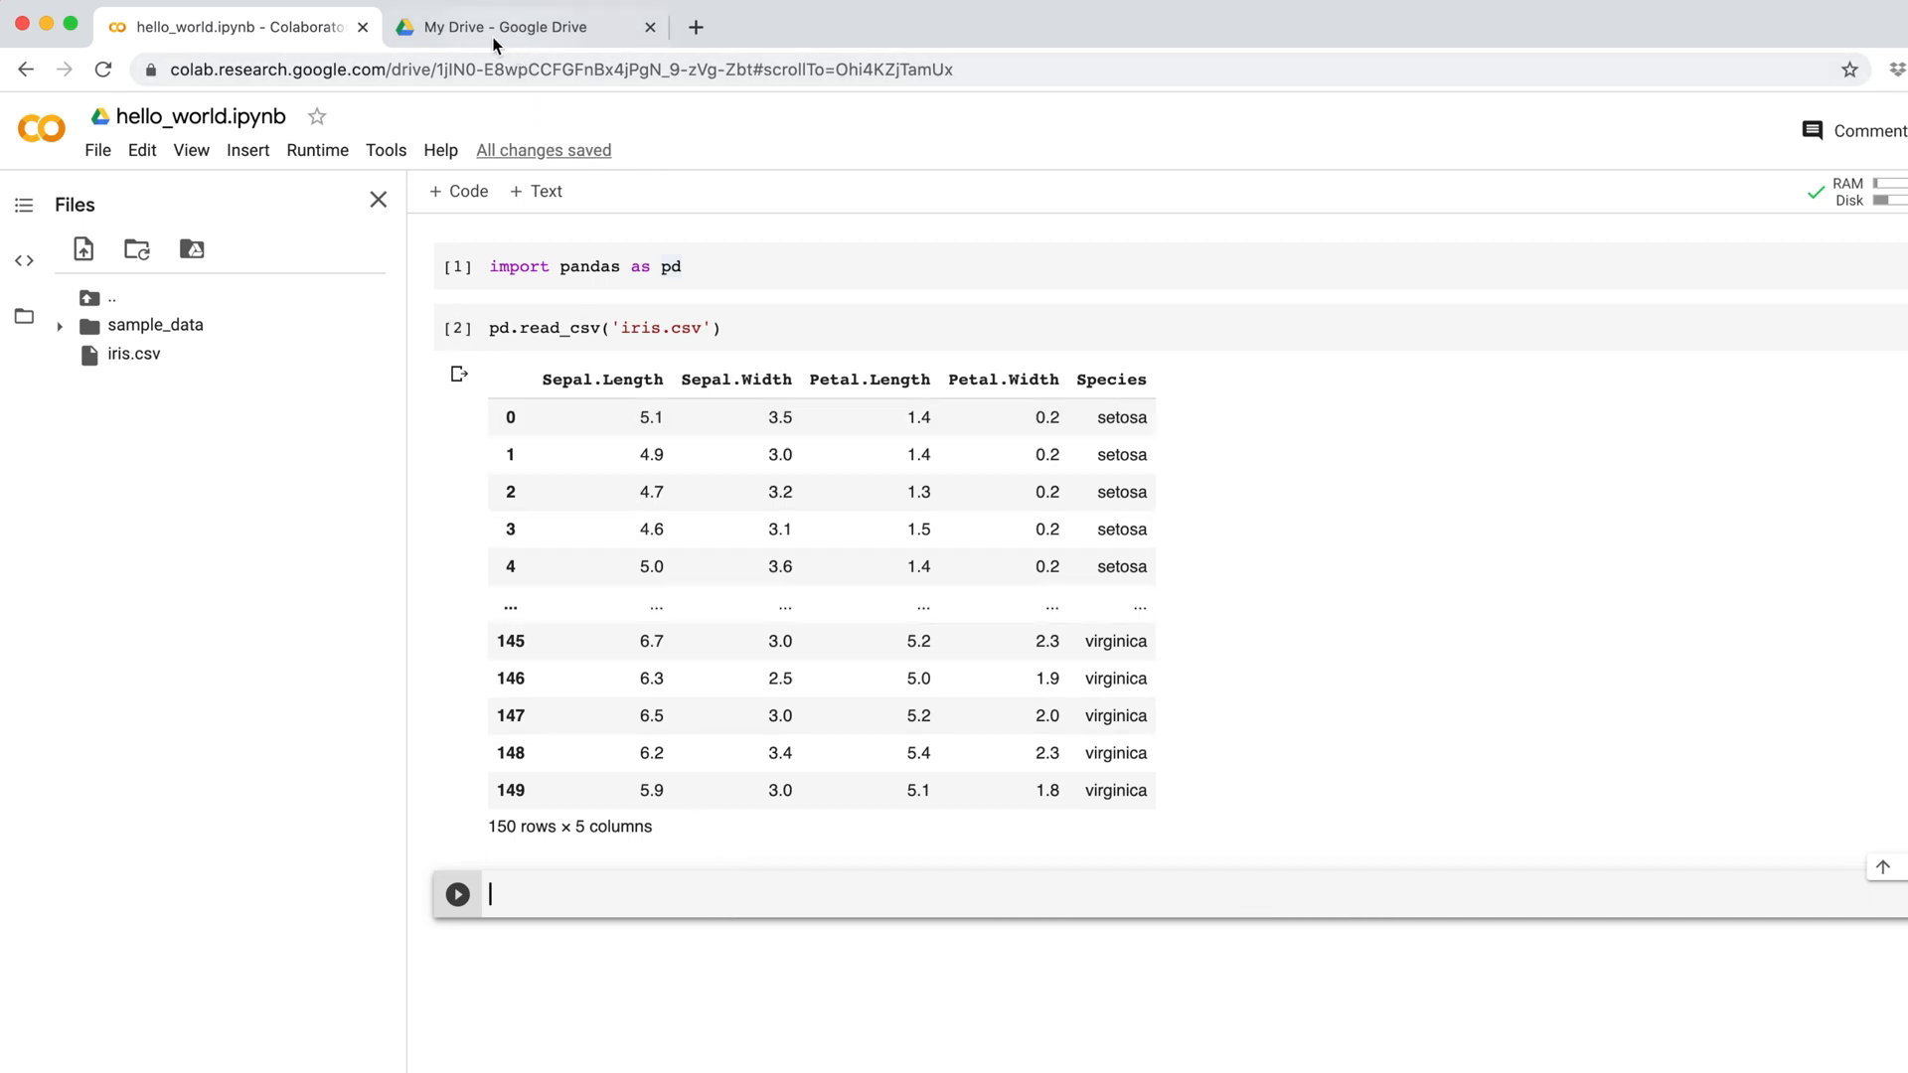
- Upload iris.csv to My Drive on the Google Drive page and return to the notebook
click(523, 26)
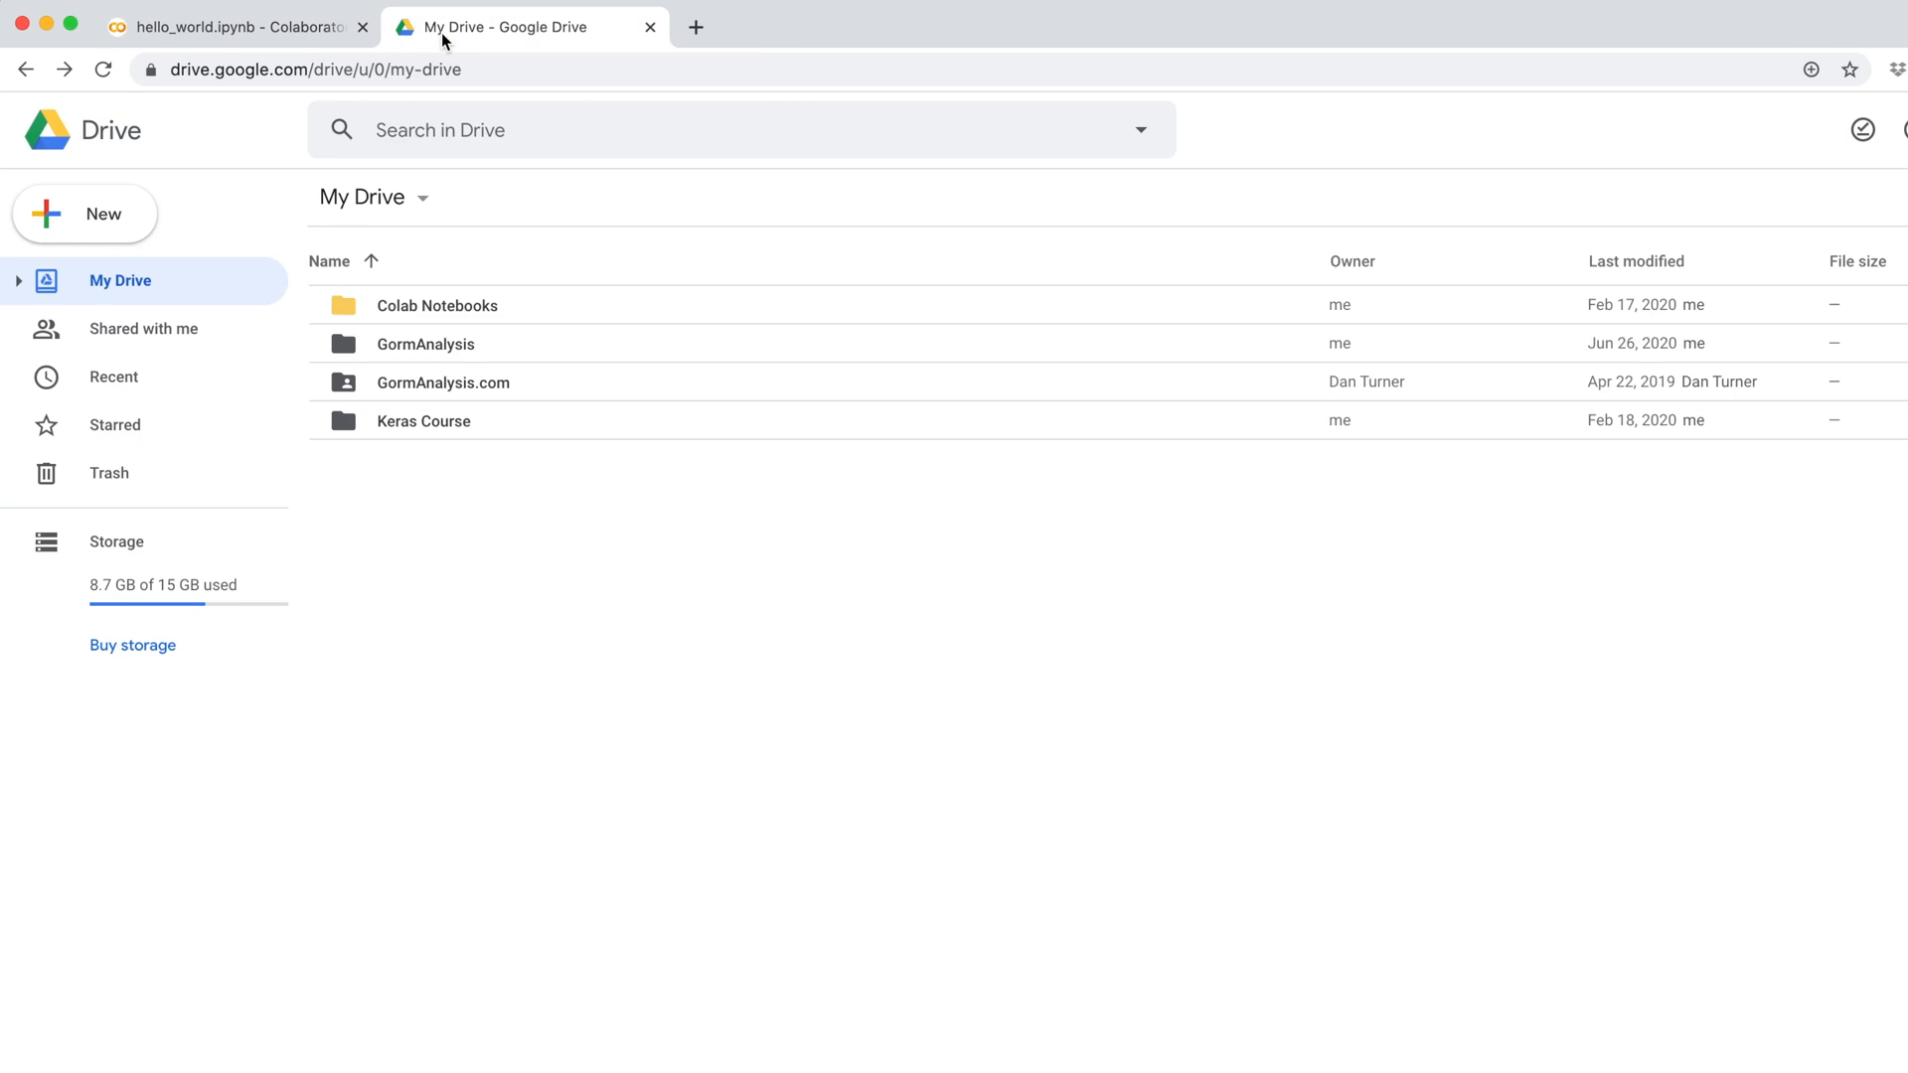
right_click(730, 535)
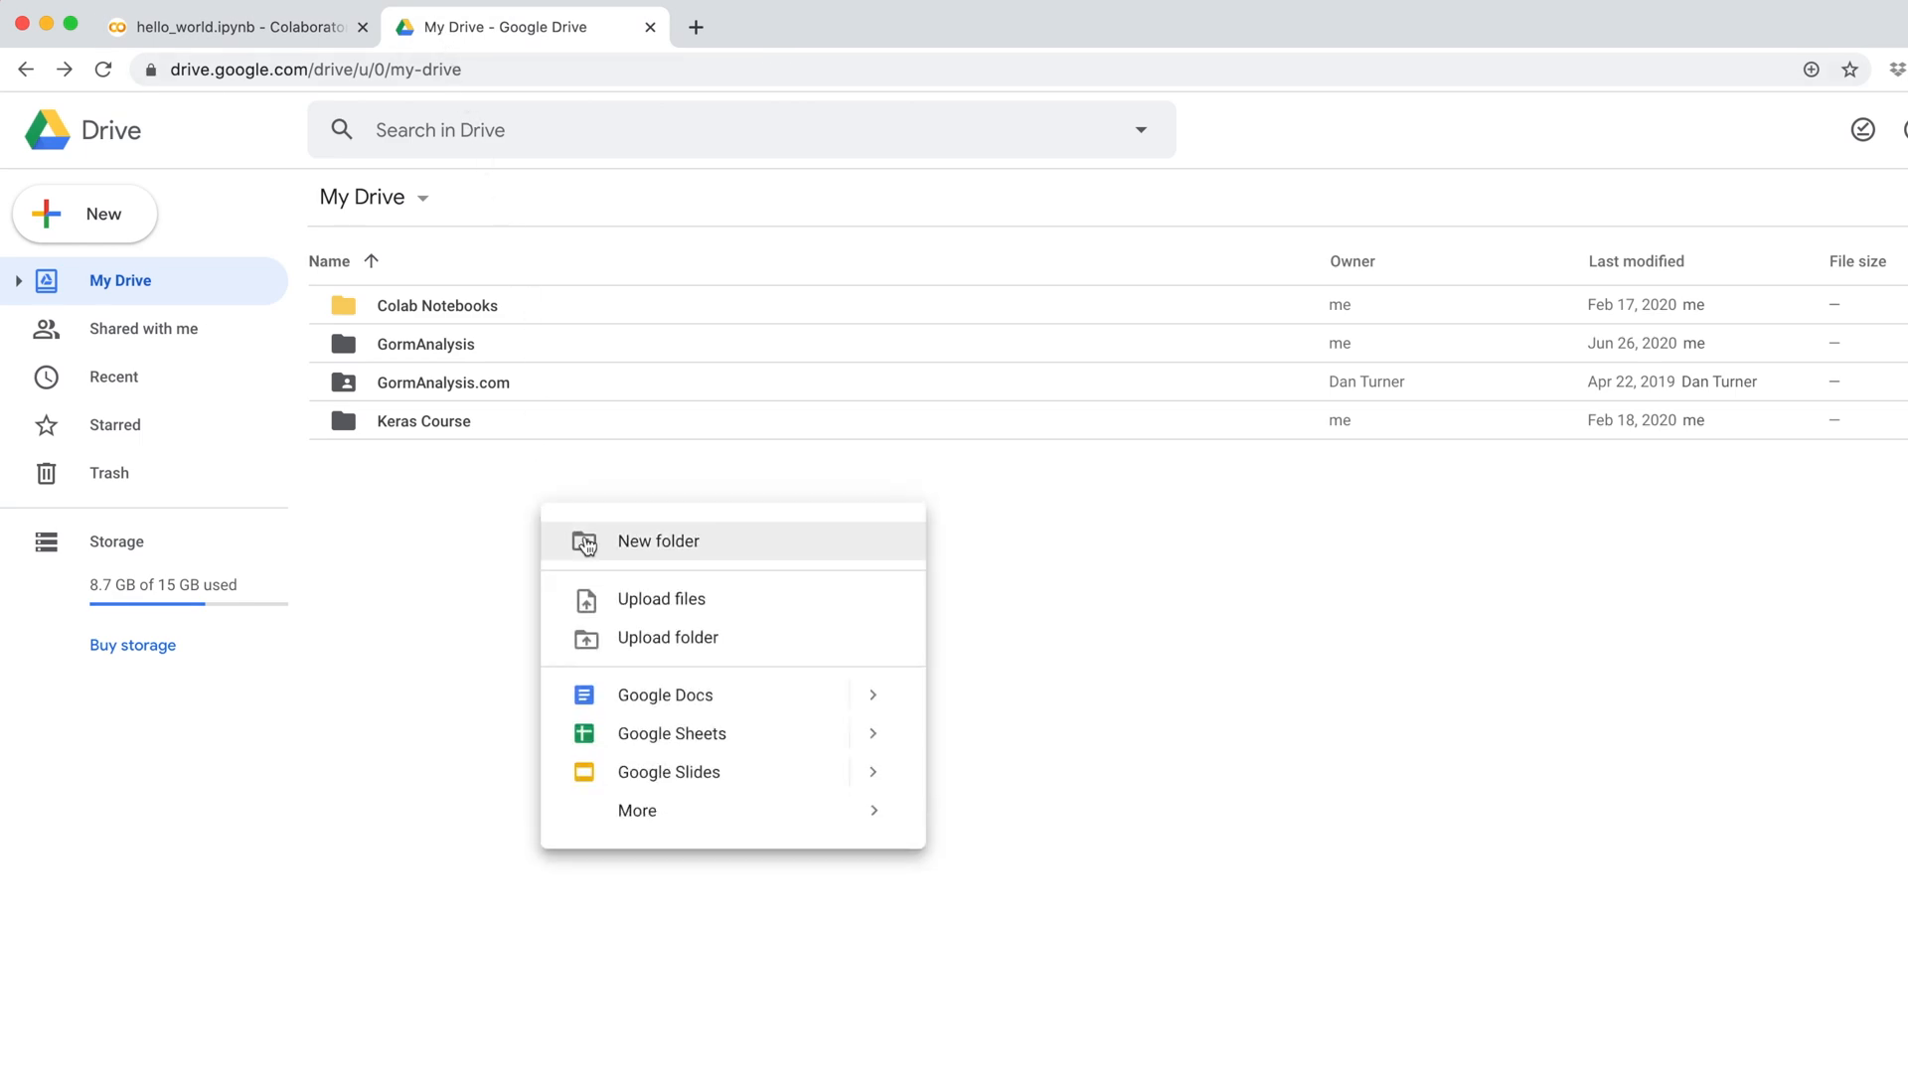
click(660, 598)
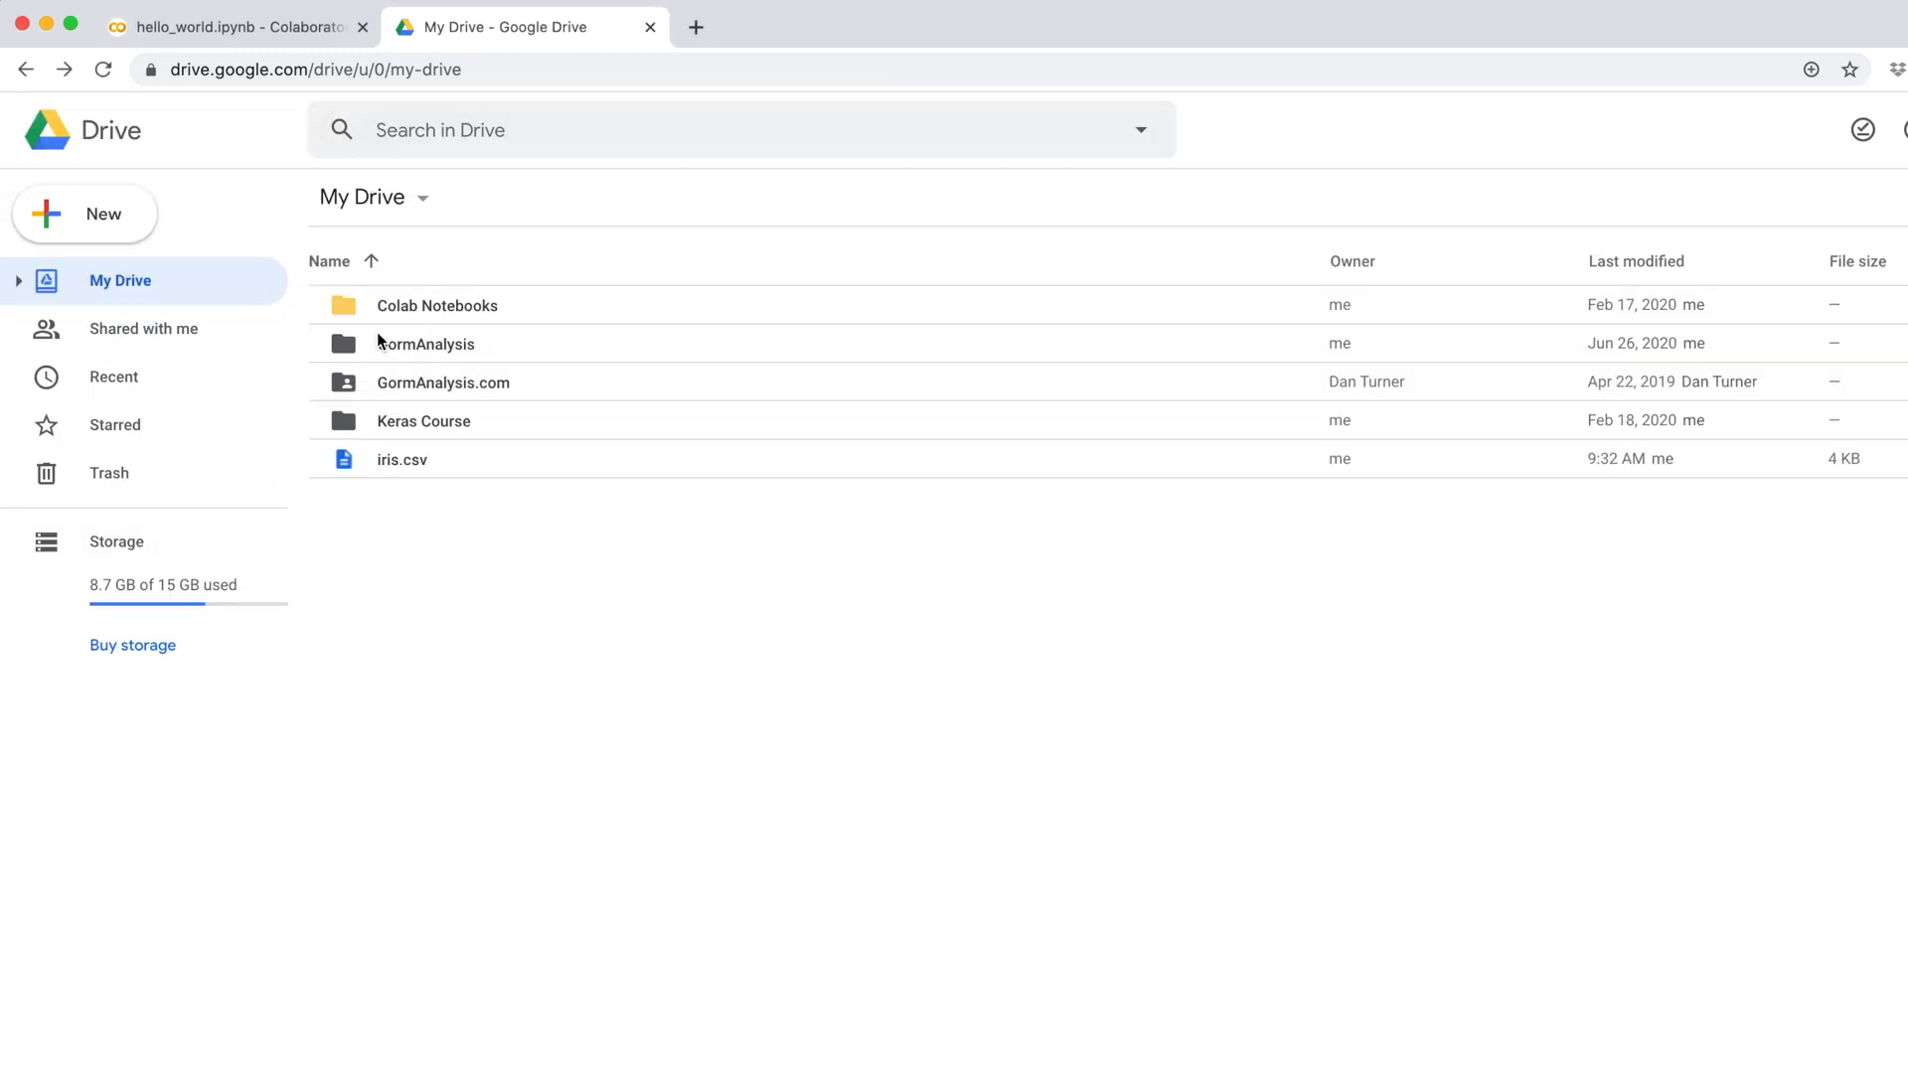
click(231, 26)
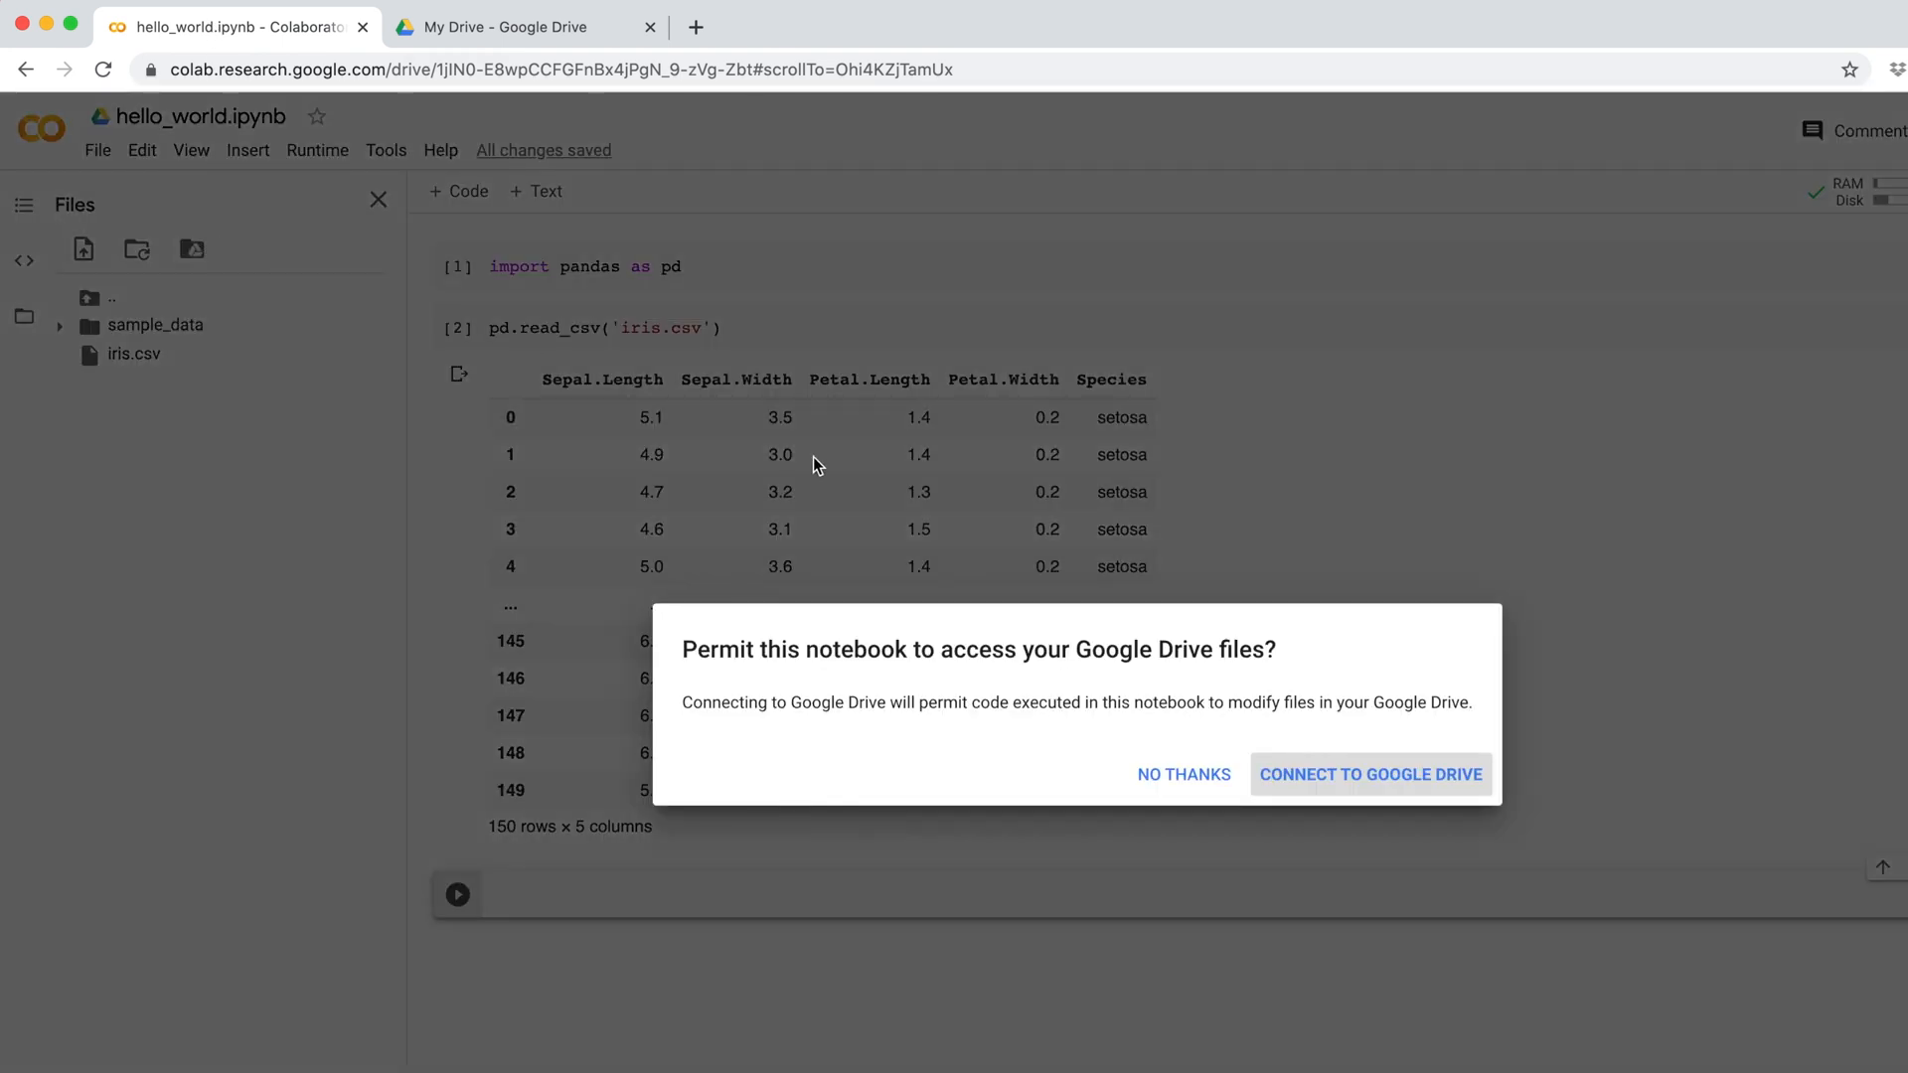
- Mount Google Drive and expand drive/My Drive to show iris.csv
click(1369, 773)
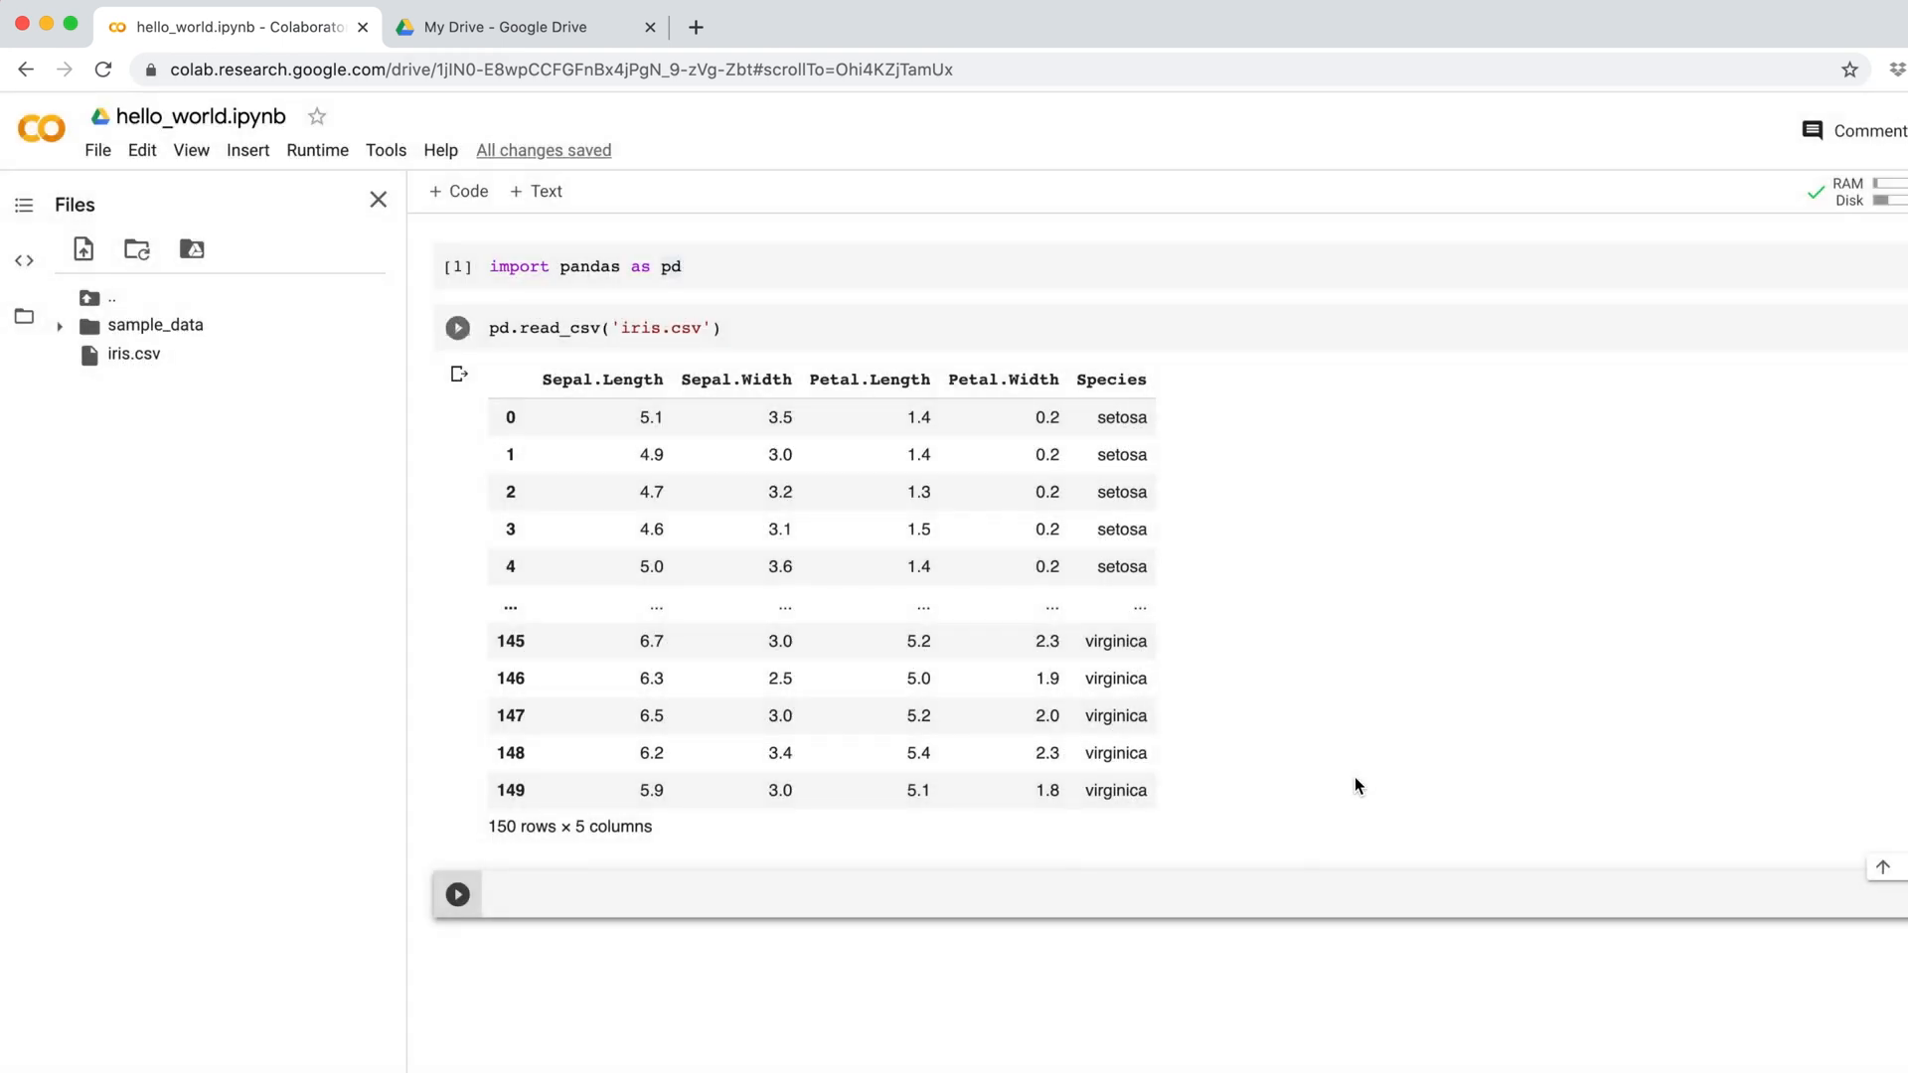
click(190, 251)
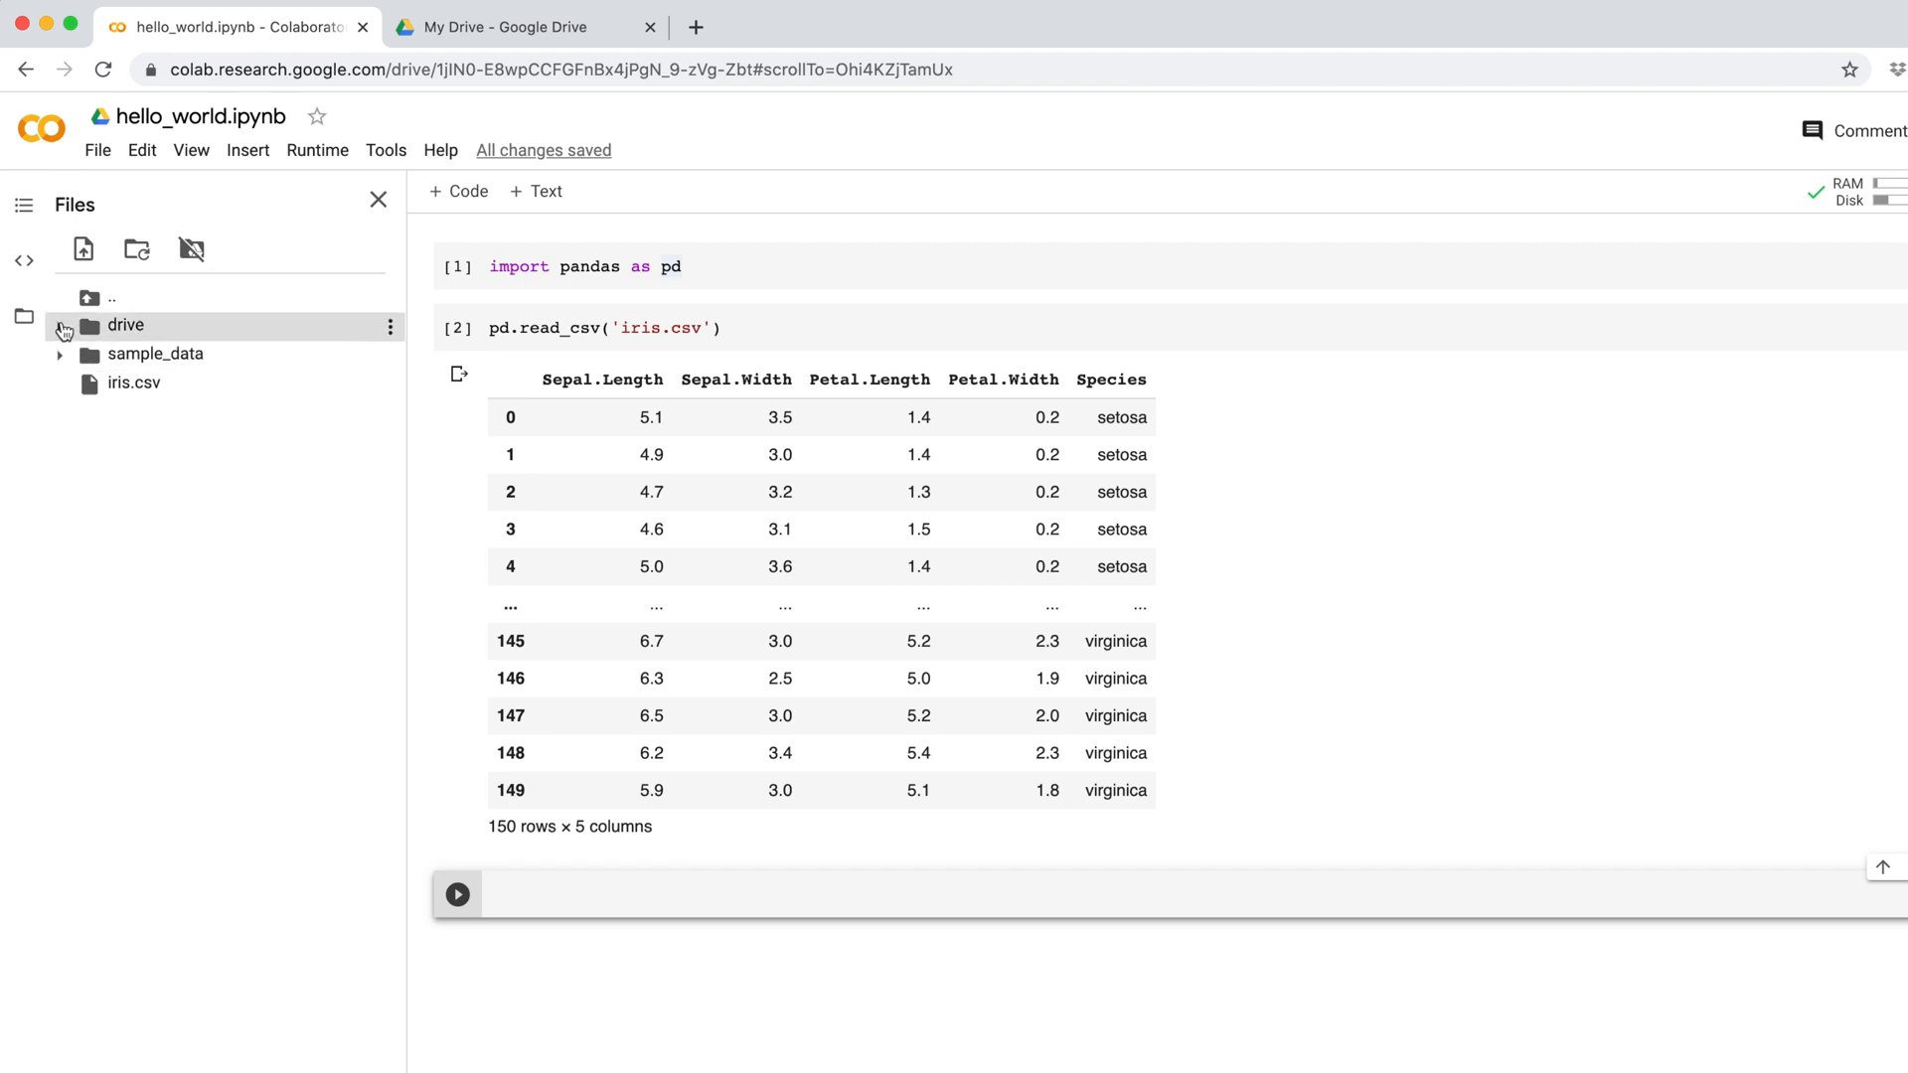
click(57, 323)
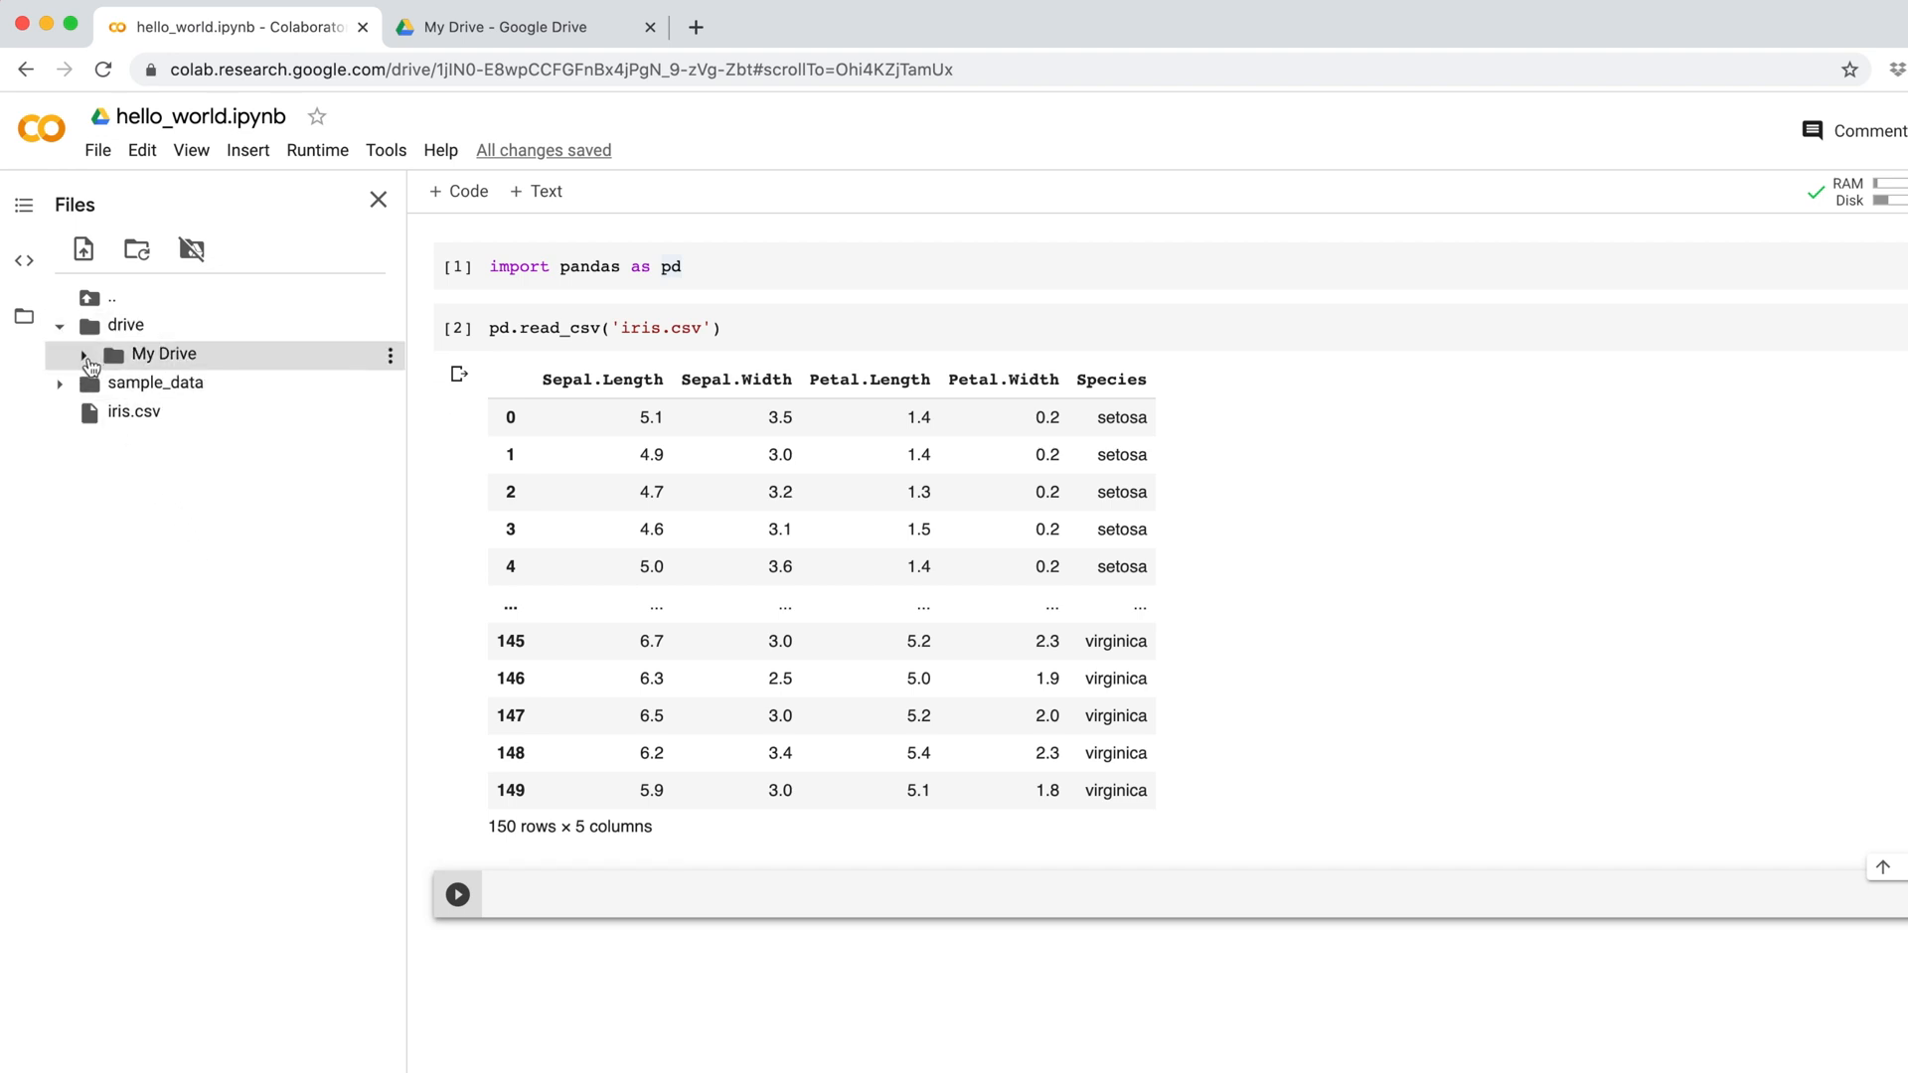
click(83, 354)
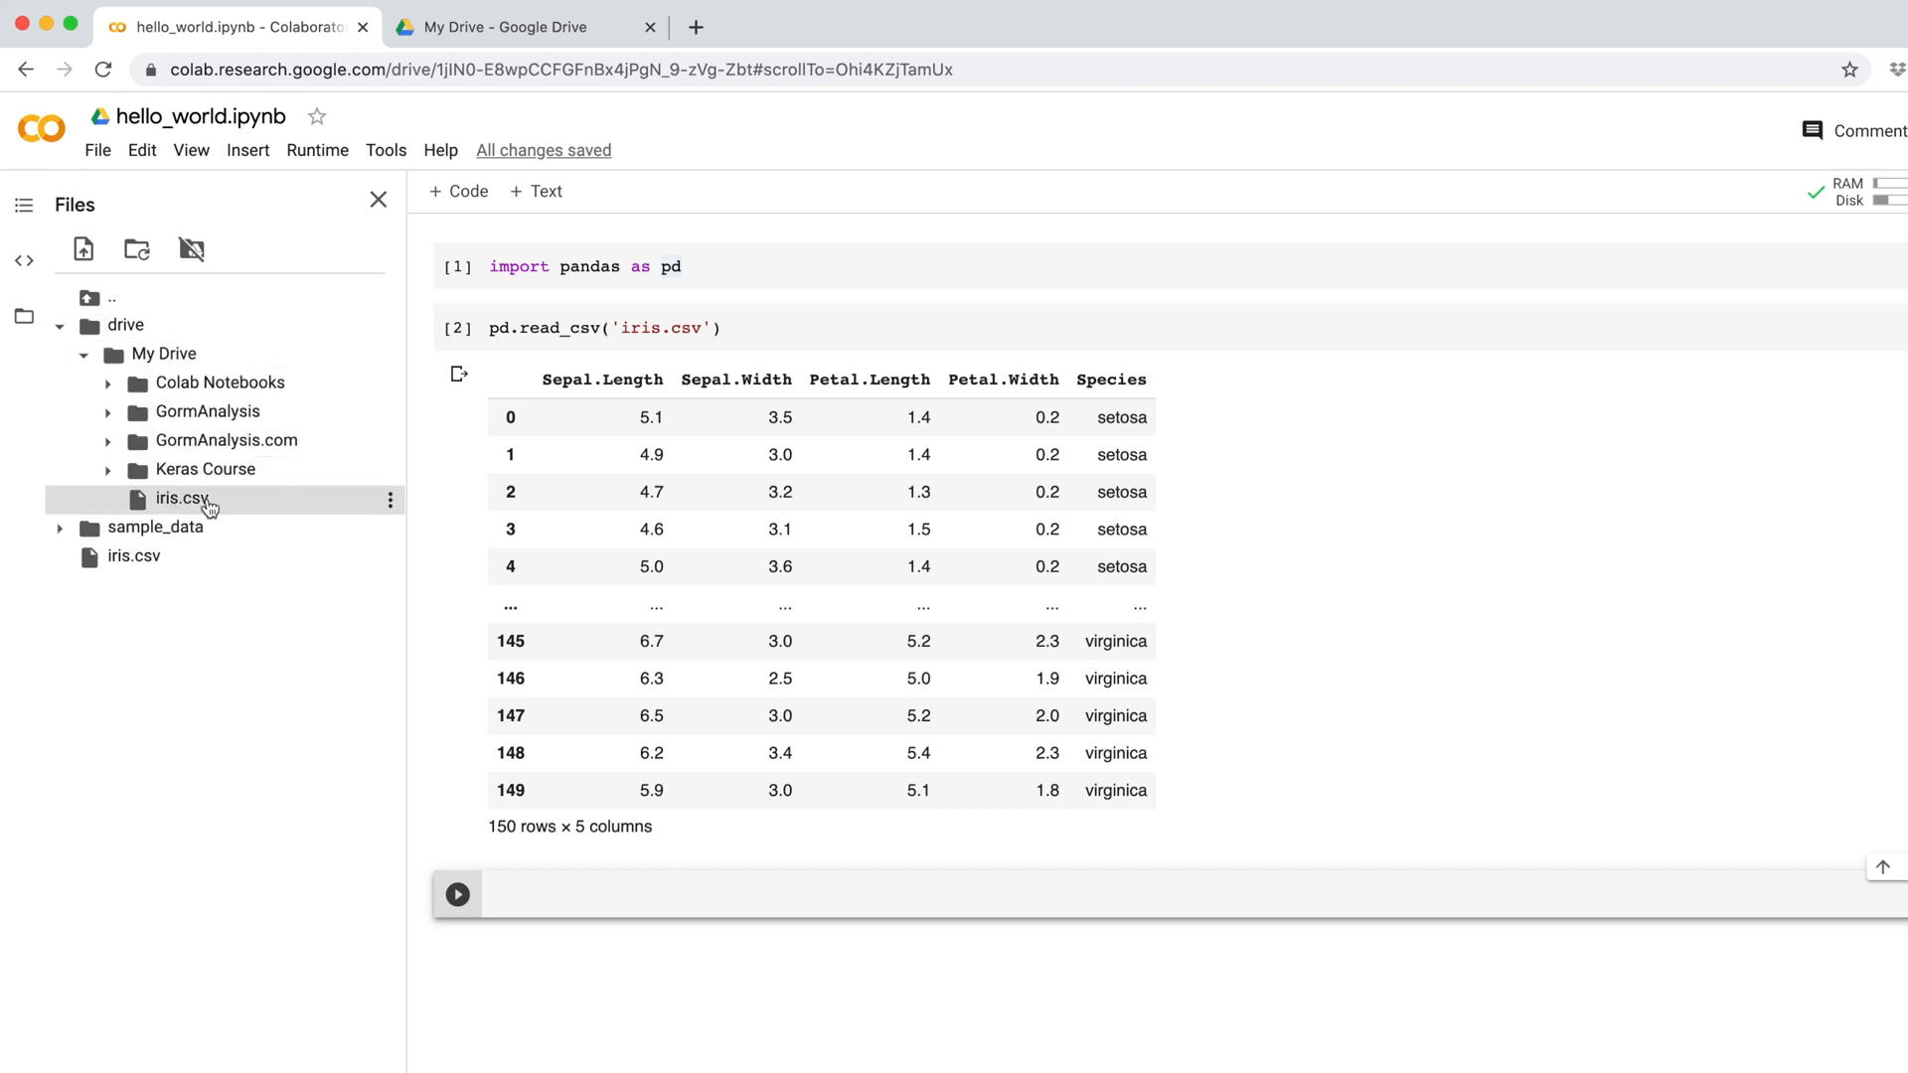
- Enter pd.read_csv('drive/My Drive/iris.csv') to read the file from Drive
text(E)
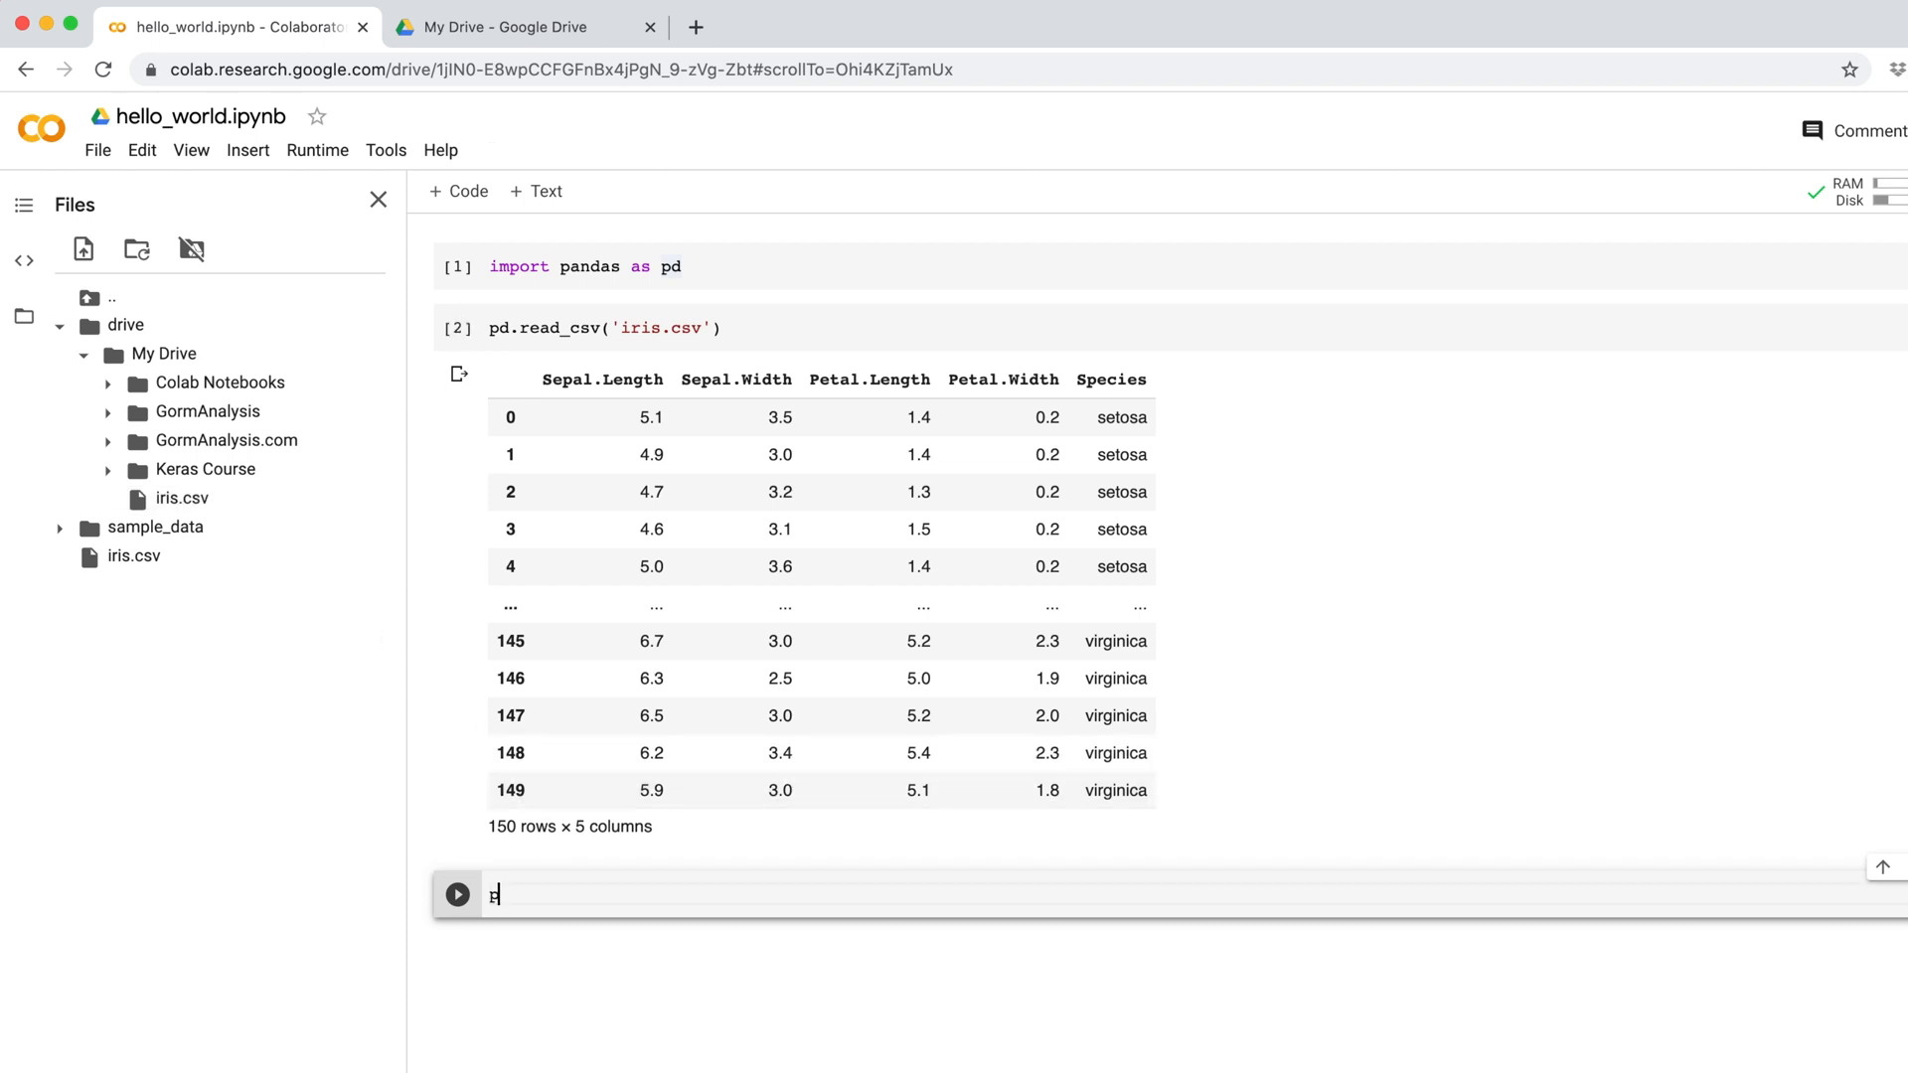
text(d.read_csv())
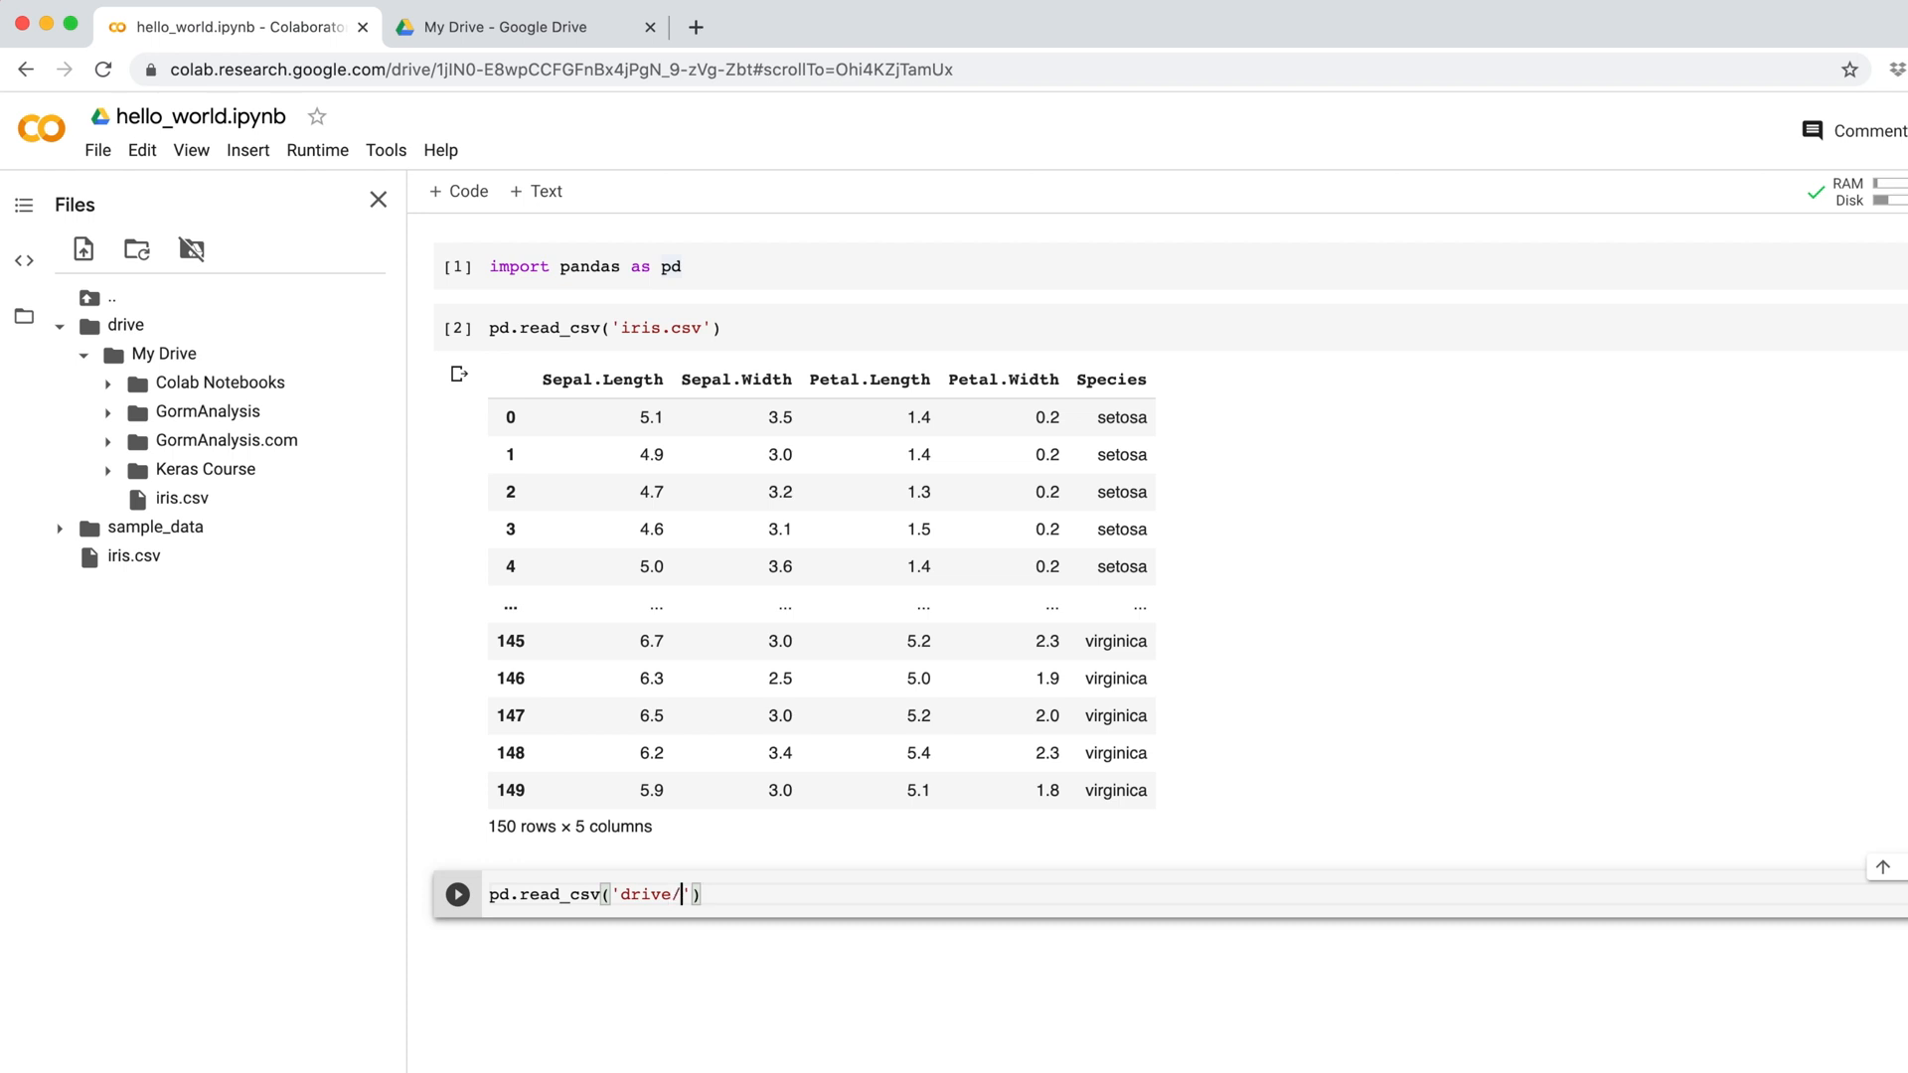
text(My Drive/i)
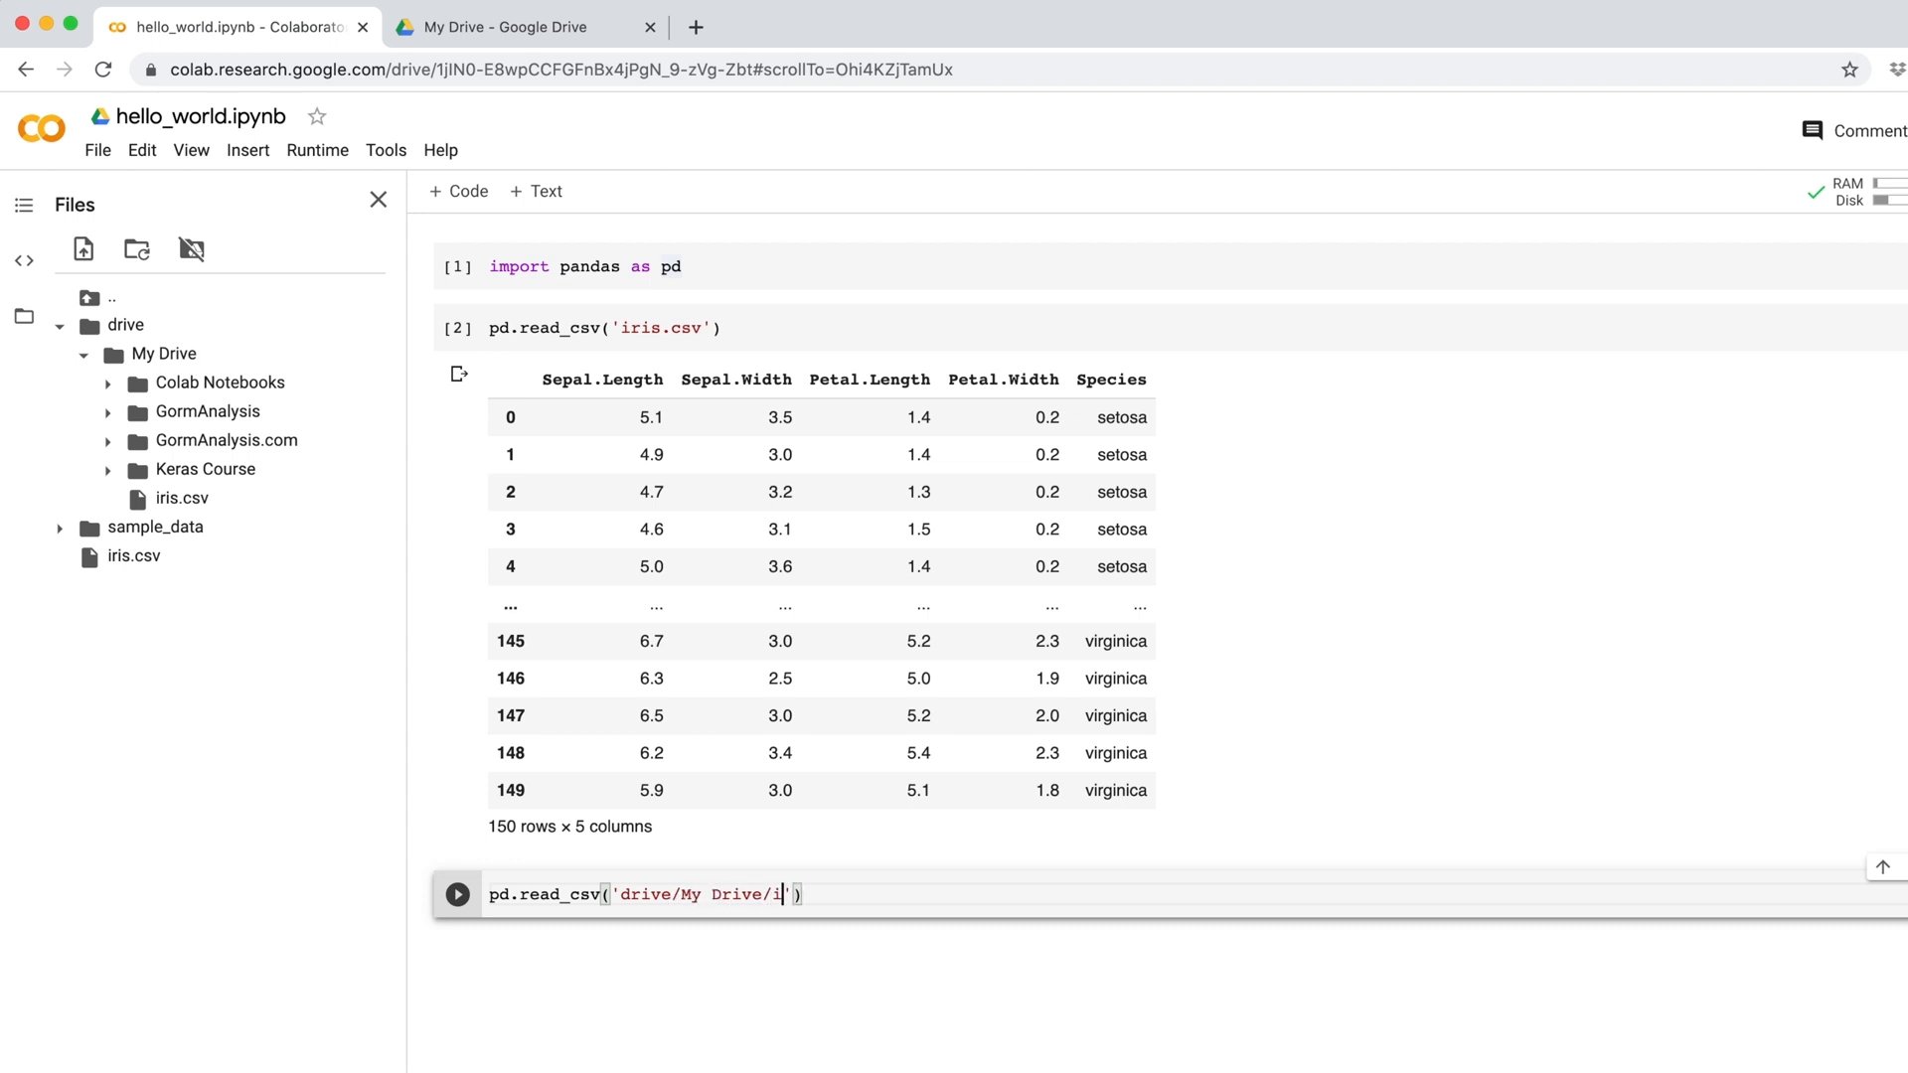
text(ris.csv)
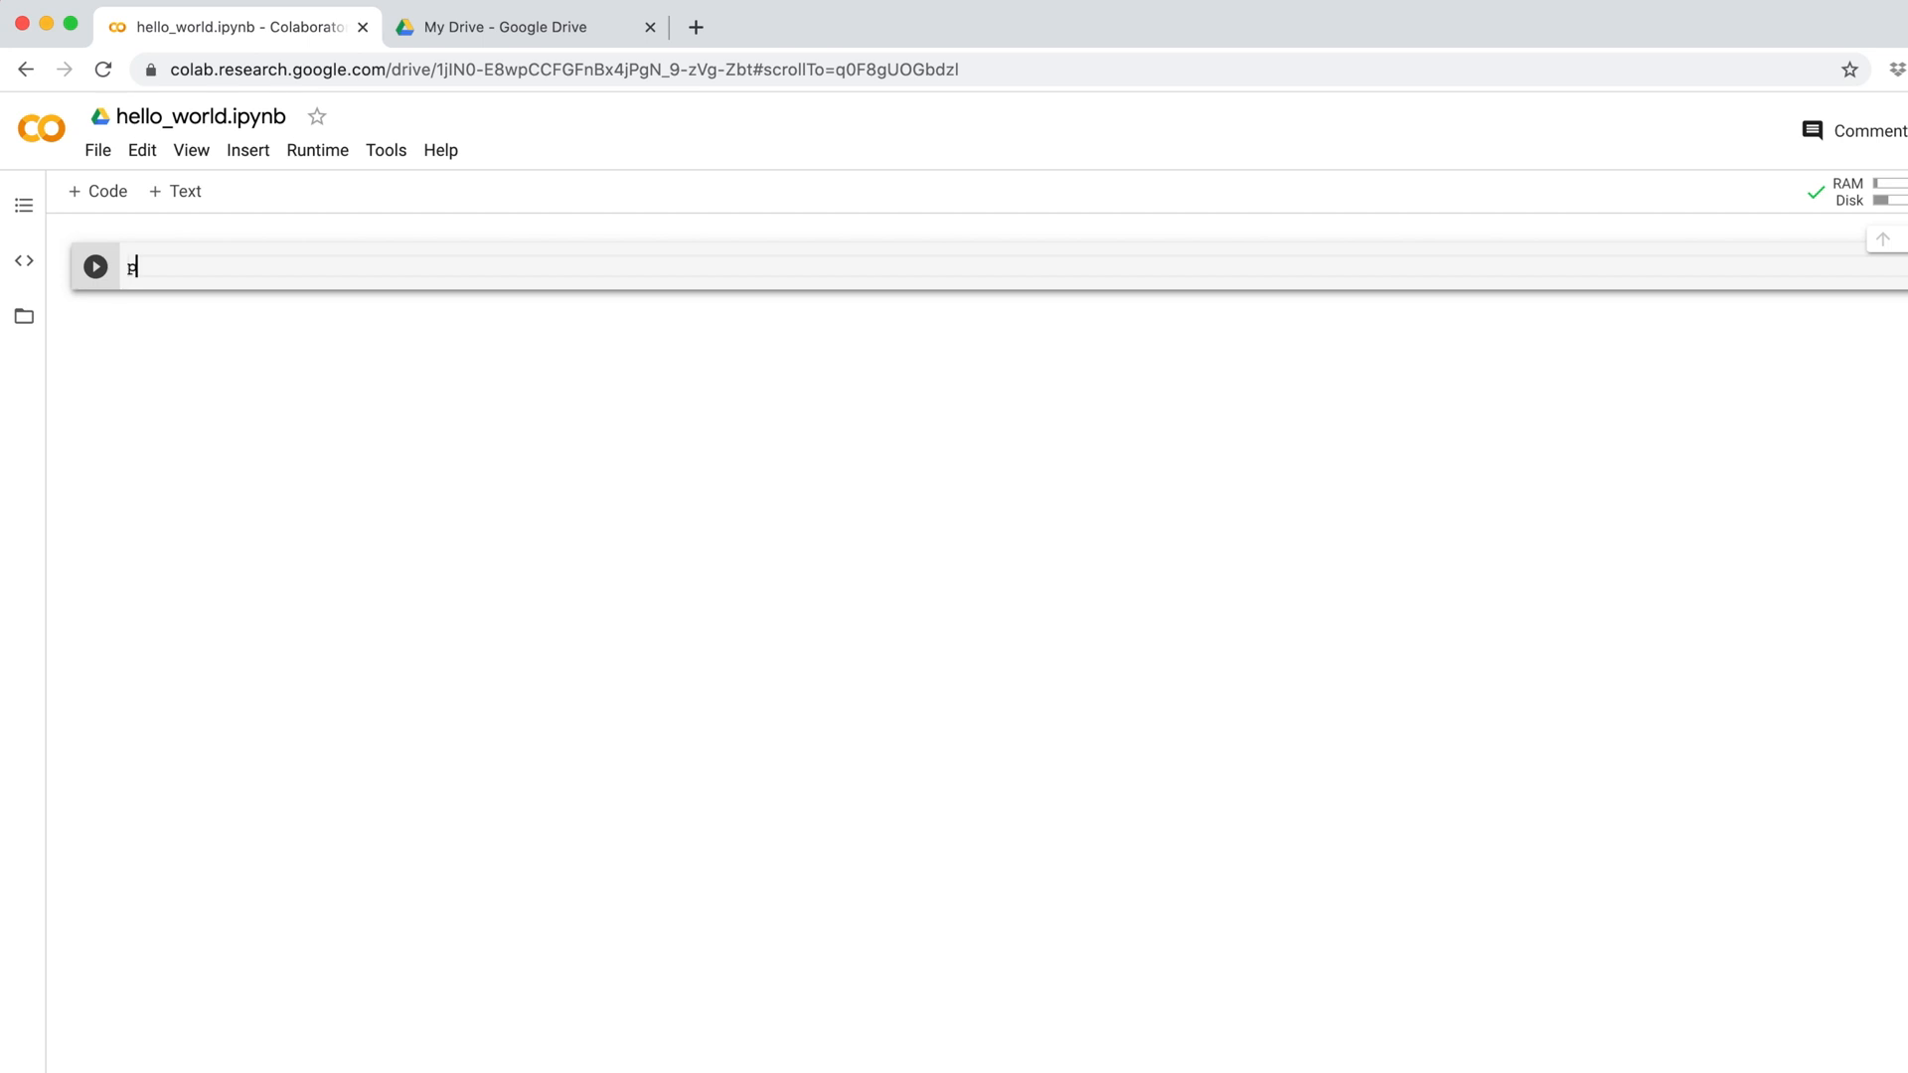
- Write print("Hello world") in the cell and save the notebook with Cmd+S
text(rint("Hello"))
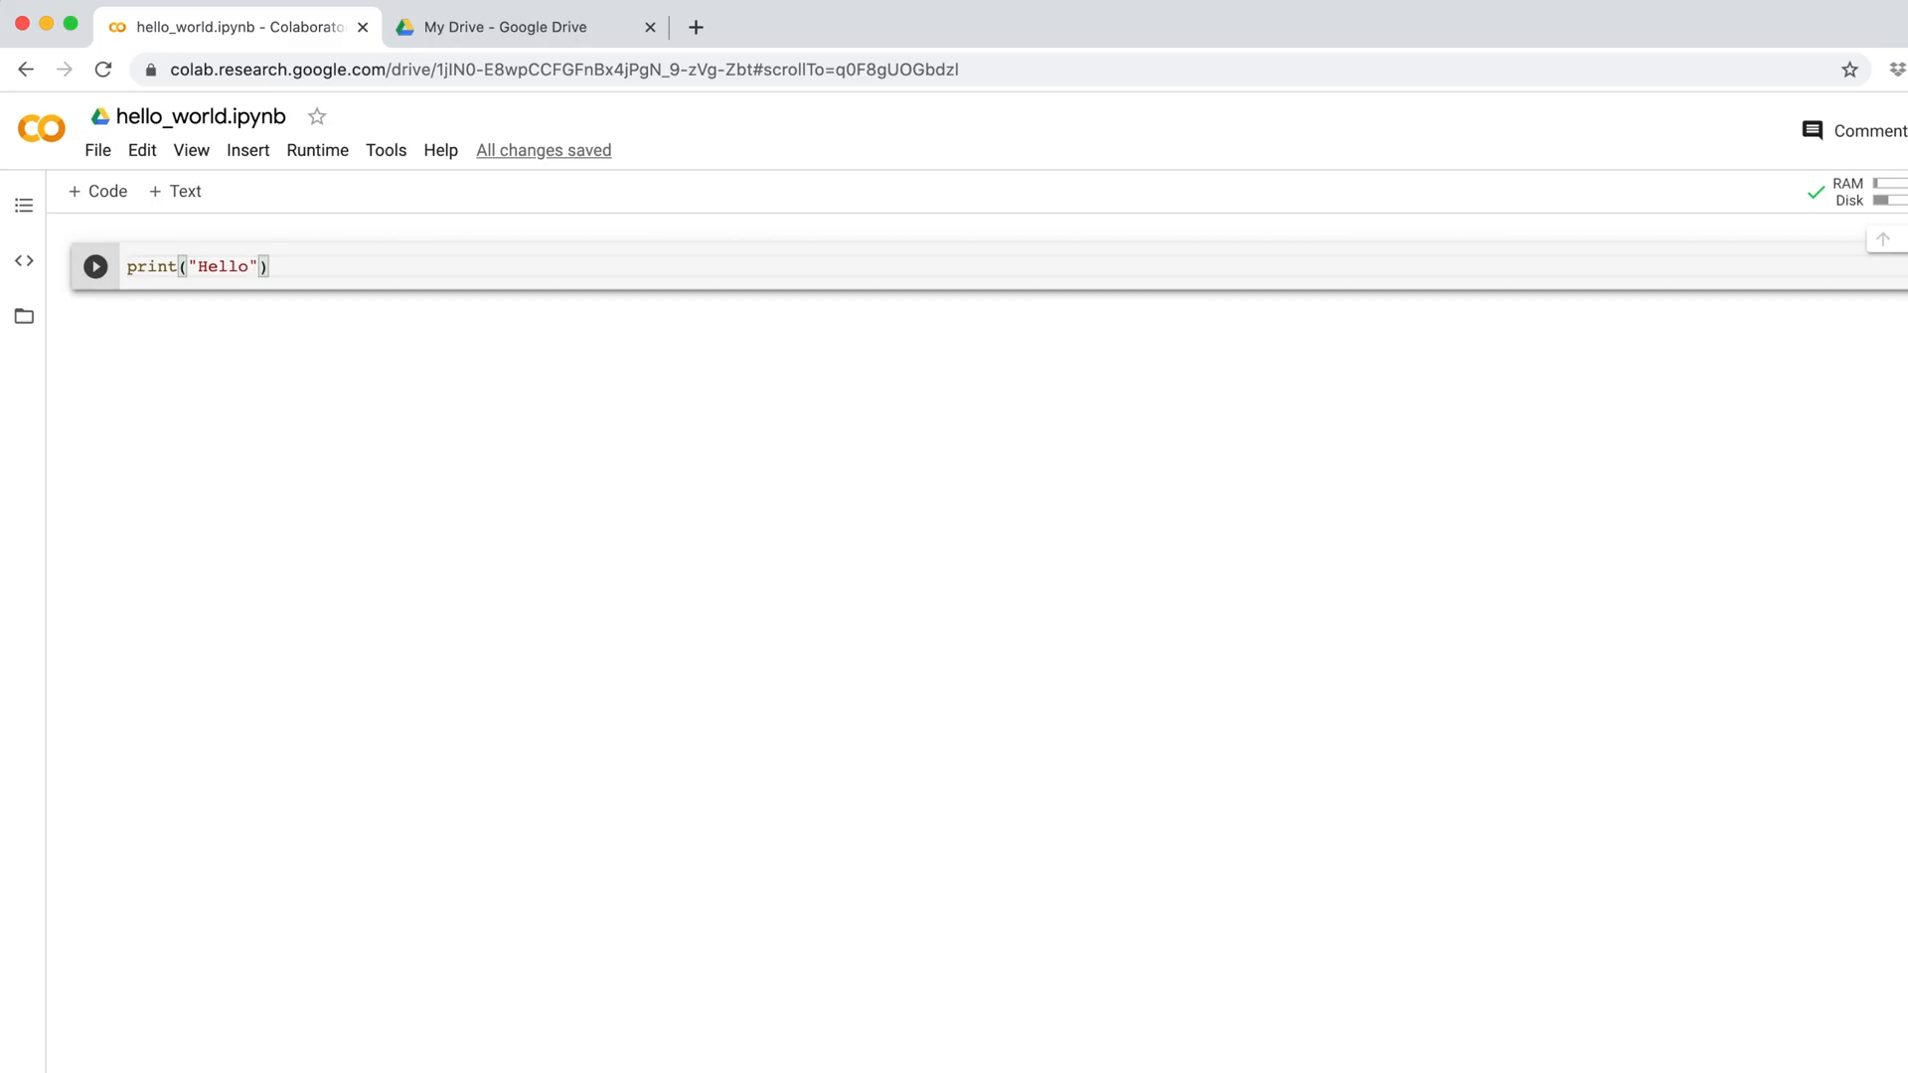
text(world)
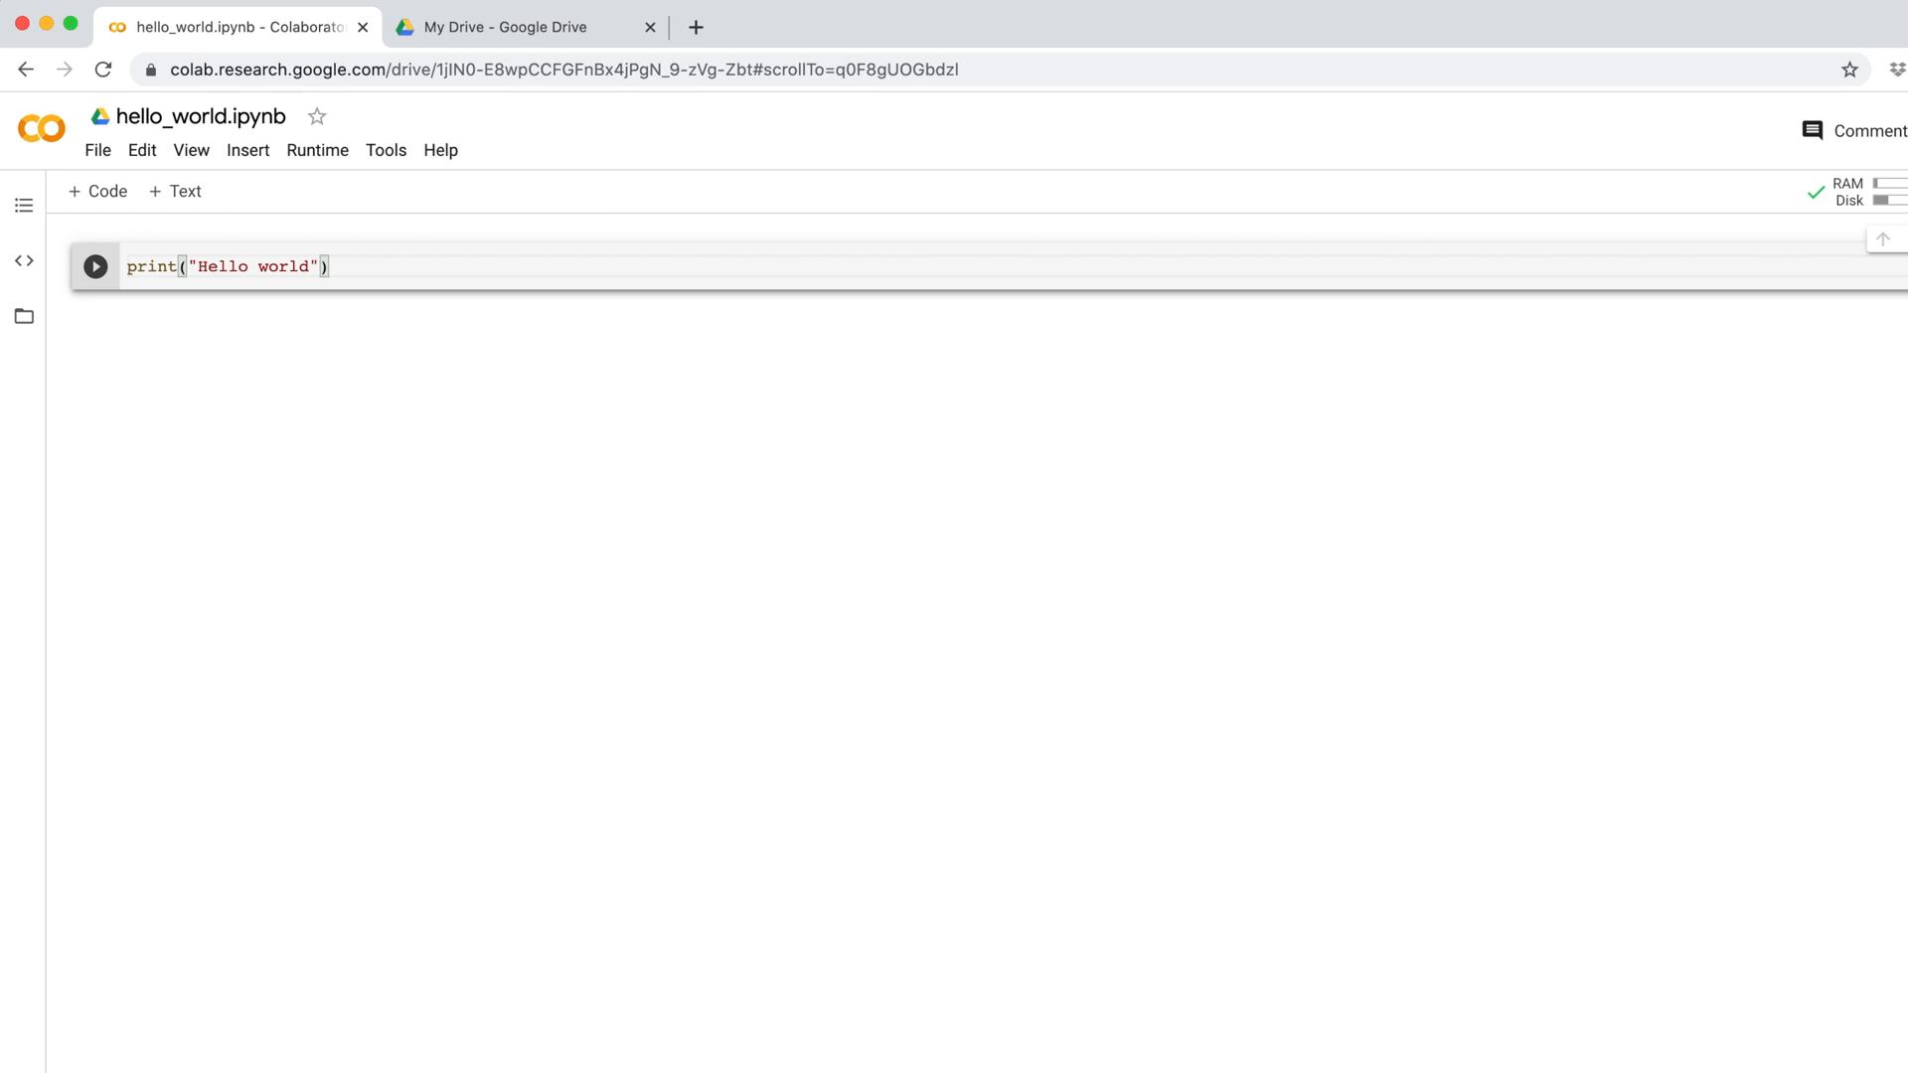
key(cmd+s)
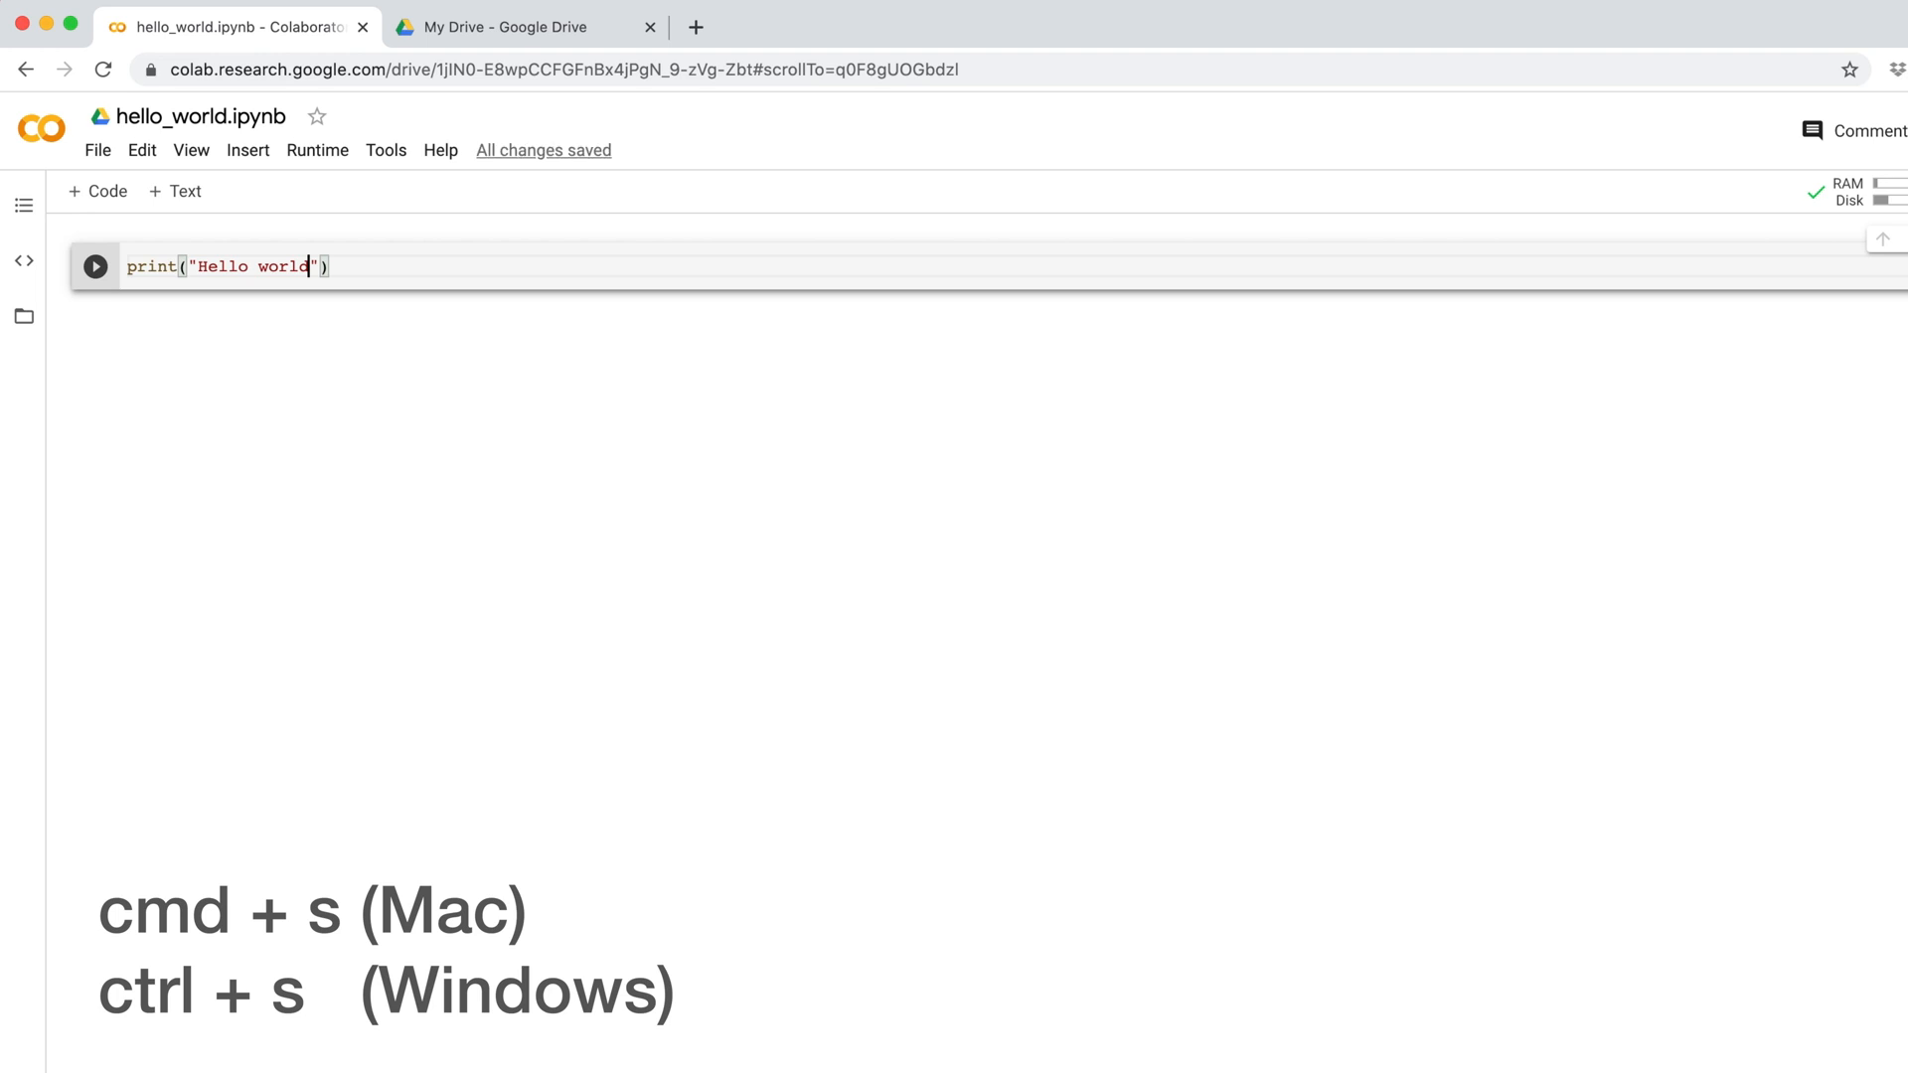